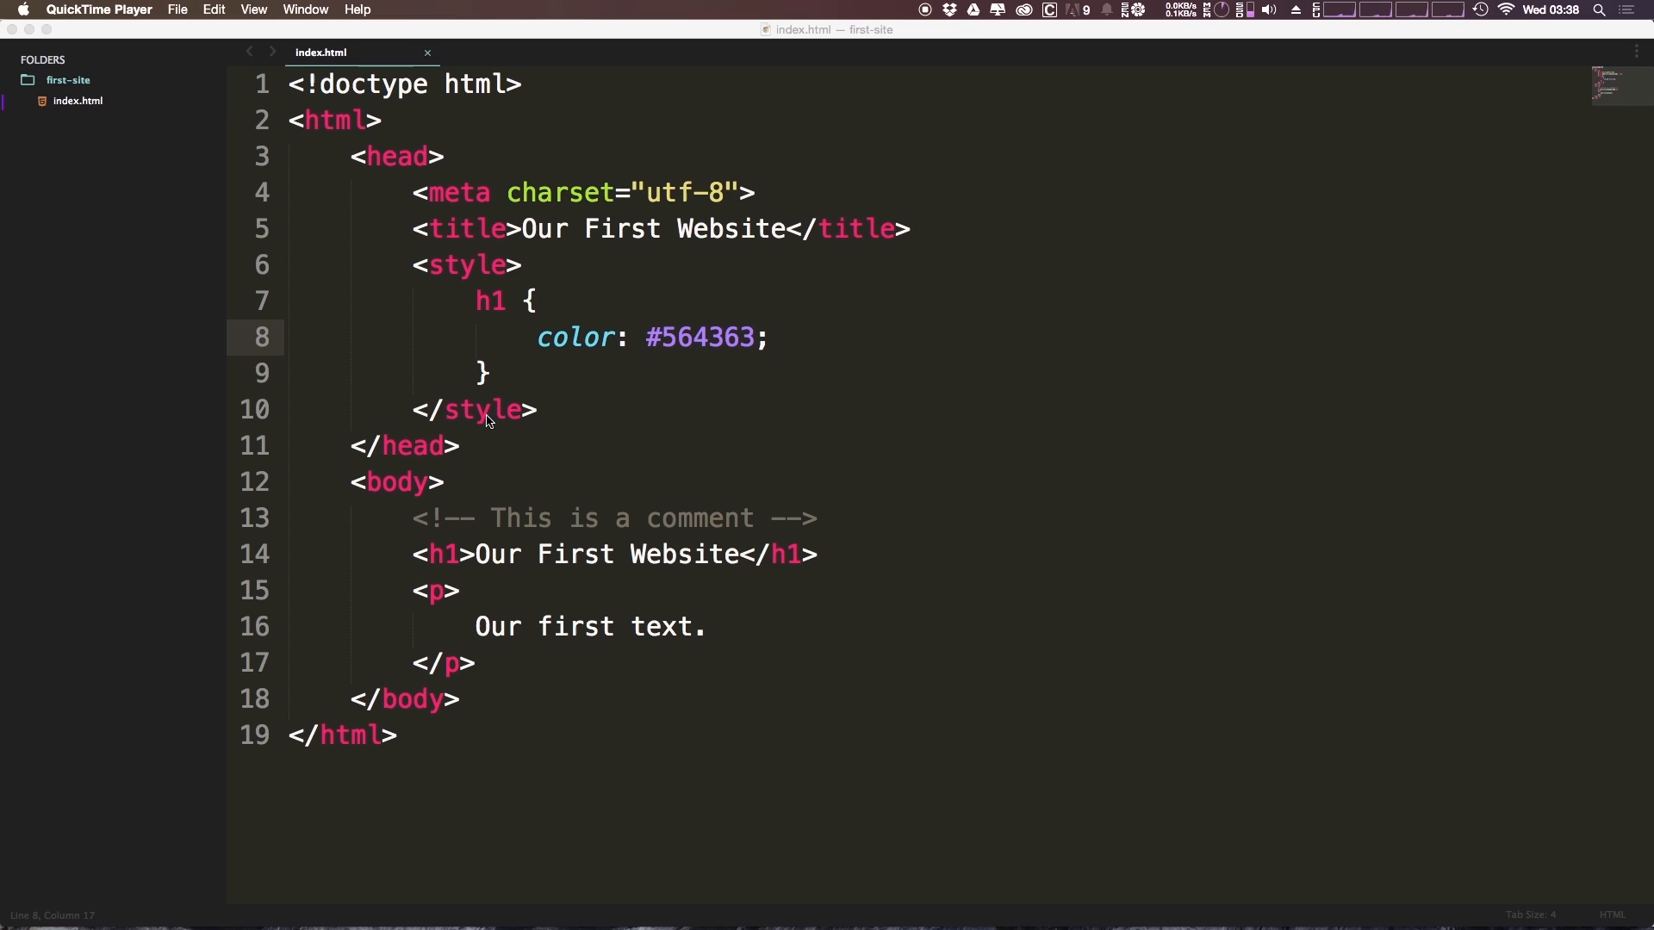
mouse_move(780, 366)
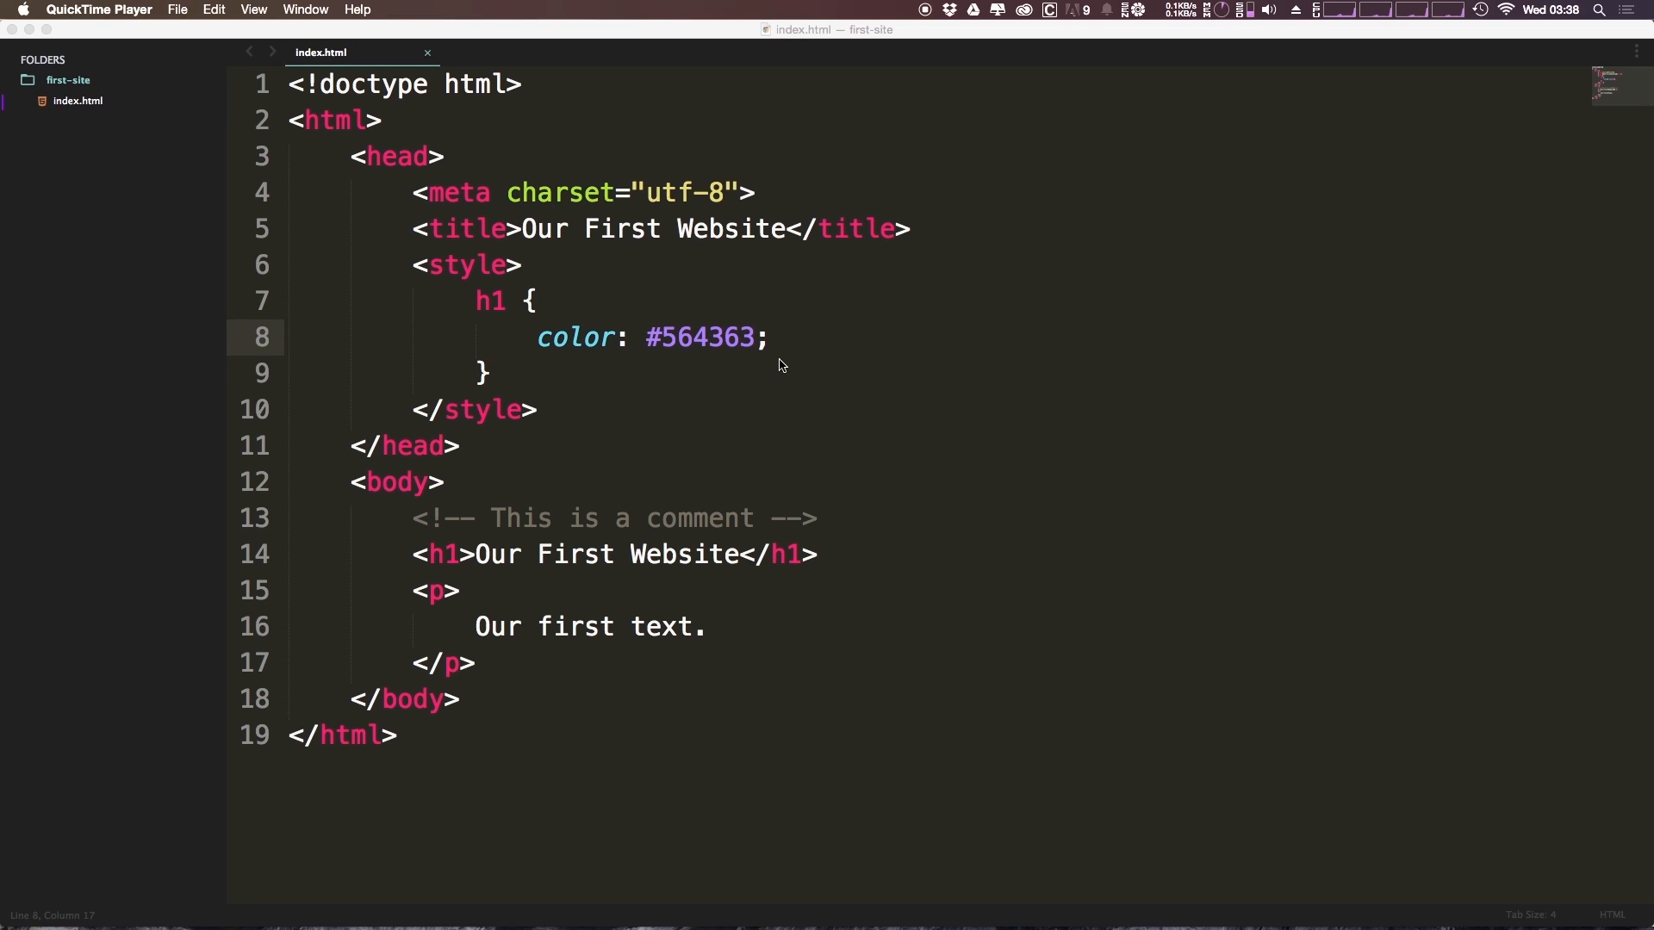
mouse_move(686, 418)
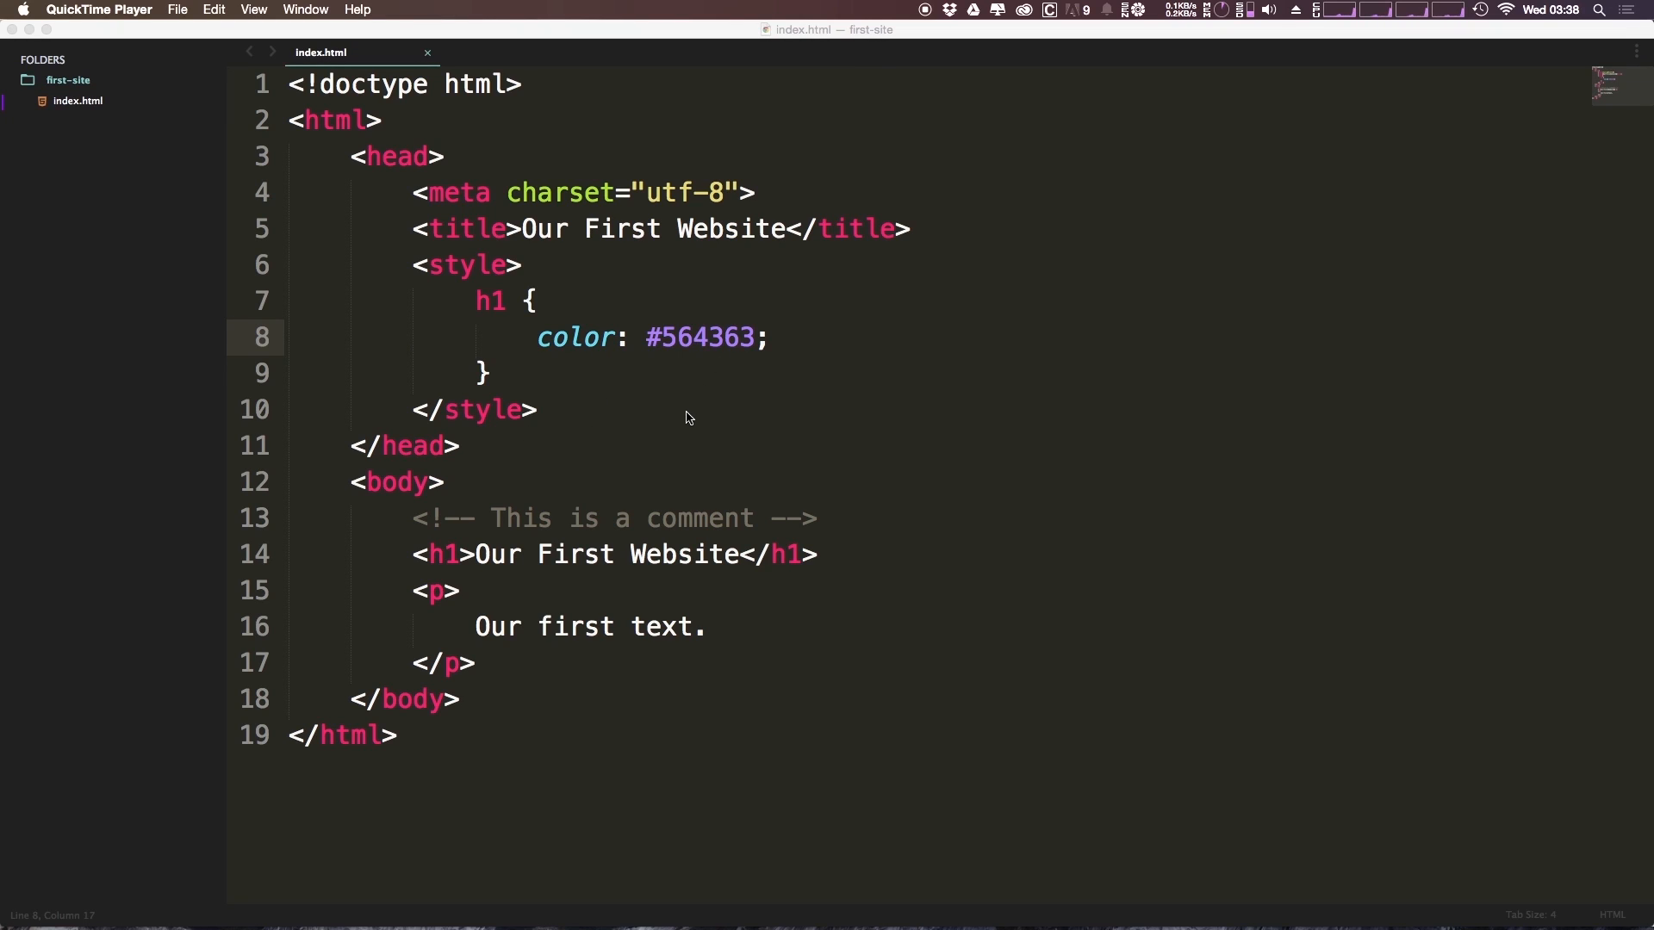
Step: Check the browser preview and come back to the index.html source
key(cmd+tab)
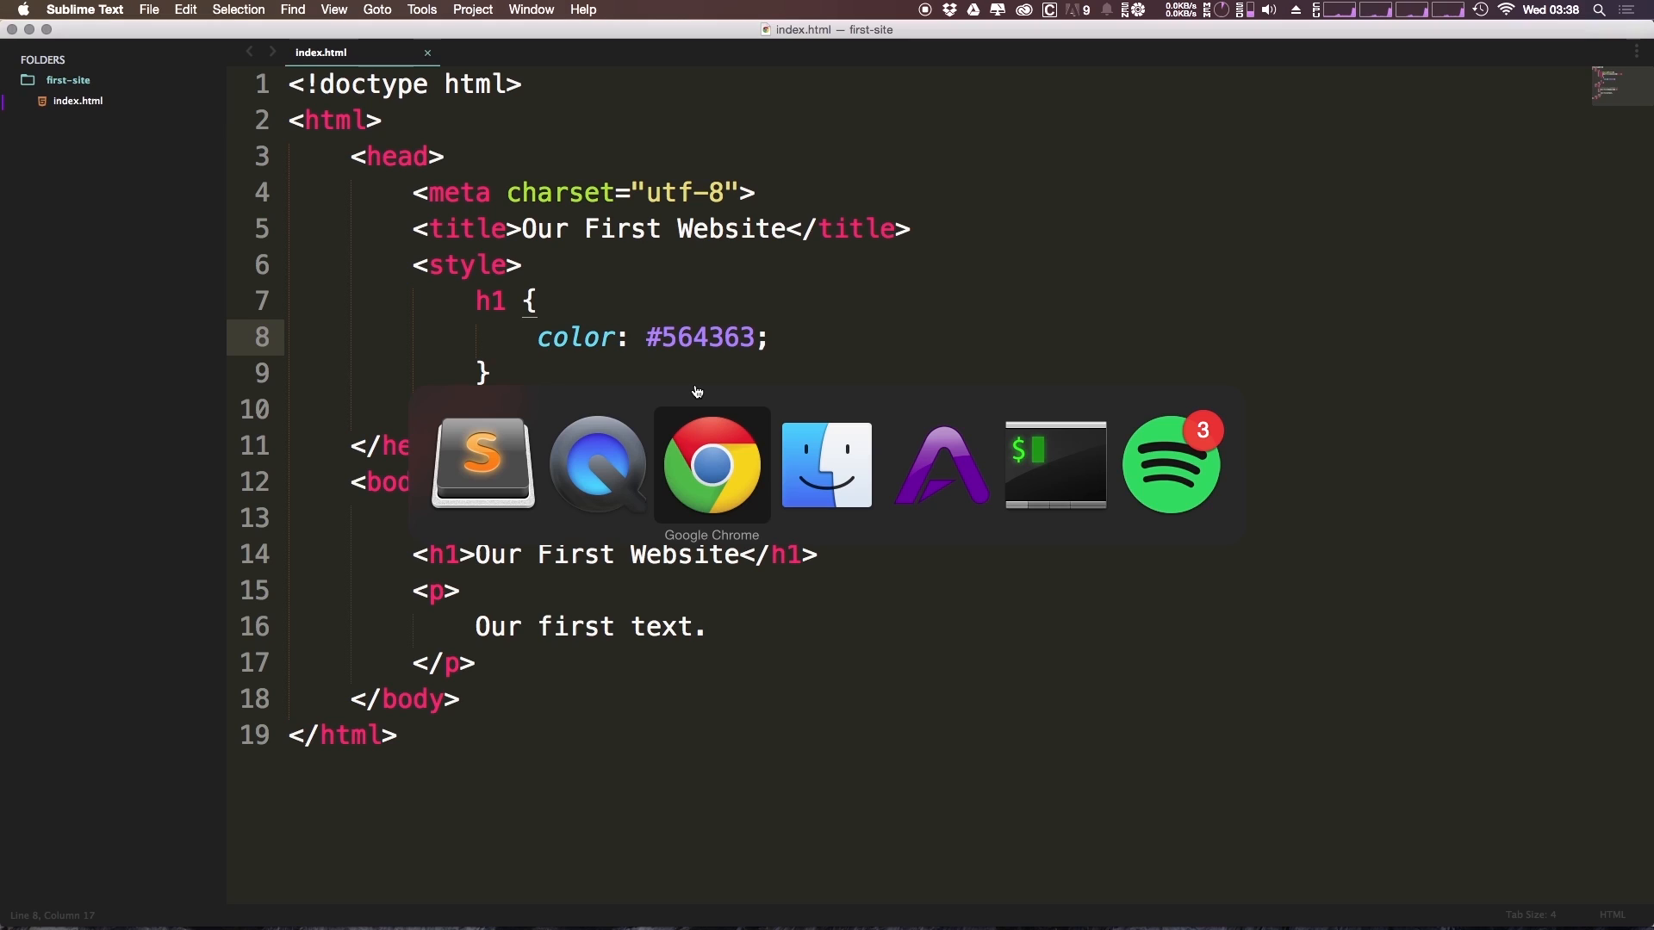
click(711, 464)
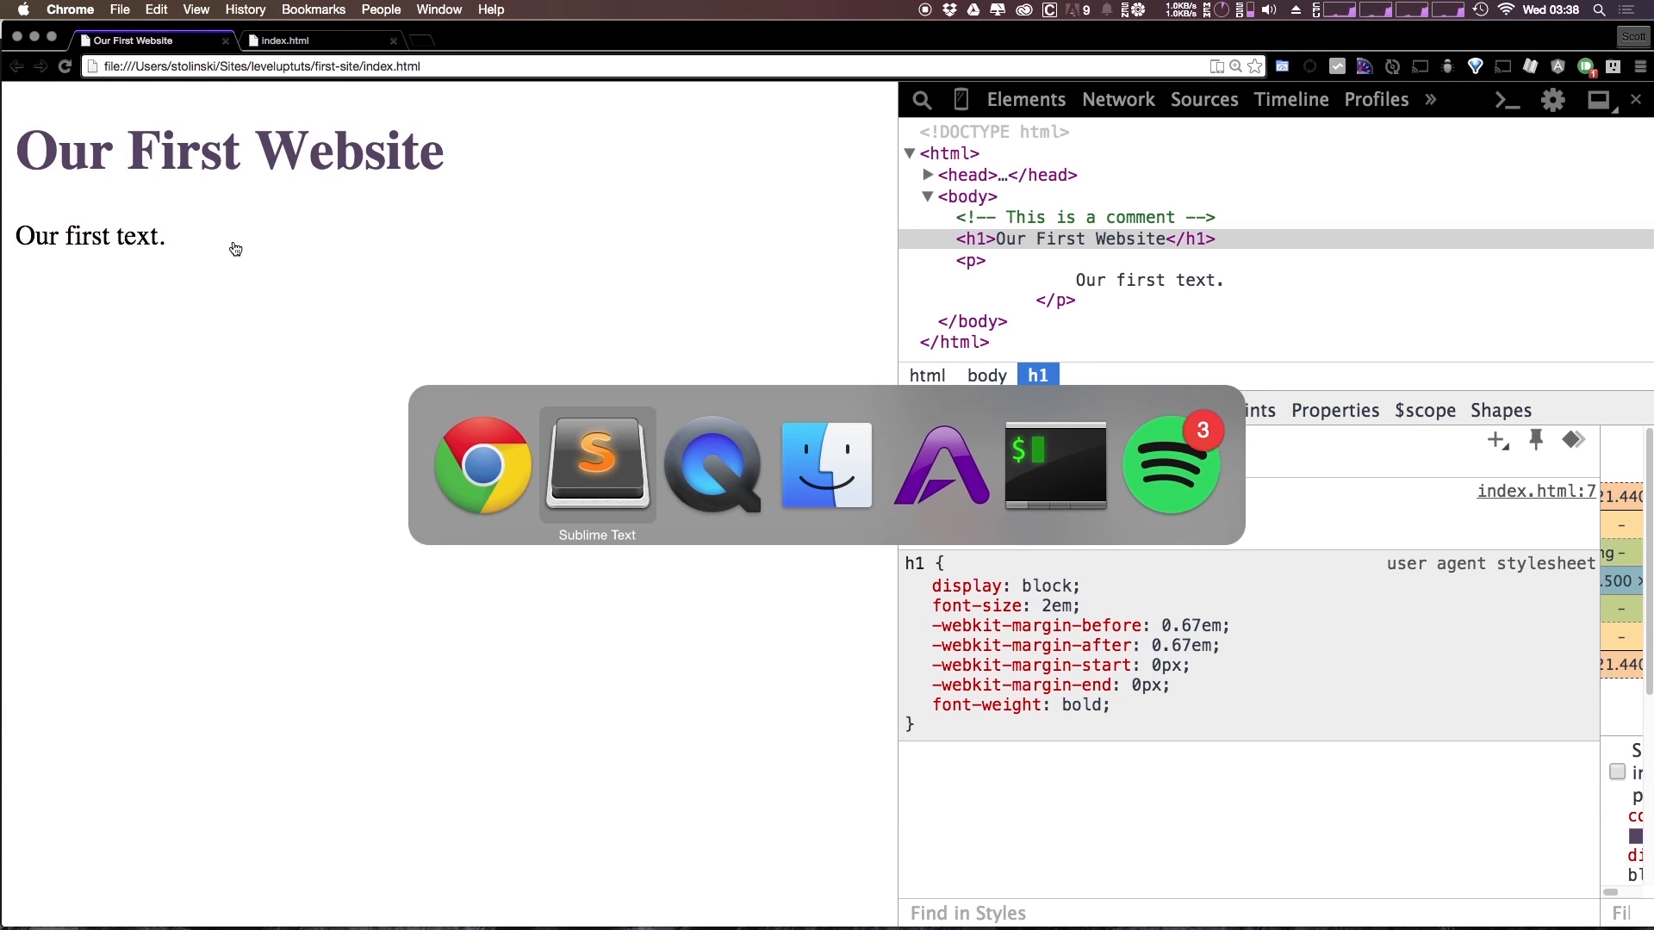
click(596, 464)
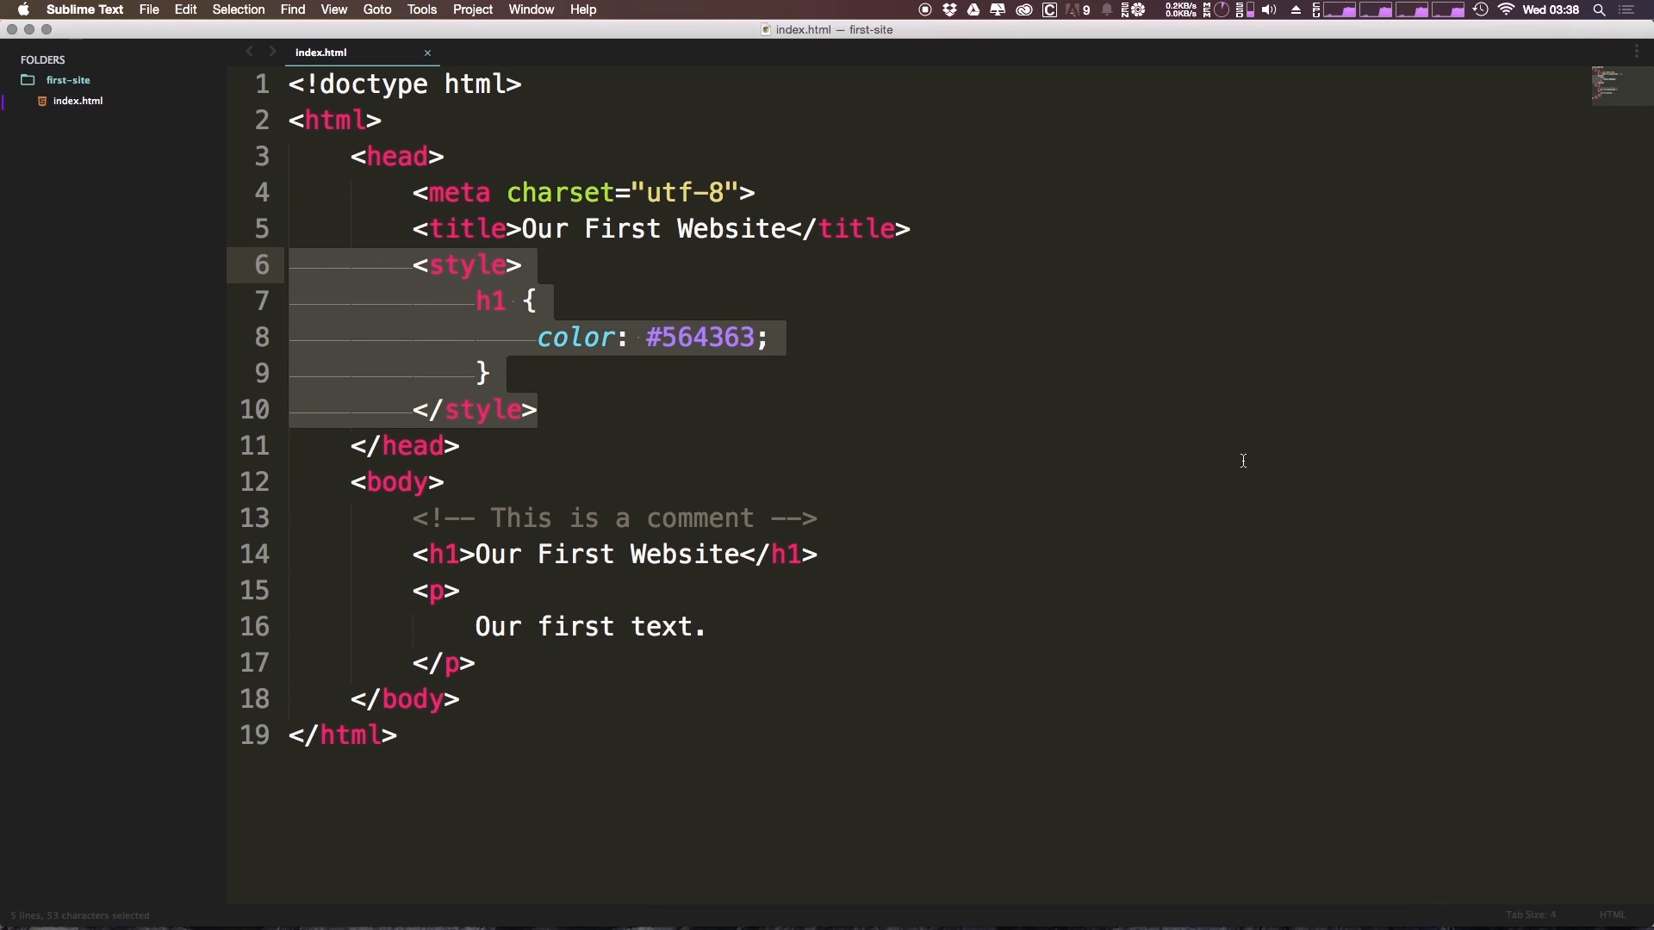
mouse_move(1392, 445)
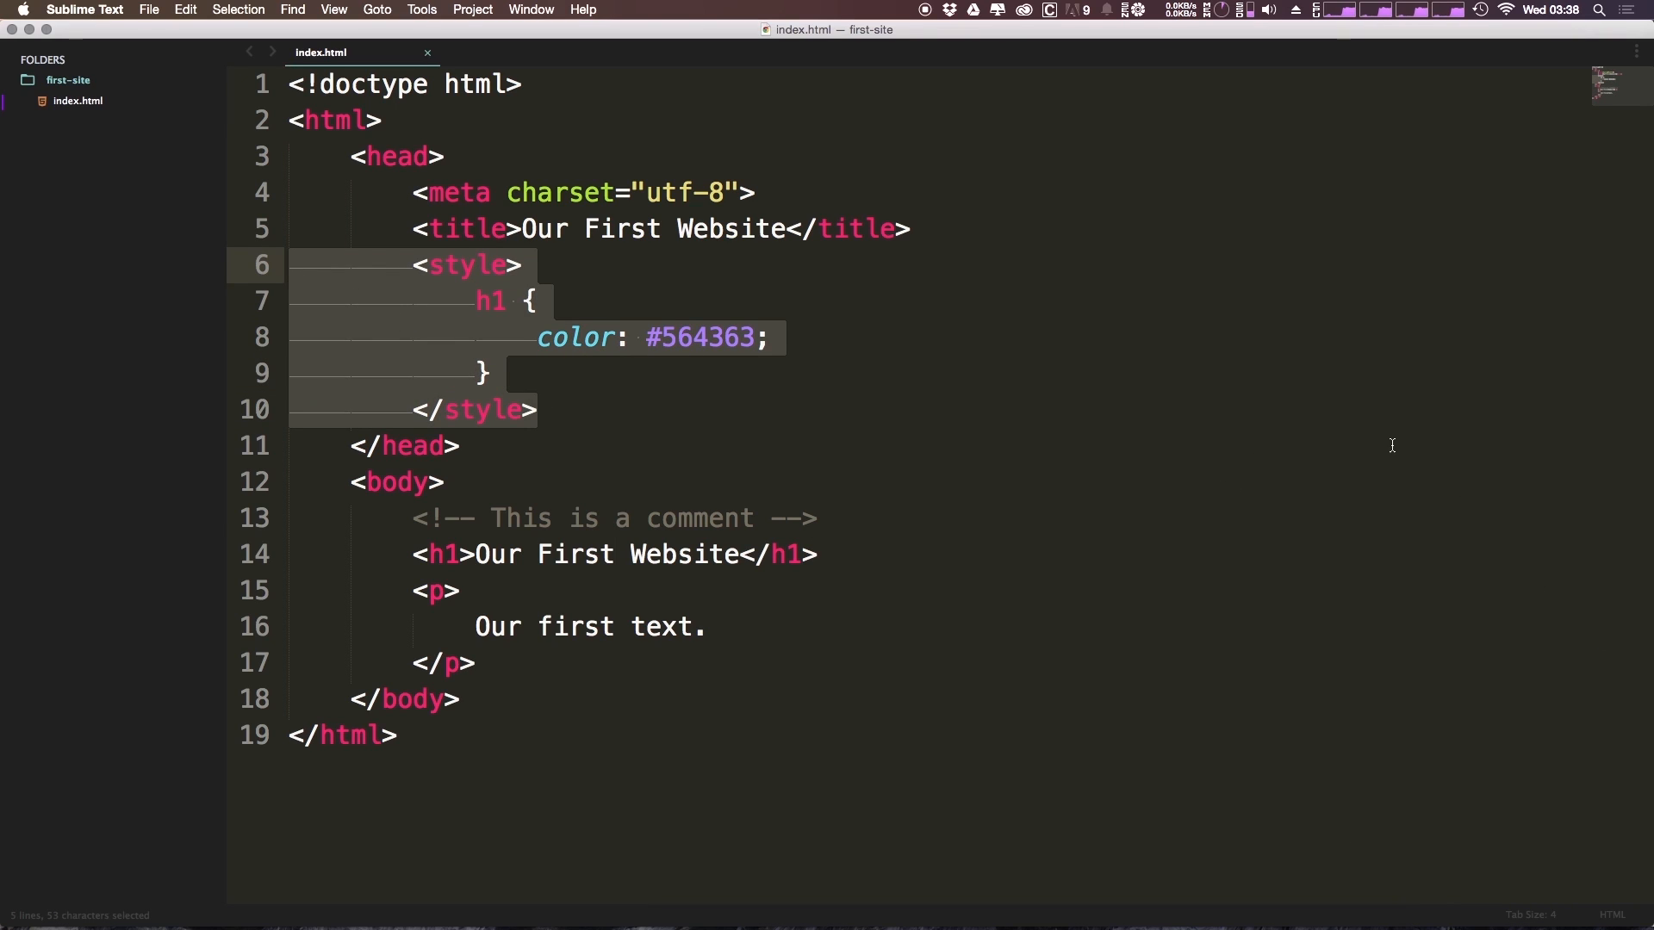
mouse_move(89, 5)
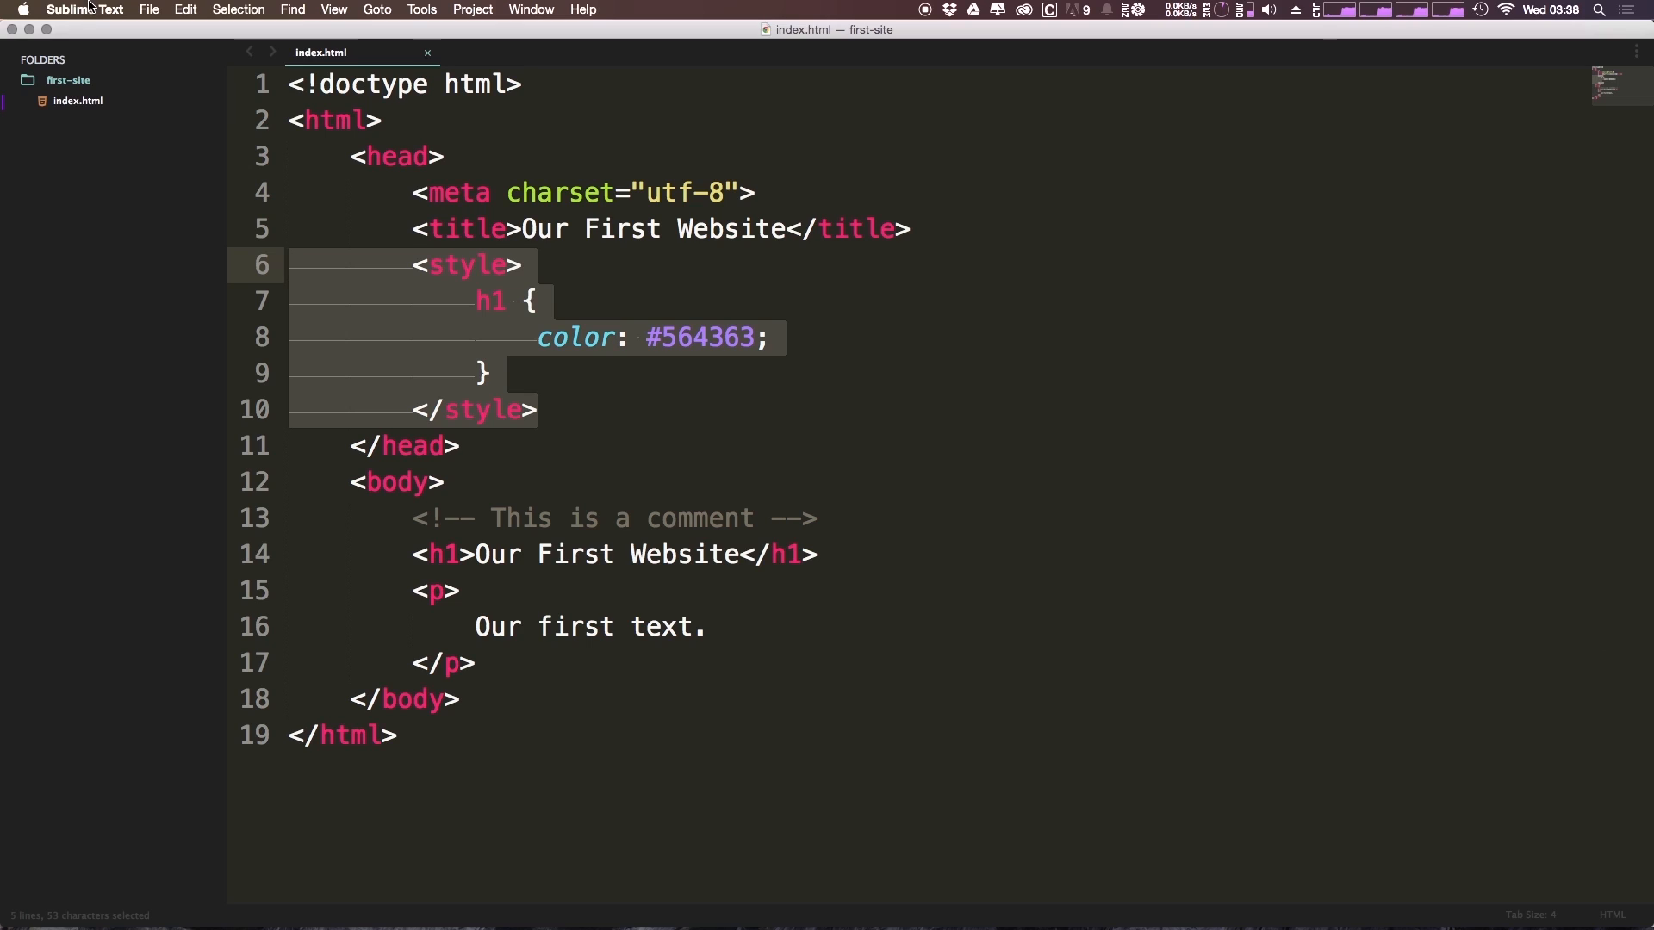
mouse_move(113, 117)
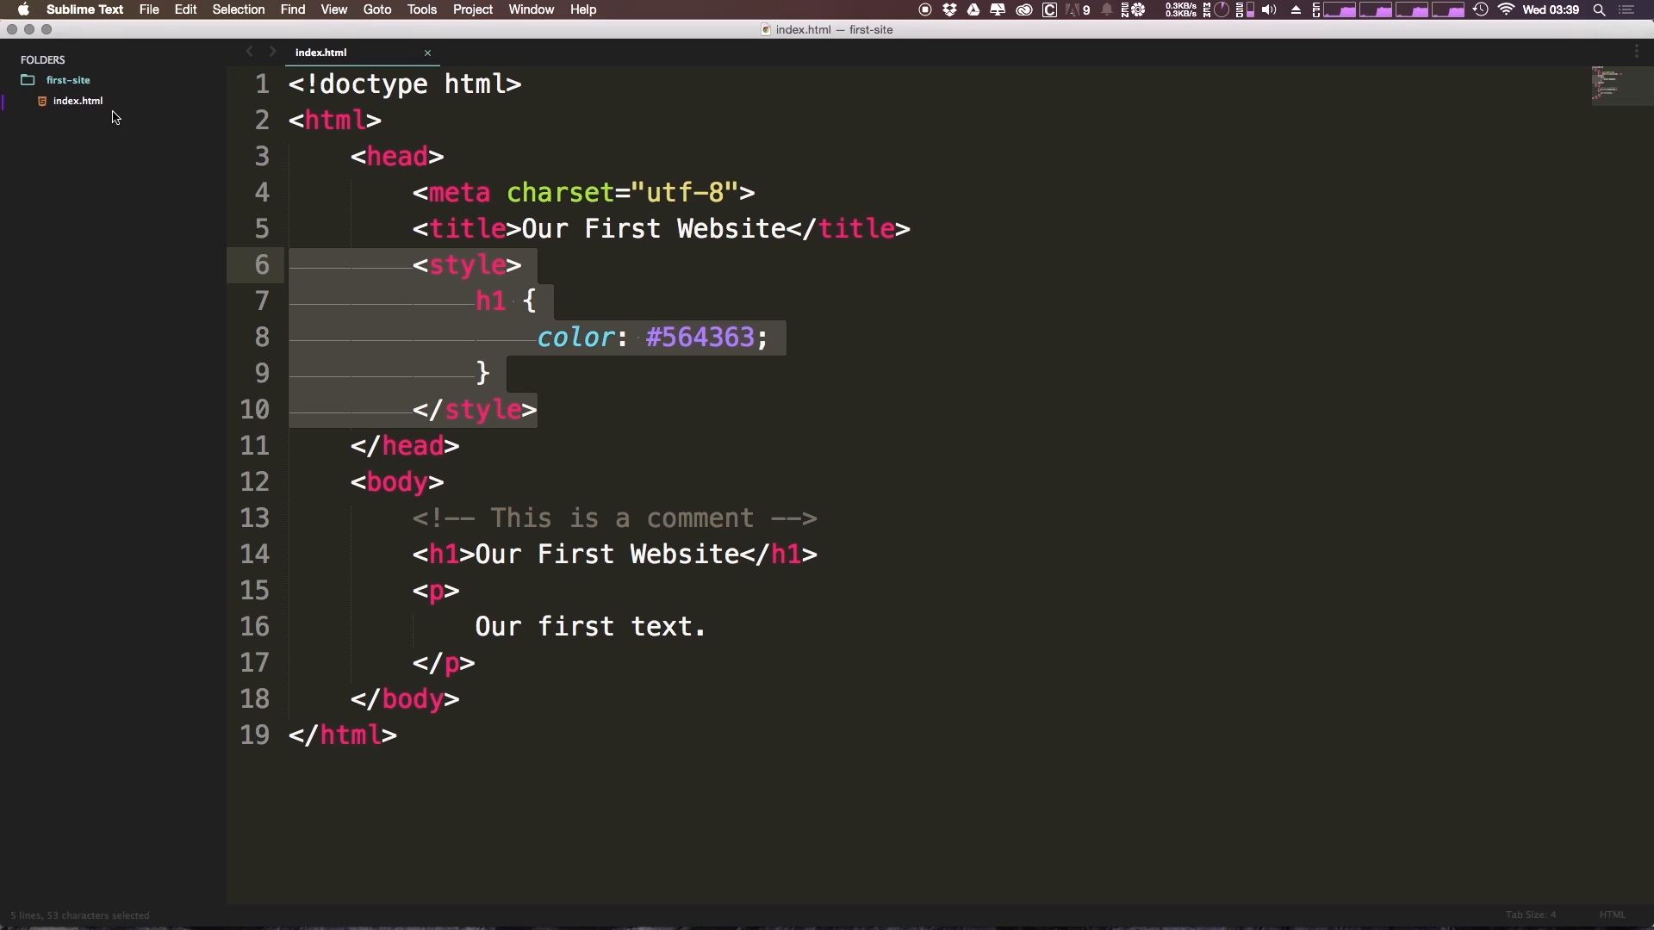
Step: Create a new file in the first-site folder and save it as about.html
right_click(67, 79)
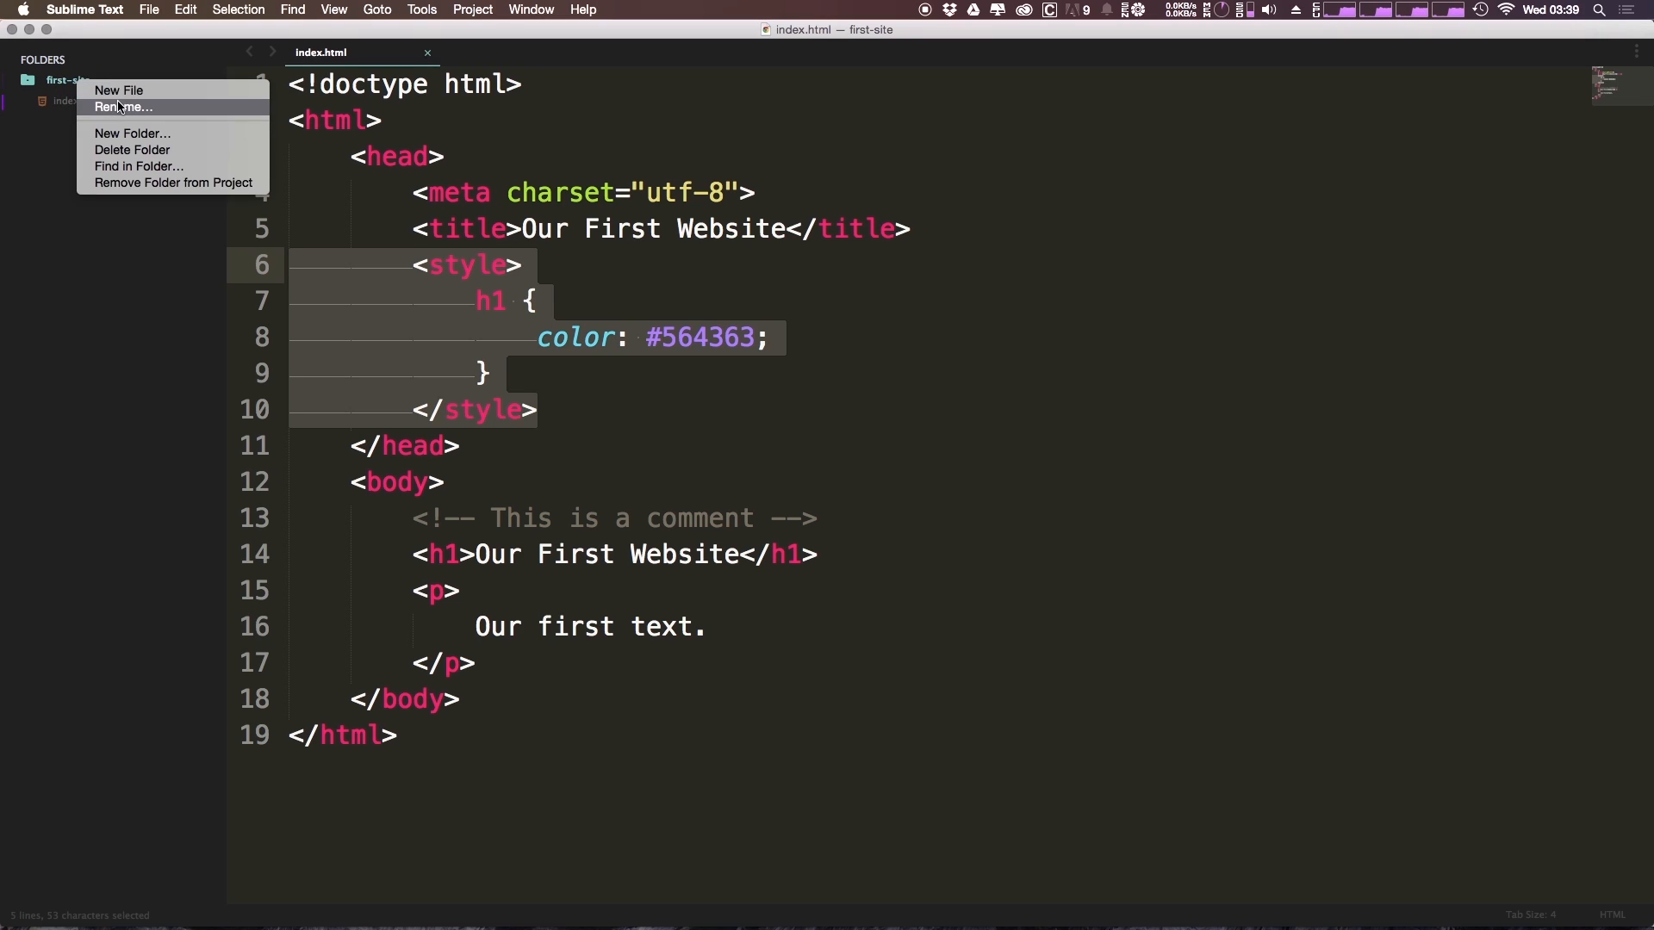
click(118, 90)
text(about)
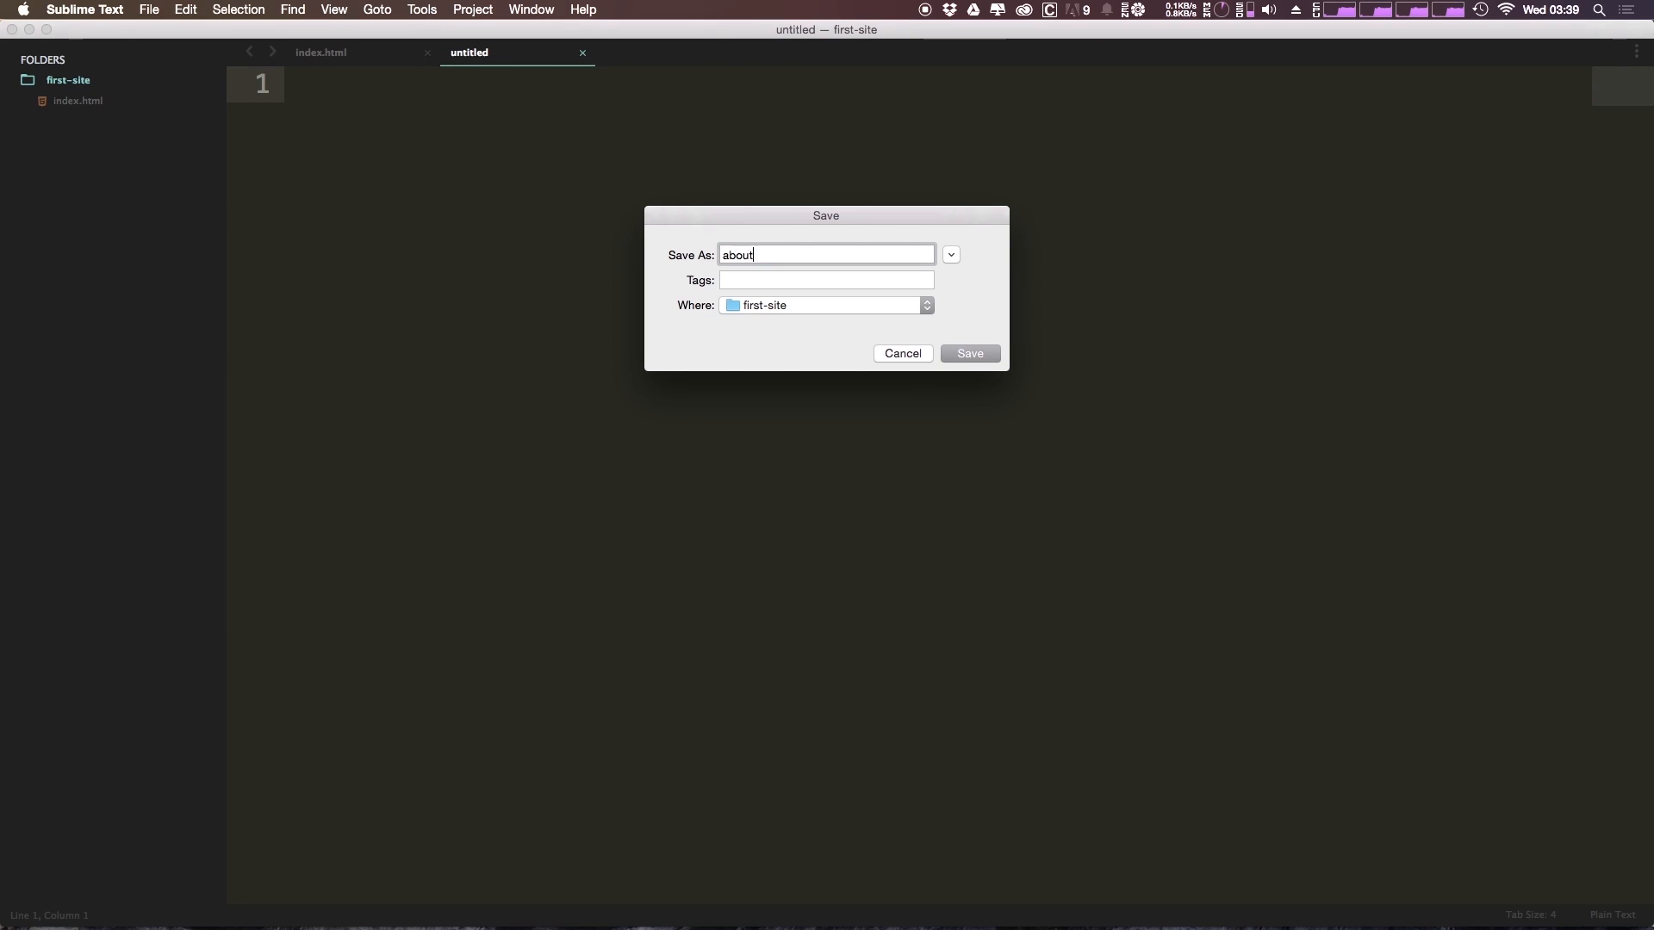
click(967, 354)
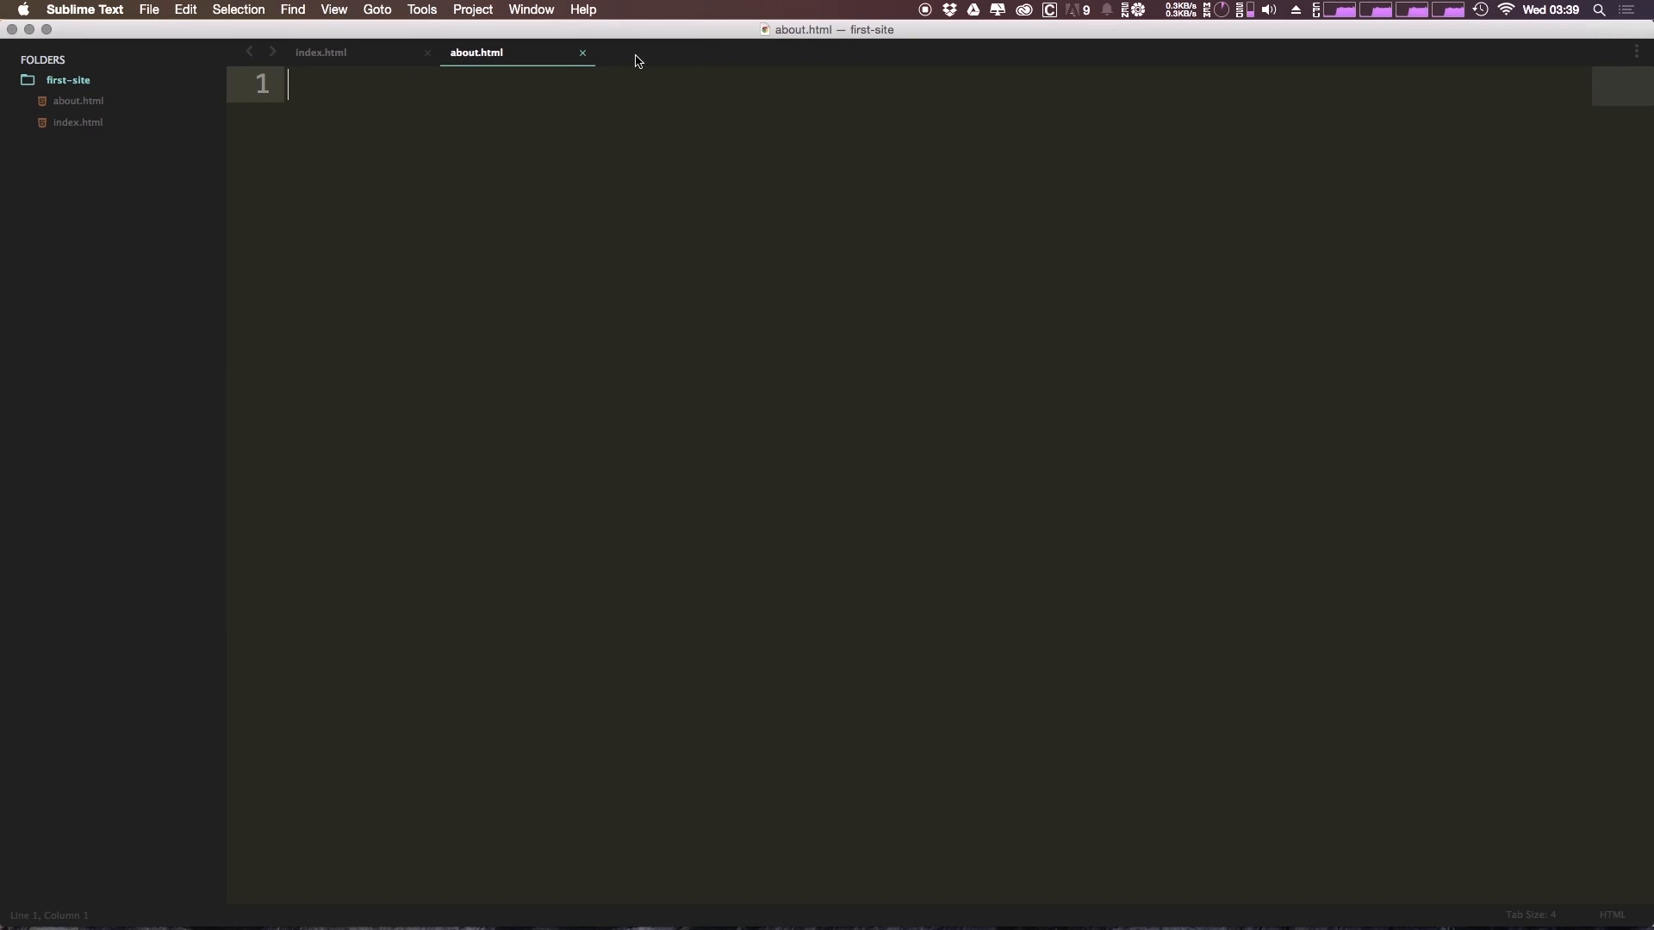
Step: Paste index.html's code into about.html and change its heading text to About Me
click(320, 52)
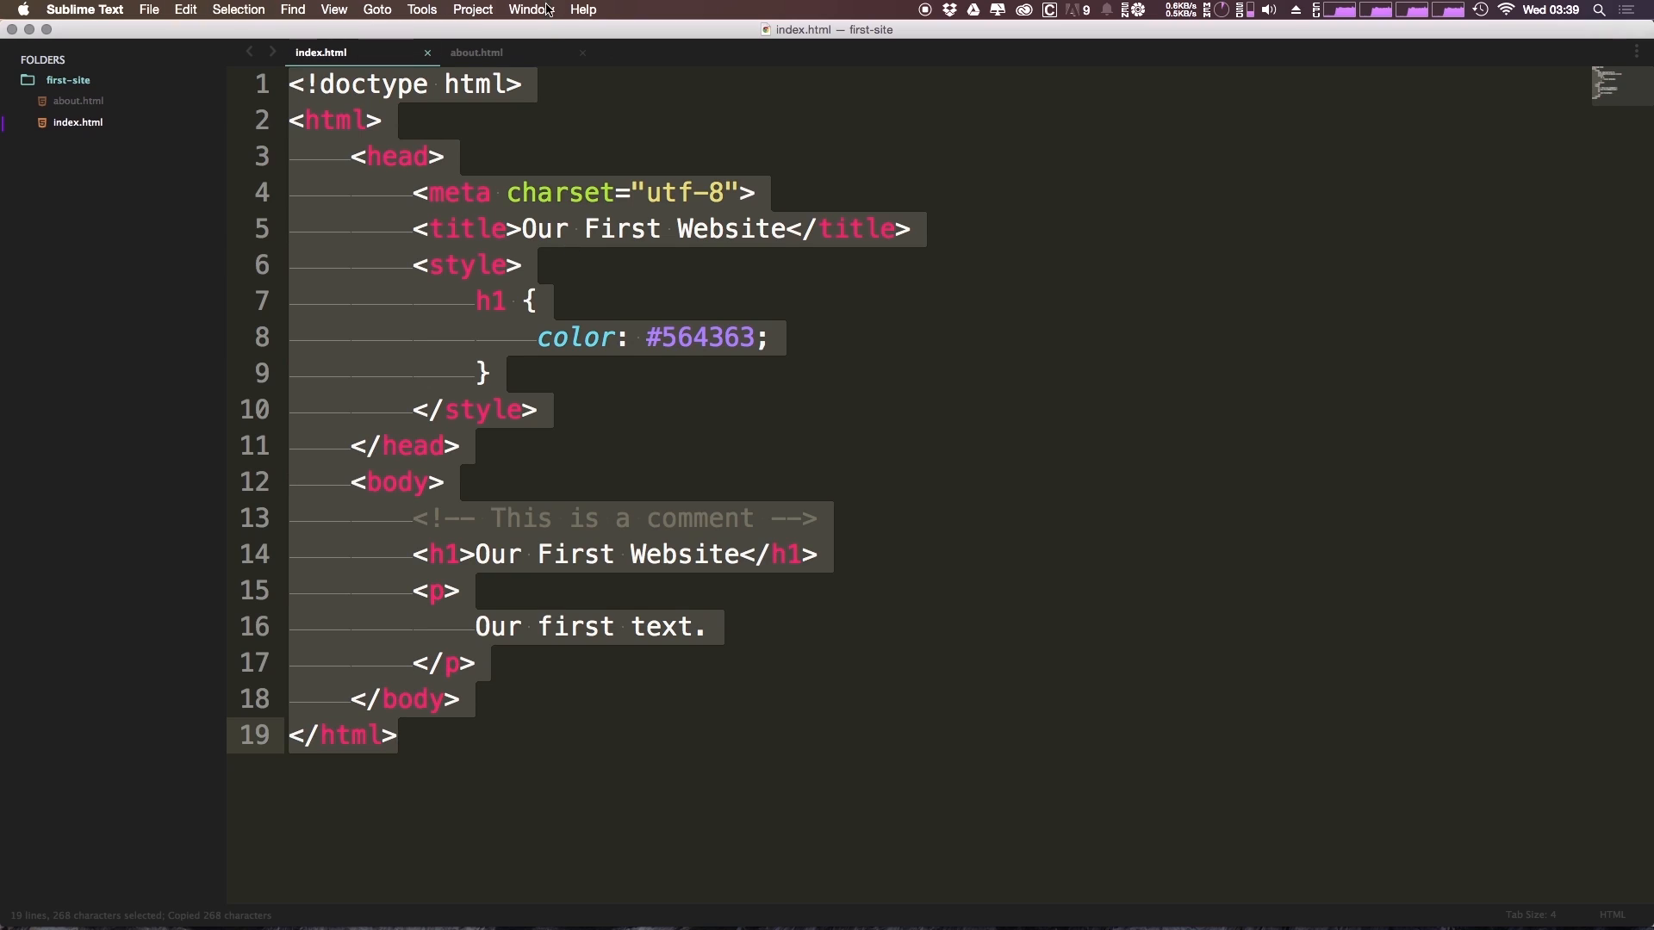
click(476, 52)
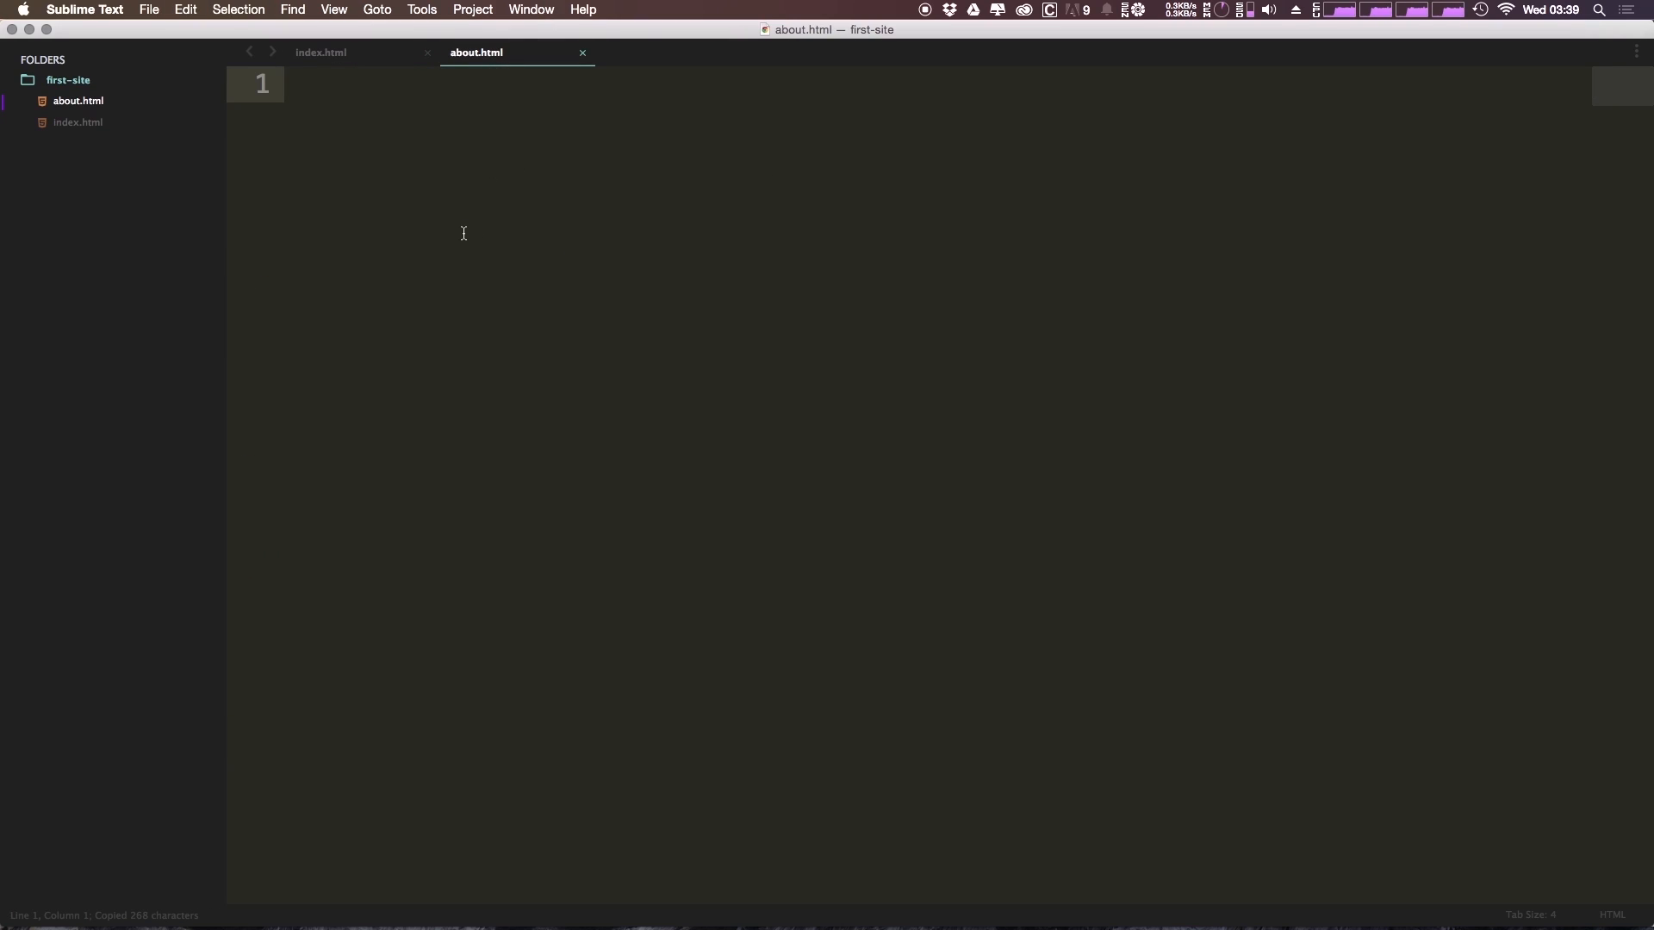
key(cmd+v)
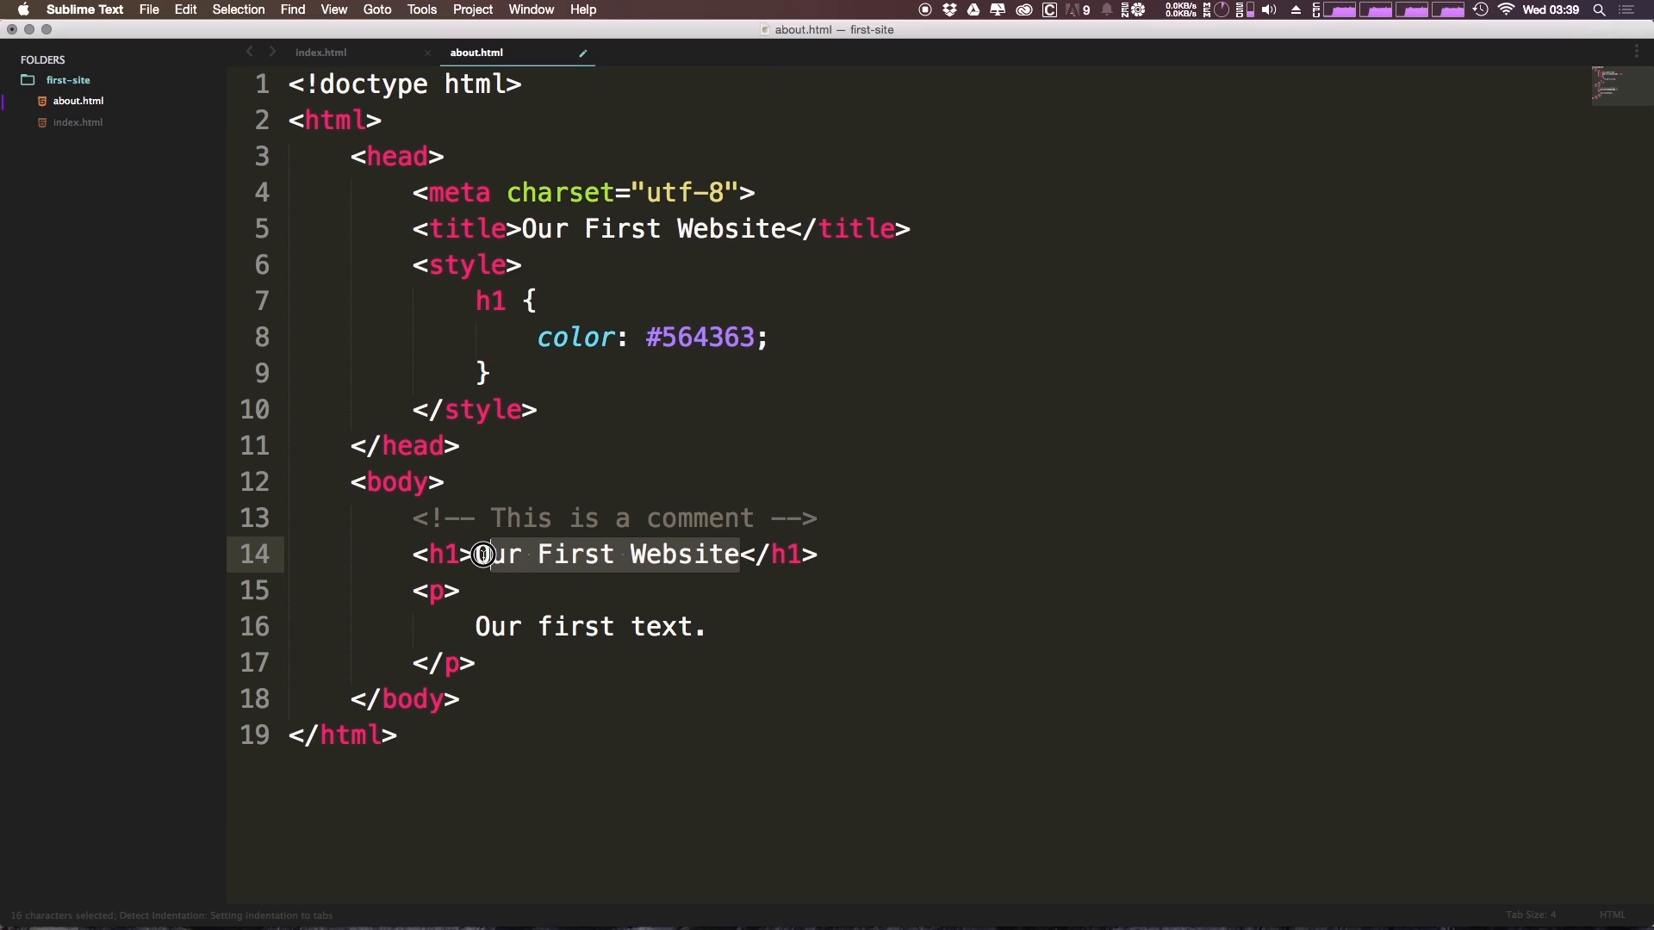
text(About Me)
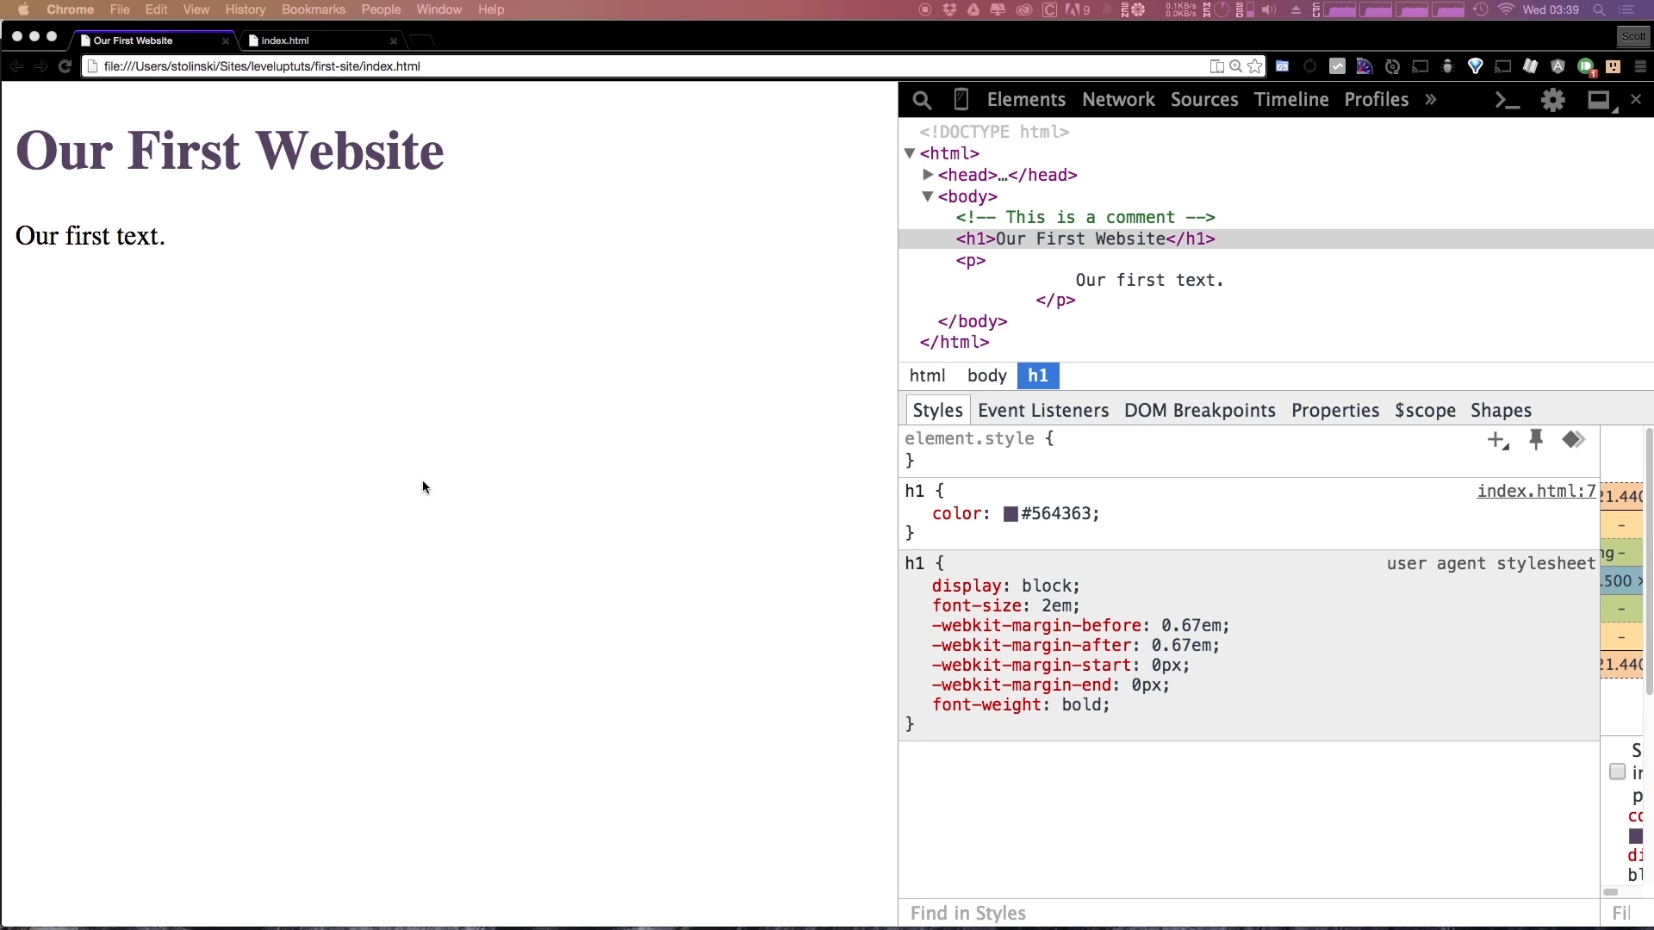
click(264, 65)
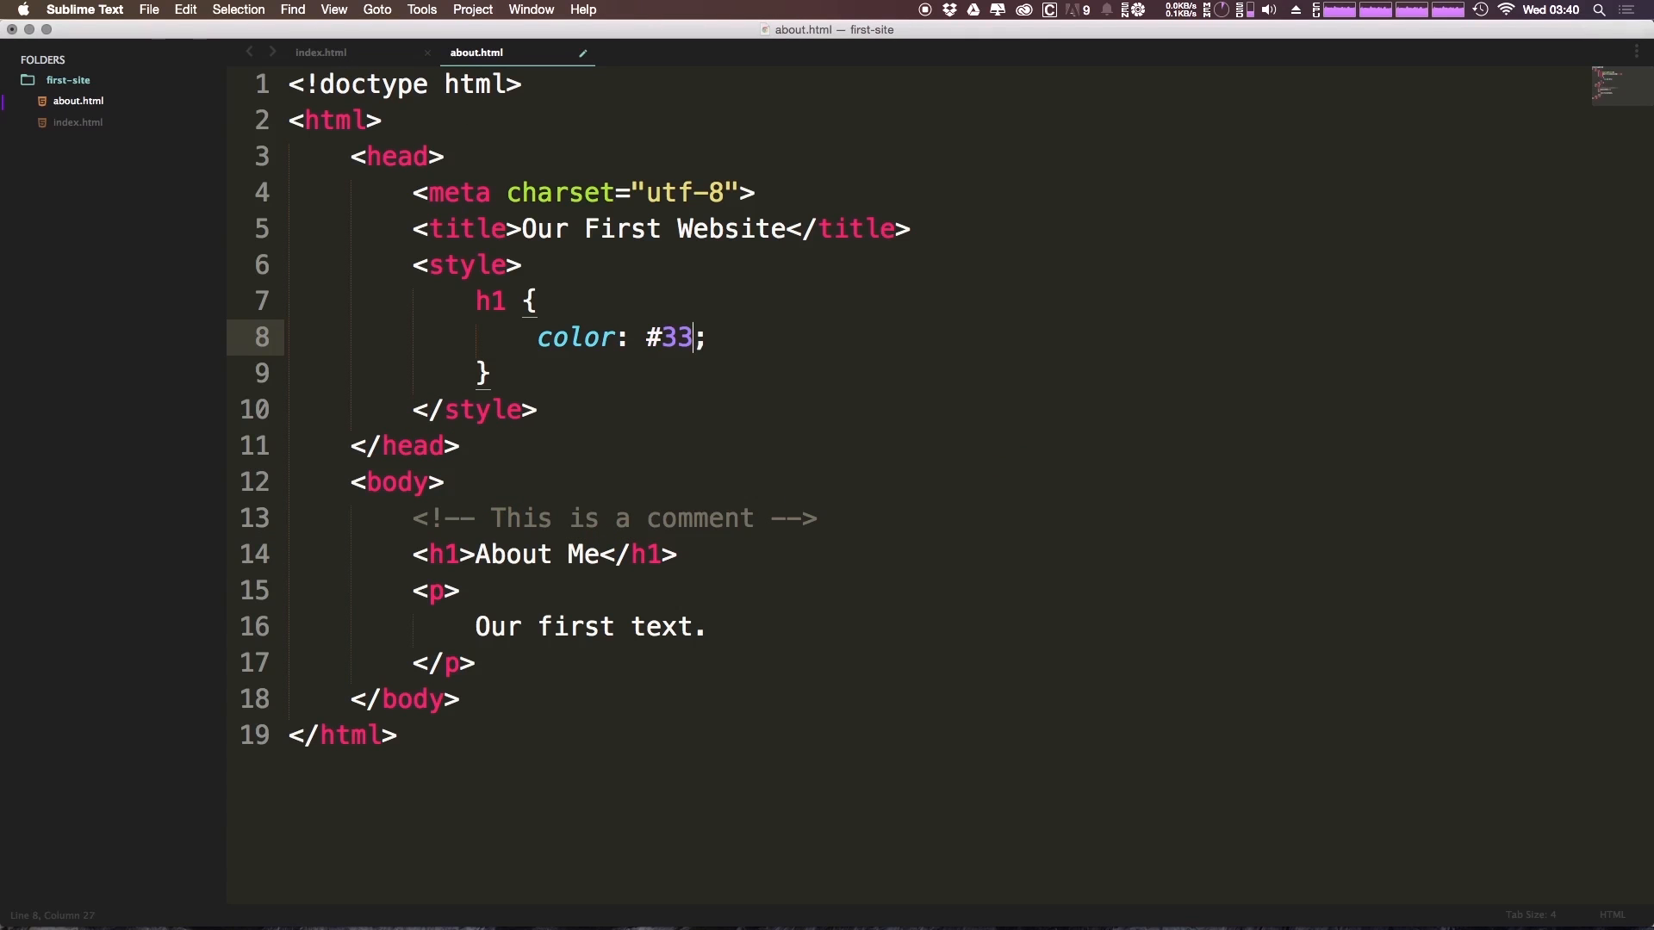
Step: Change about.html's h1 colour value to #333333 and save the file
text(3)
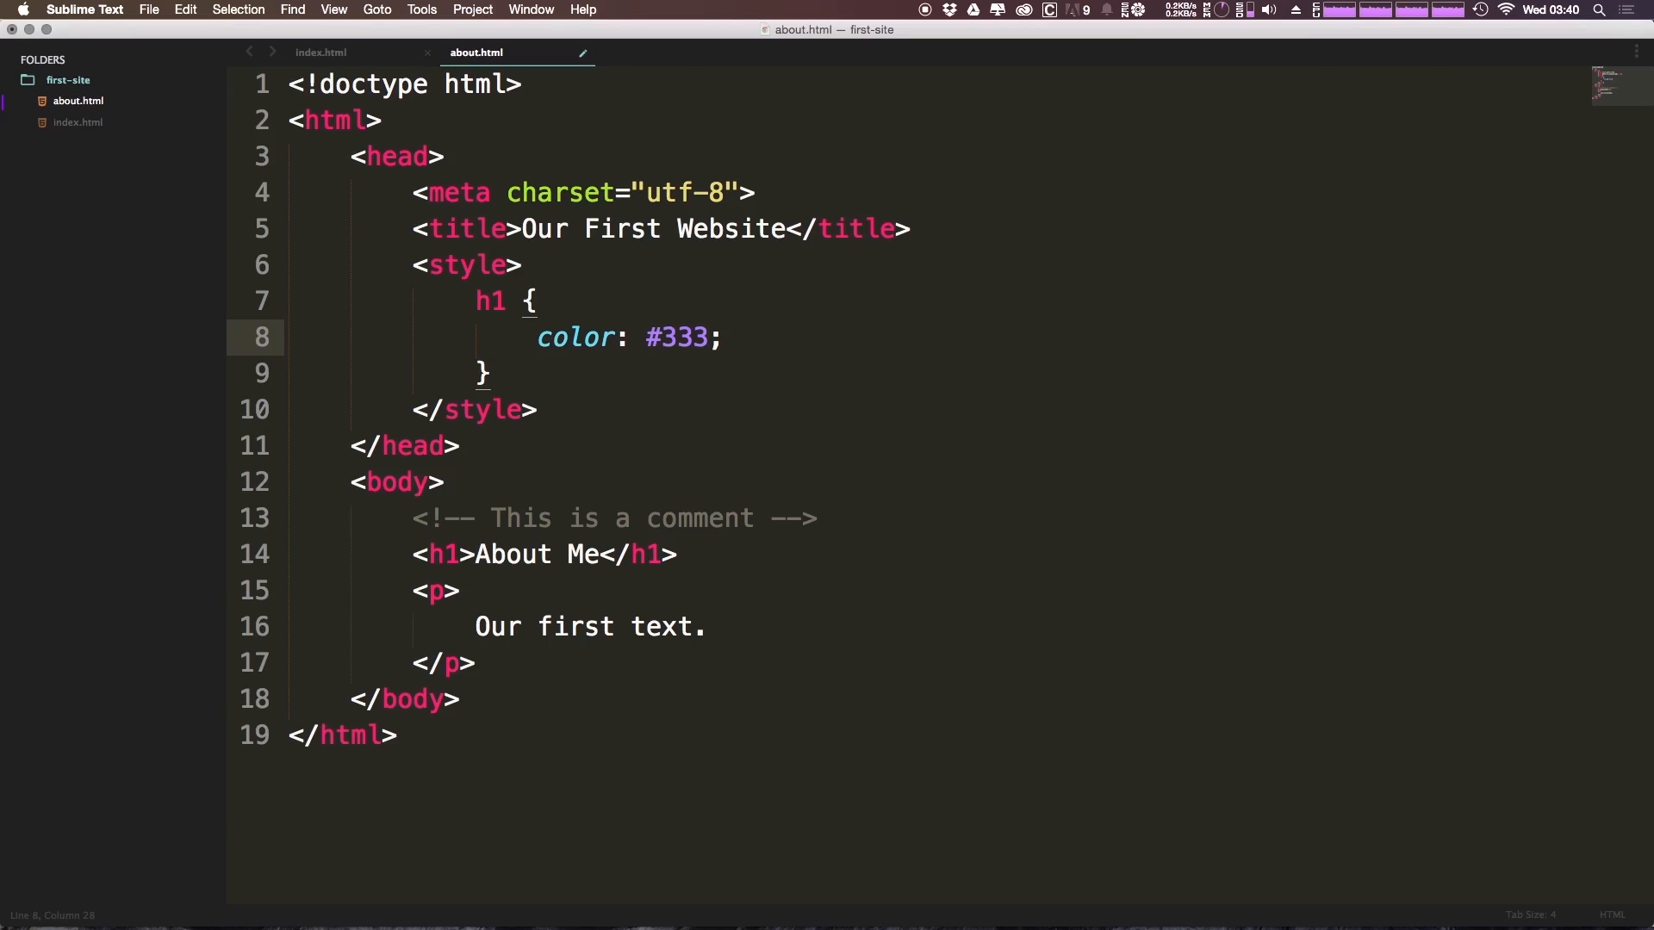
text(333)
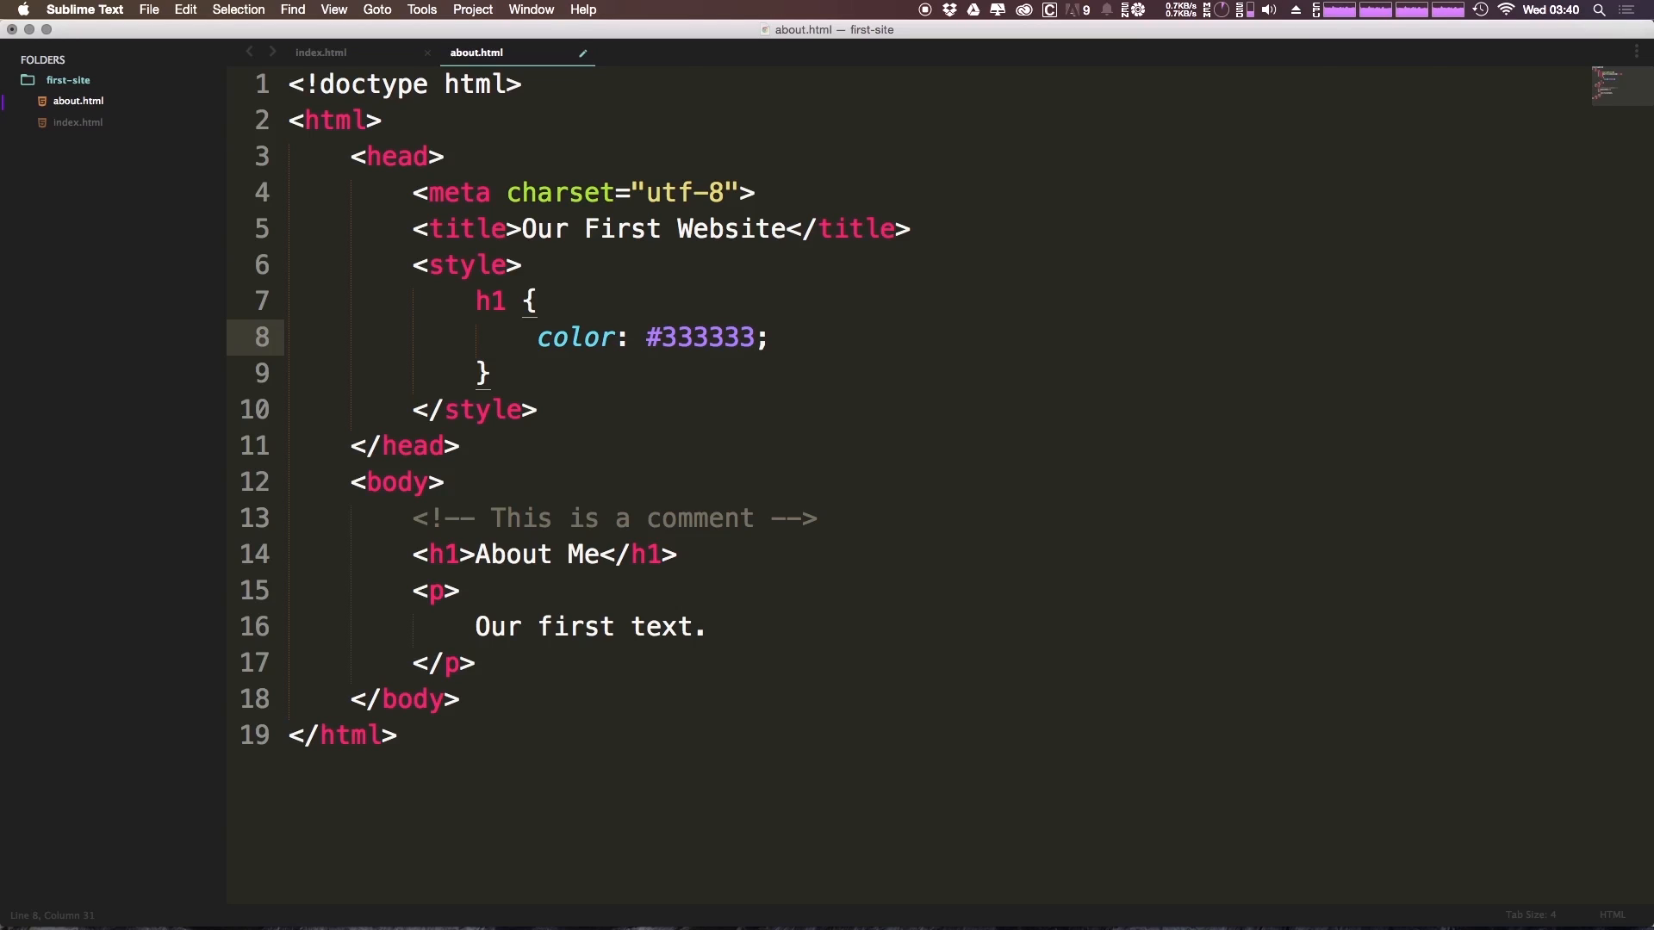
key(cmd+s)
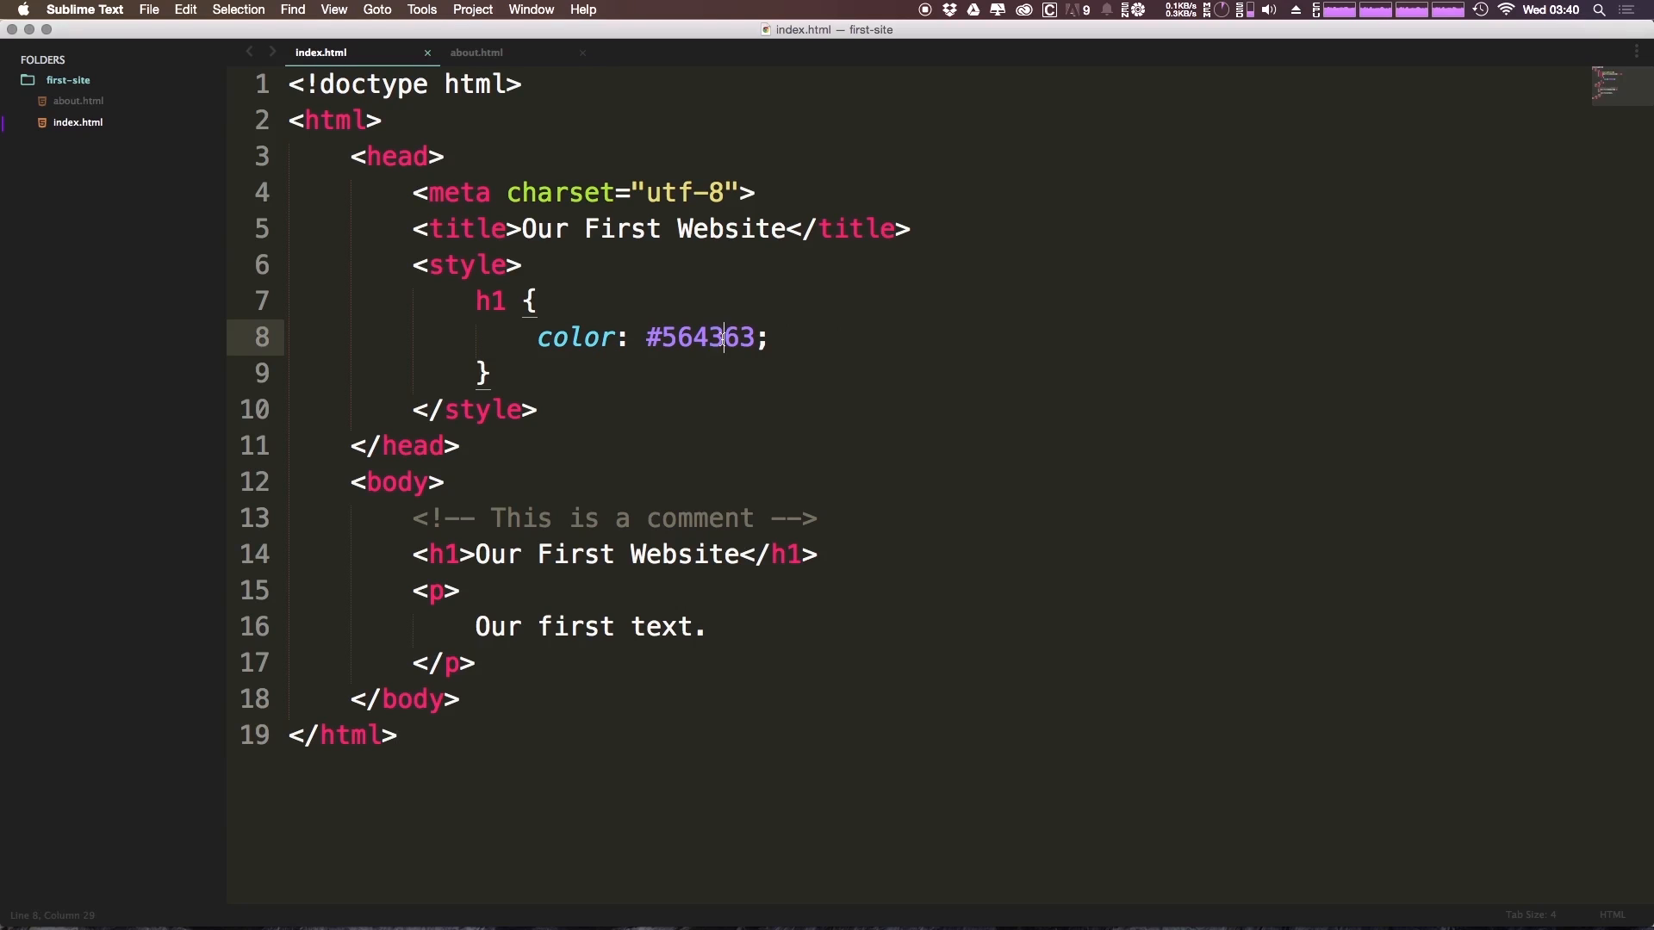
Step: Replace index.html's h1 colour #564363 with #333333
text(33333)
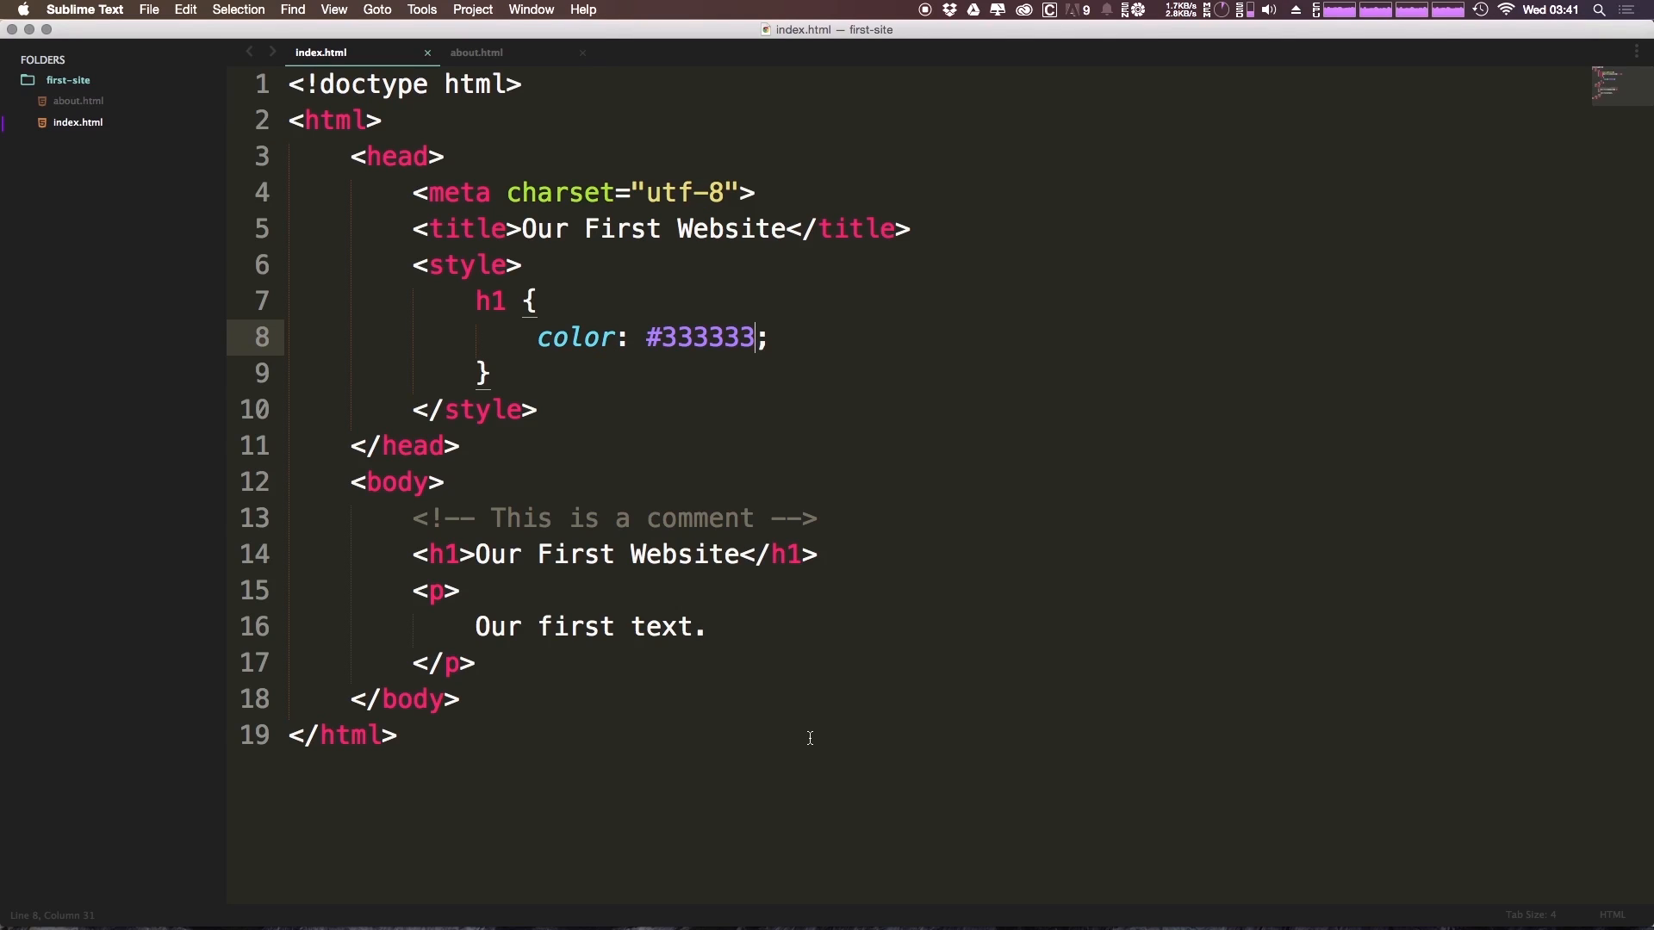
mouse_move(567, 417)
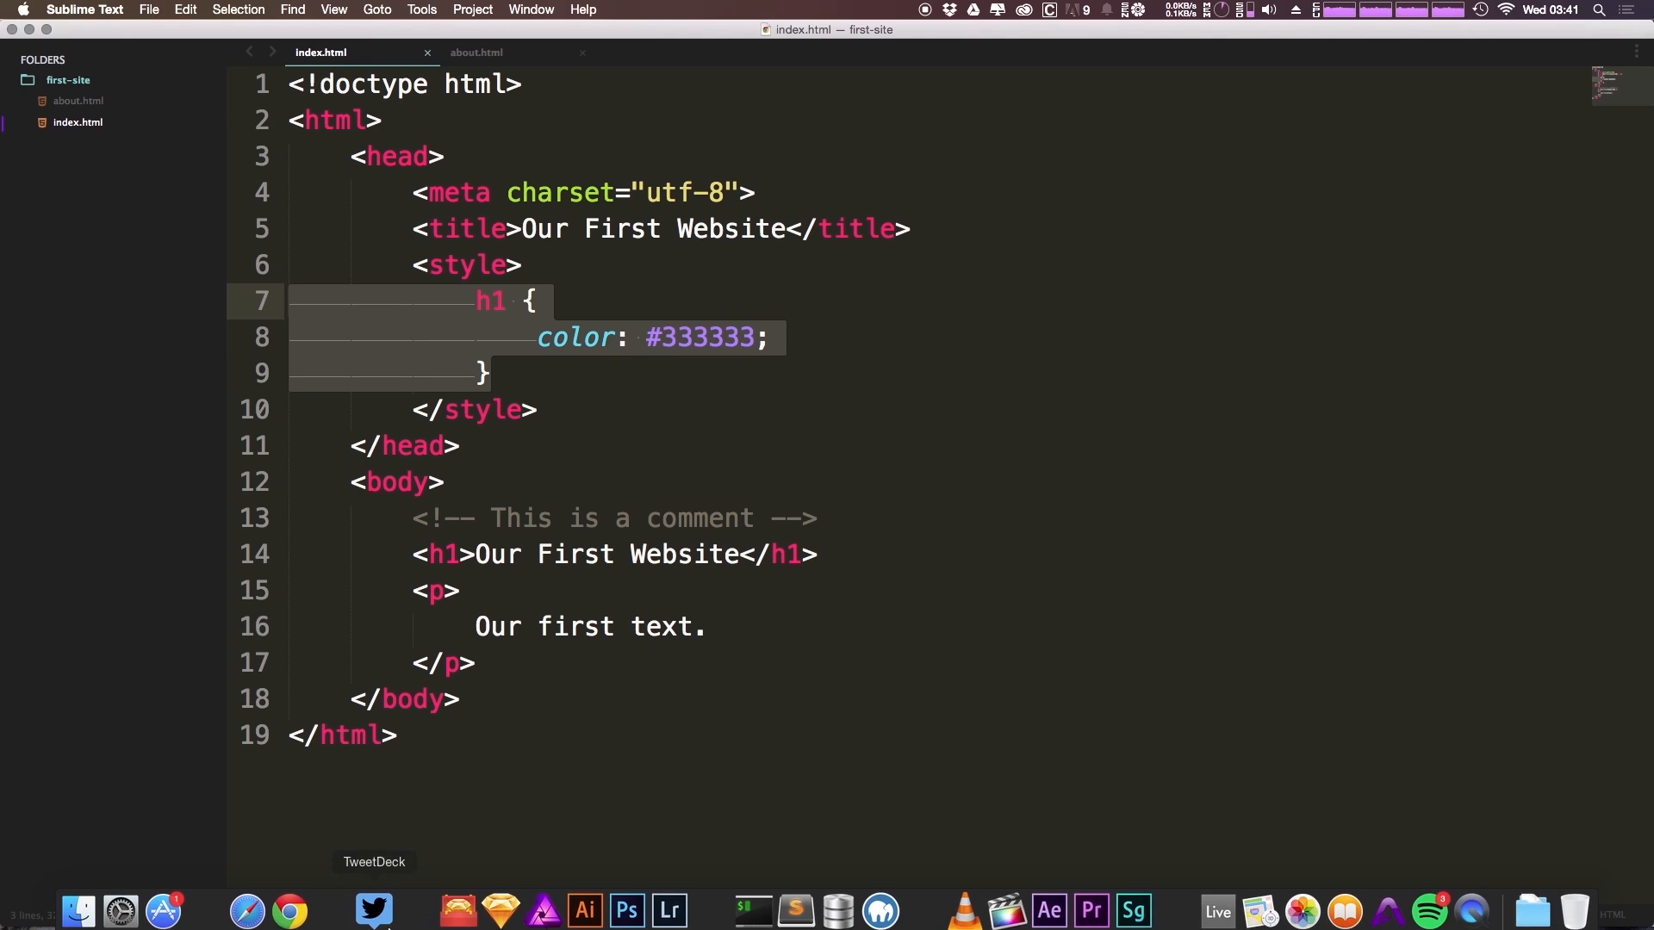
click(549, 372)
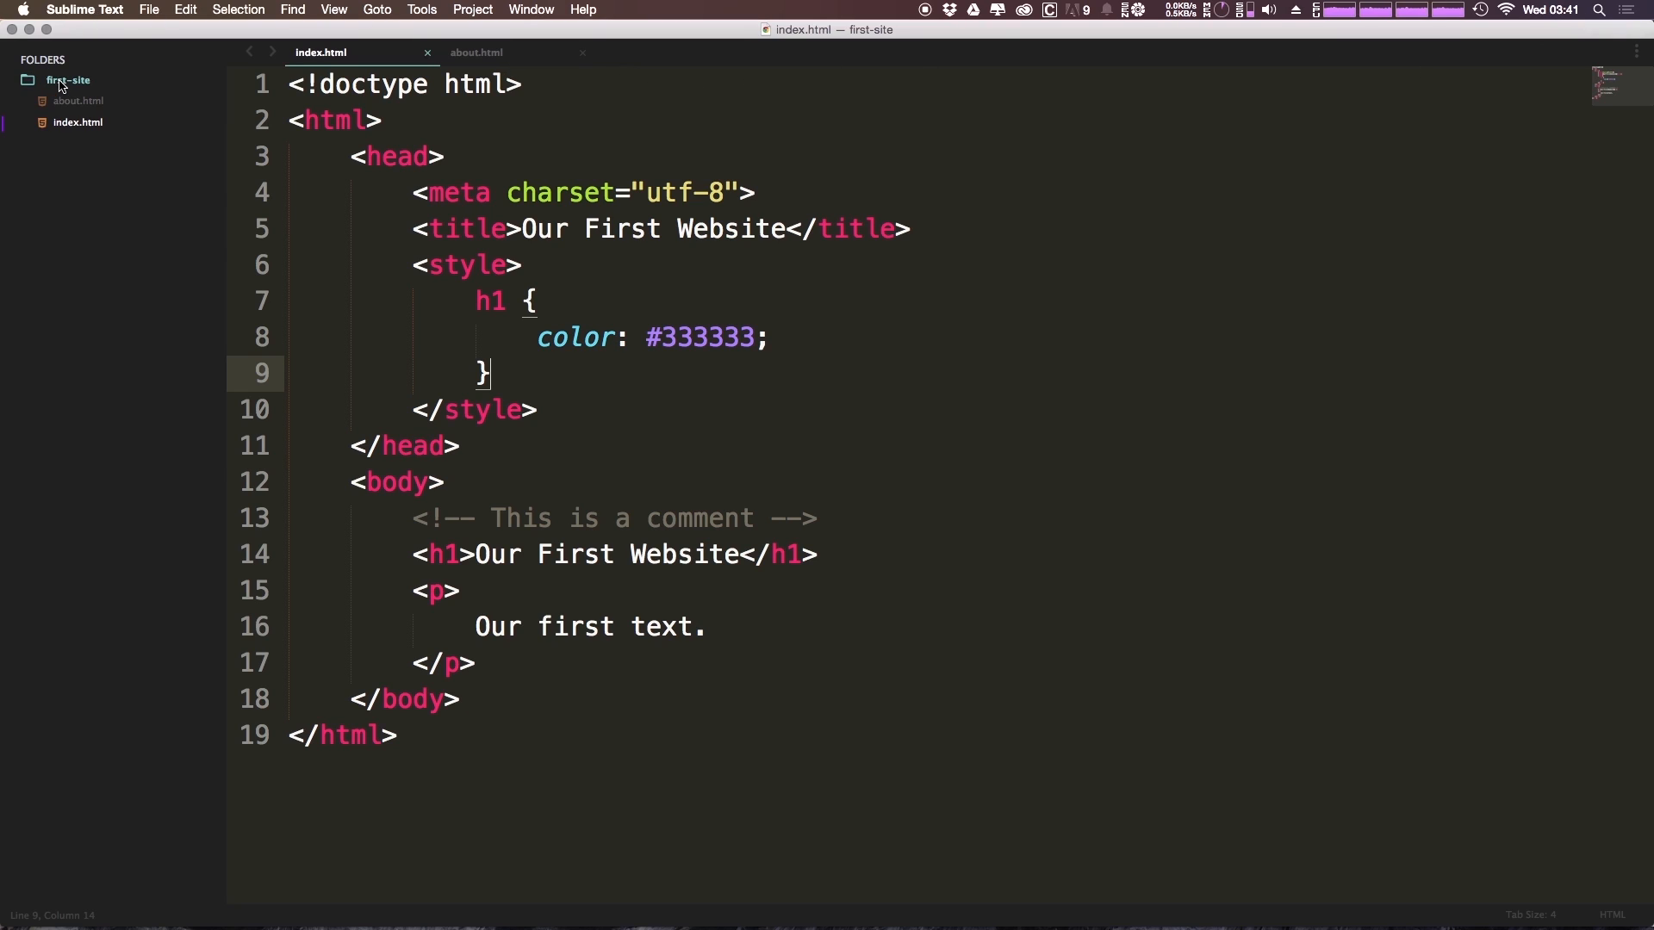
Step: Create a new file in first-site saved as styles.css, then return to index.html
right_click(67, 80)
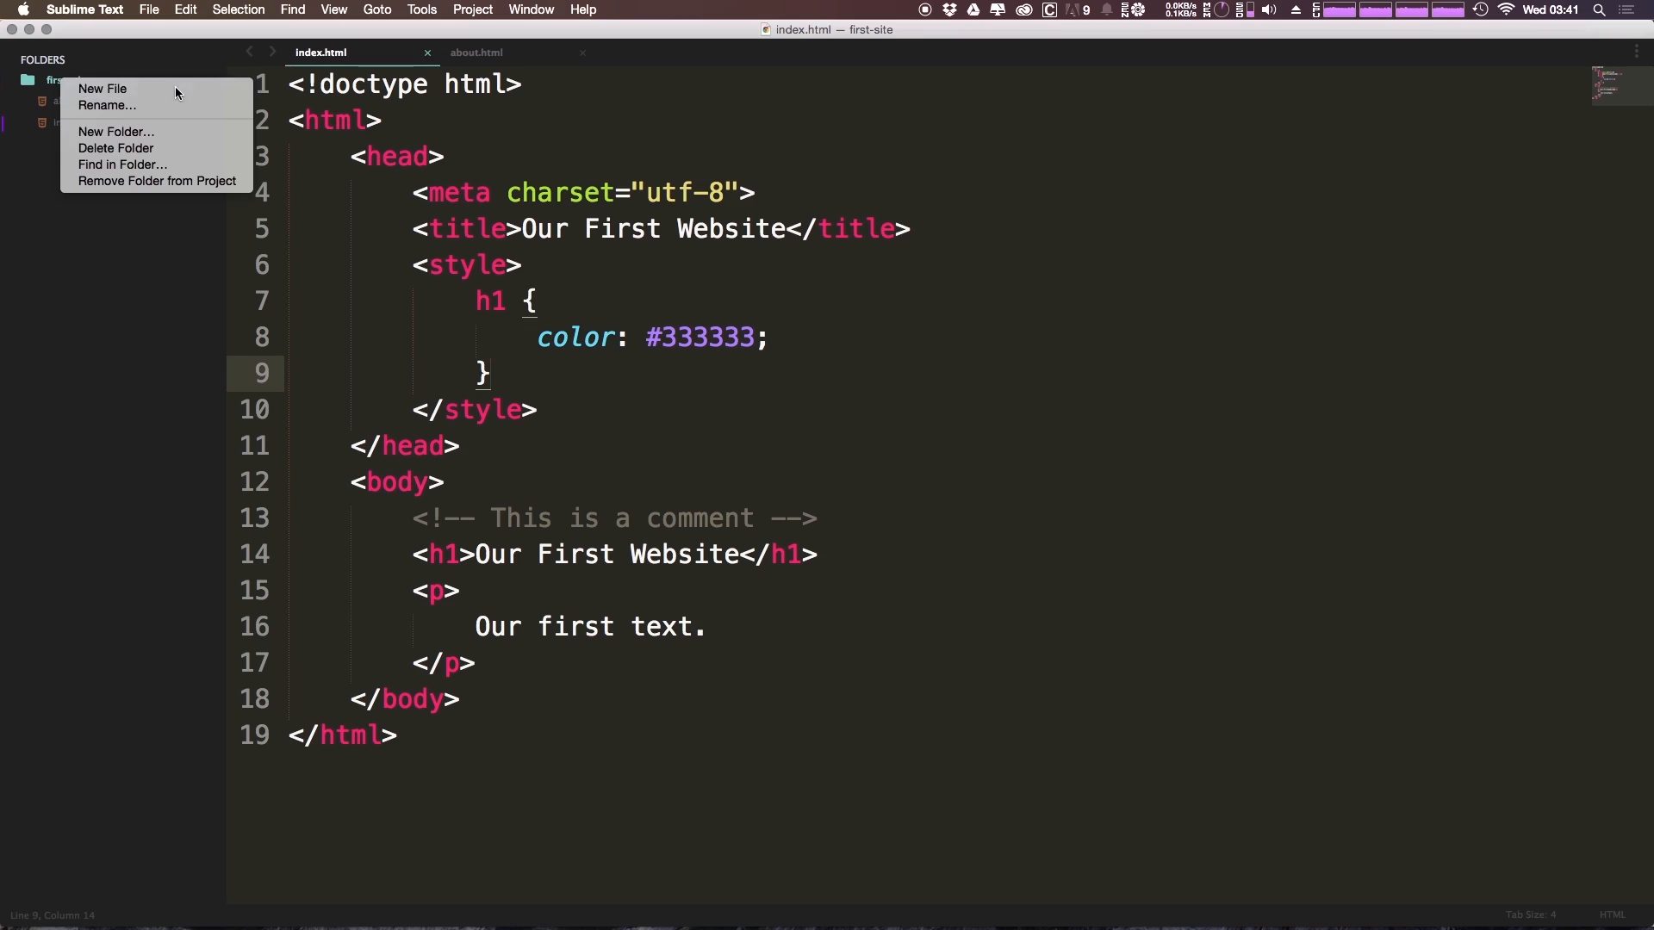
click(103, 88)
text(s)
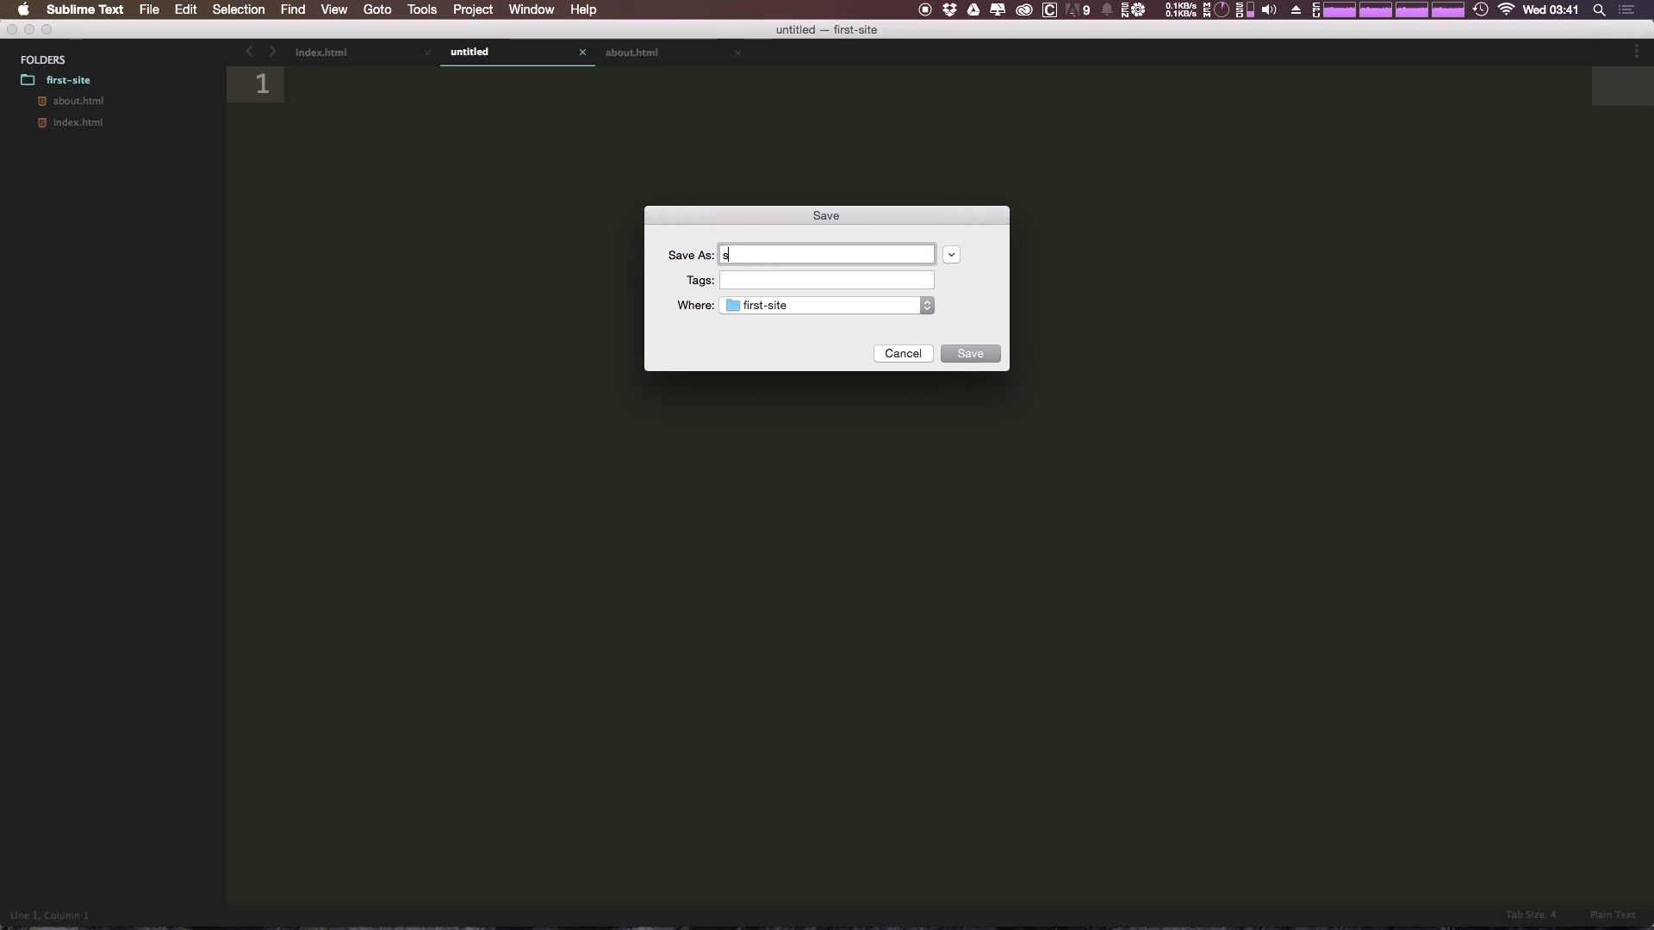
text(tyles.css)
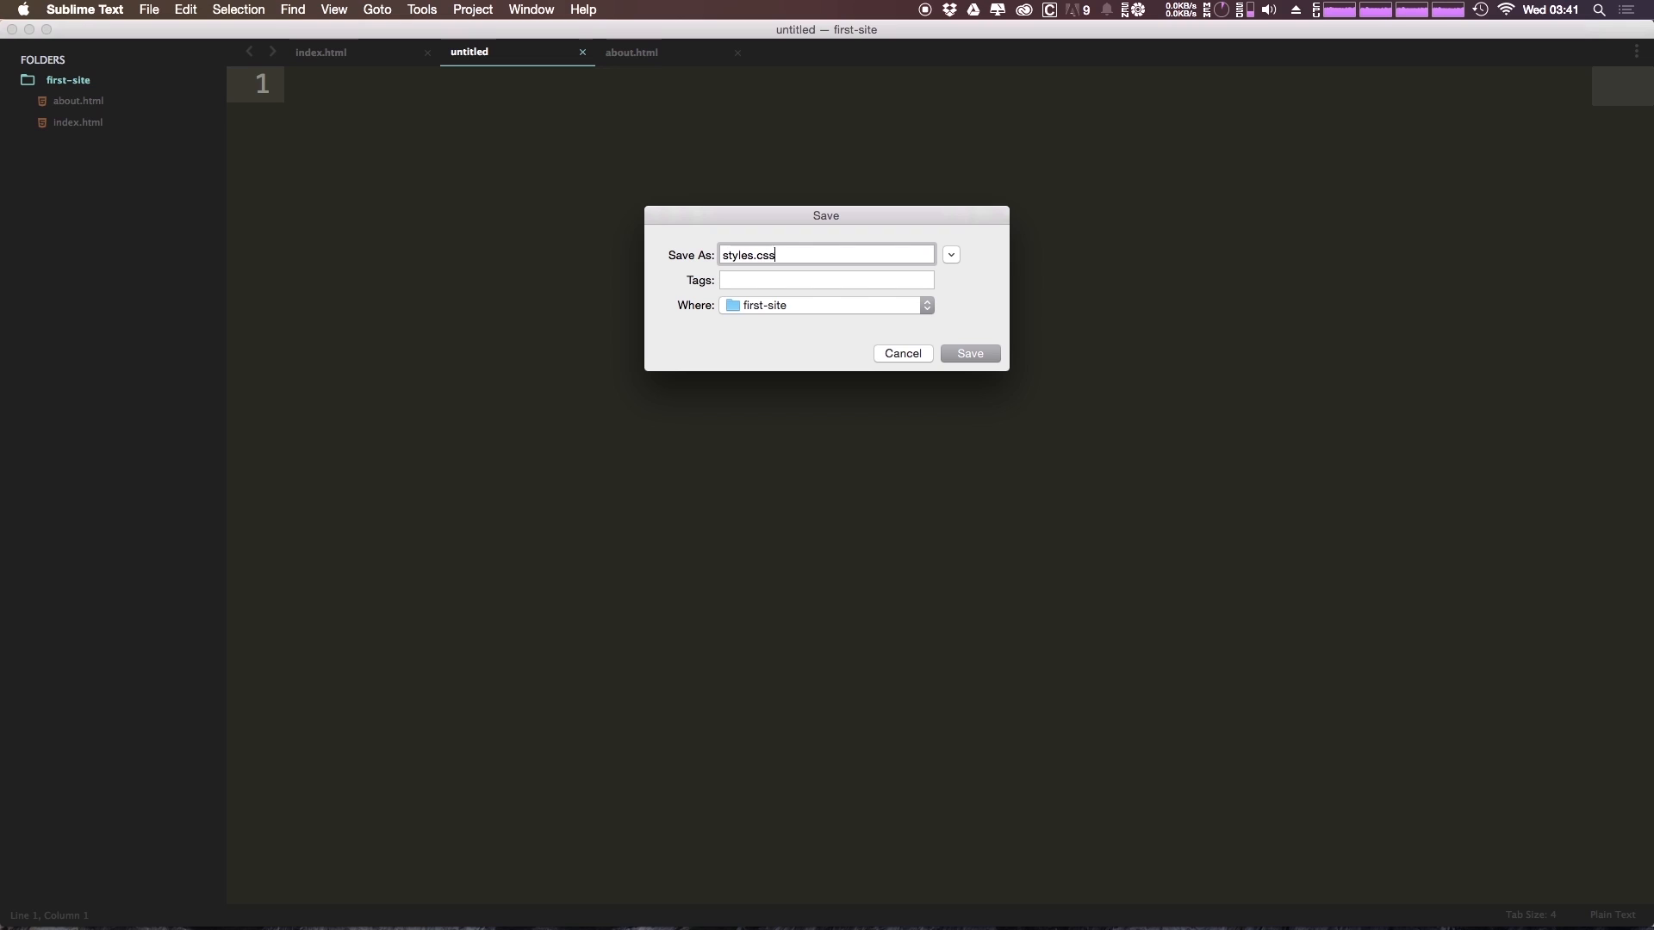
click(968, 353)
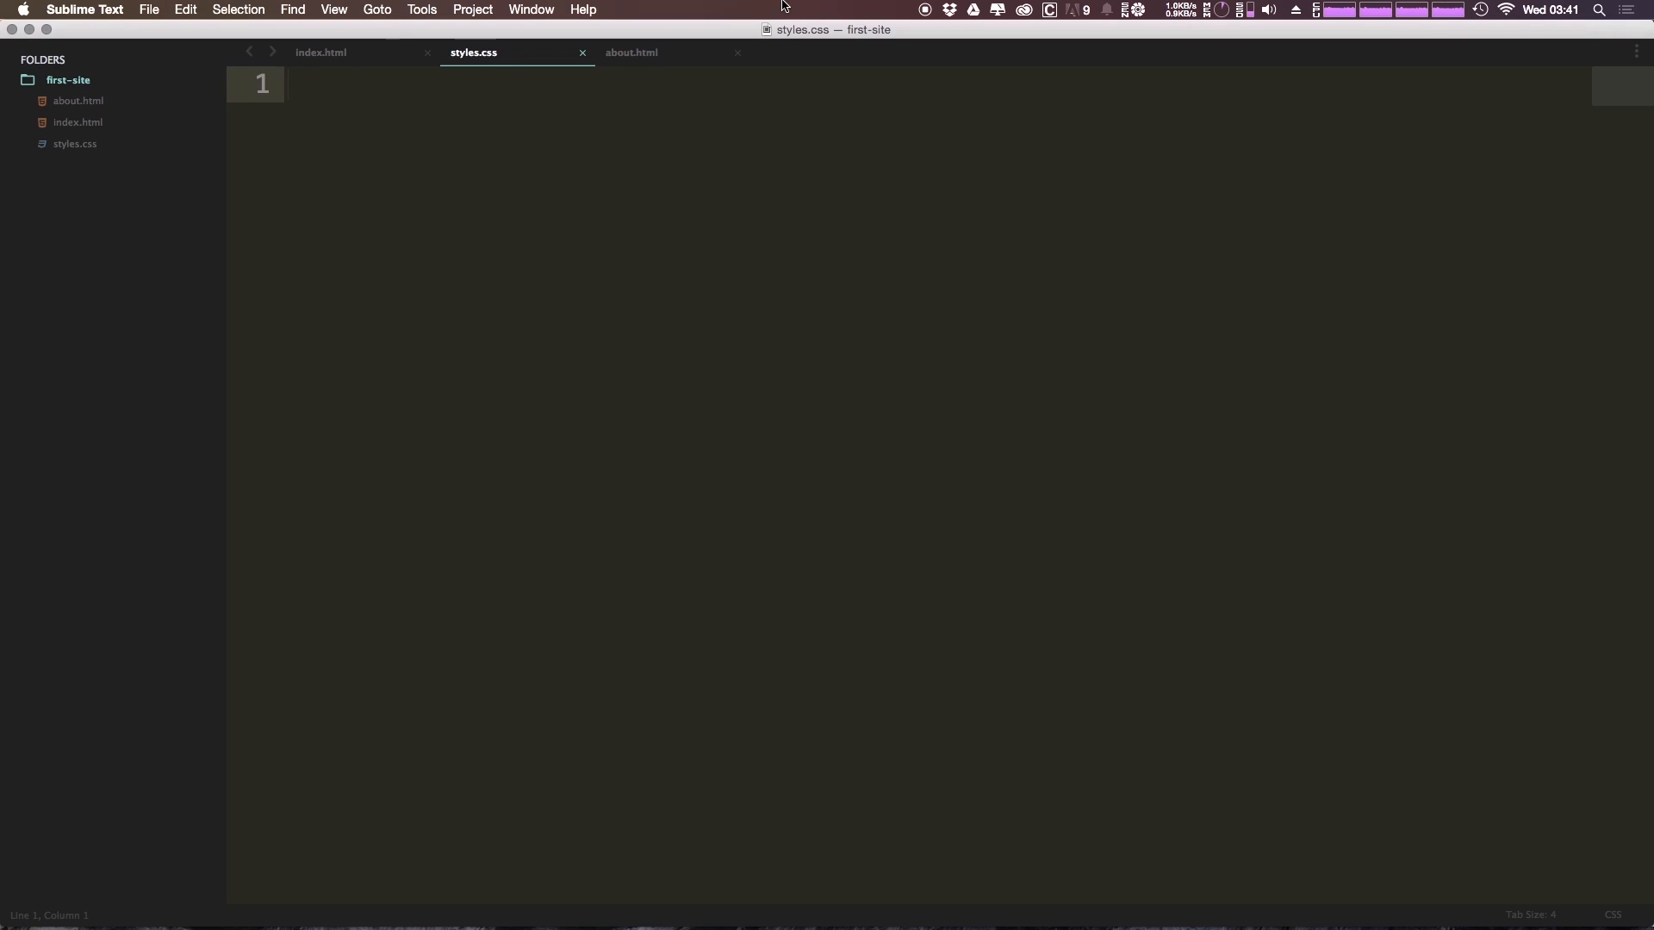
click(320, 52)
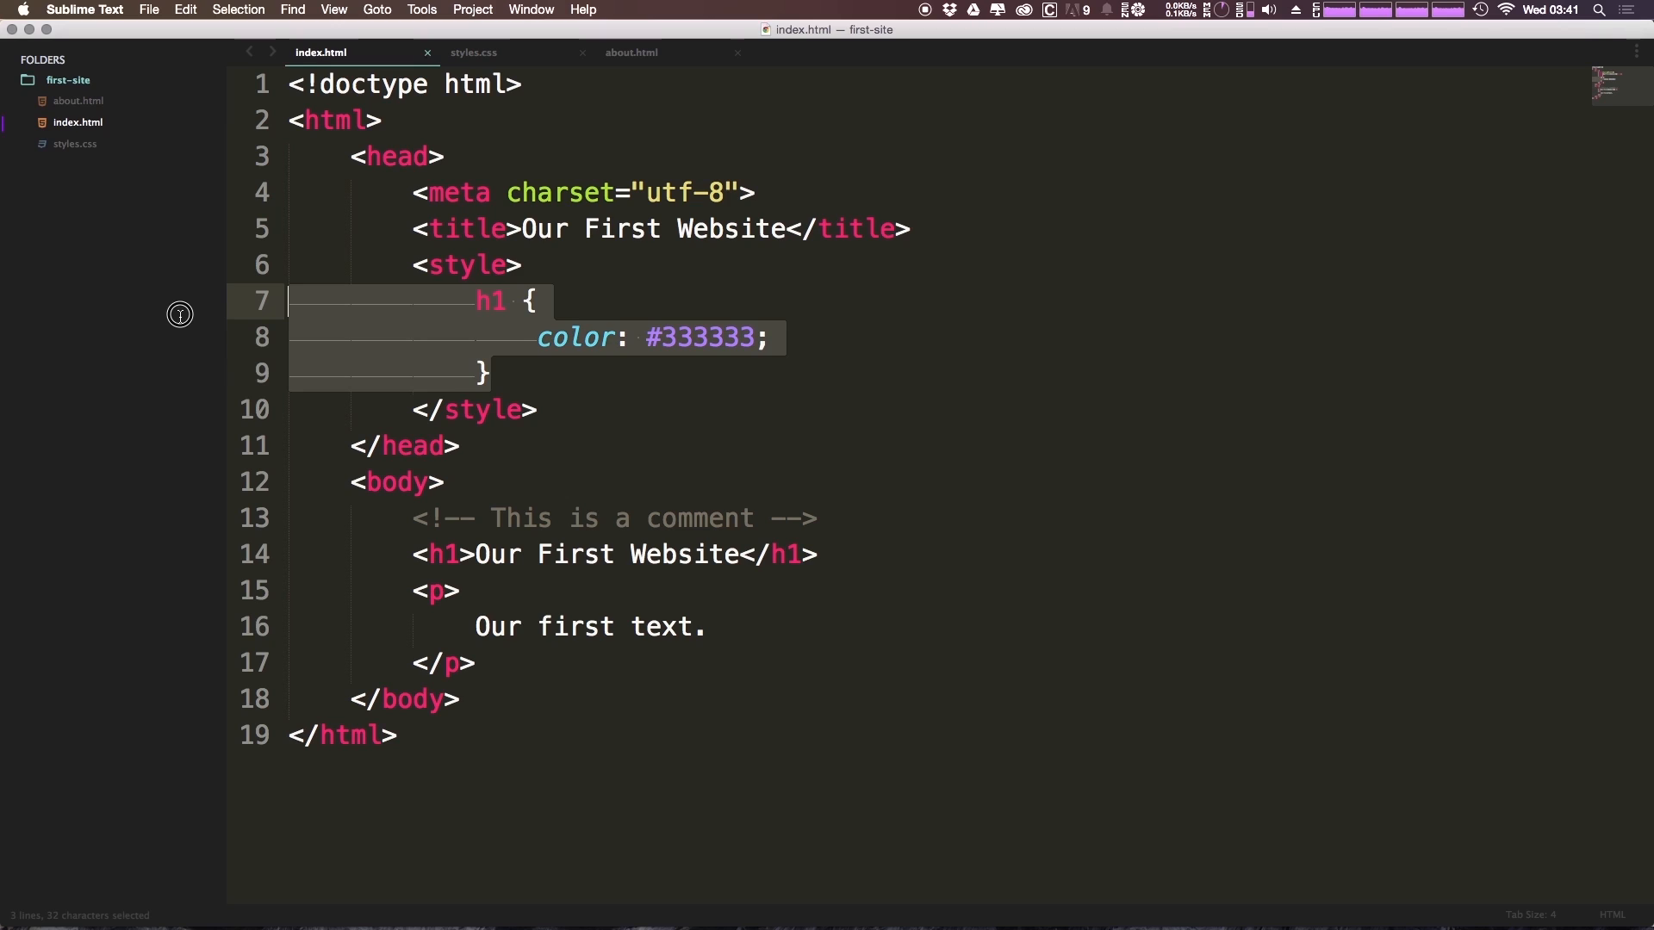
Step: Cut the h1 colour rule out of index.html and switch to the empty styles.css
key(cmd+x)
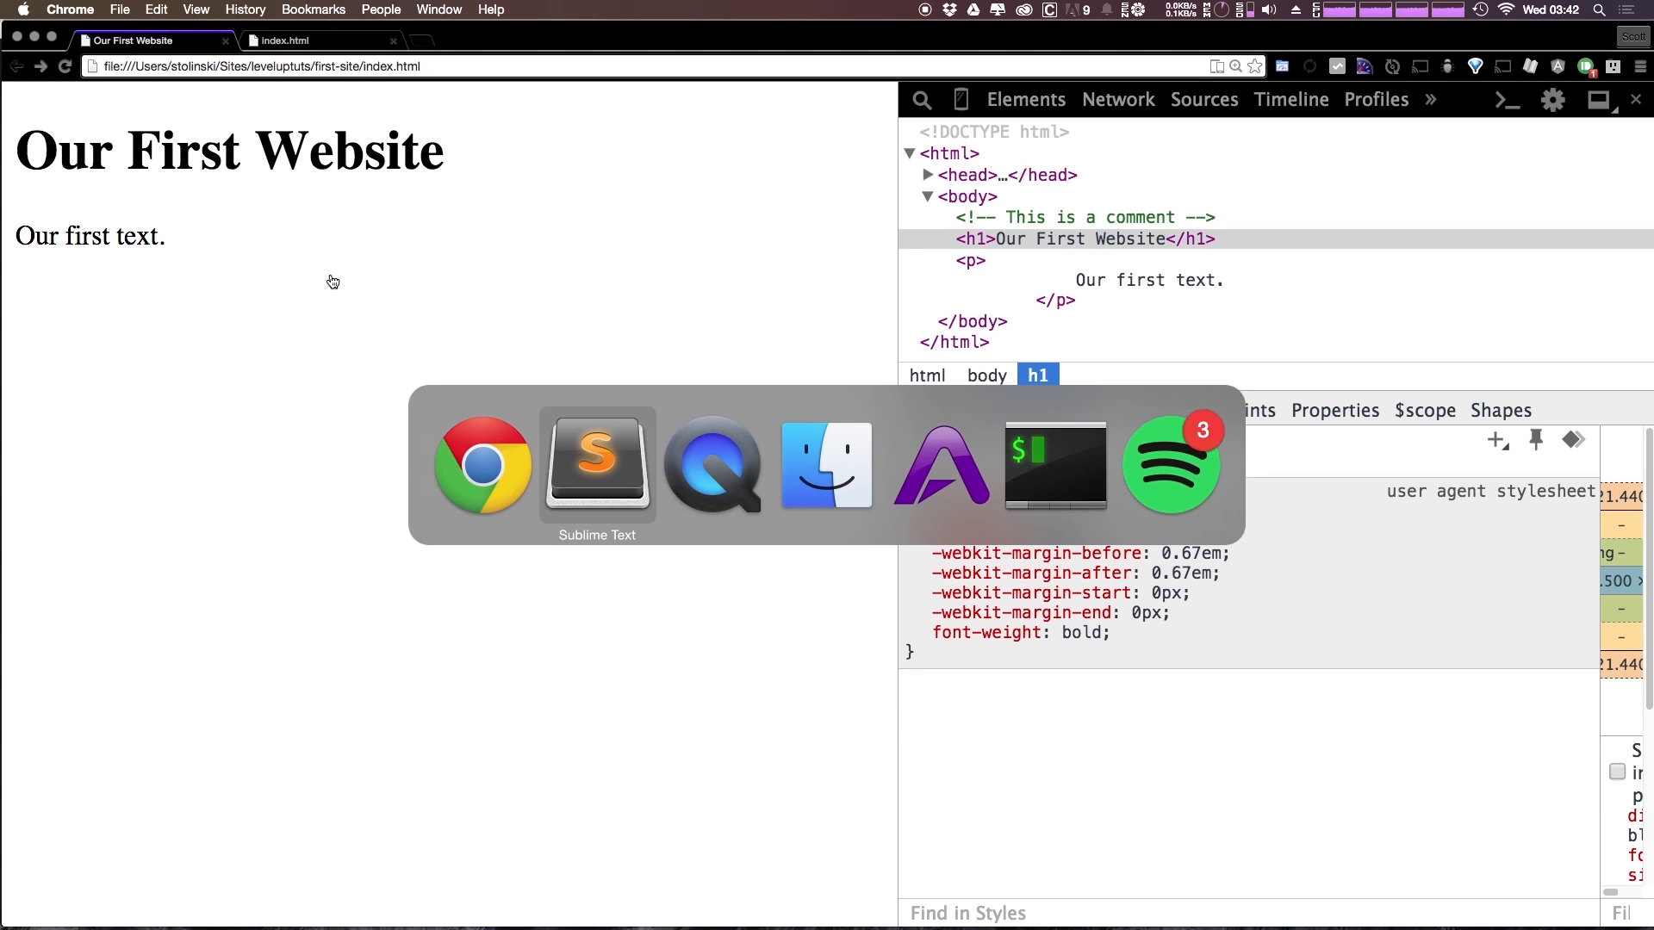
click(596, 466)
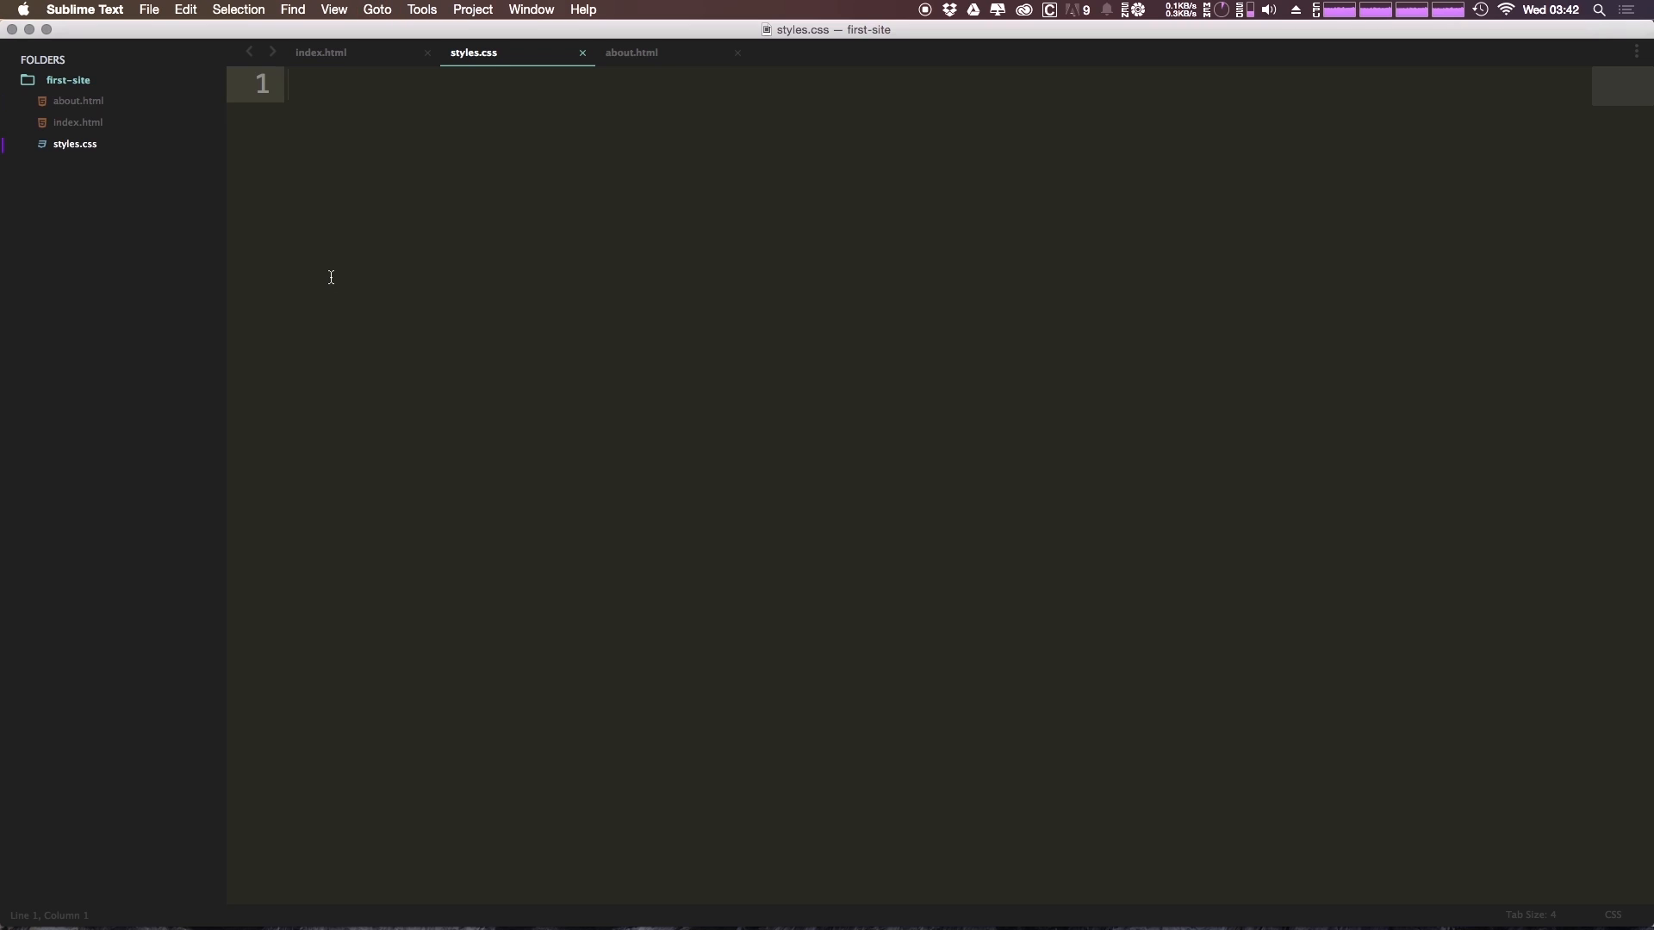
Step: Put the h1 rule into styles.css with colour #00FF00, tidy its indentation and save
text(h1 {)
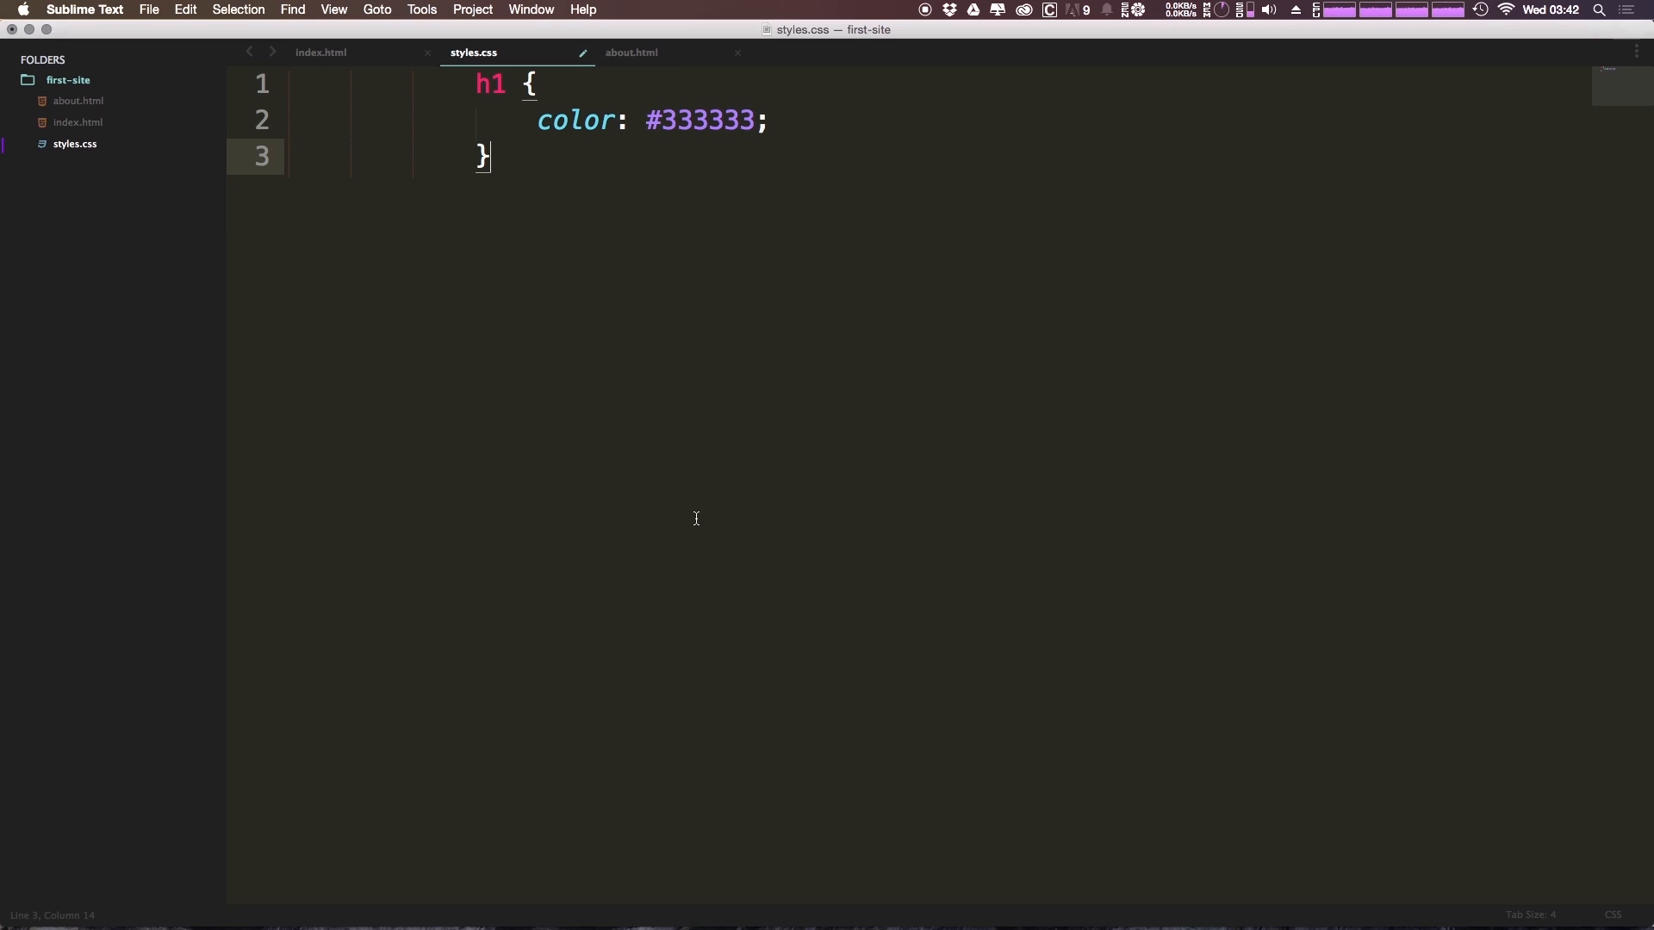
key(cmd+a)
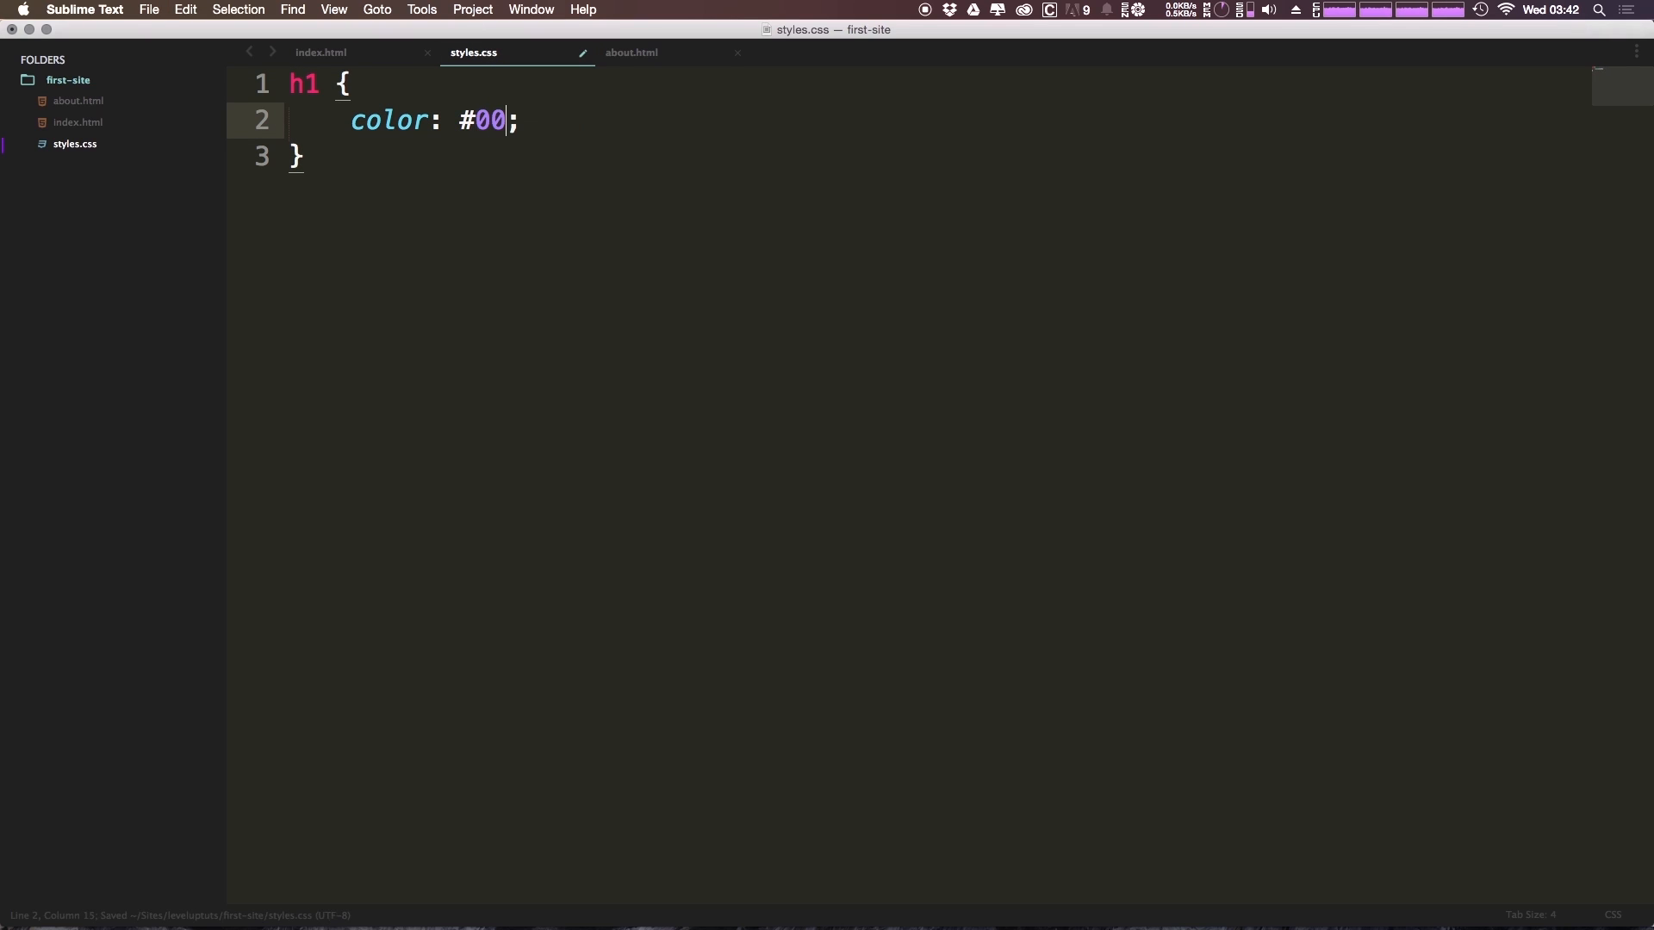
text(FF00)
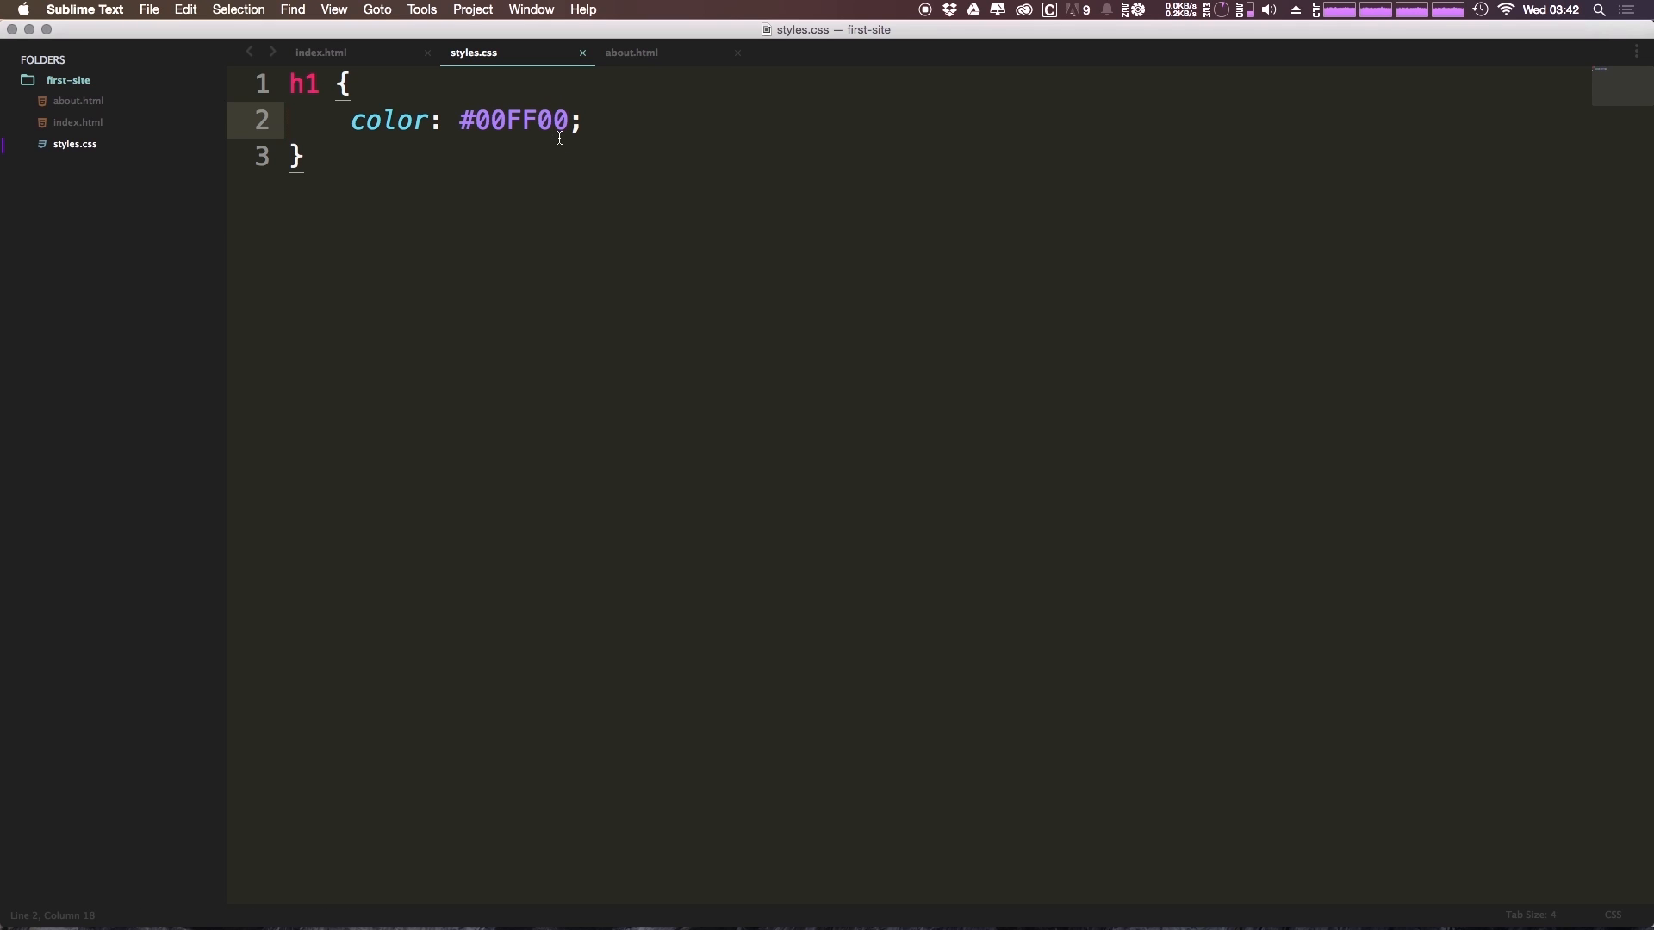
key(cmd+s)
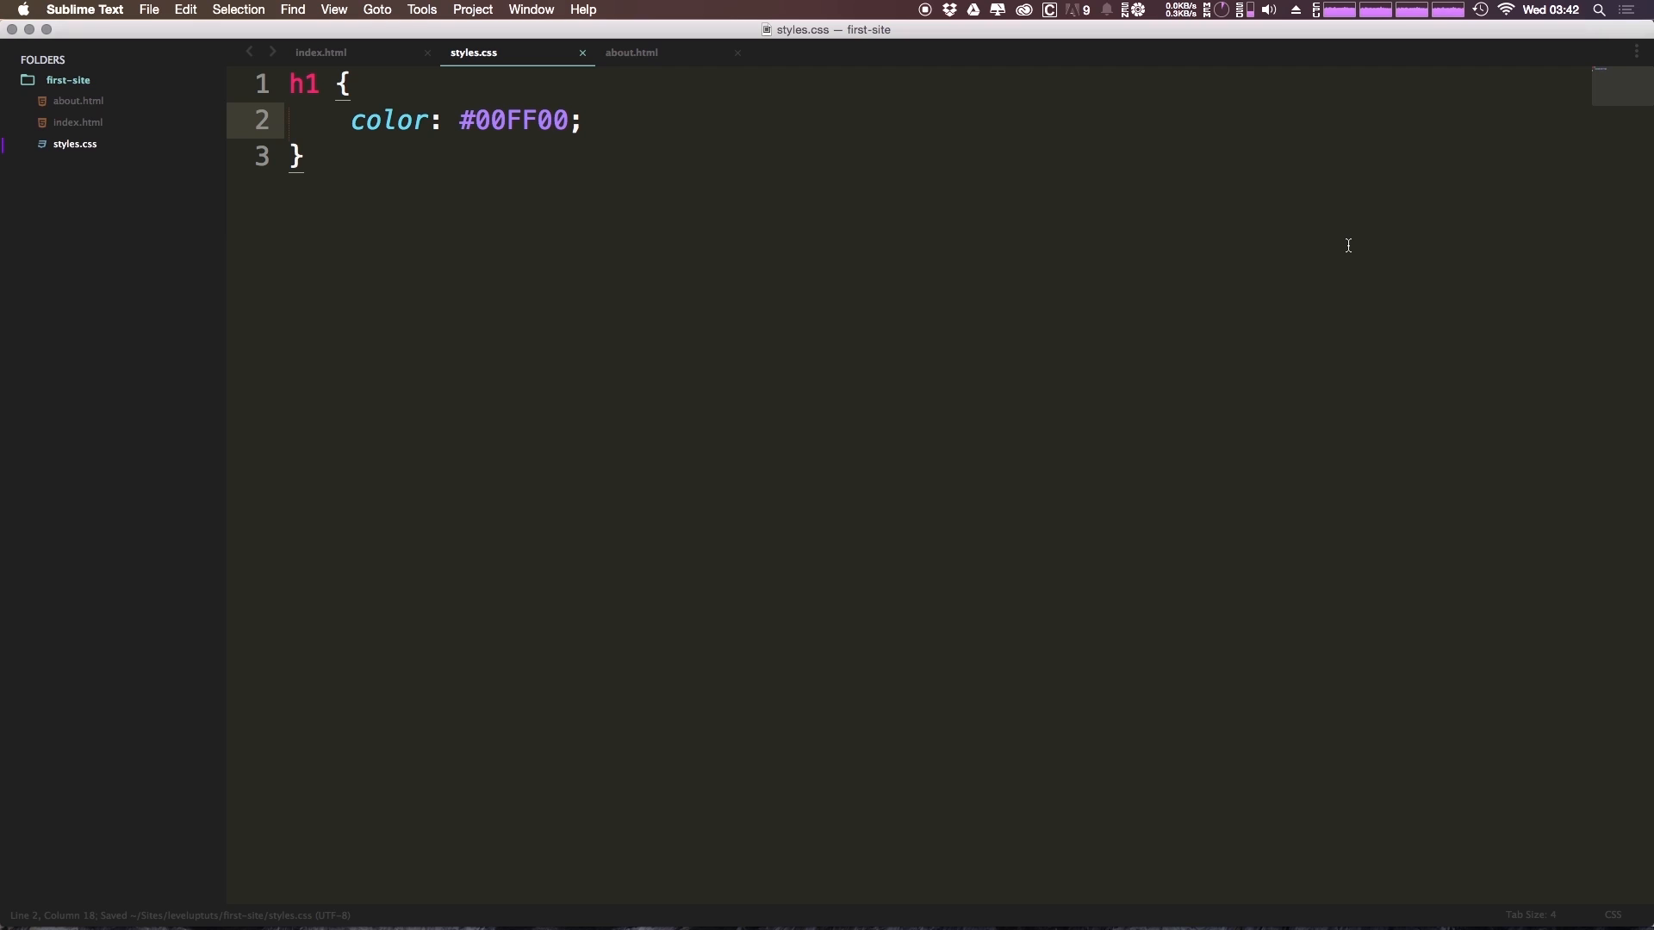
key(cmd+a)
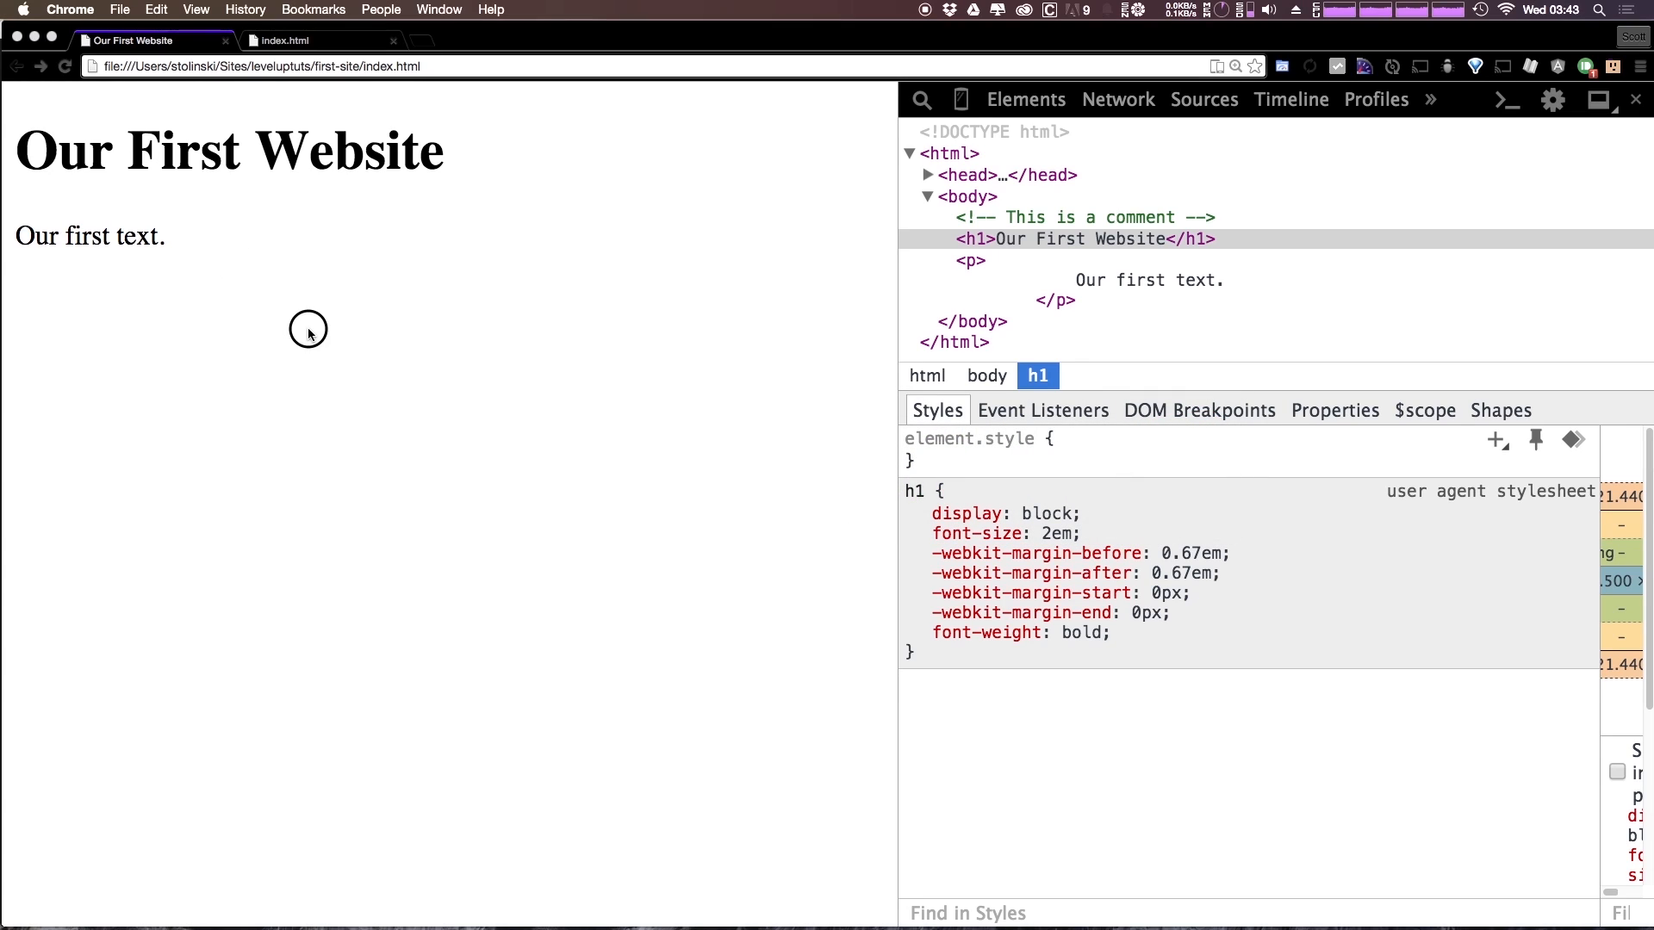
mouse_move(1149, 279)
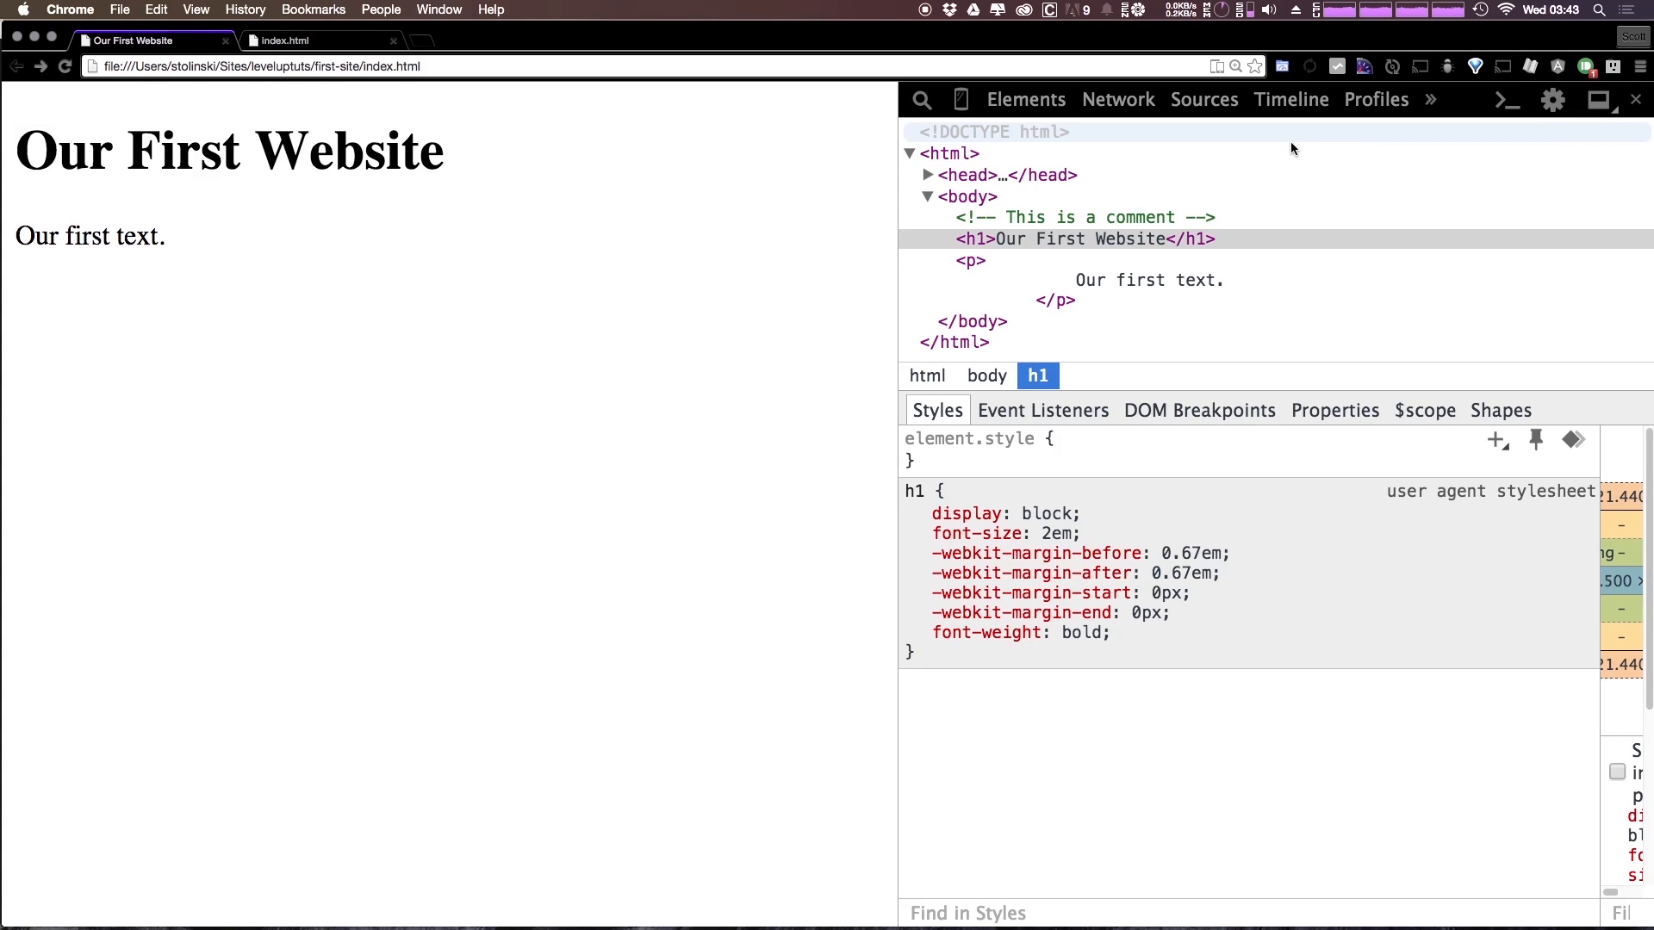
Step: After viewing the unstyled h1 in Chrome DevTools, switch back to Sublime Text
key(cmd+tab)
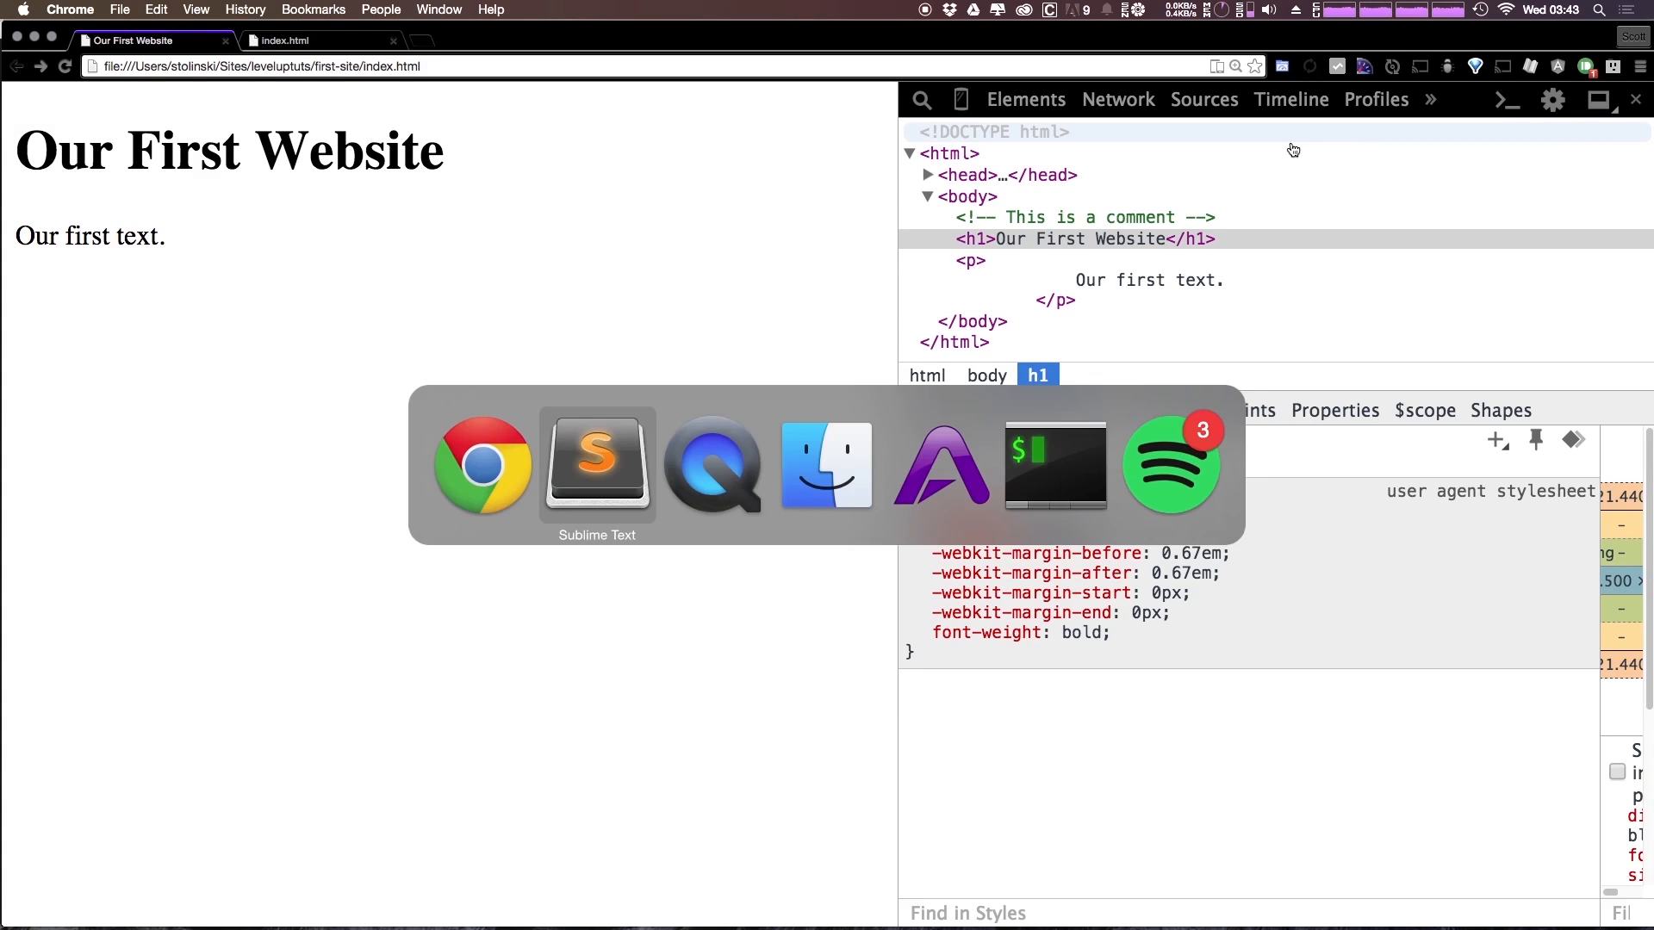
Step: In index.html's head, start a <link rel="stylesheet" tag on line 6
click(596, 464)
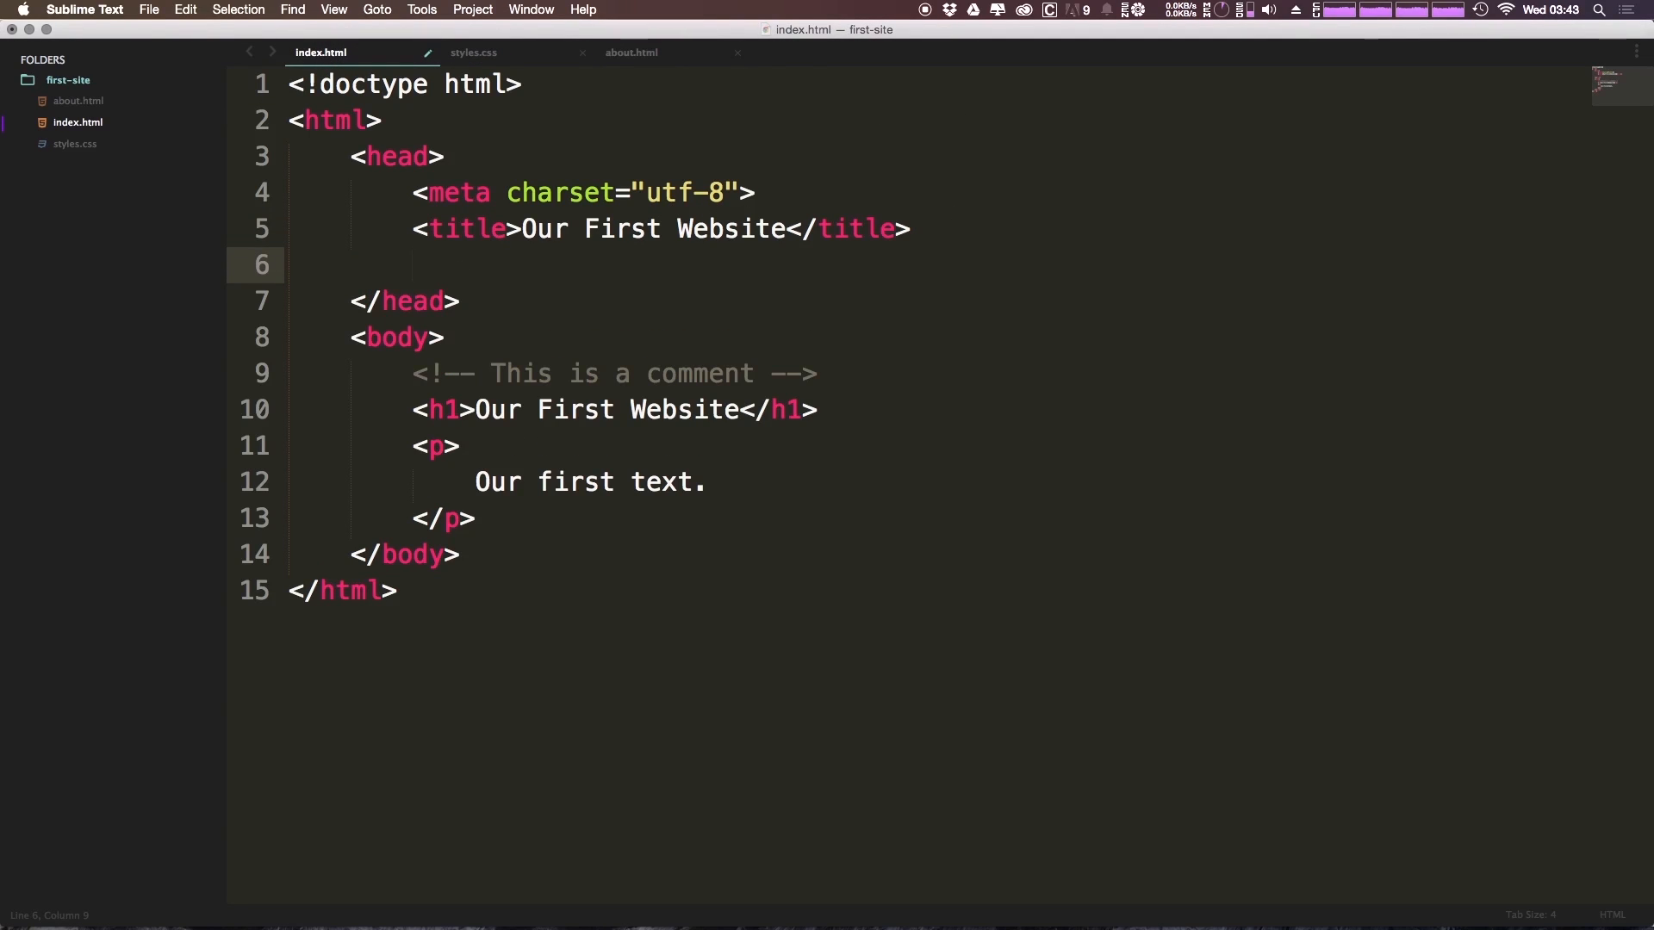
text(<link)
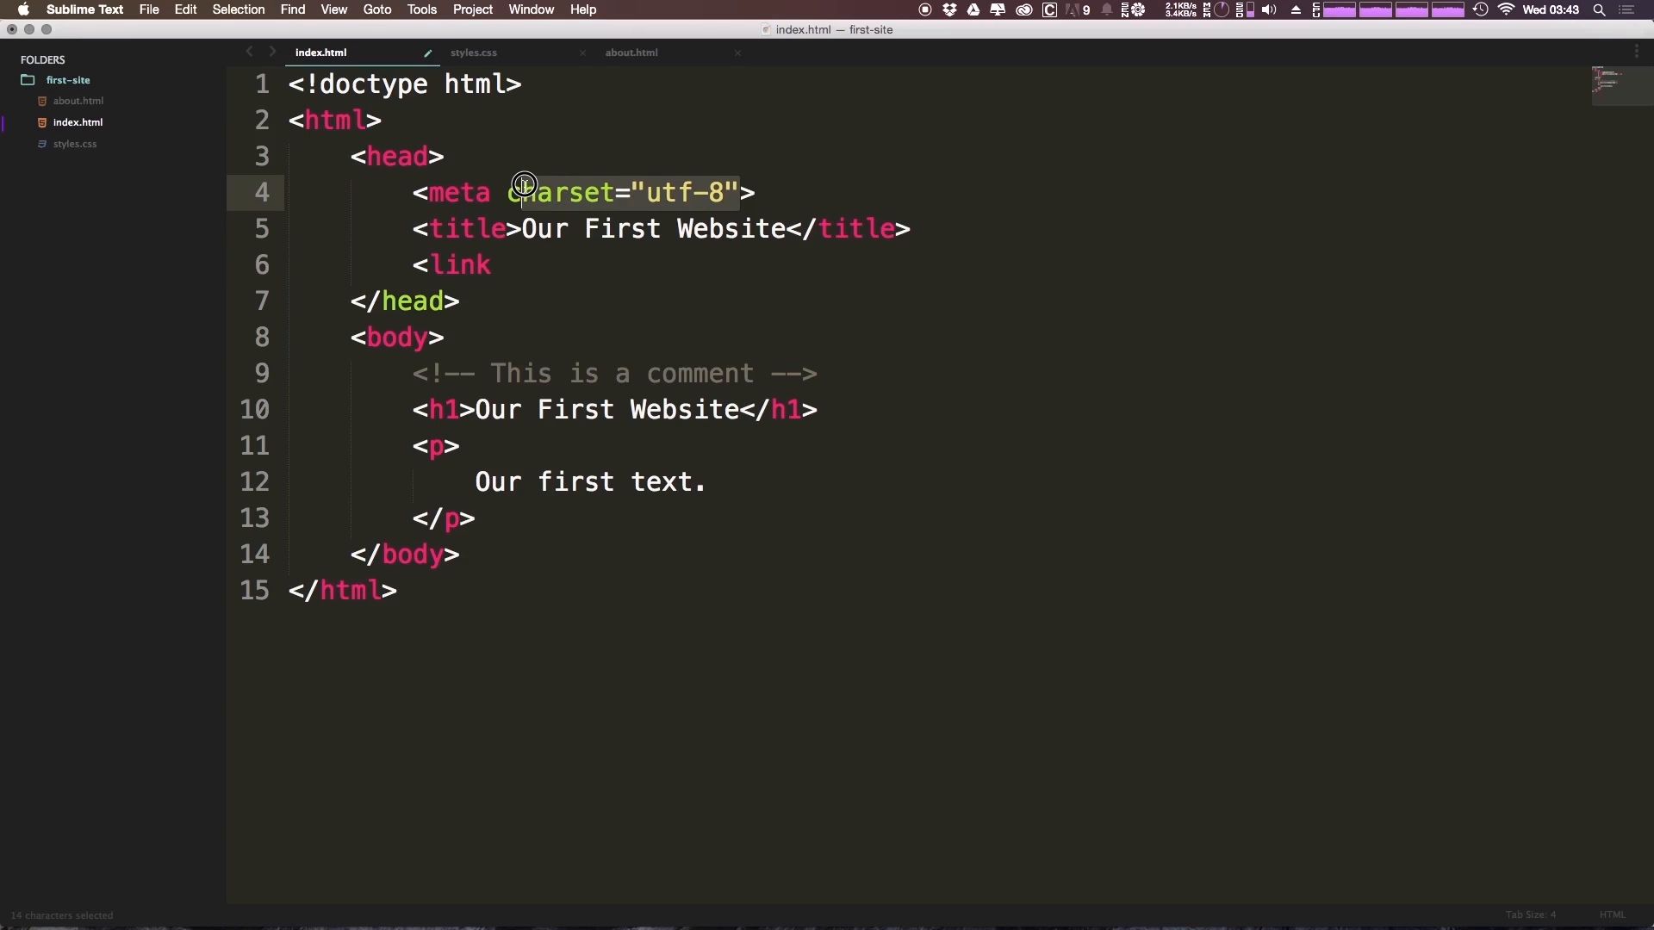
click(496, 264)
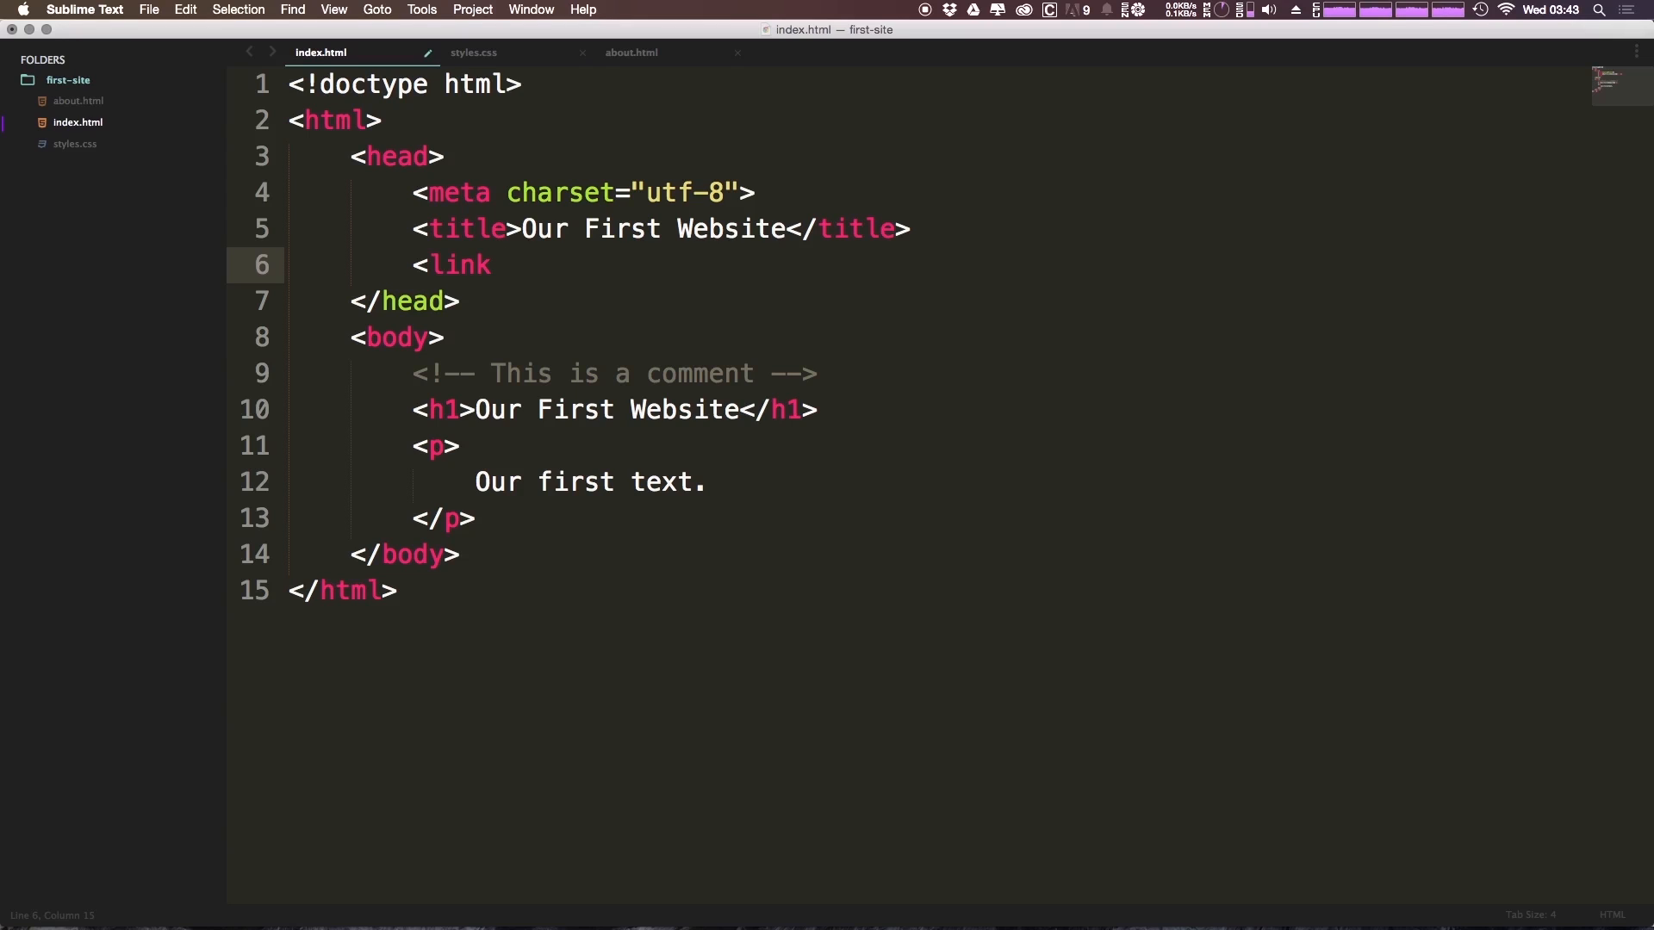
text(rel)
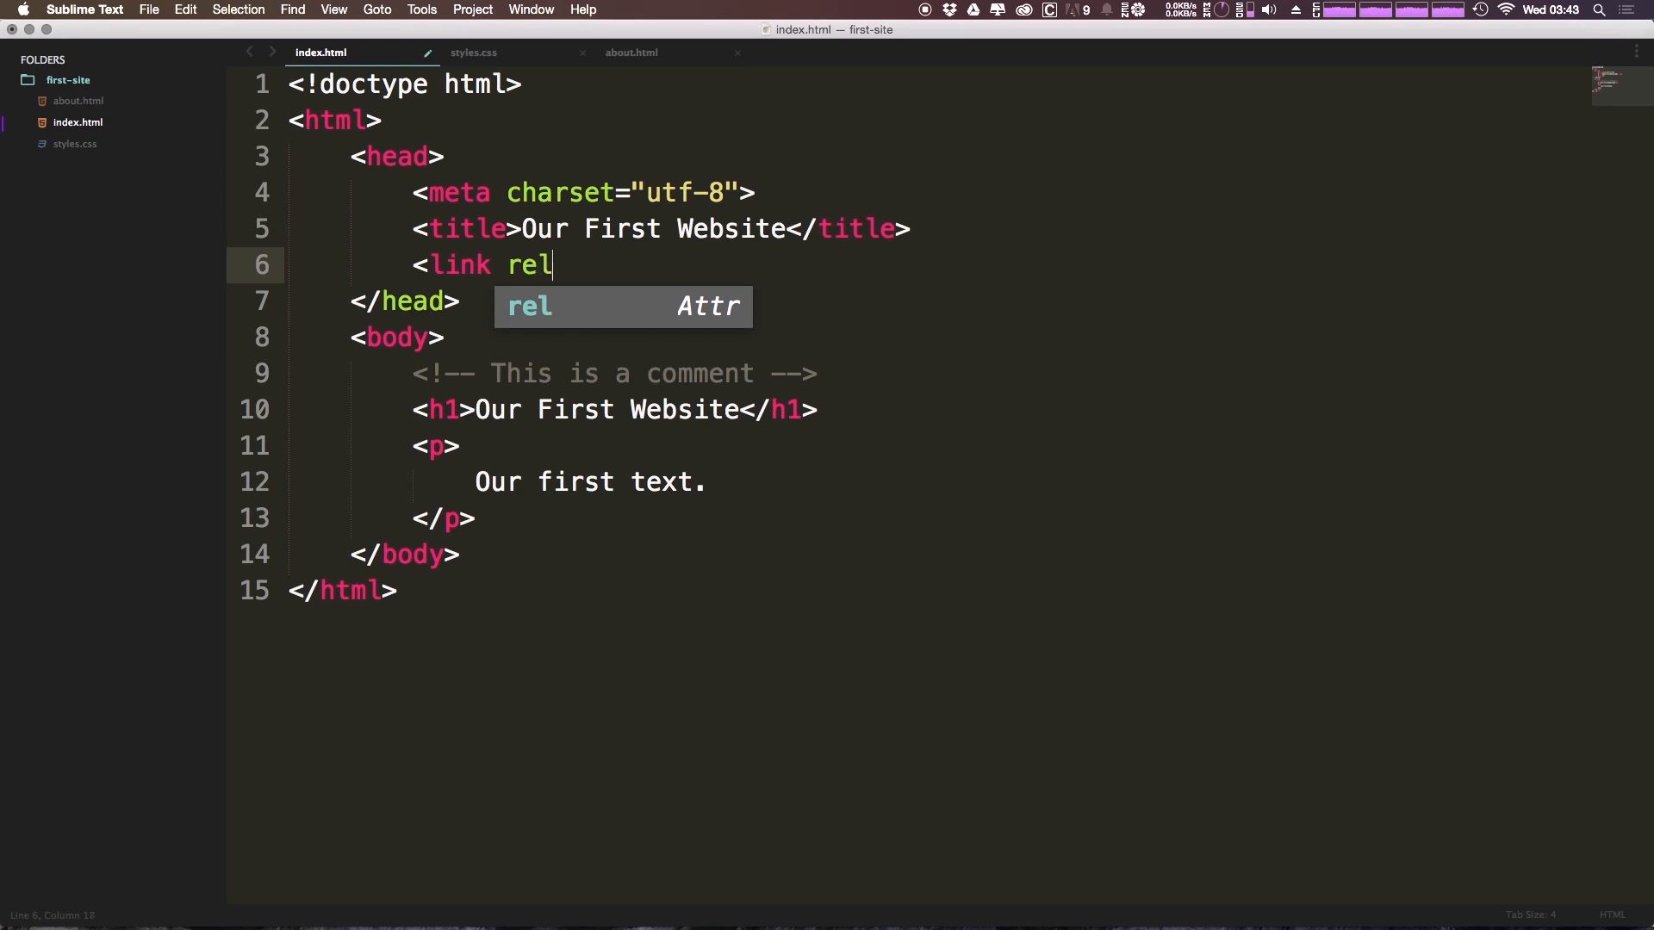
text(=")
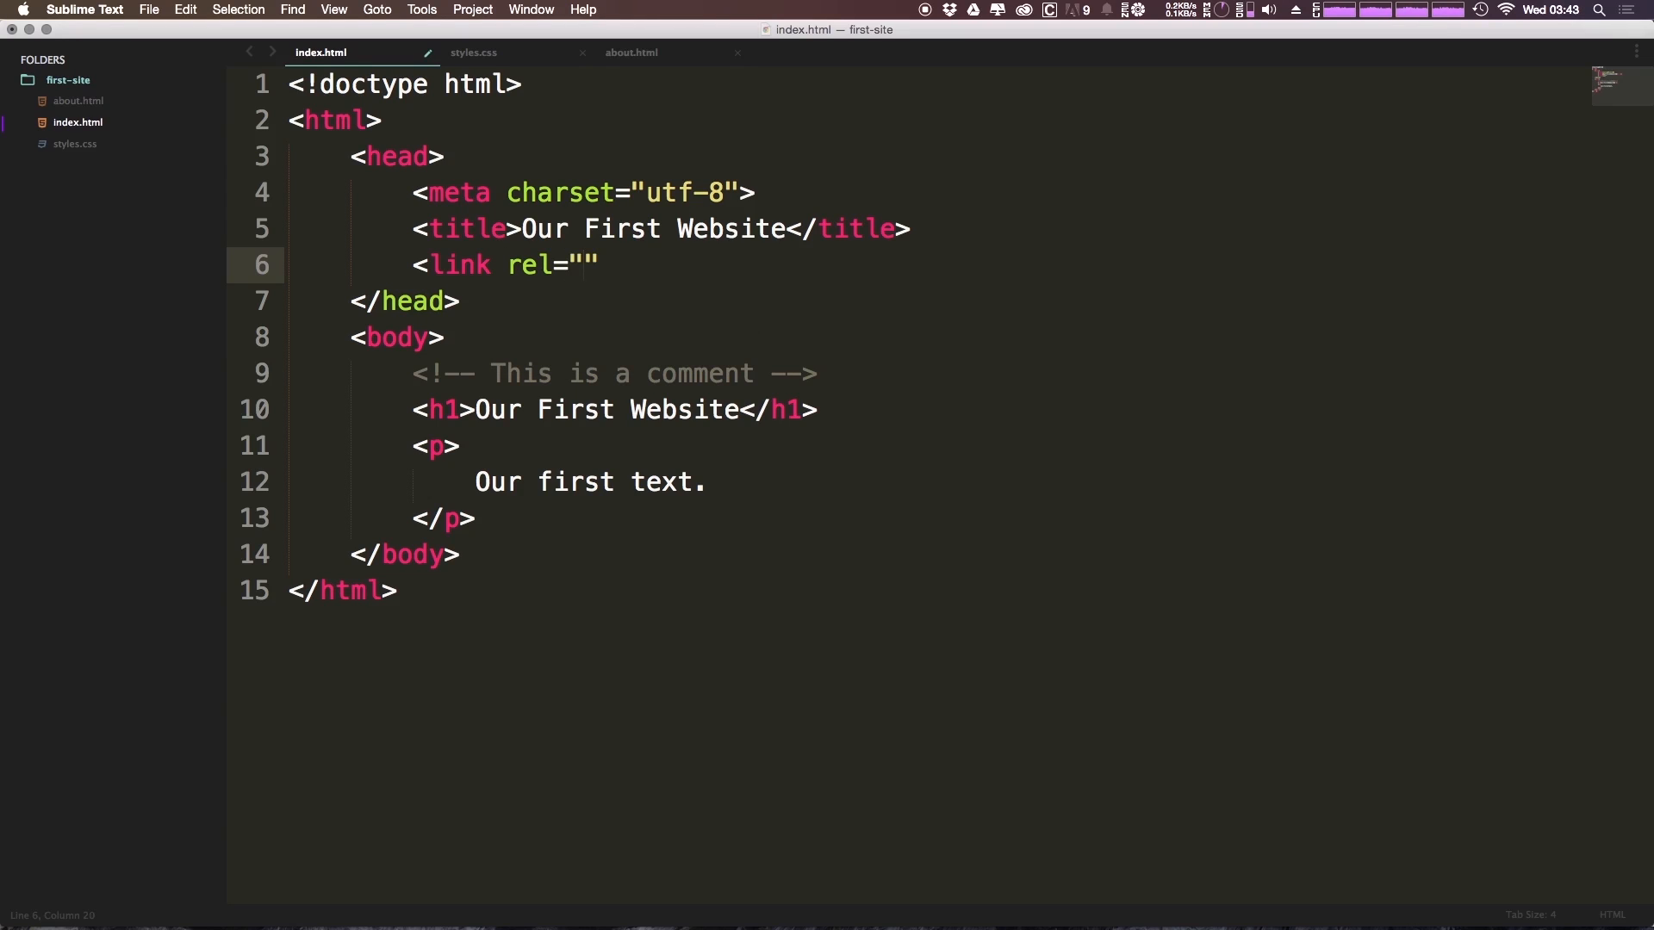
text(style)
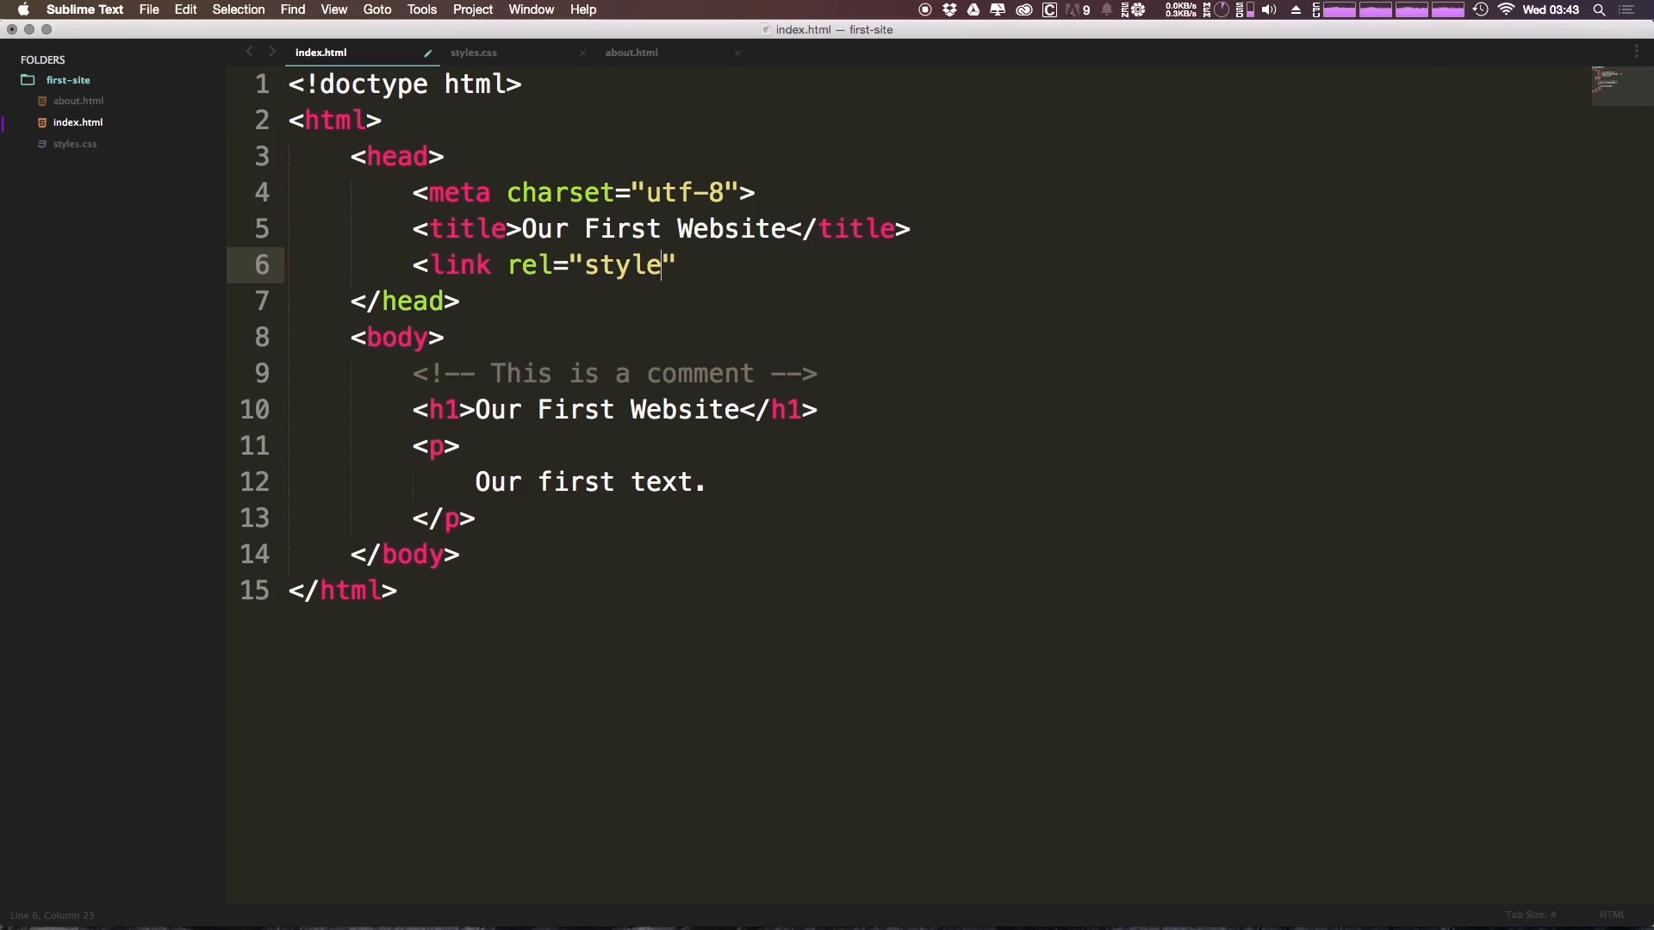
text(sheet)
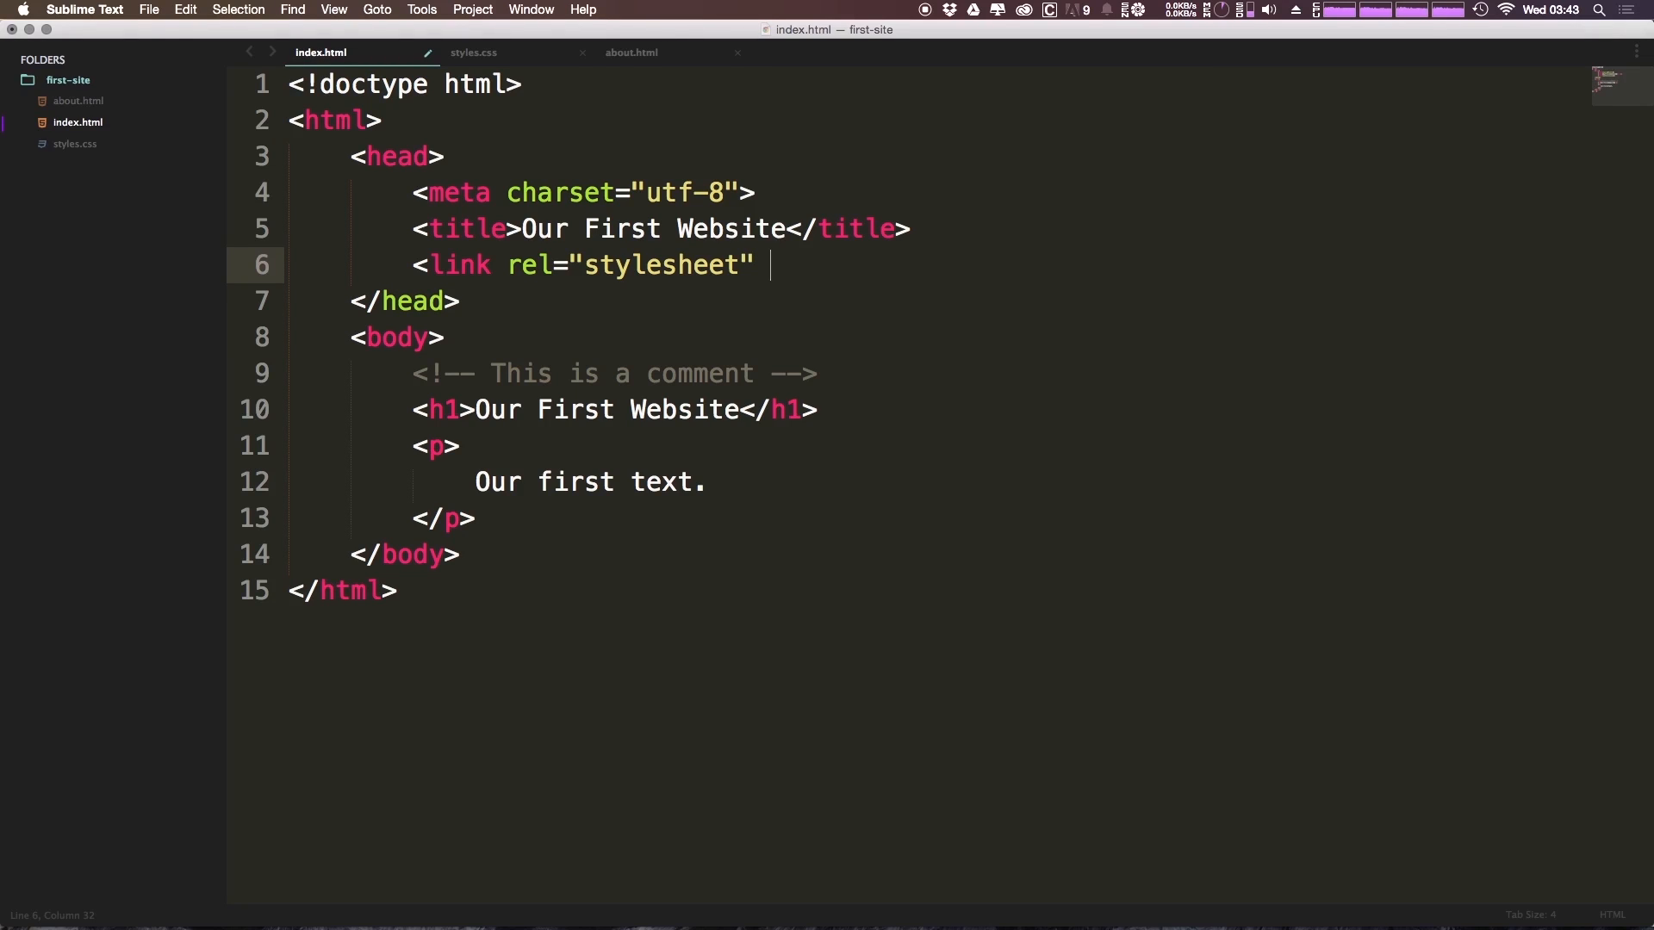
Step: Finish the tag with href="styles.css" and select the whole link line for copying
text(hr)
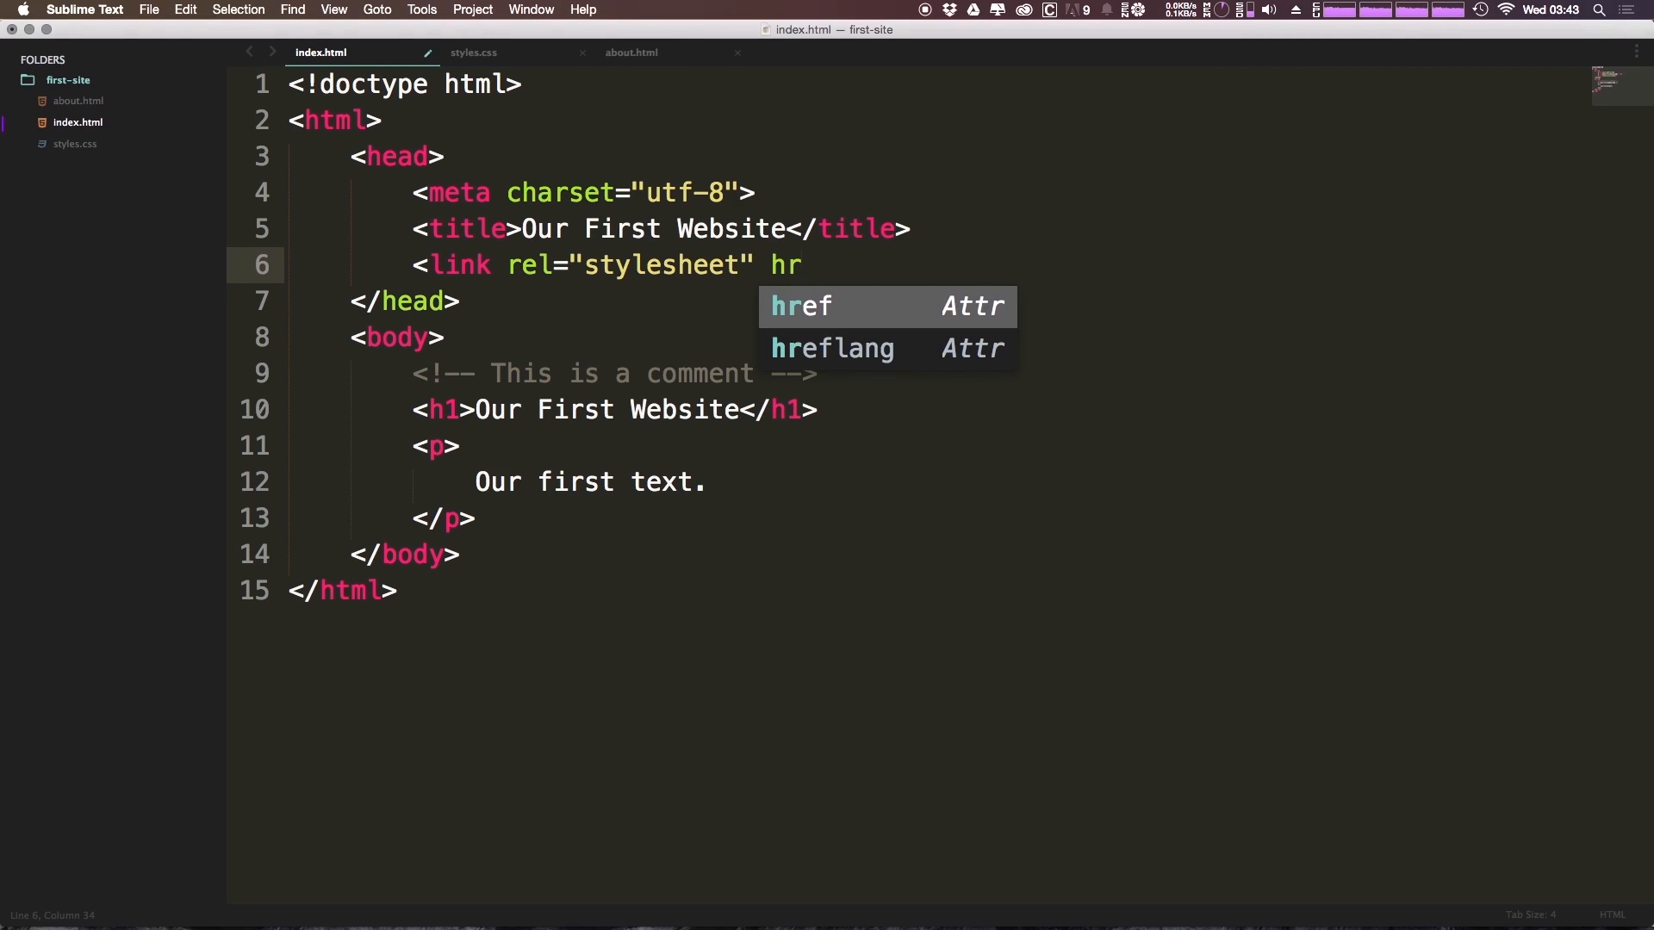
text(ef)
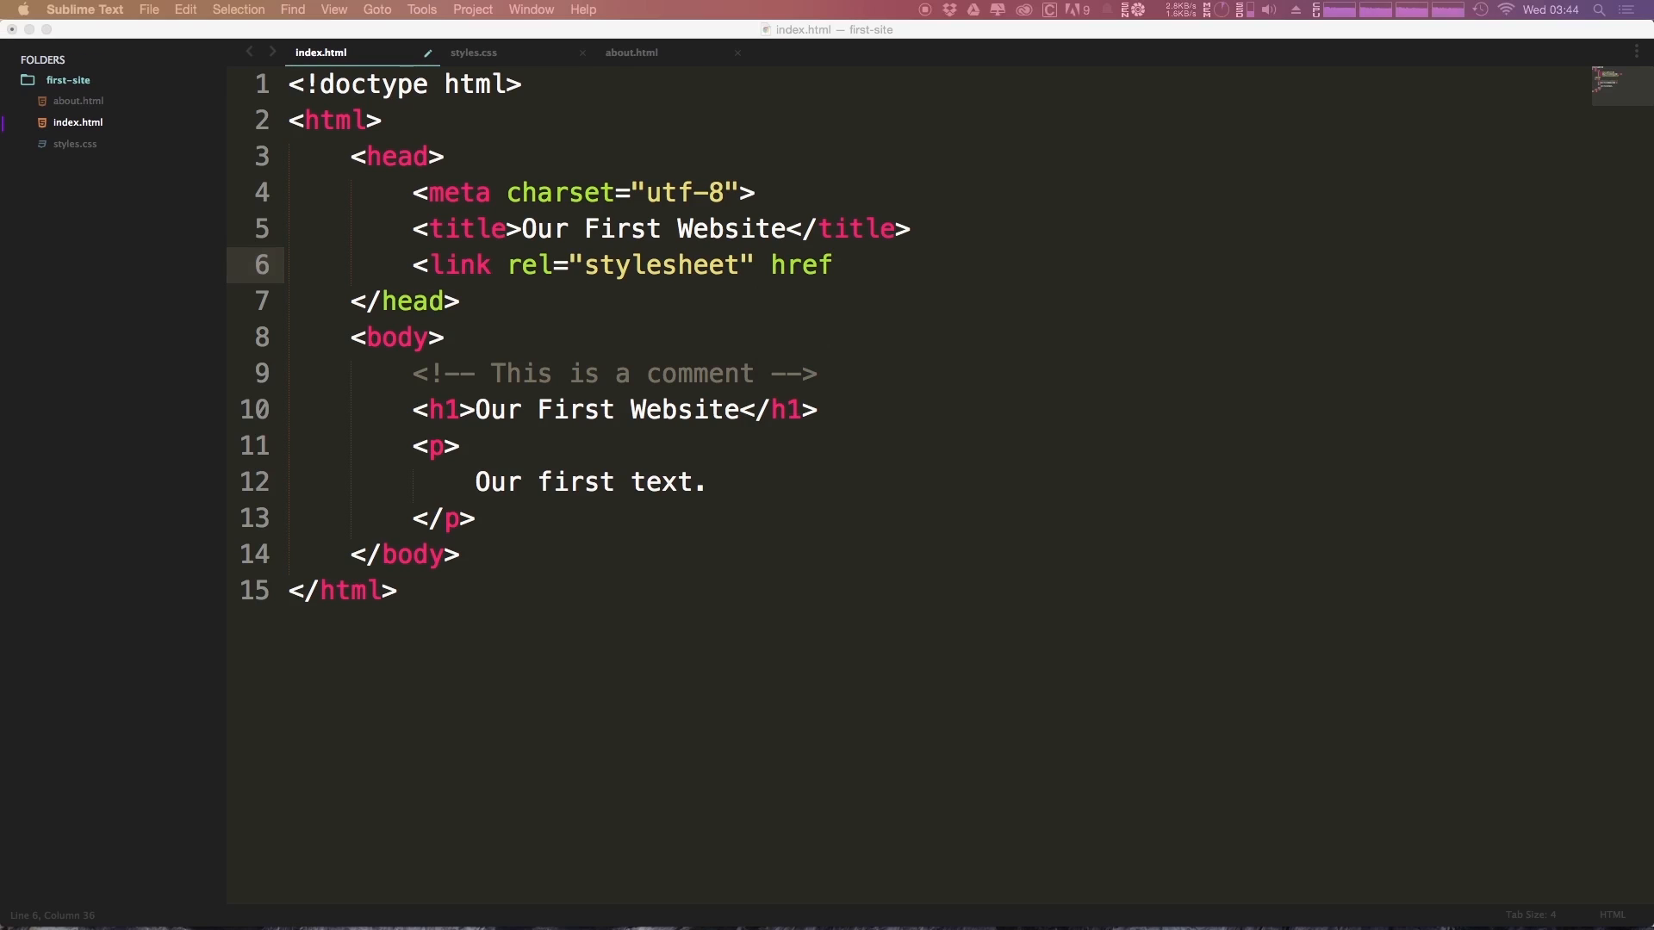
text(=)
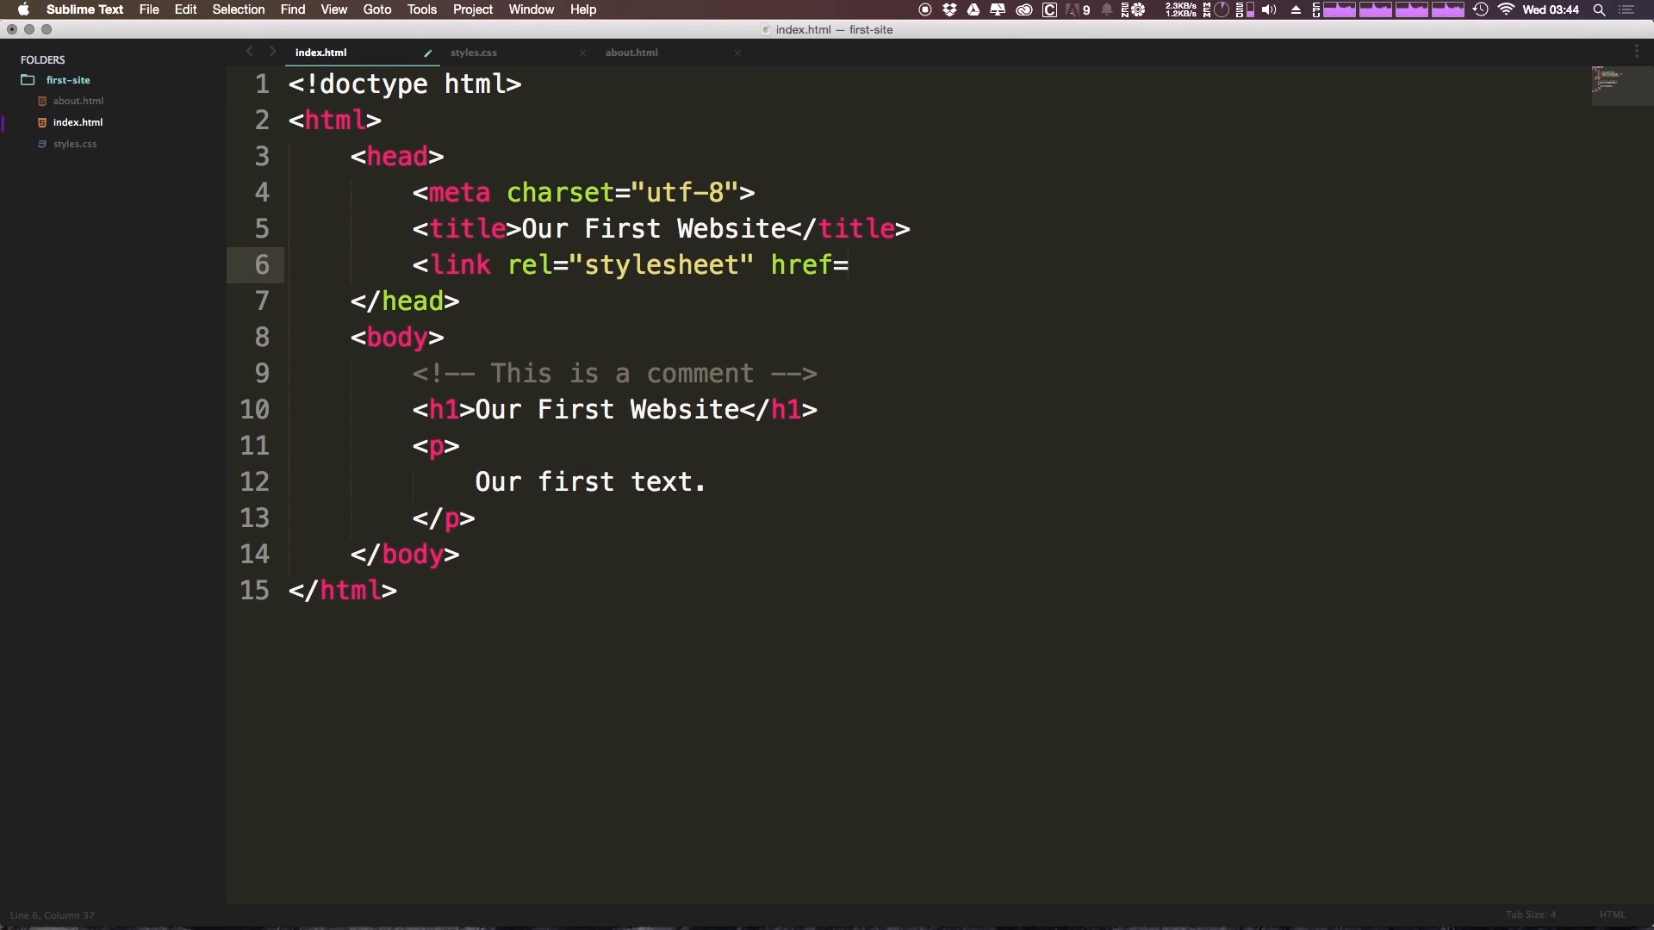
text("")
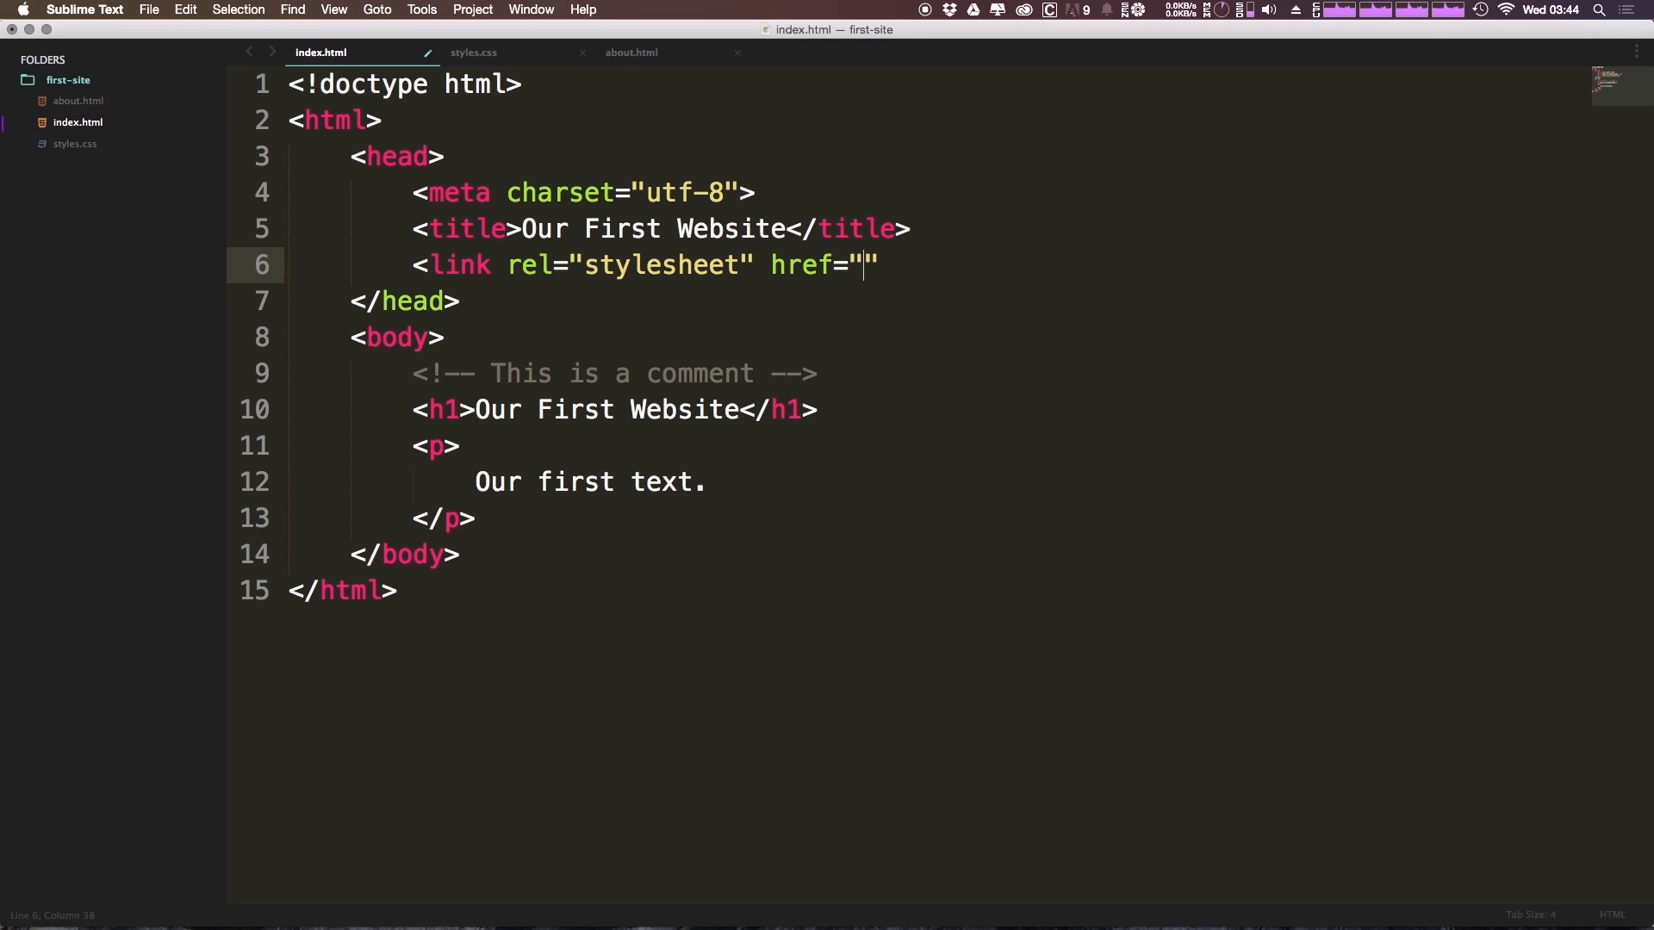
text(styles.css)
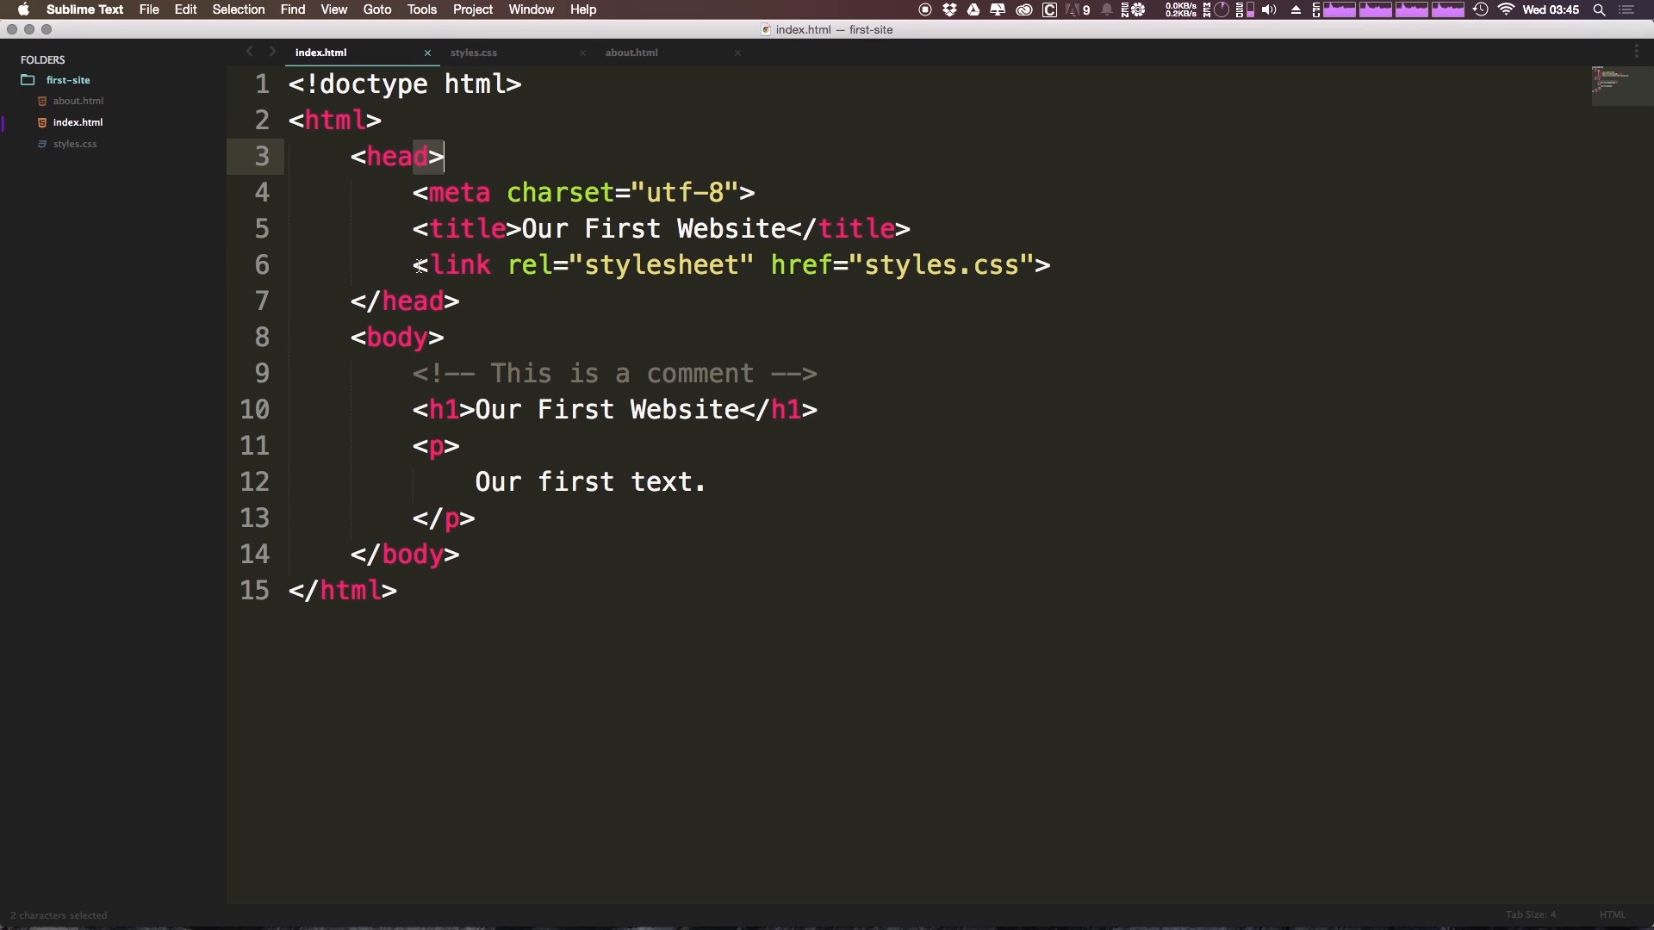
triple_click(727, 265)
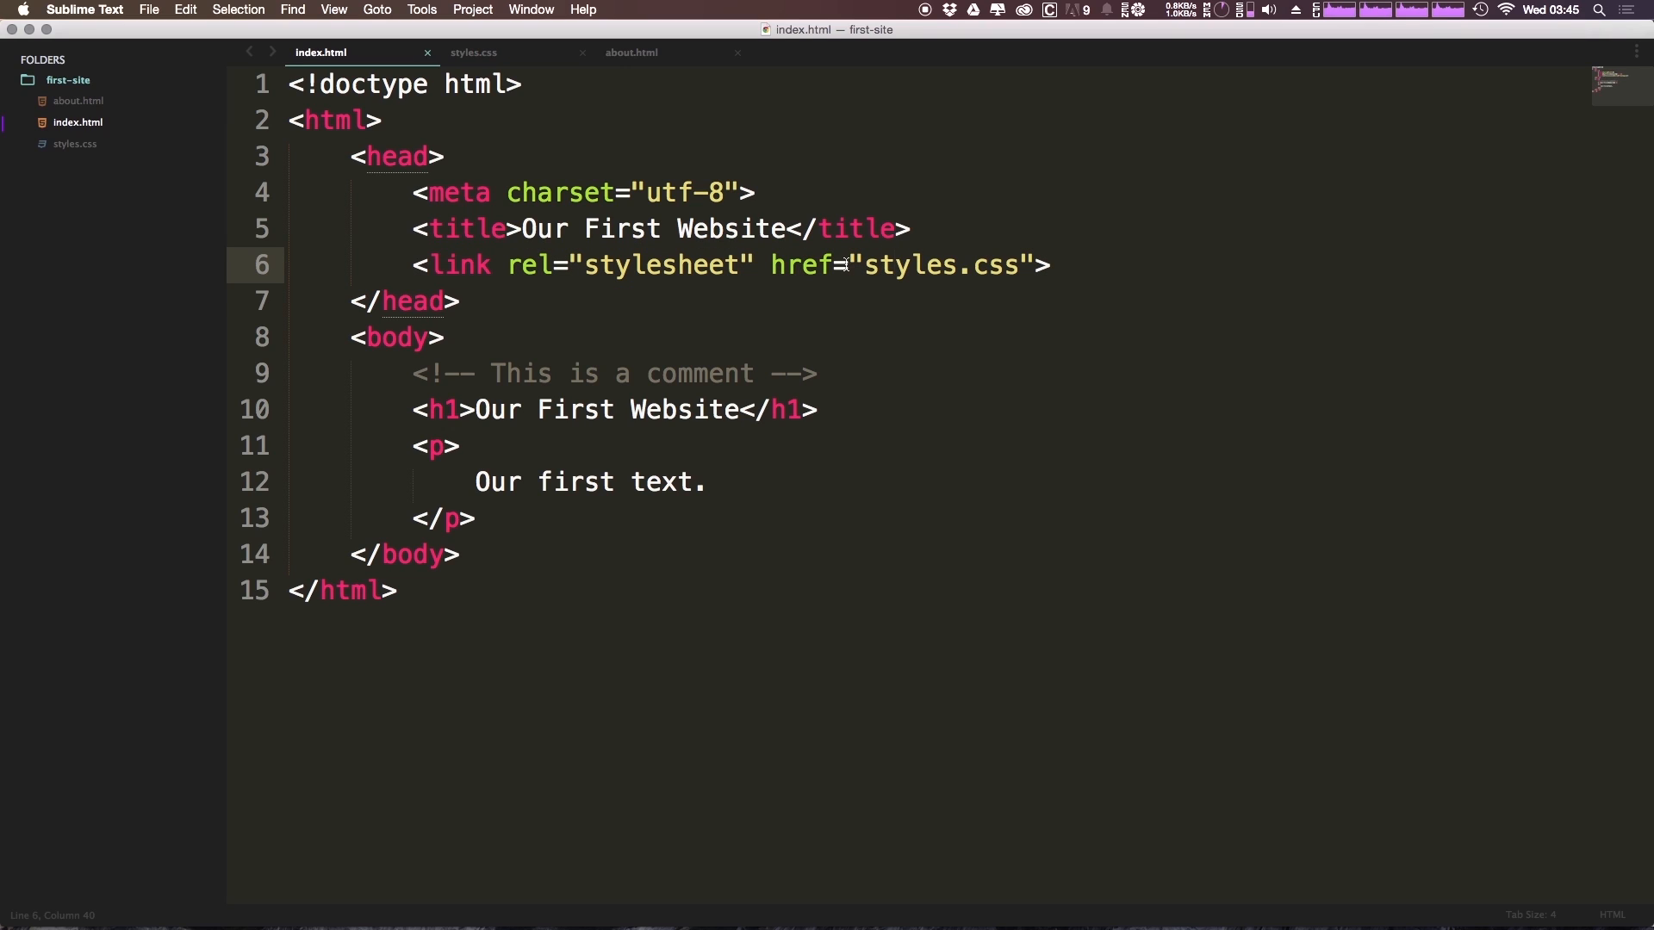
drag(865, 264, 1018, 264)
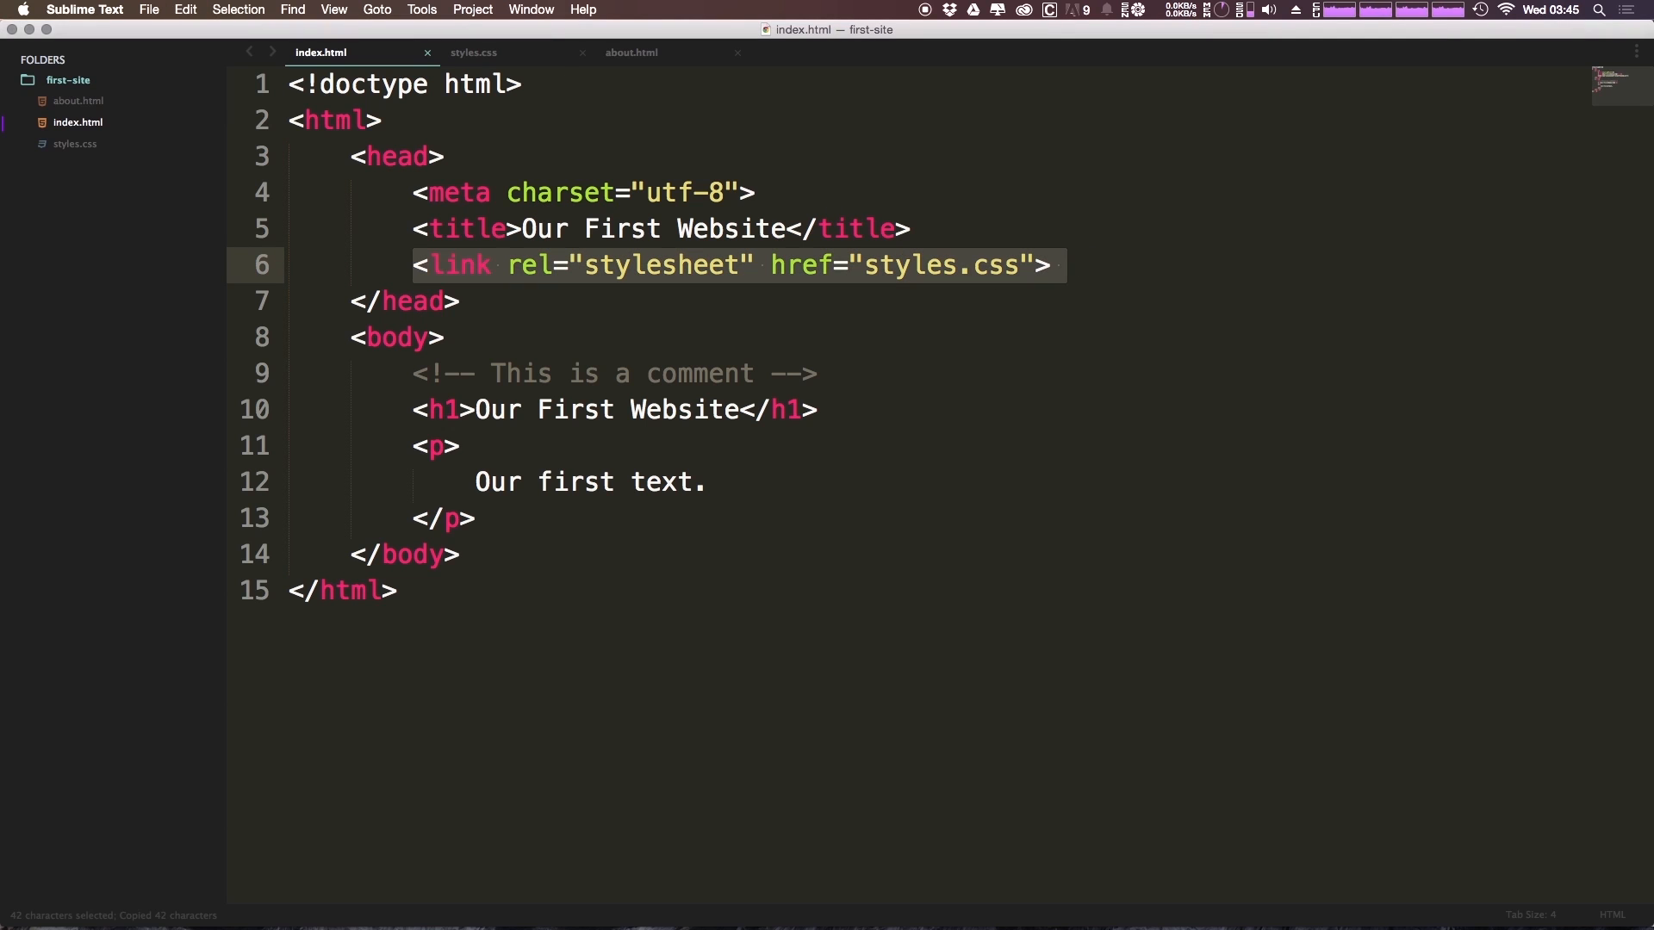
Step: Add <link rel="stylesheet" href="styles.css"> to about.html's head and save it
click(630, 52)
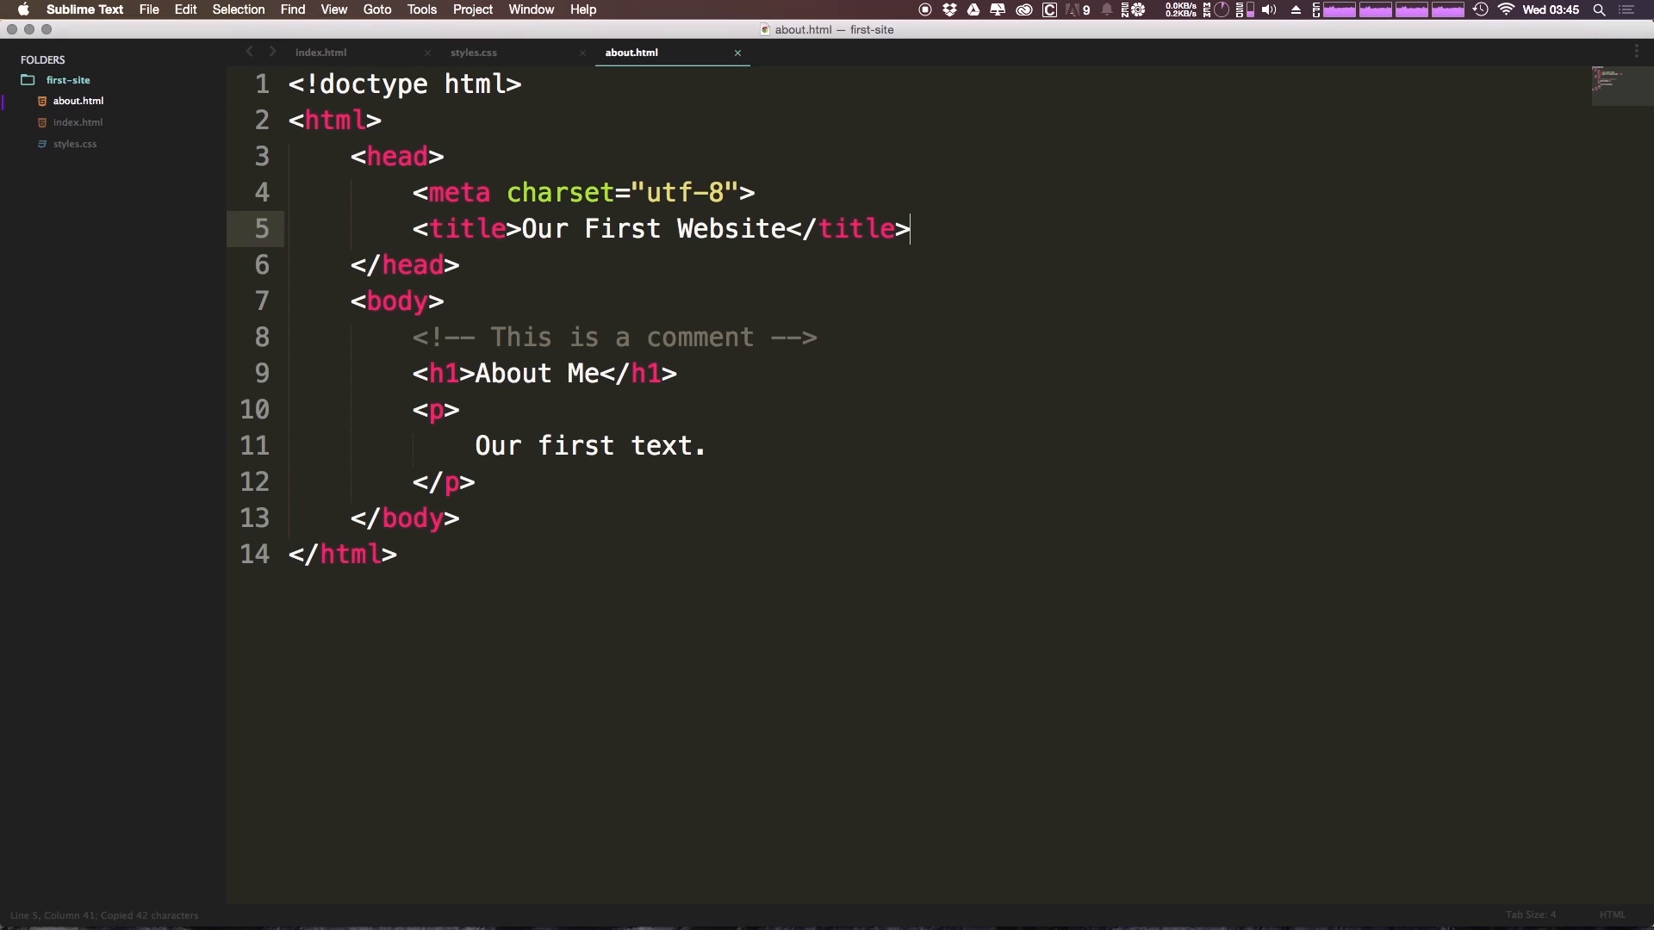
text(<link rel="stylesheet" href="styles.css">)
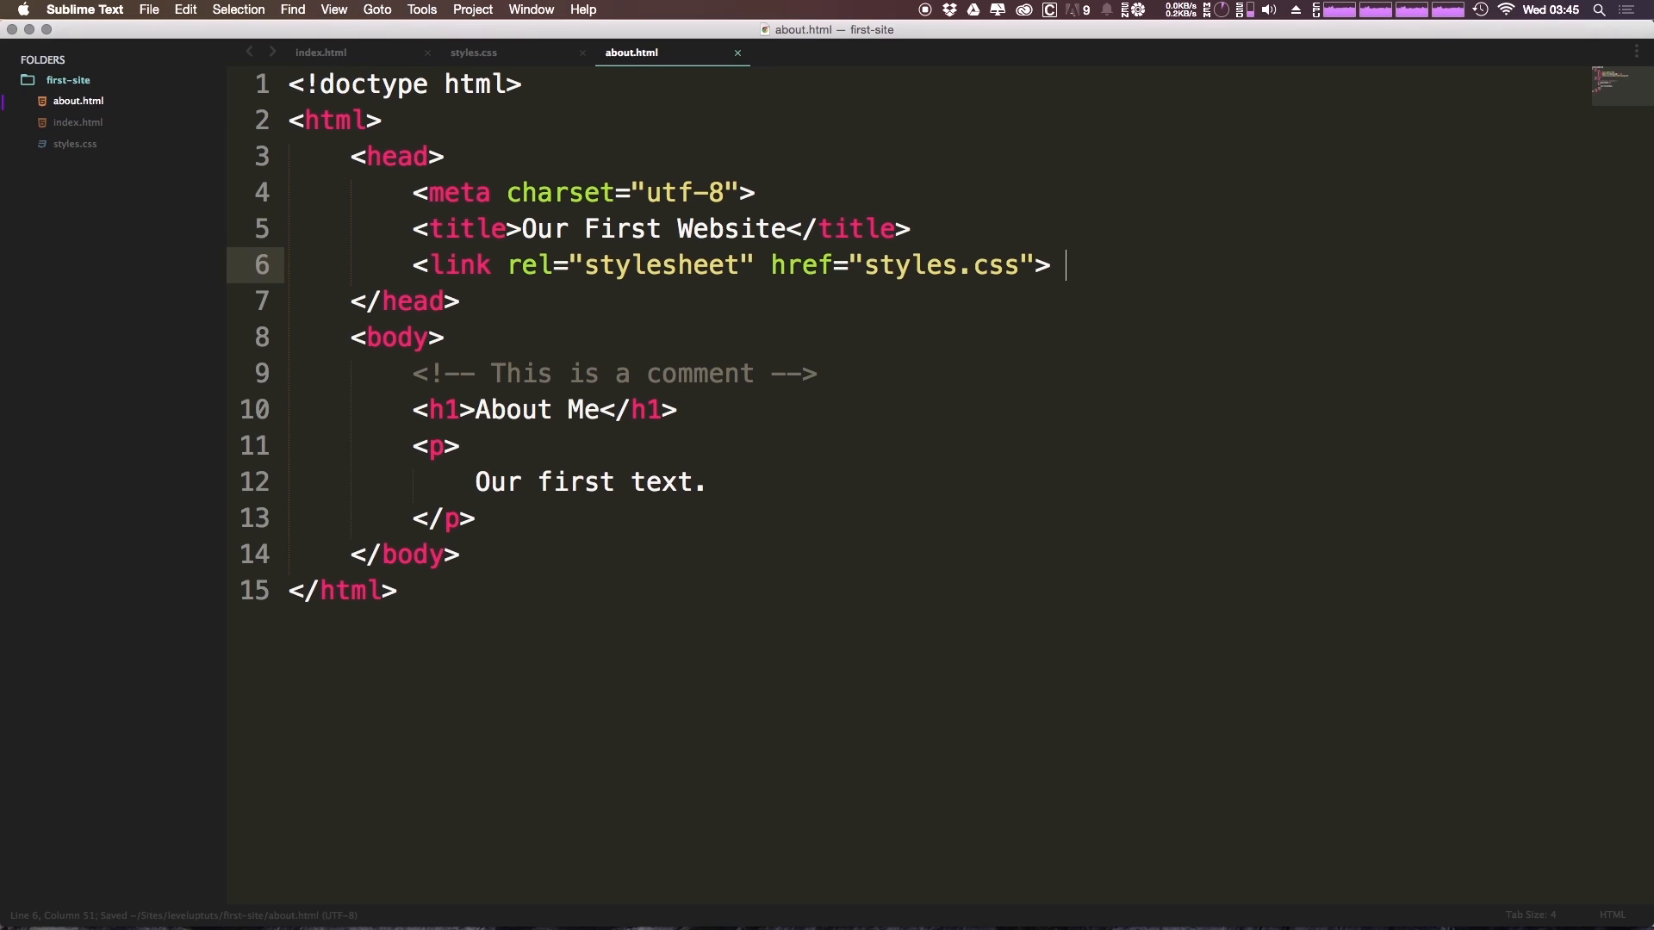
key(BackSpace)
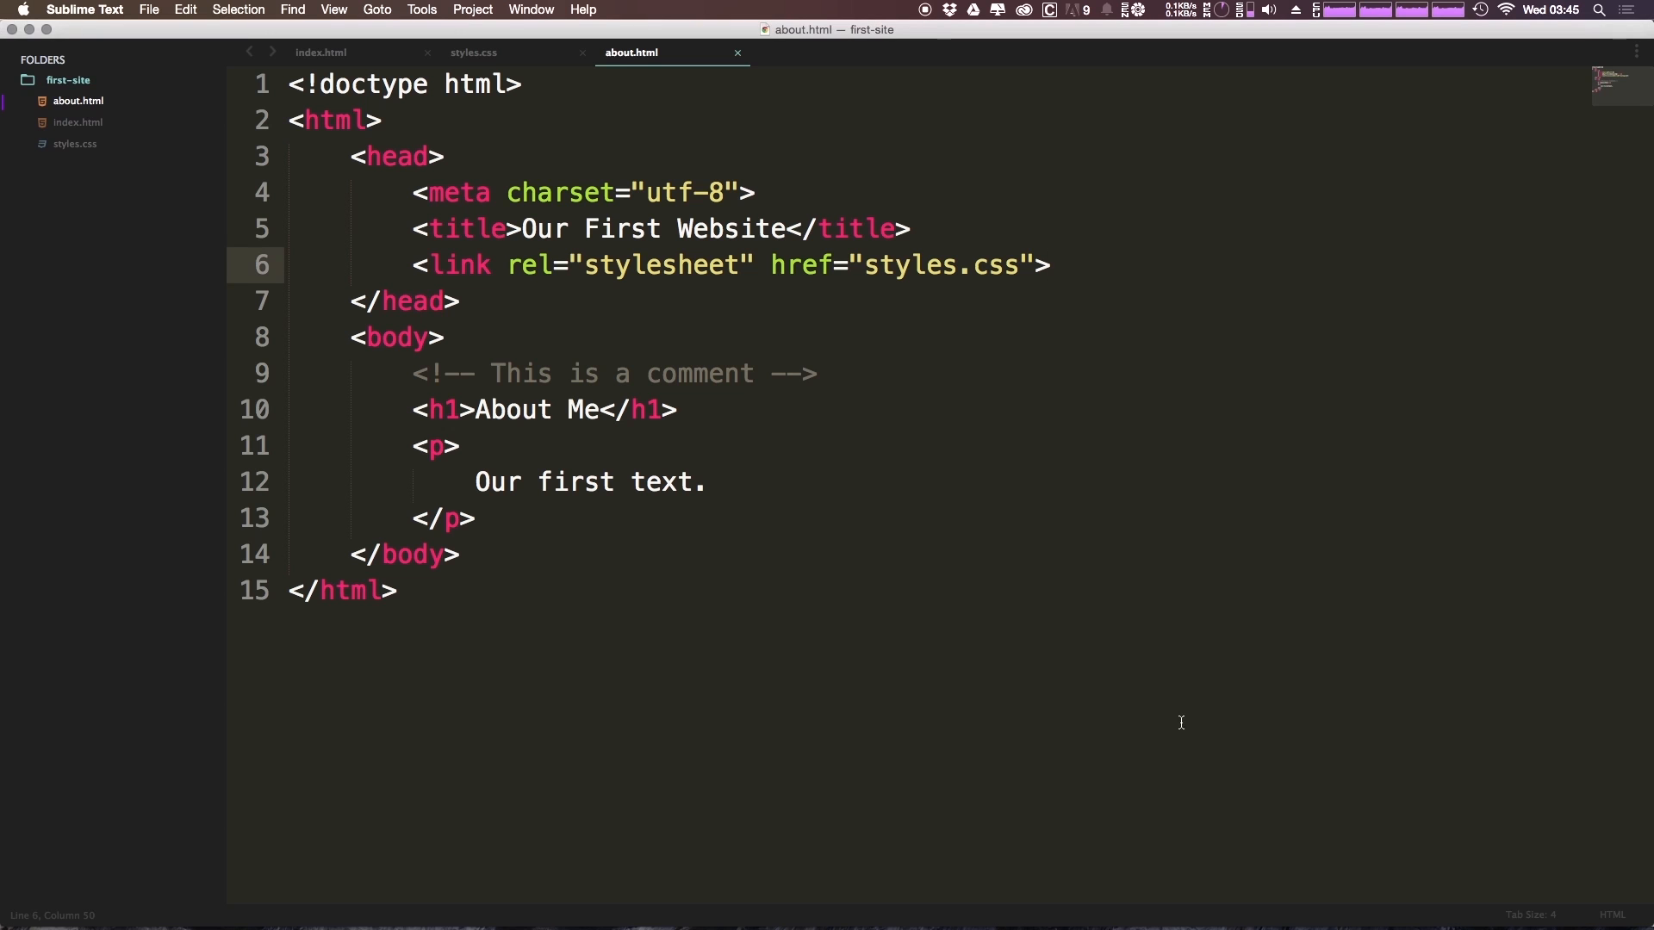
click(472, 52)
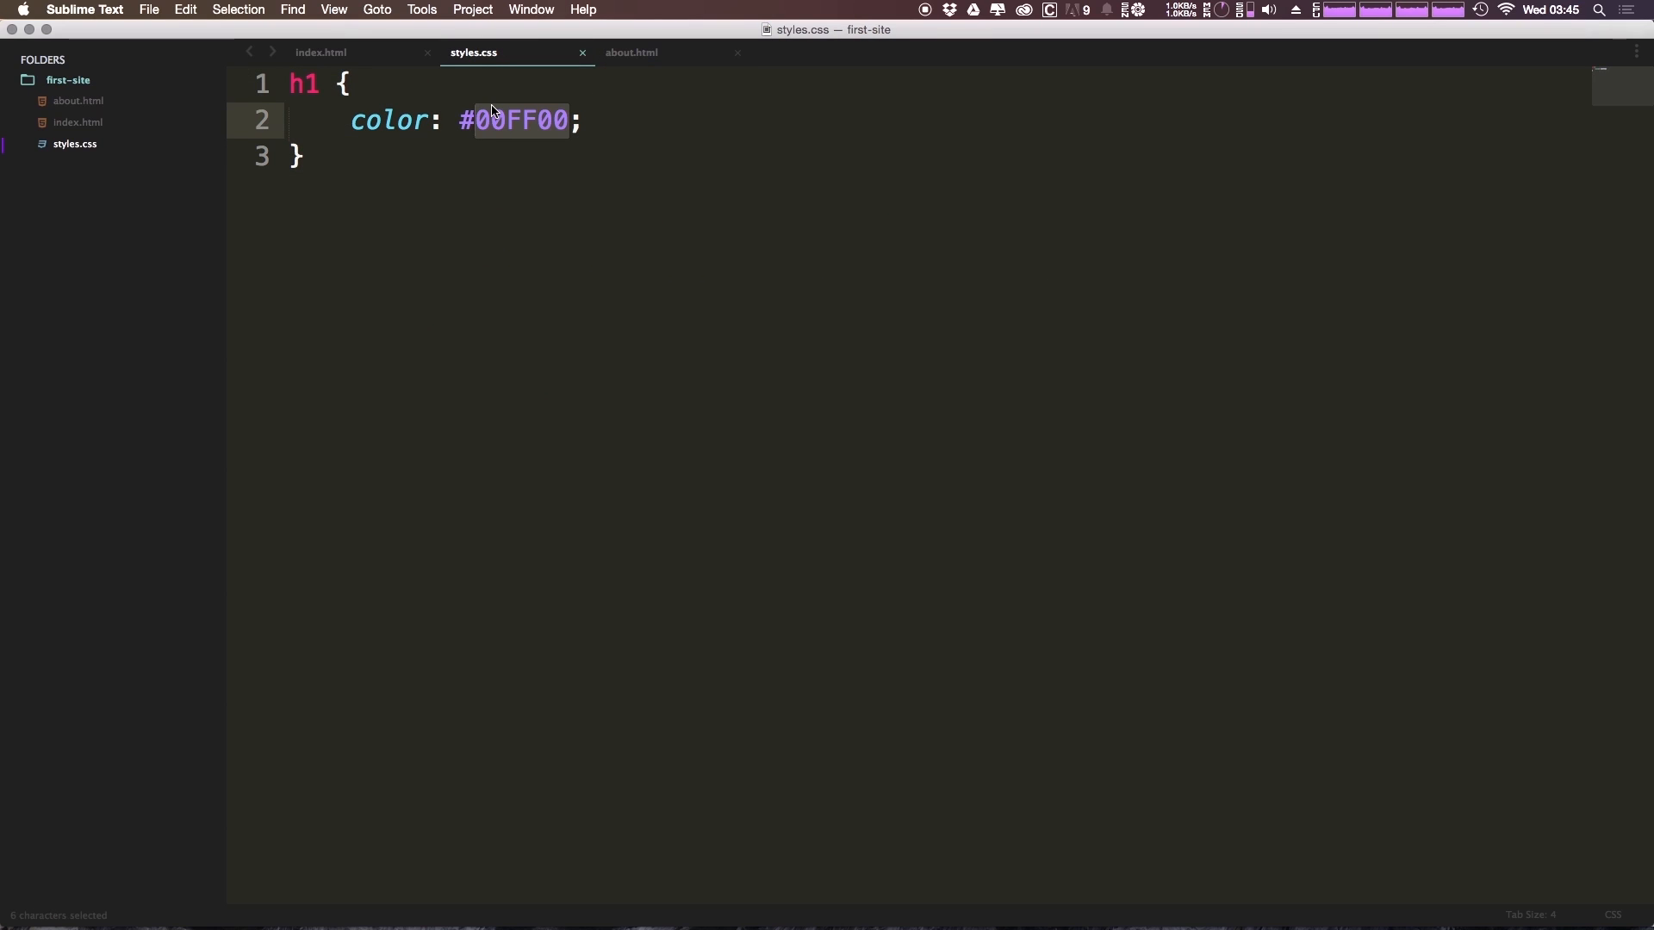
Step: Set the h1 colour in styles.css to #FF0000 and save the stylesheet
text(FF0000)
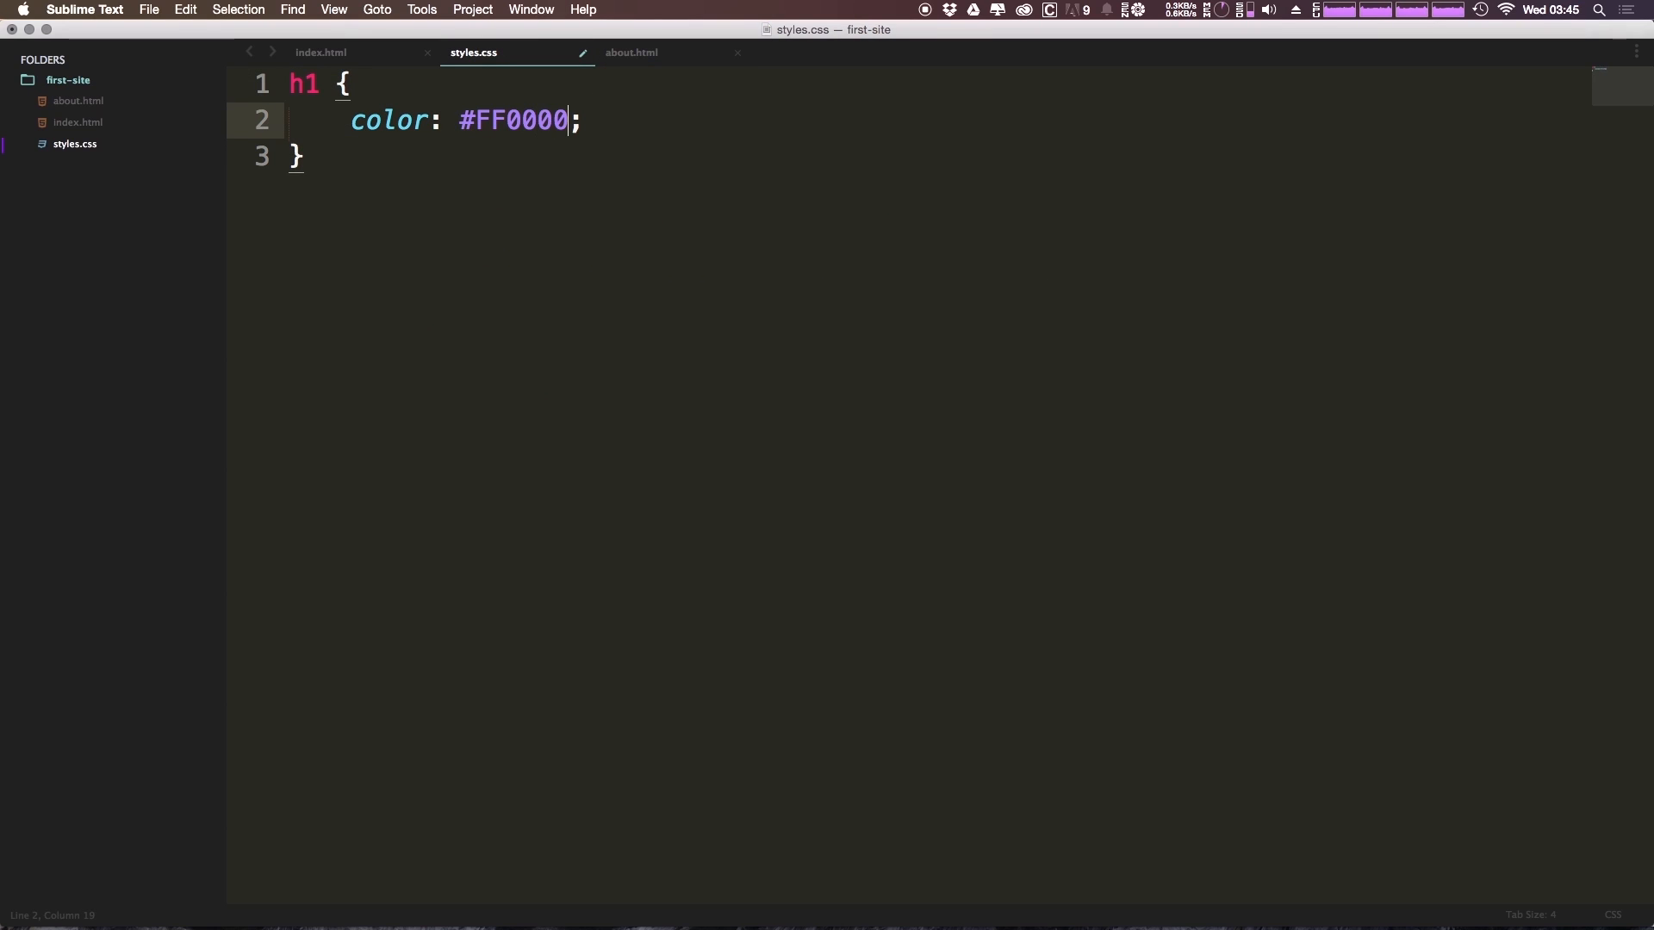
key(cmd+s)
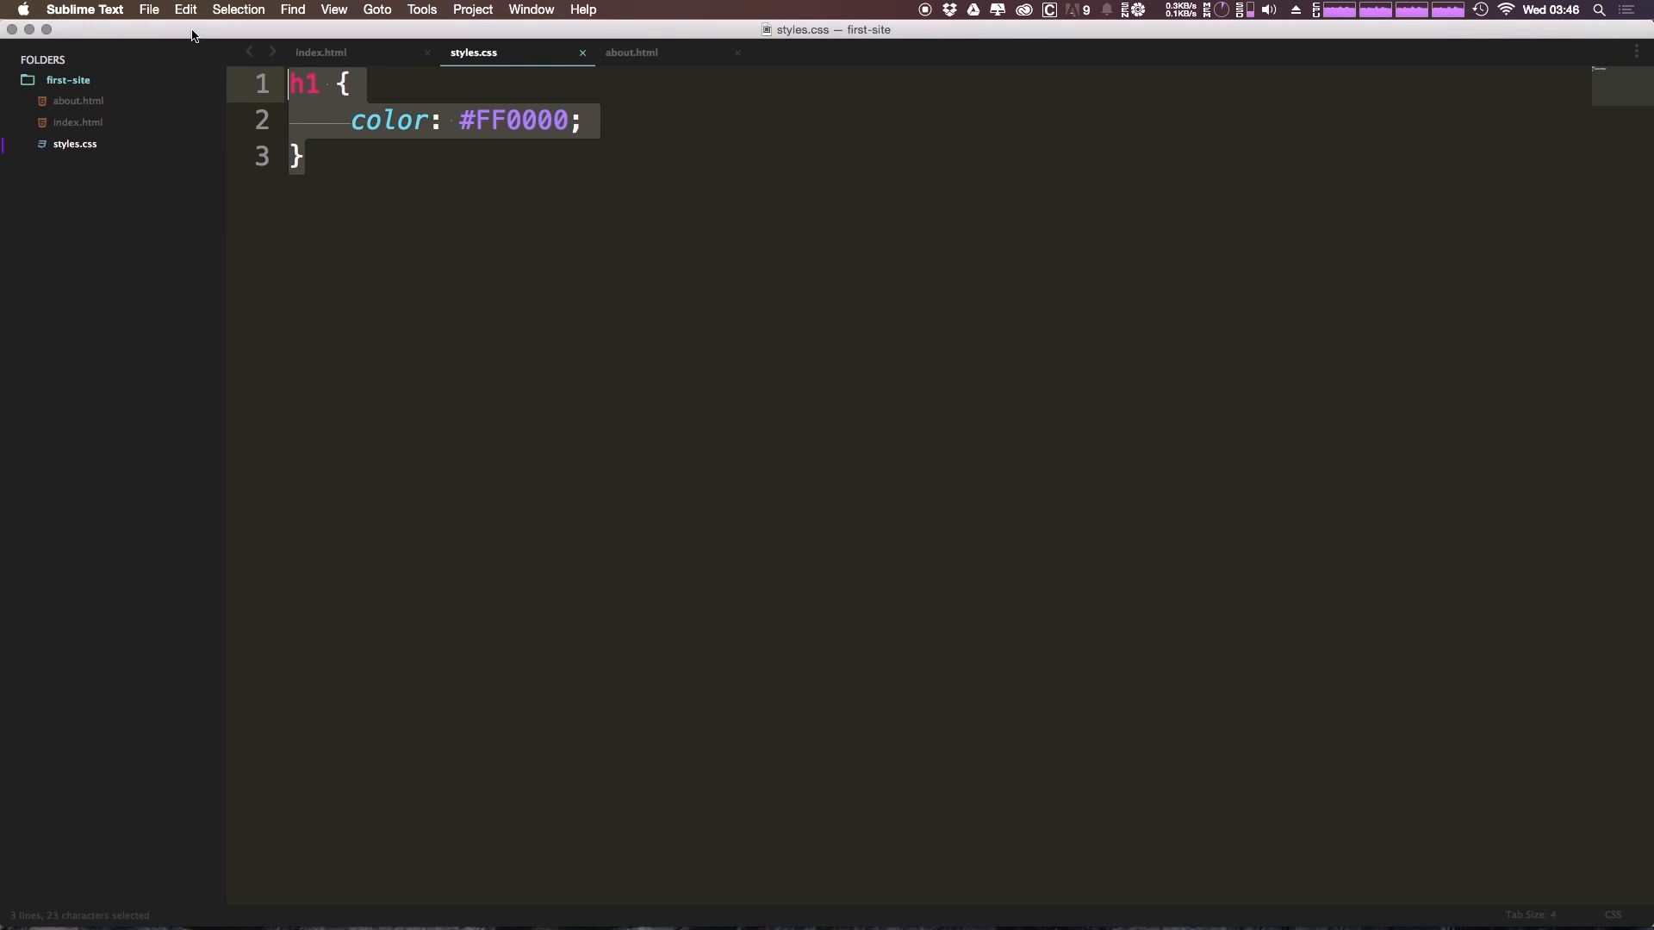
mouse_move(525, 113)
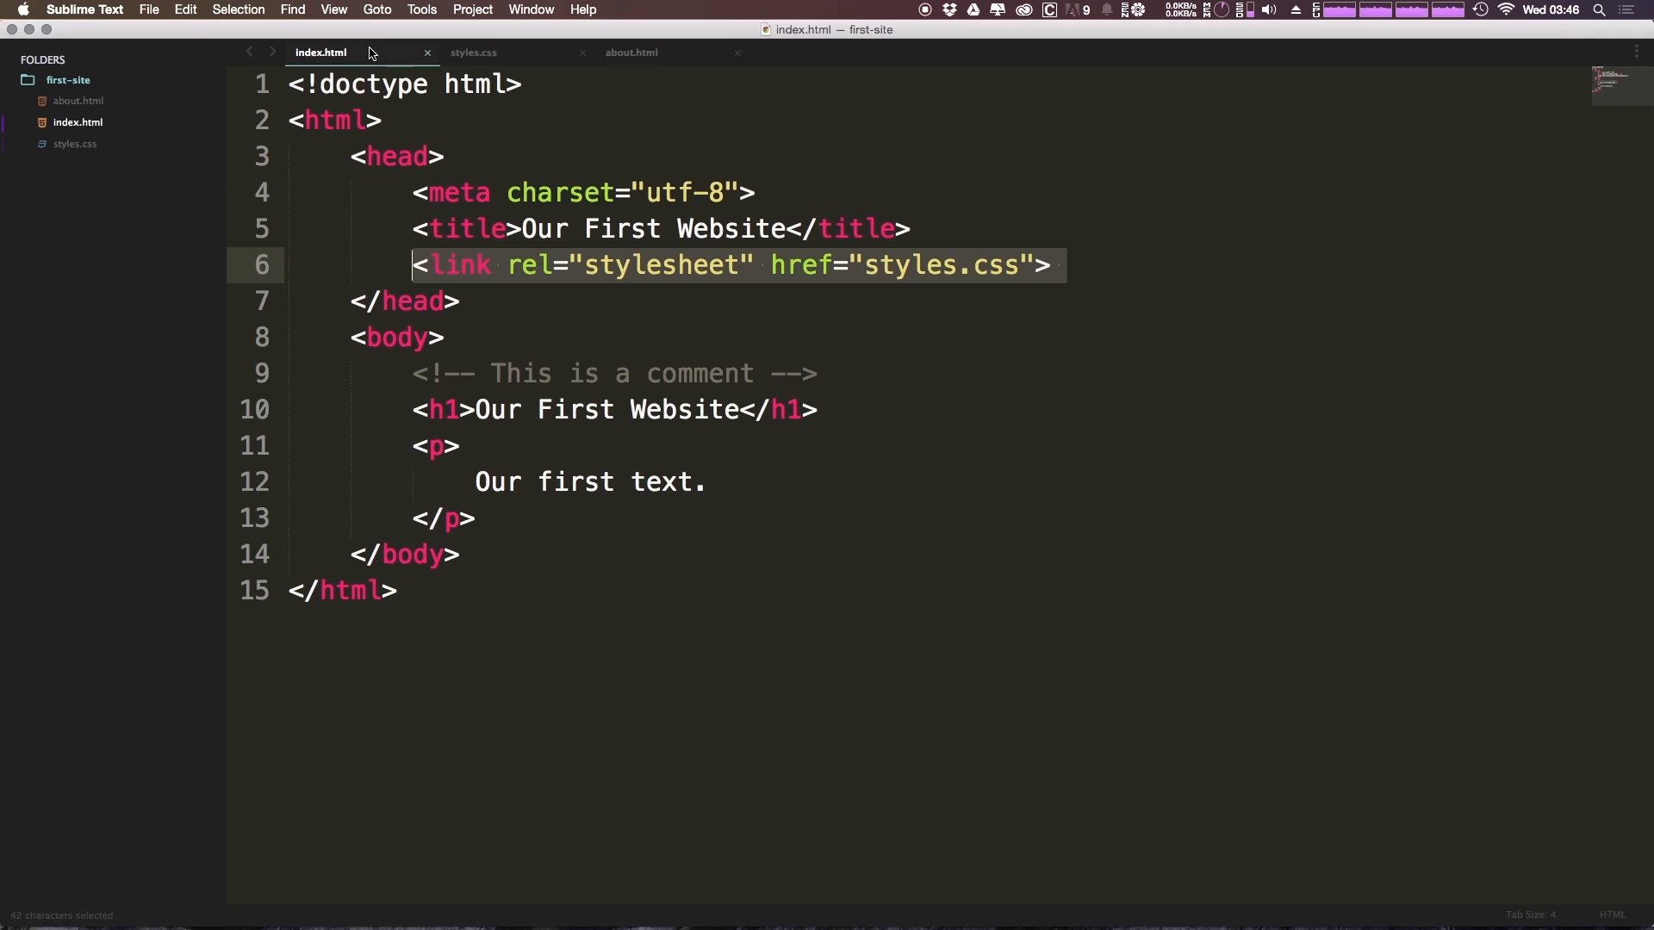
mouse_move(631, 51)
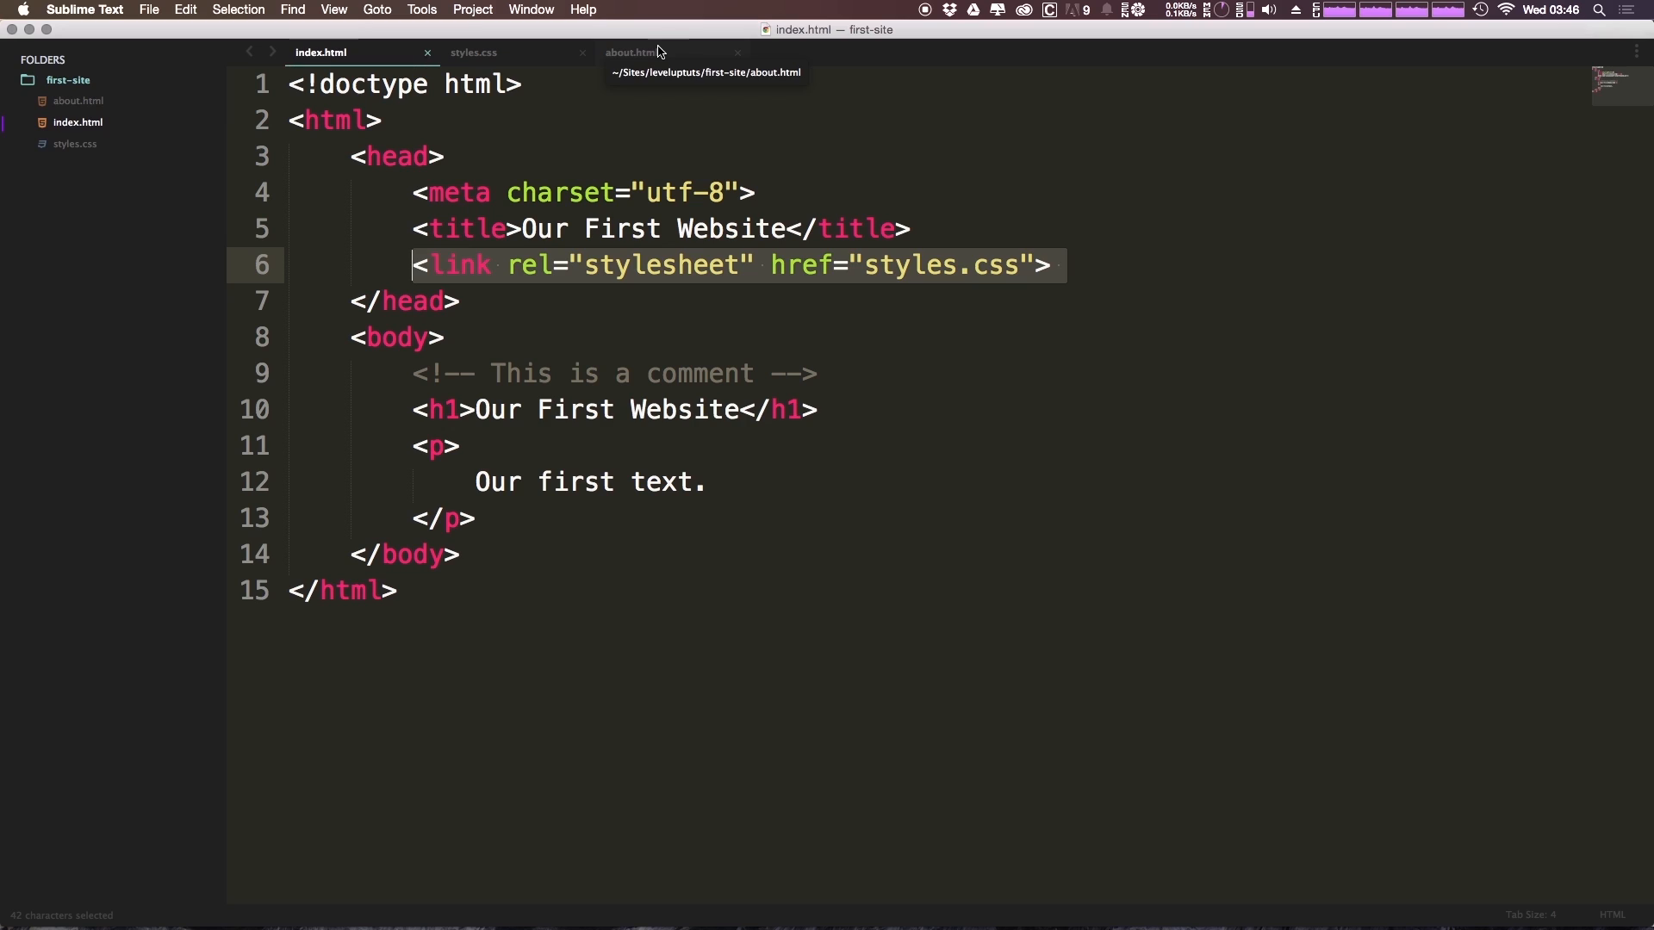
Step: Check about.html's head link to styles.css, then return to index.html
click(631, 52)
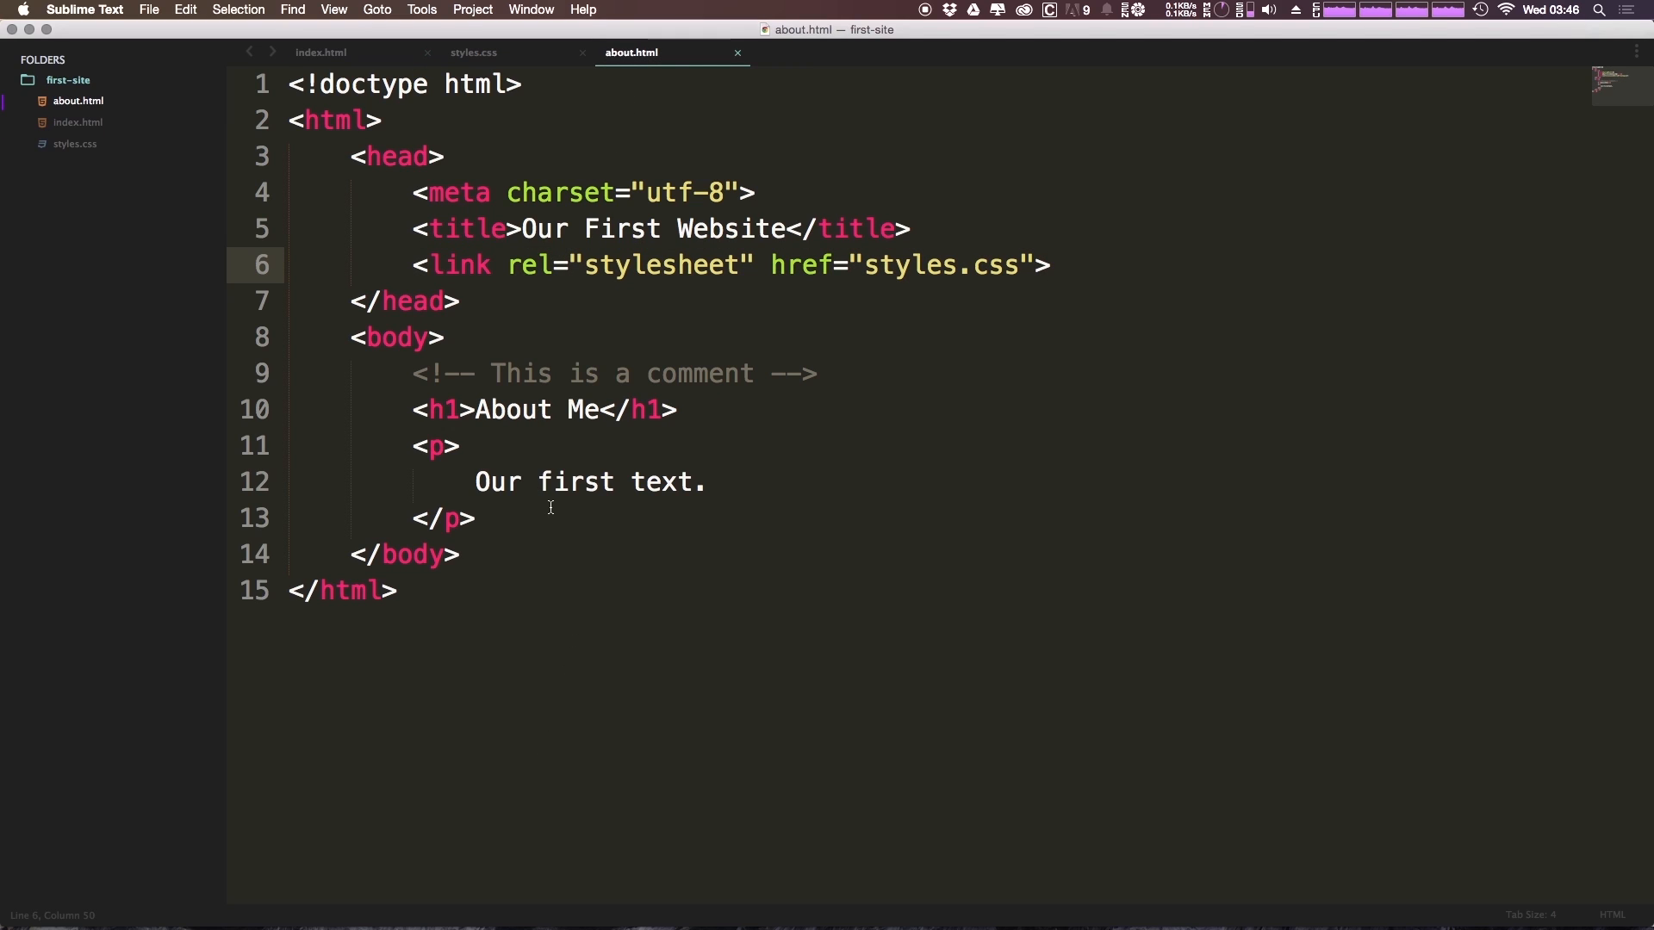
click(610, 229)
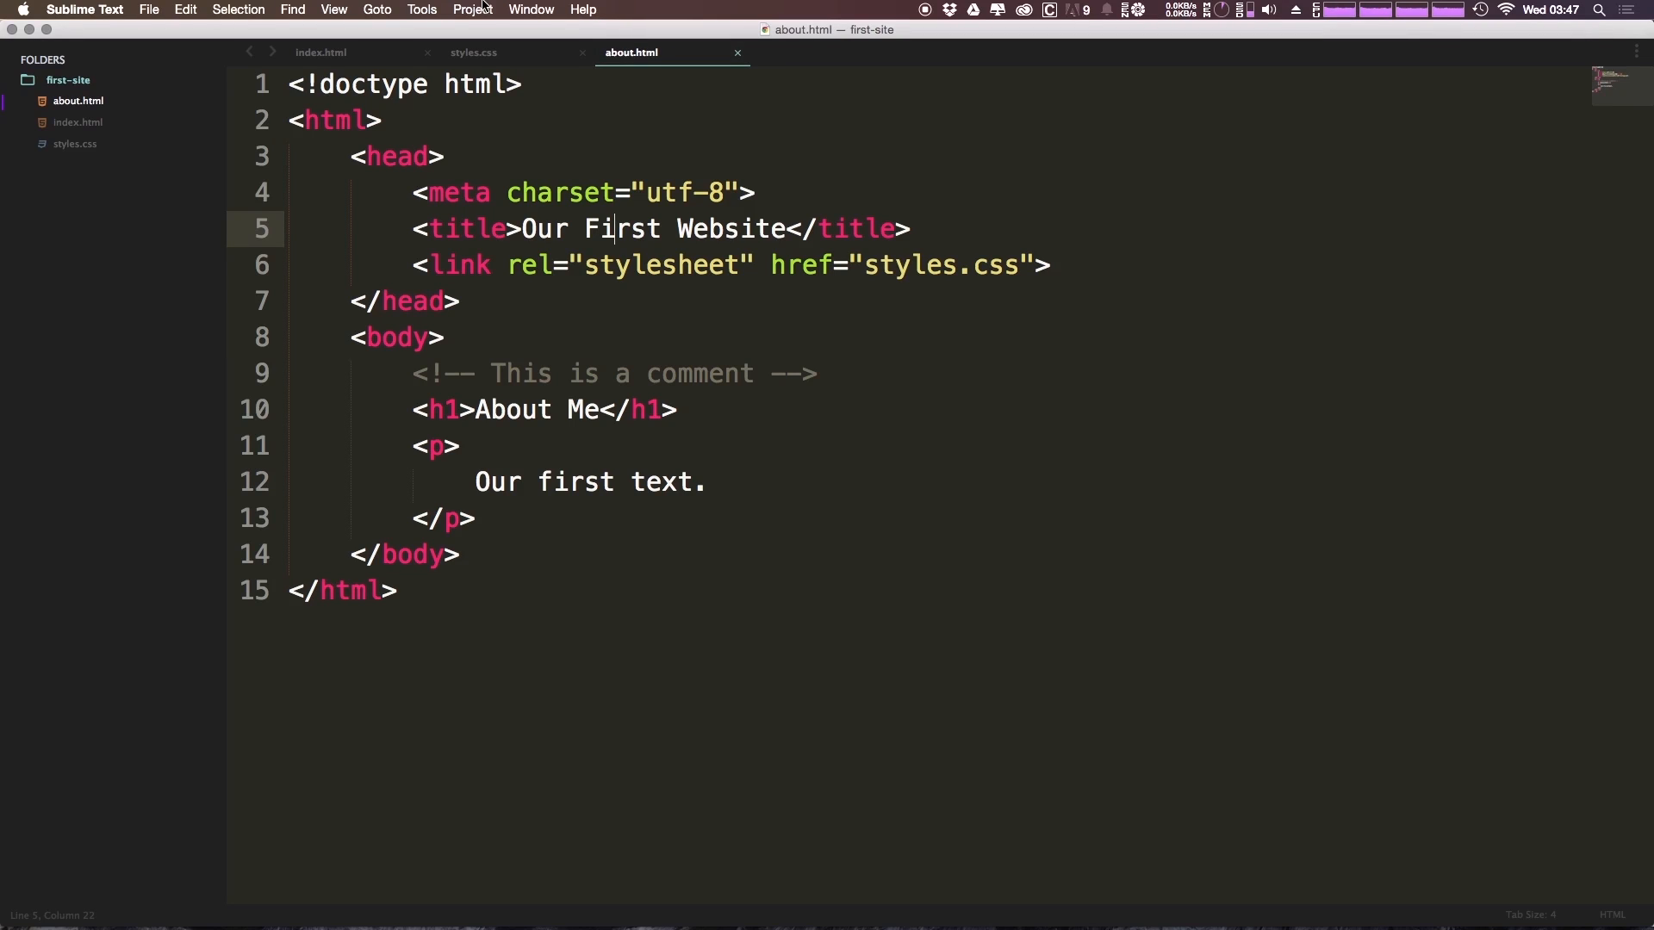
mouse_move(512, 72)
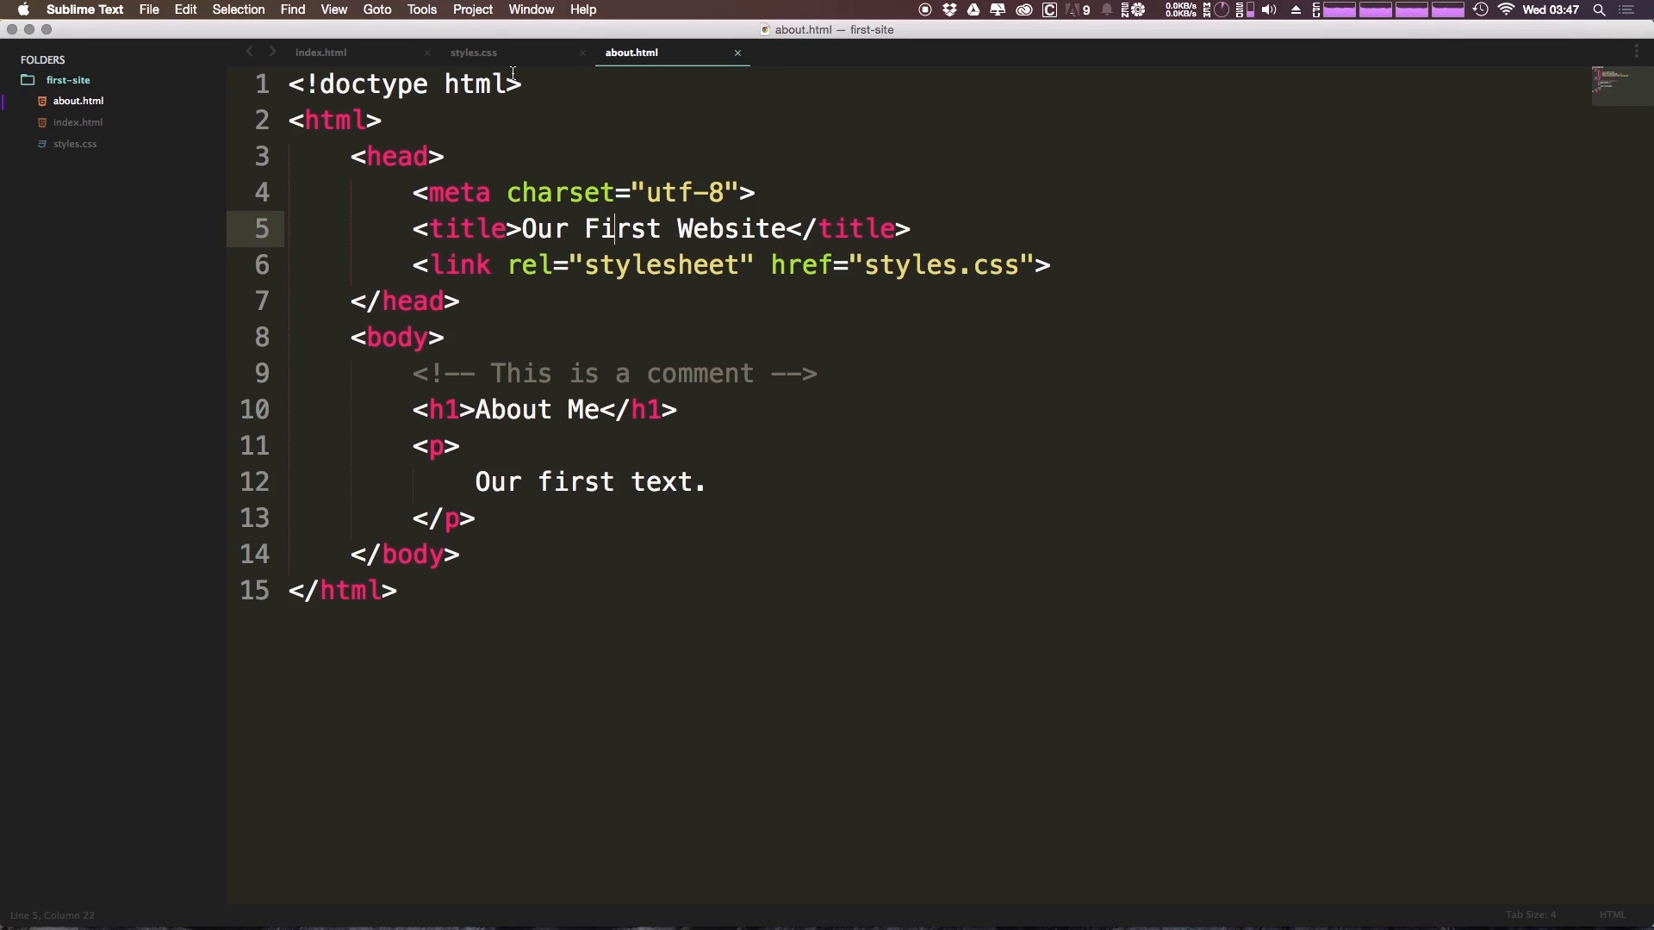
click(473, 51)
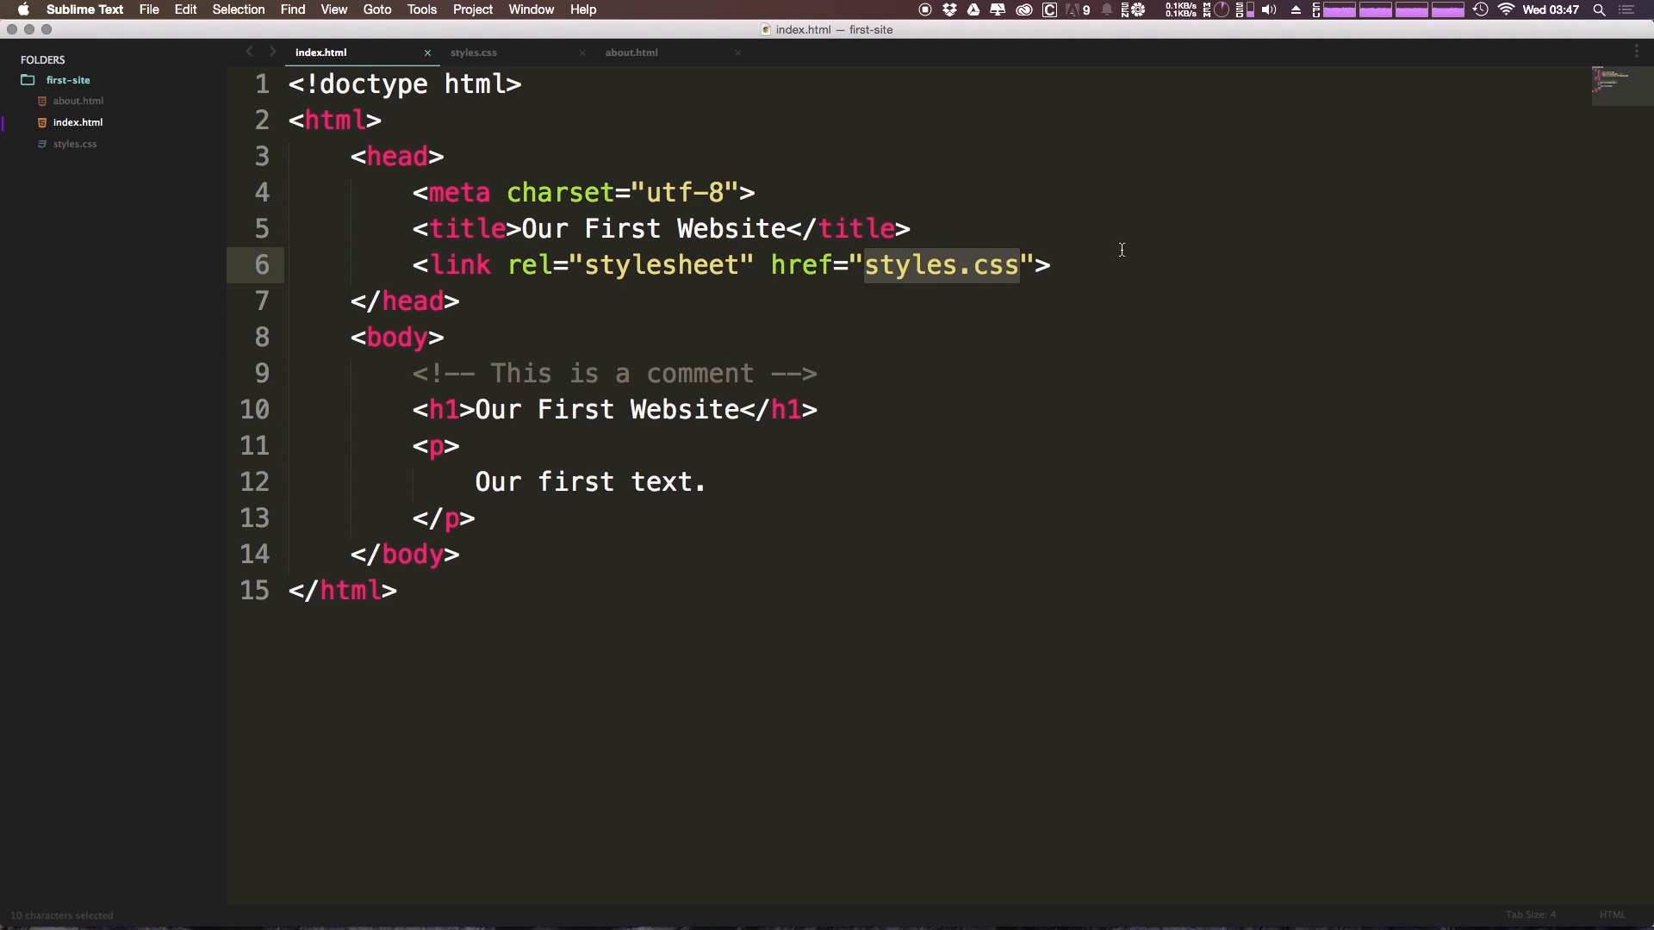
mouse_move(950, 229)
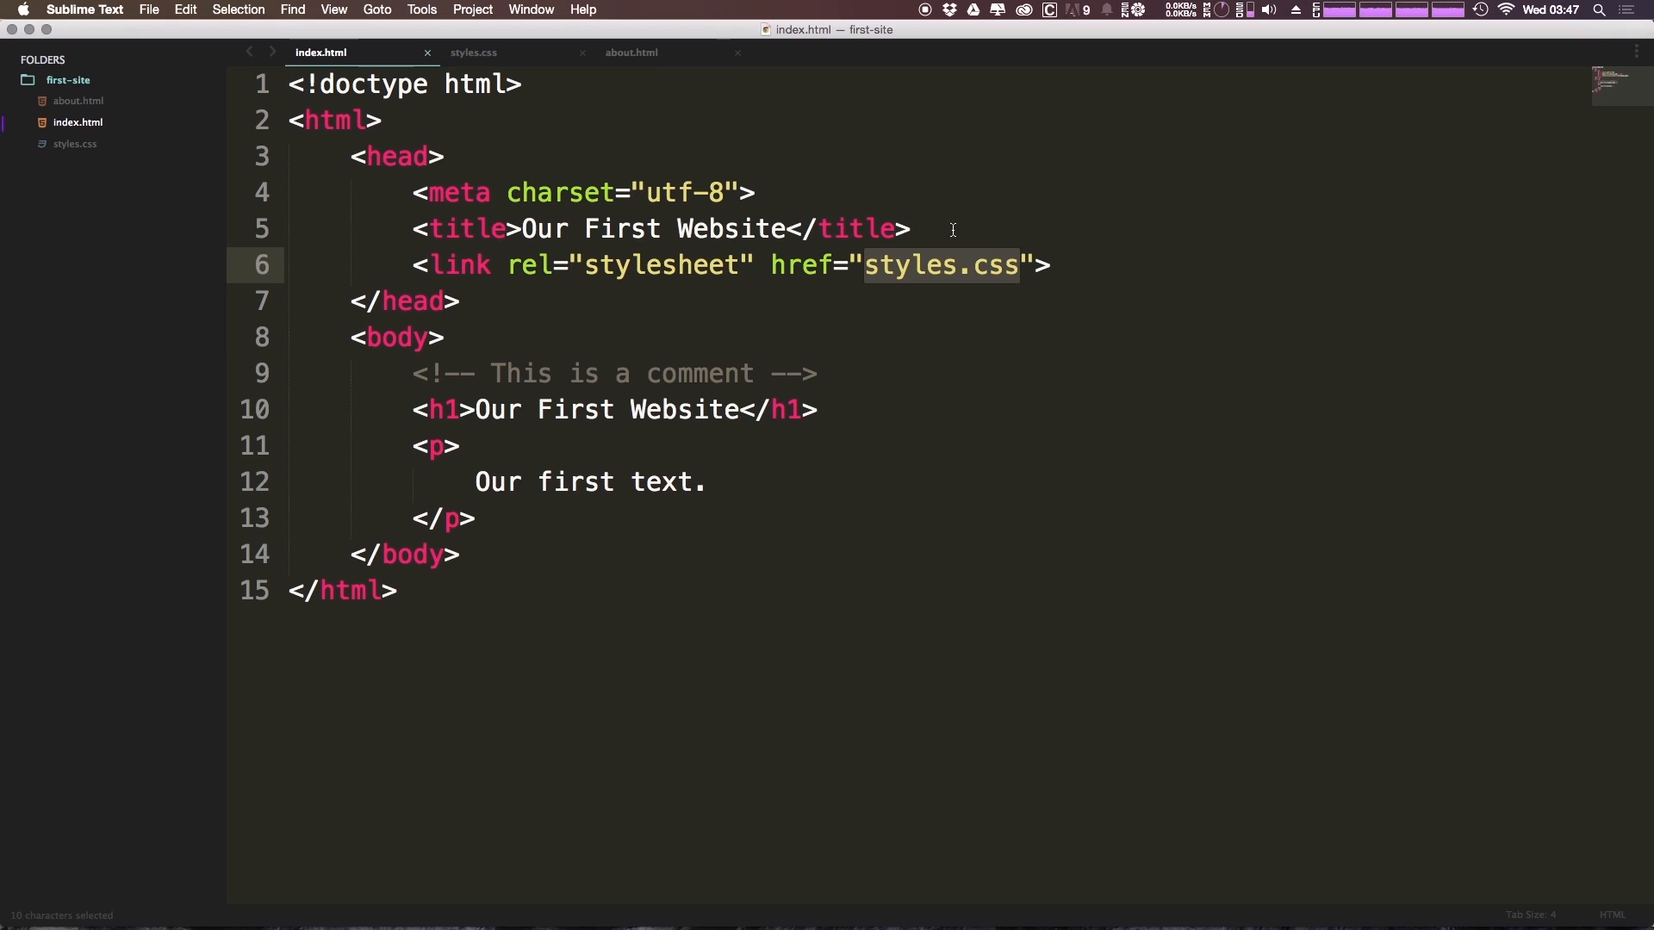
mouse_move(1251, 260)
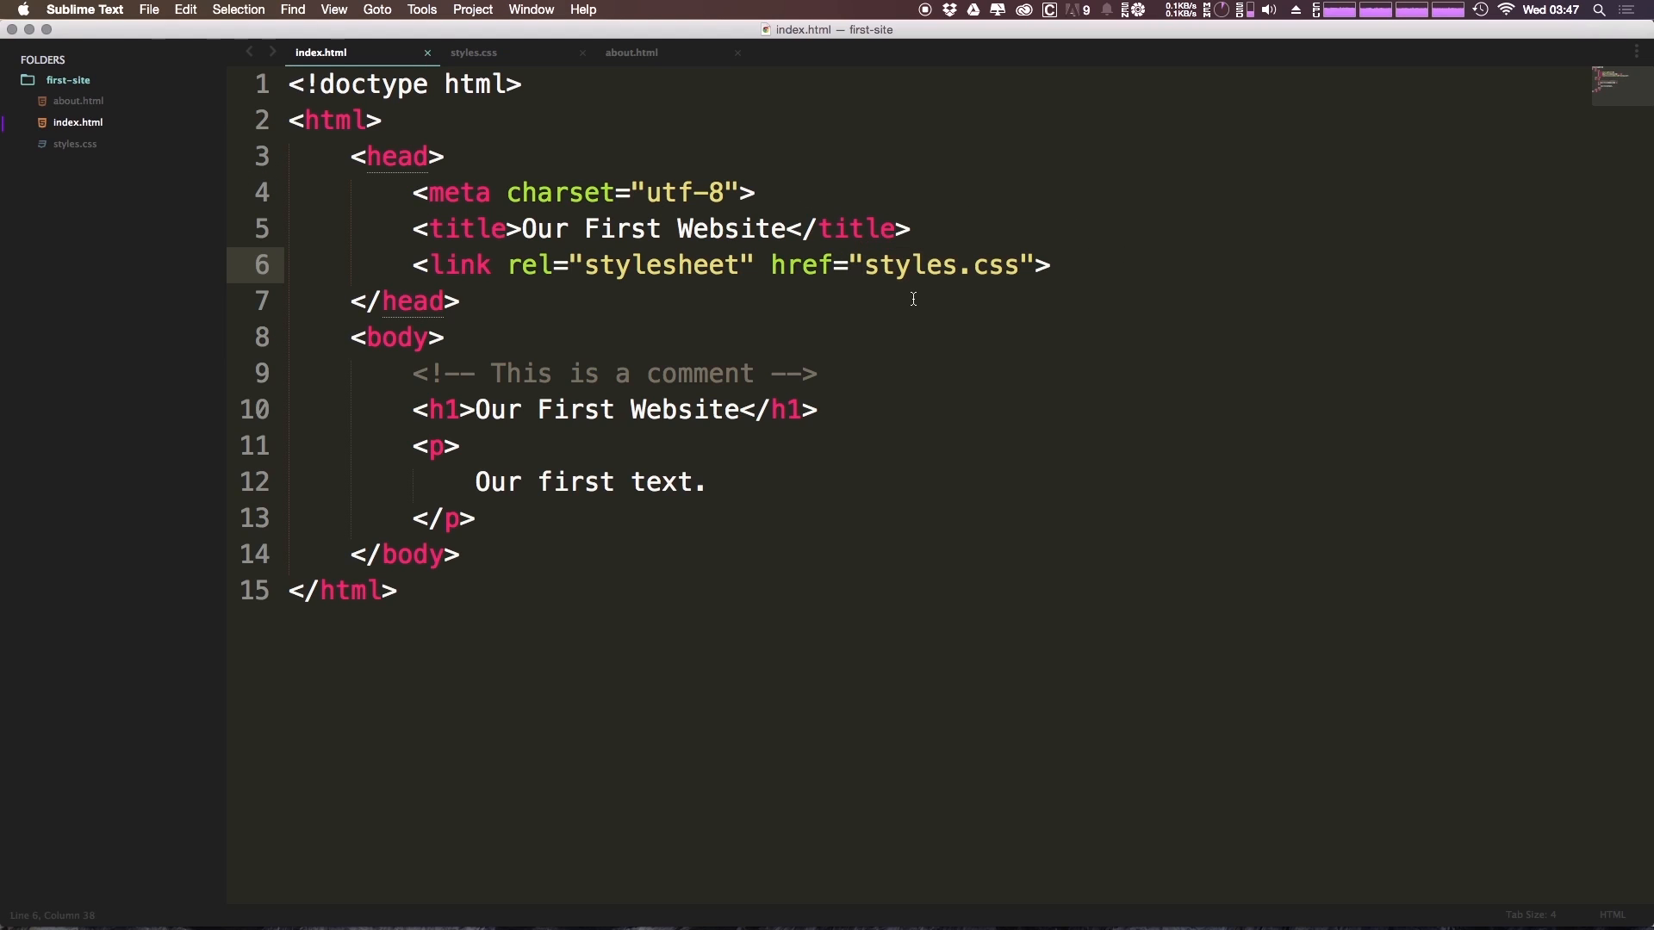
Step: Try a styles/ folder prefix on the stylesheet href, then remove it
text(styl)
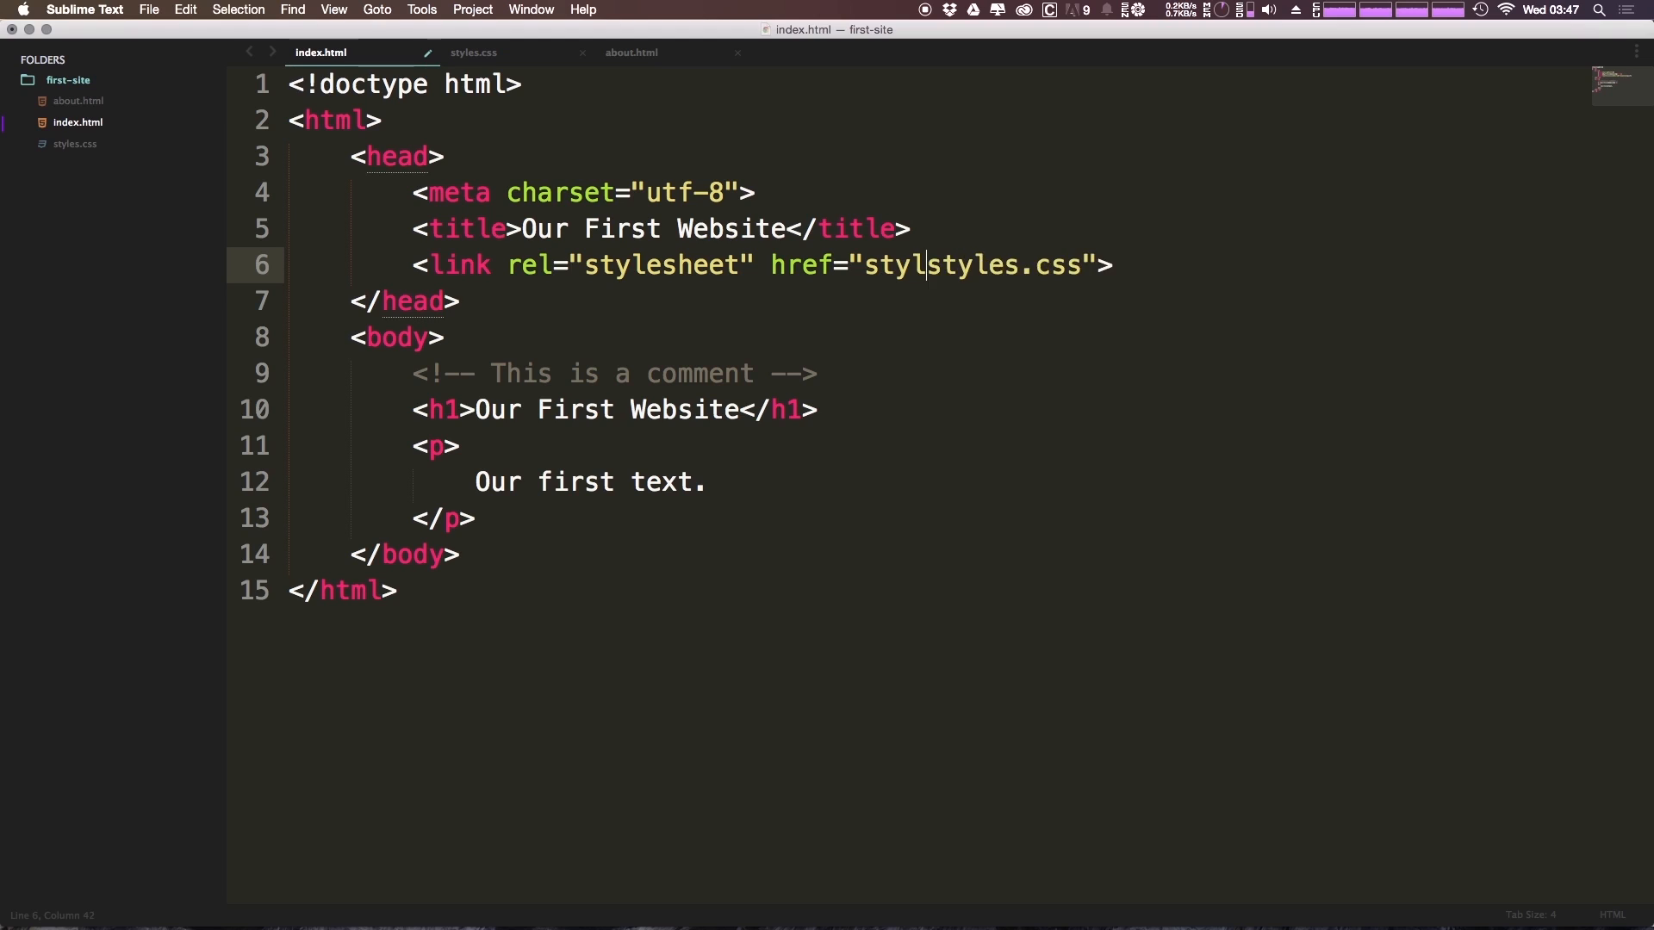
text(es)
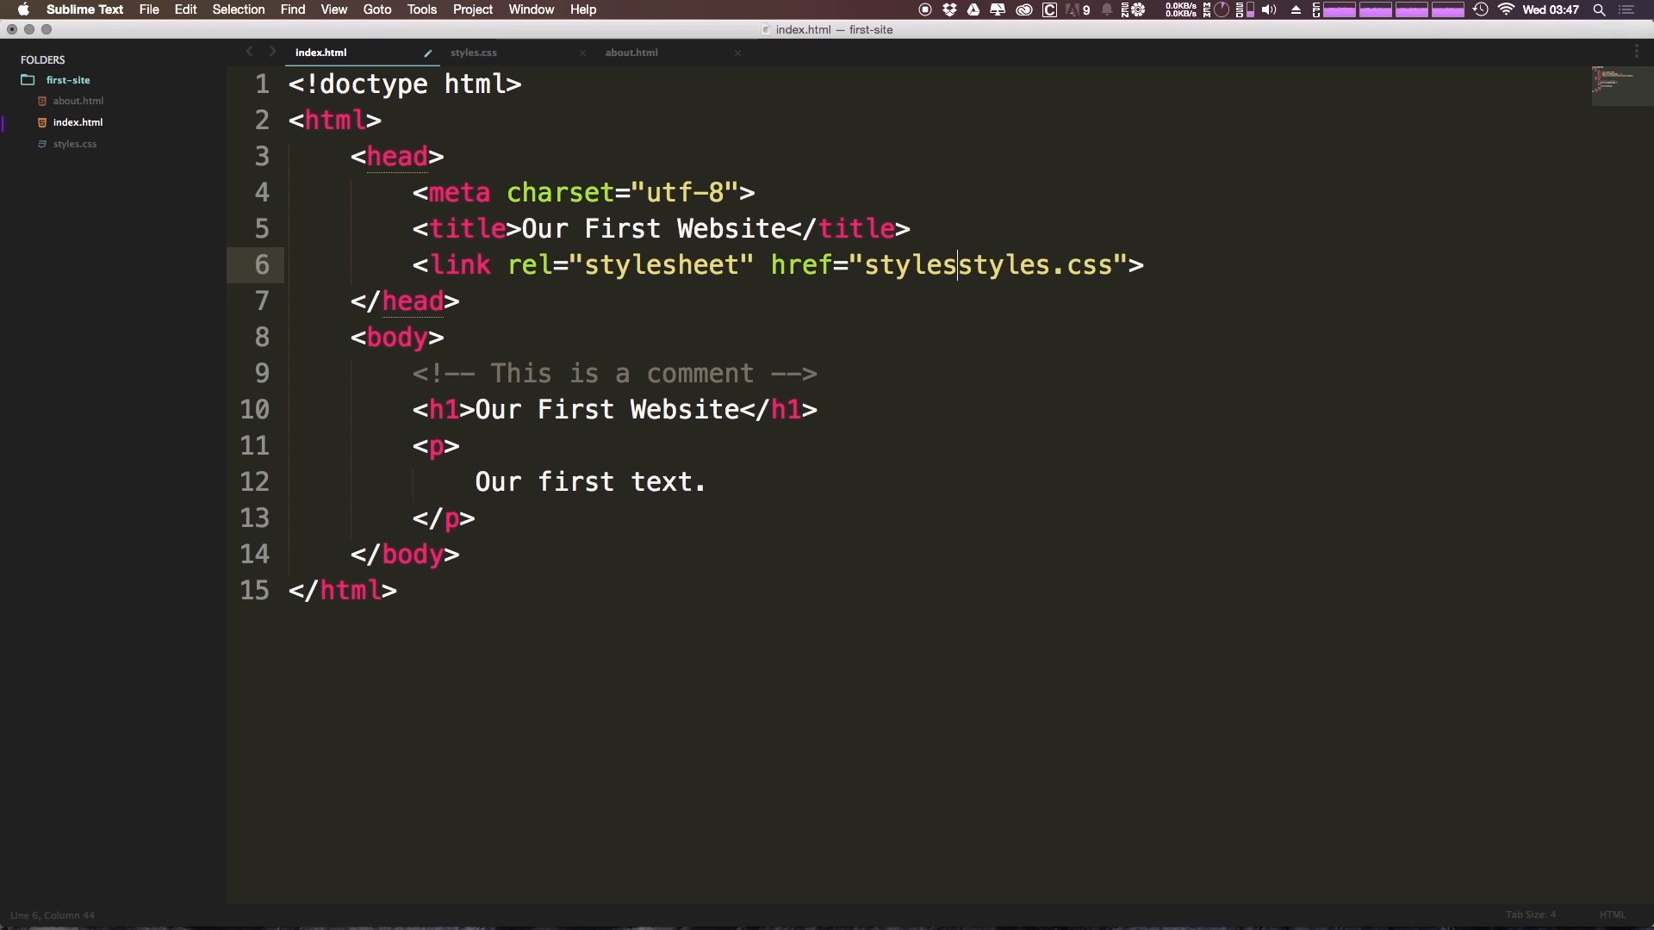
text(/)
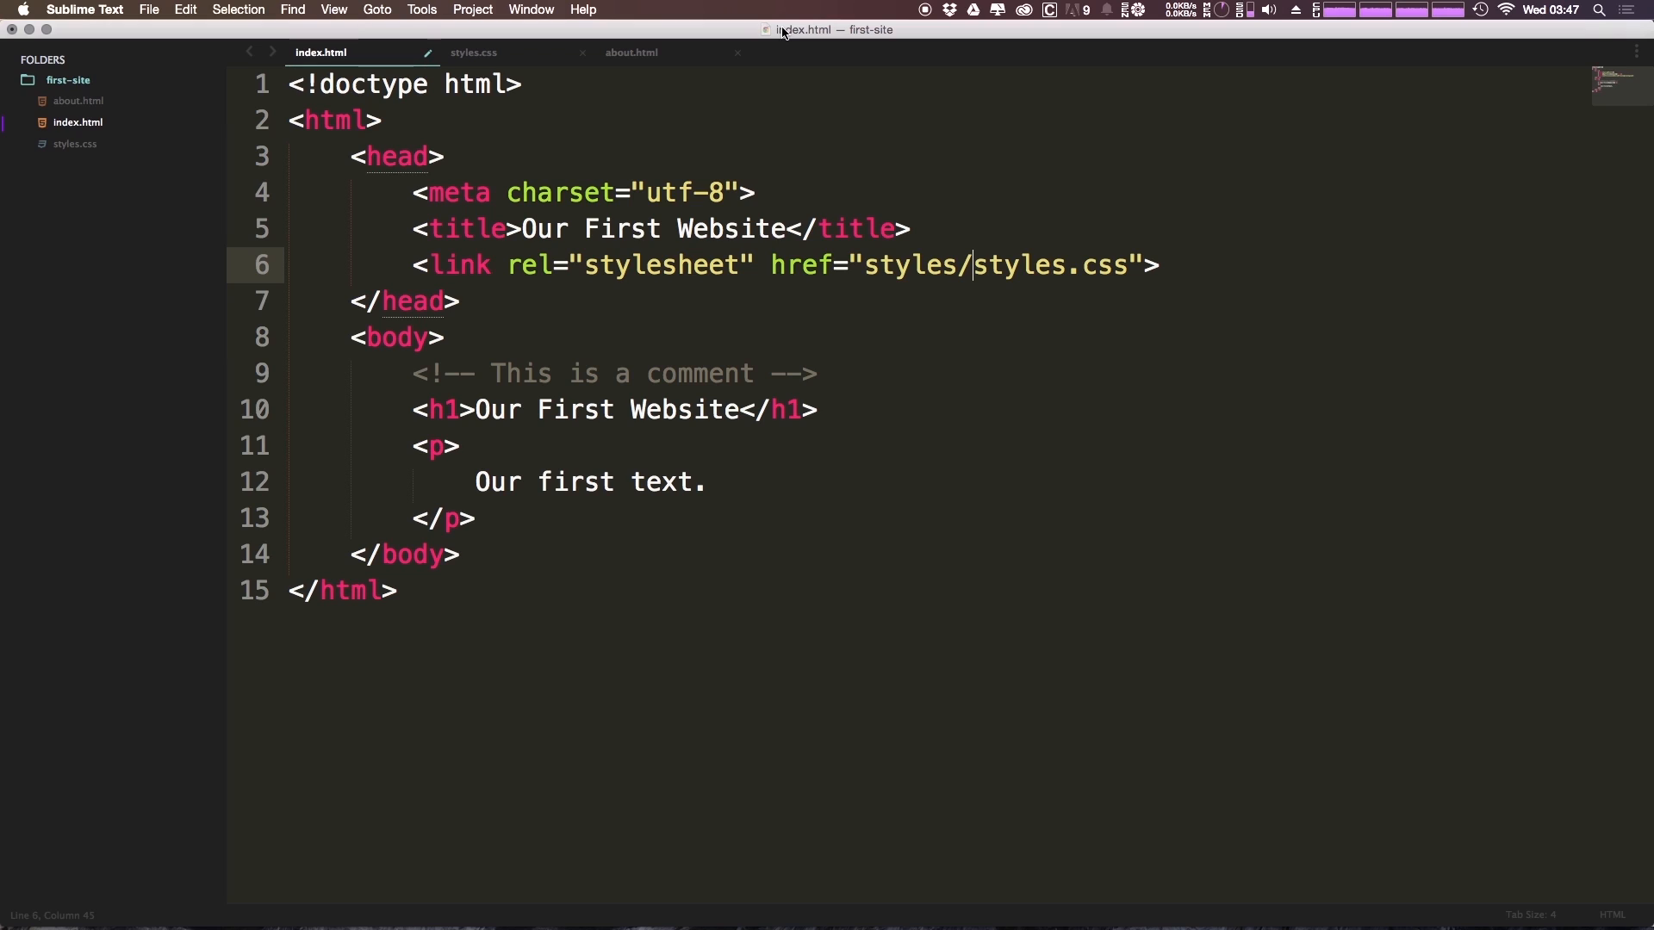
key(Backspace)
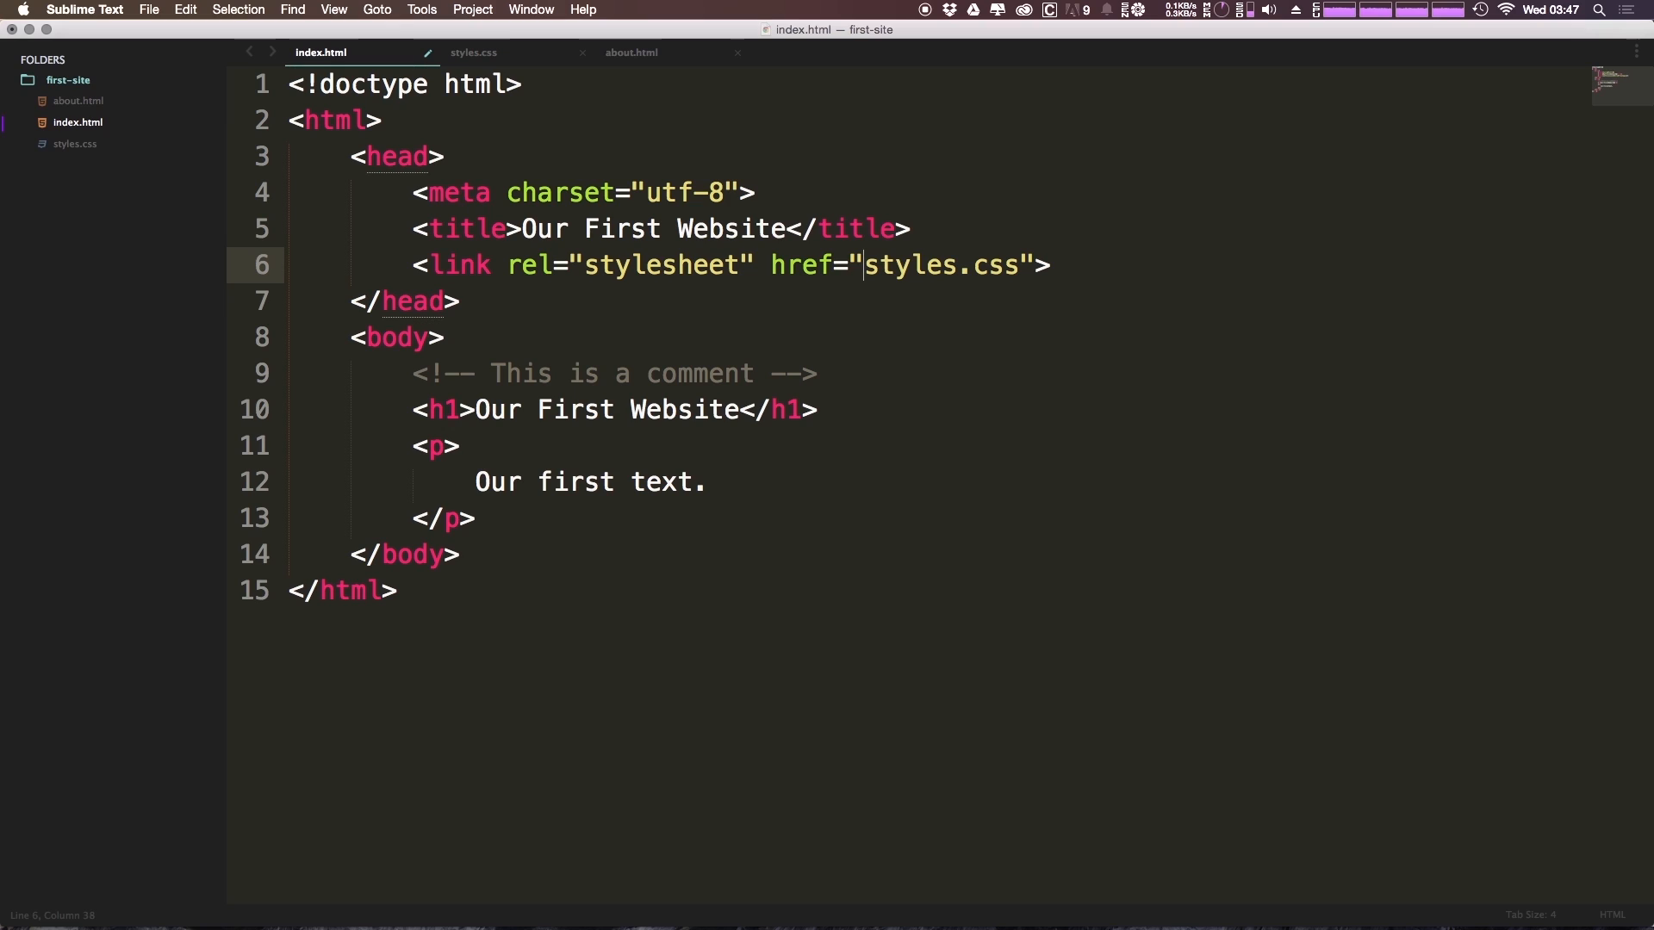
mouse_move(119, 122)
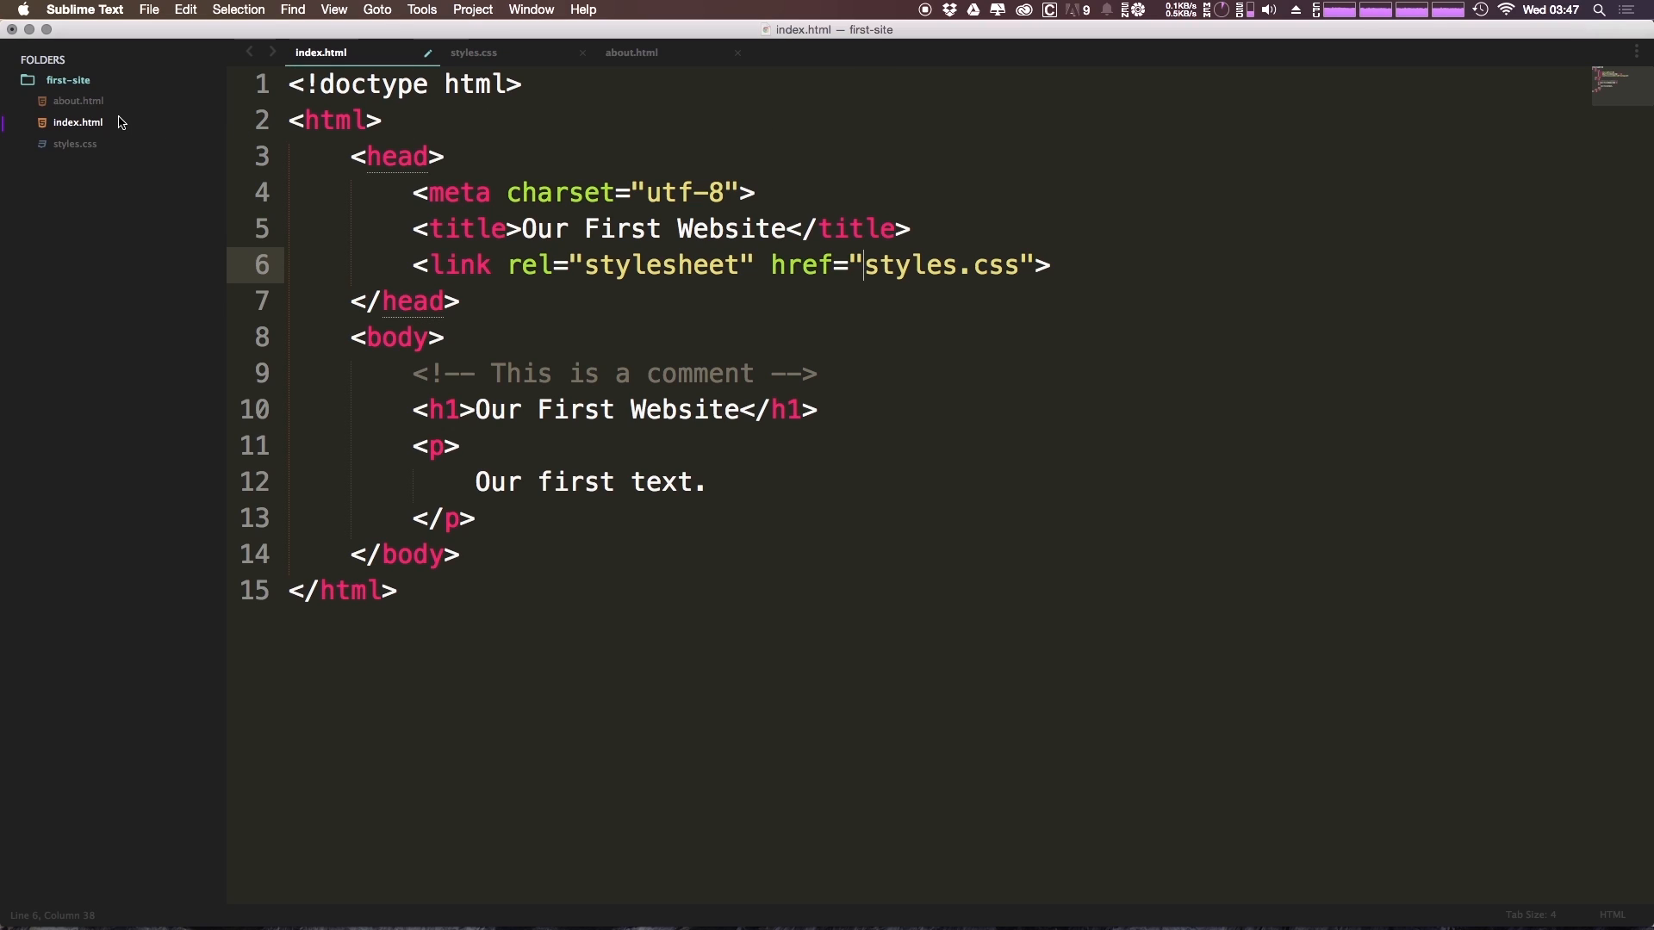
mouse_move(85, 124)
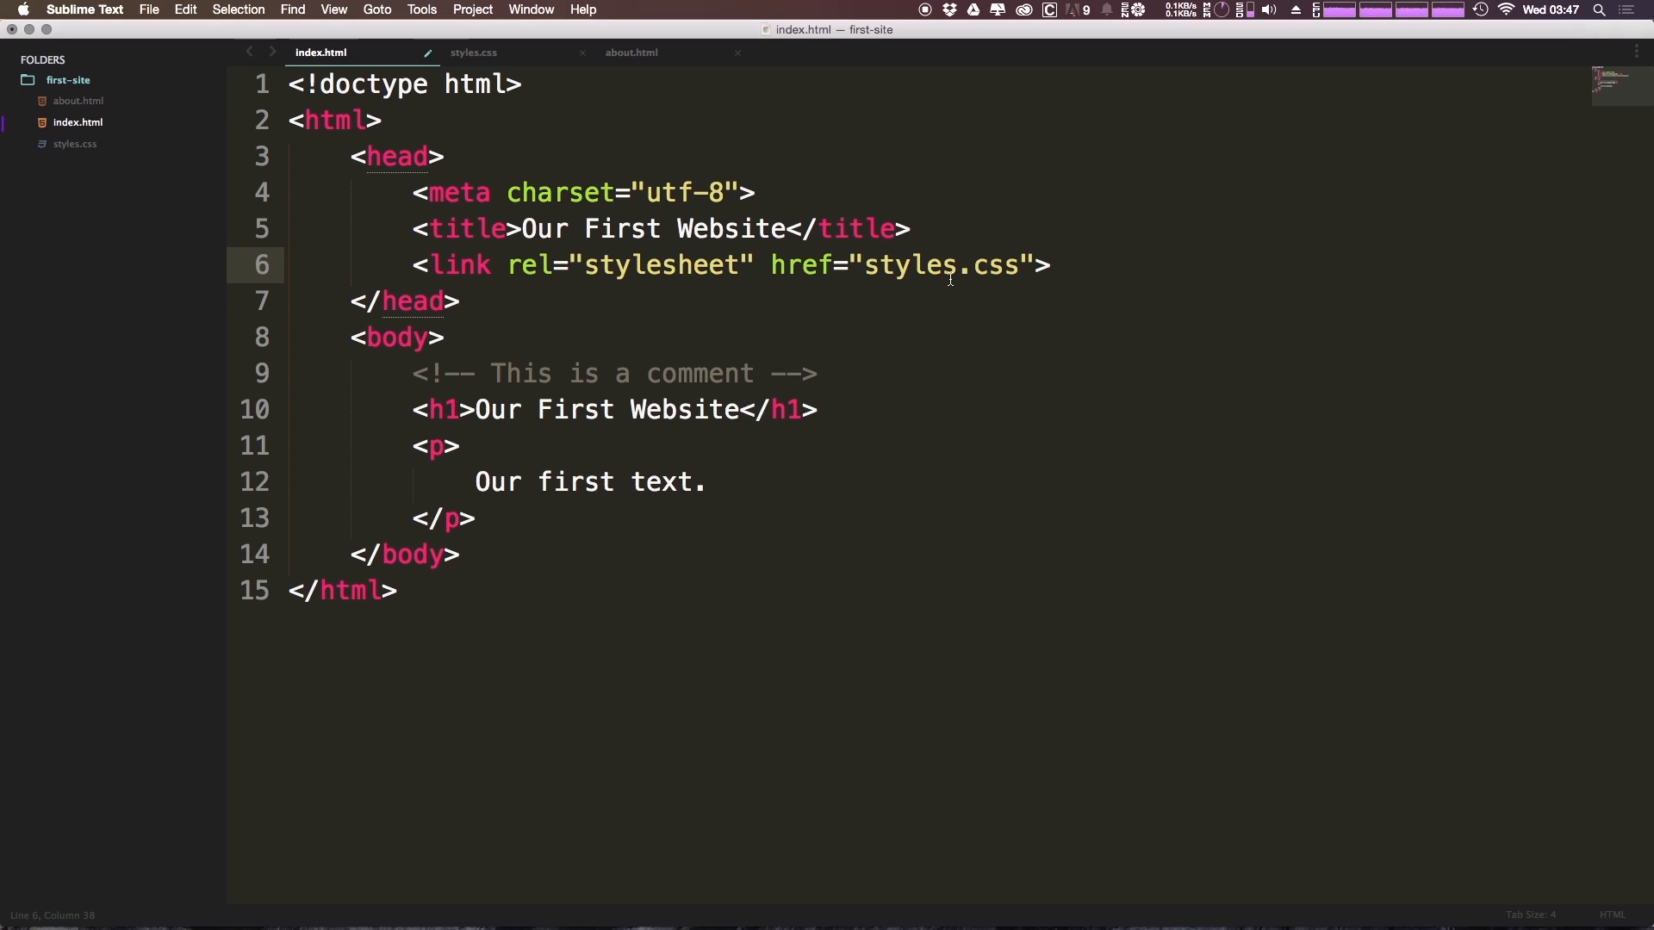
Step: Try a ../ prefix, remove it, leaving the href as /styles.css, and save index.html
text(..)
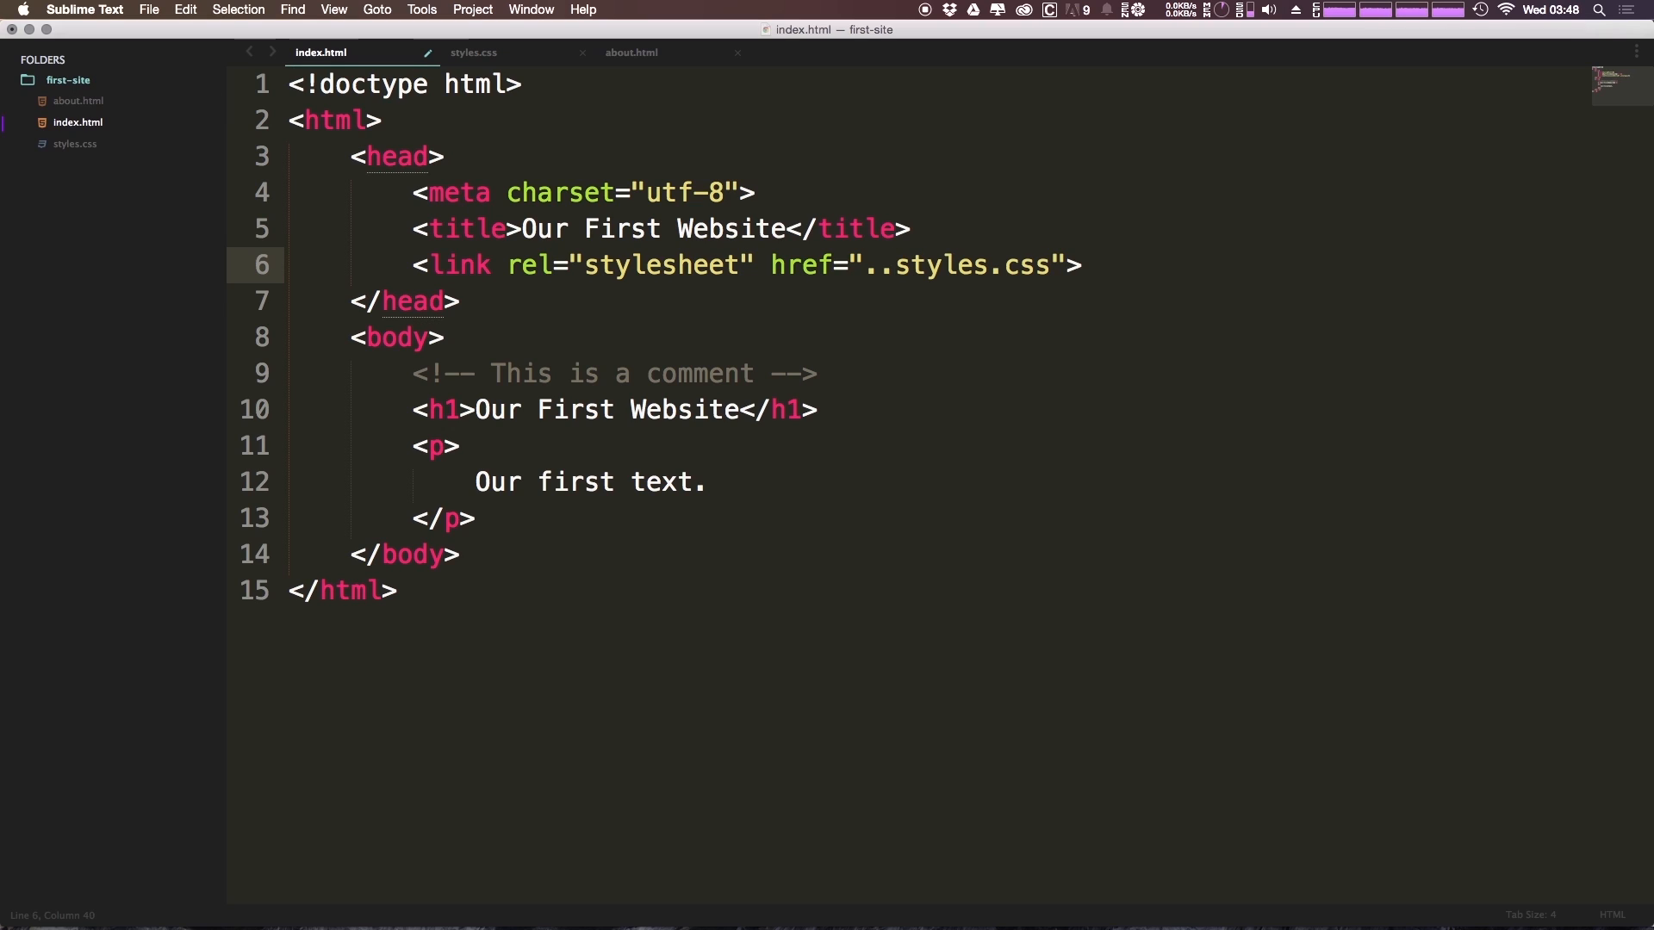
text(/)
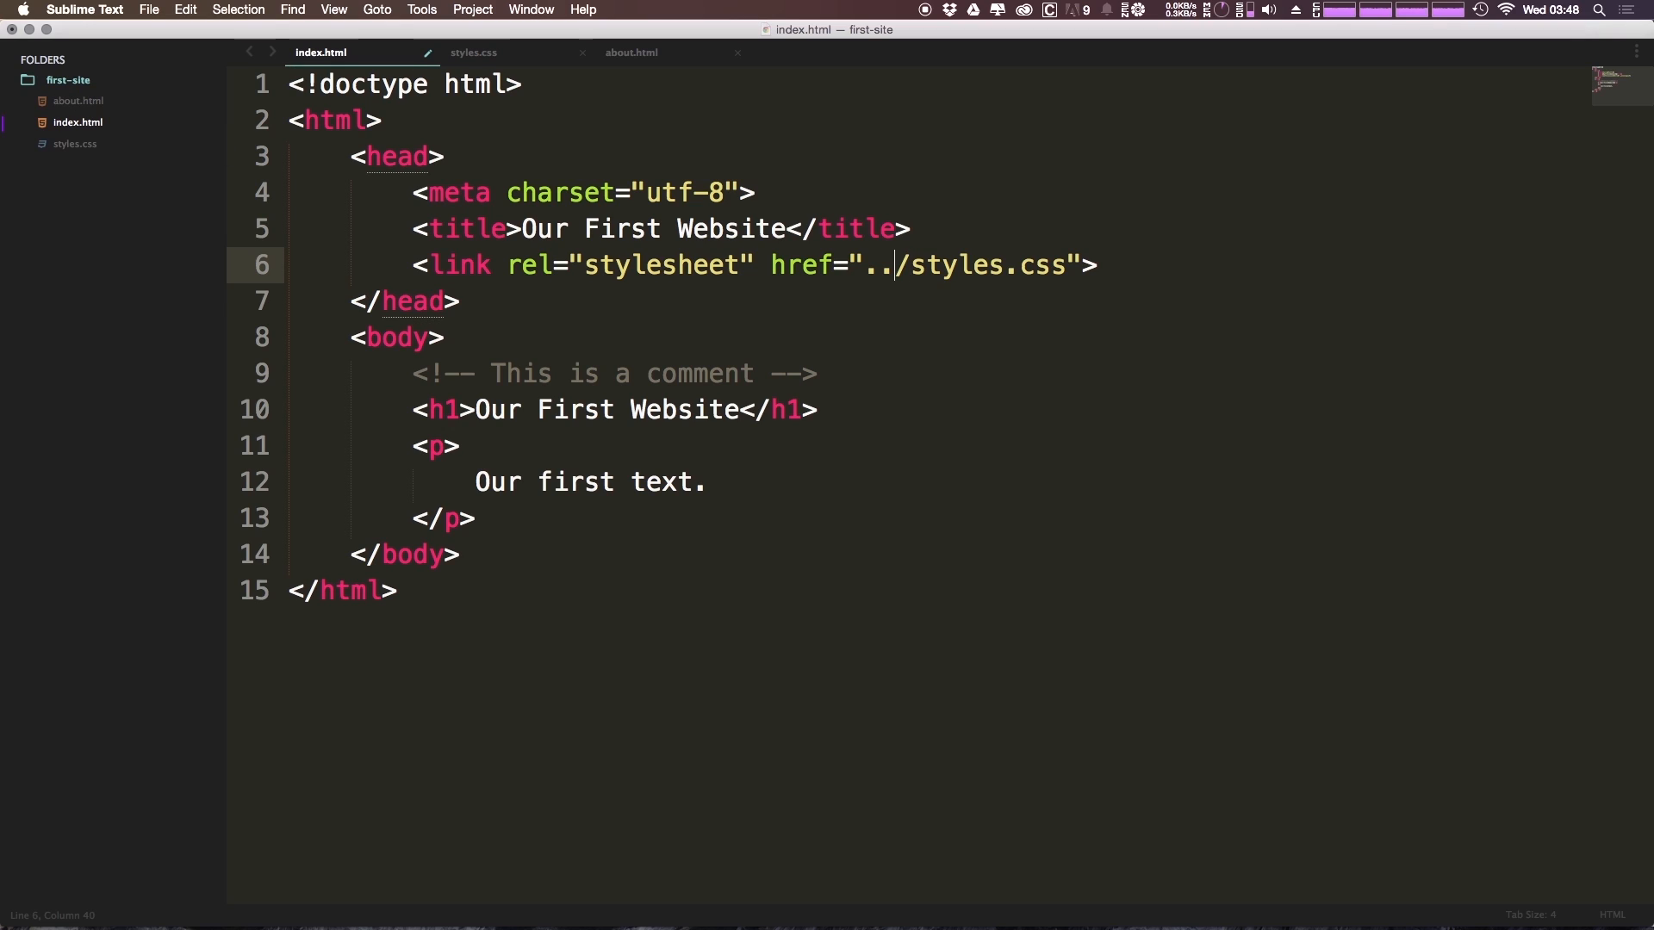
key(BackSpace)
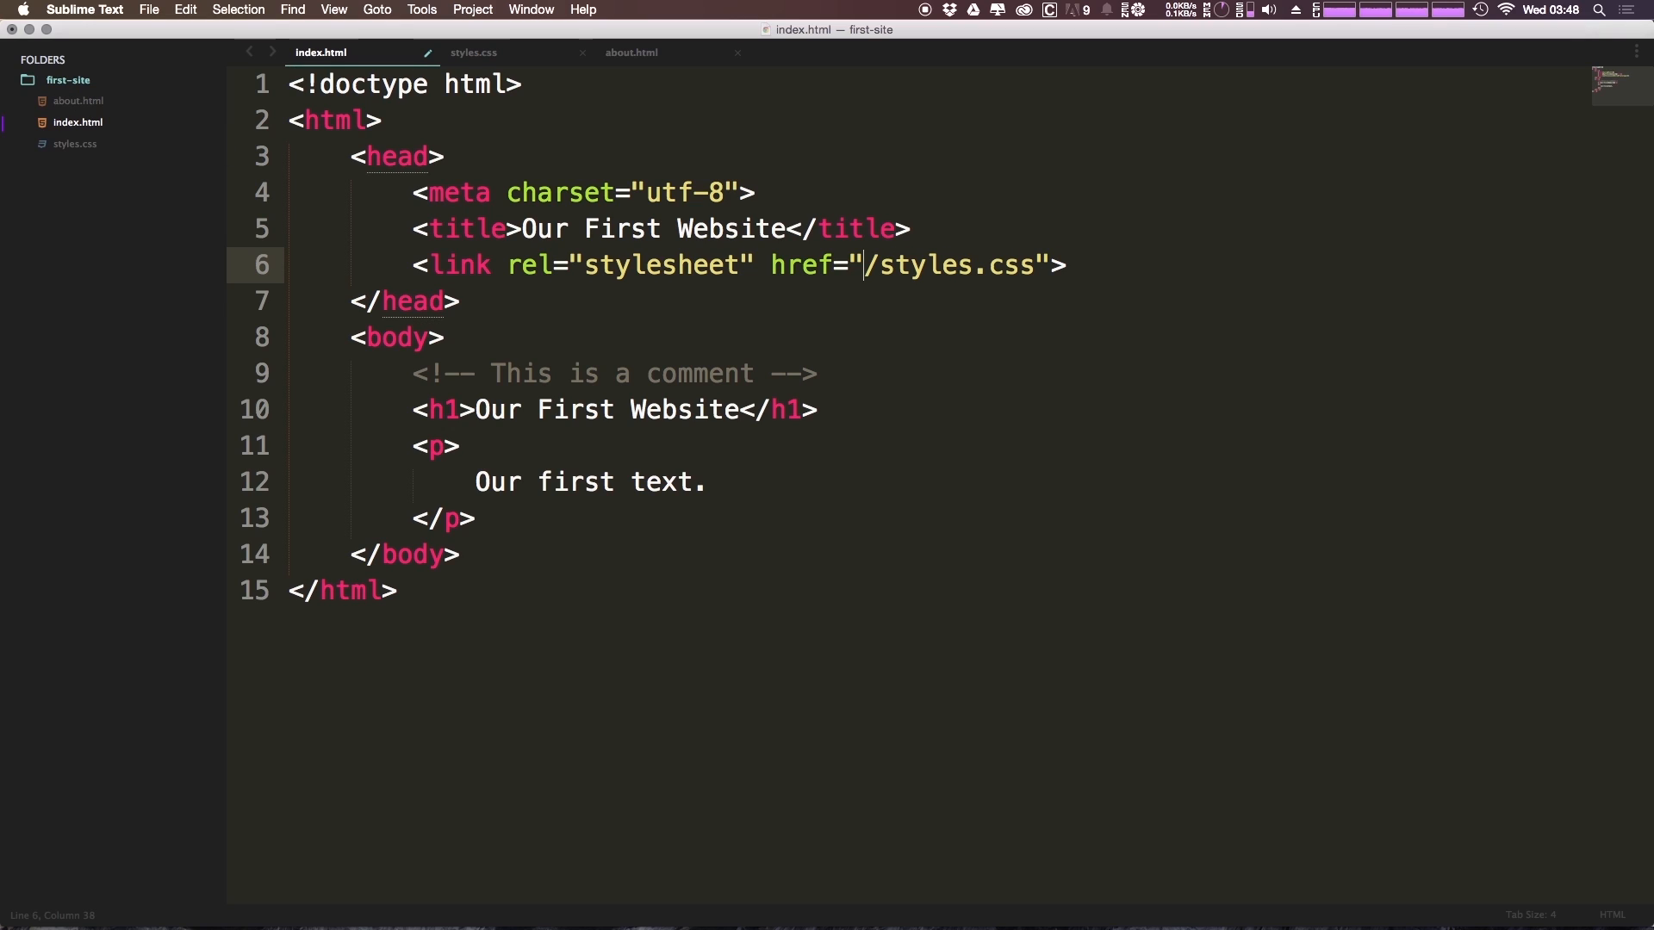
key(cmd+tab)
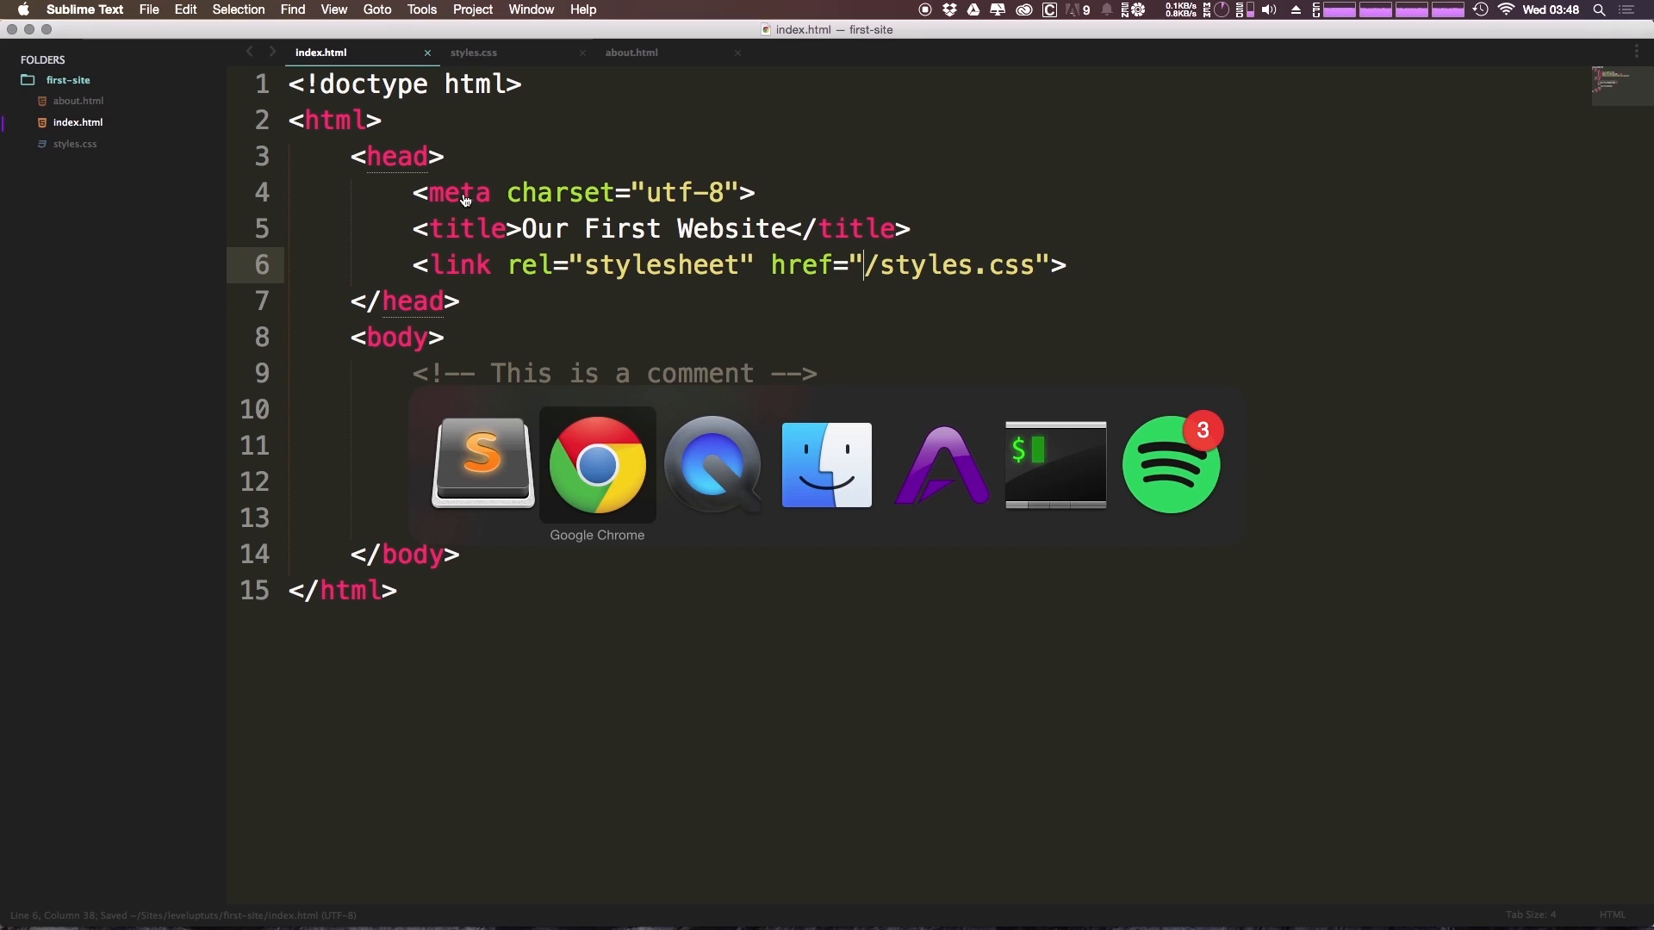
Step: In Chrome, compare the rendered index page with its view-source tab and reload the page
click(596, 465)
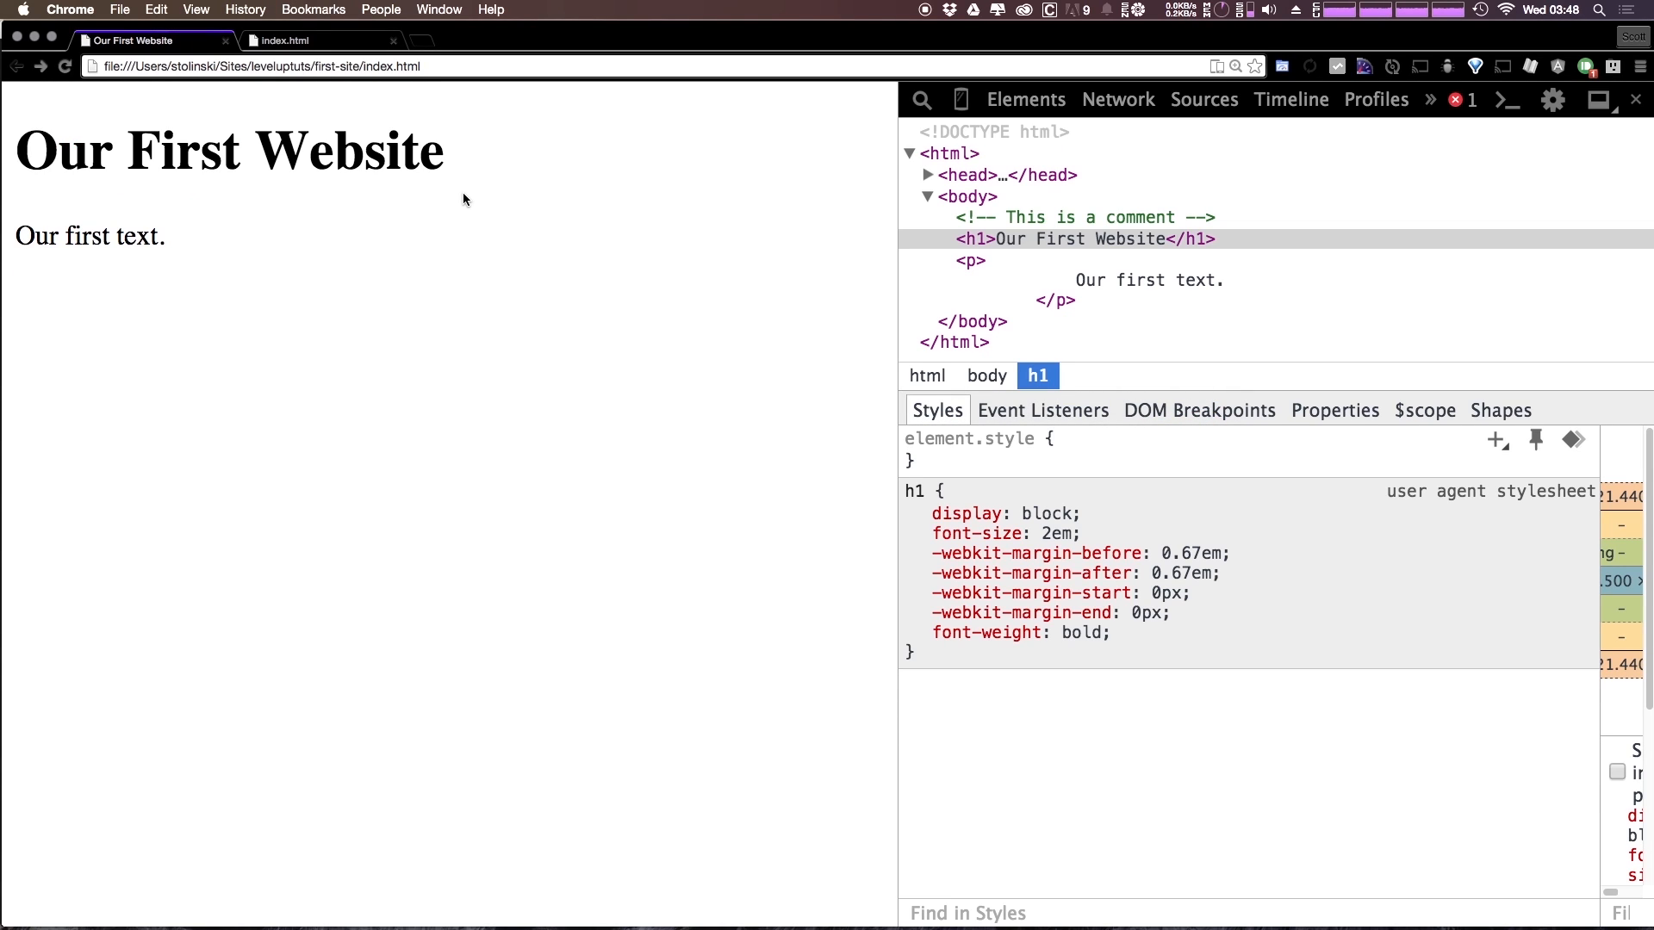
click(285, 40)
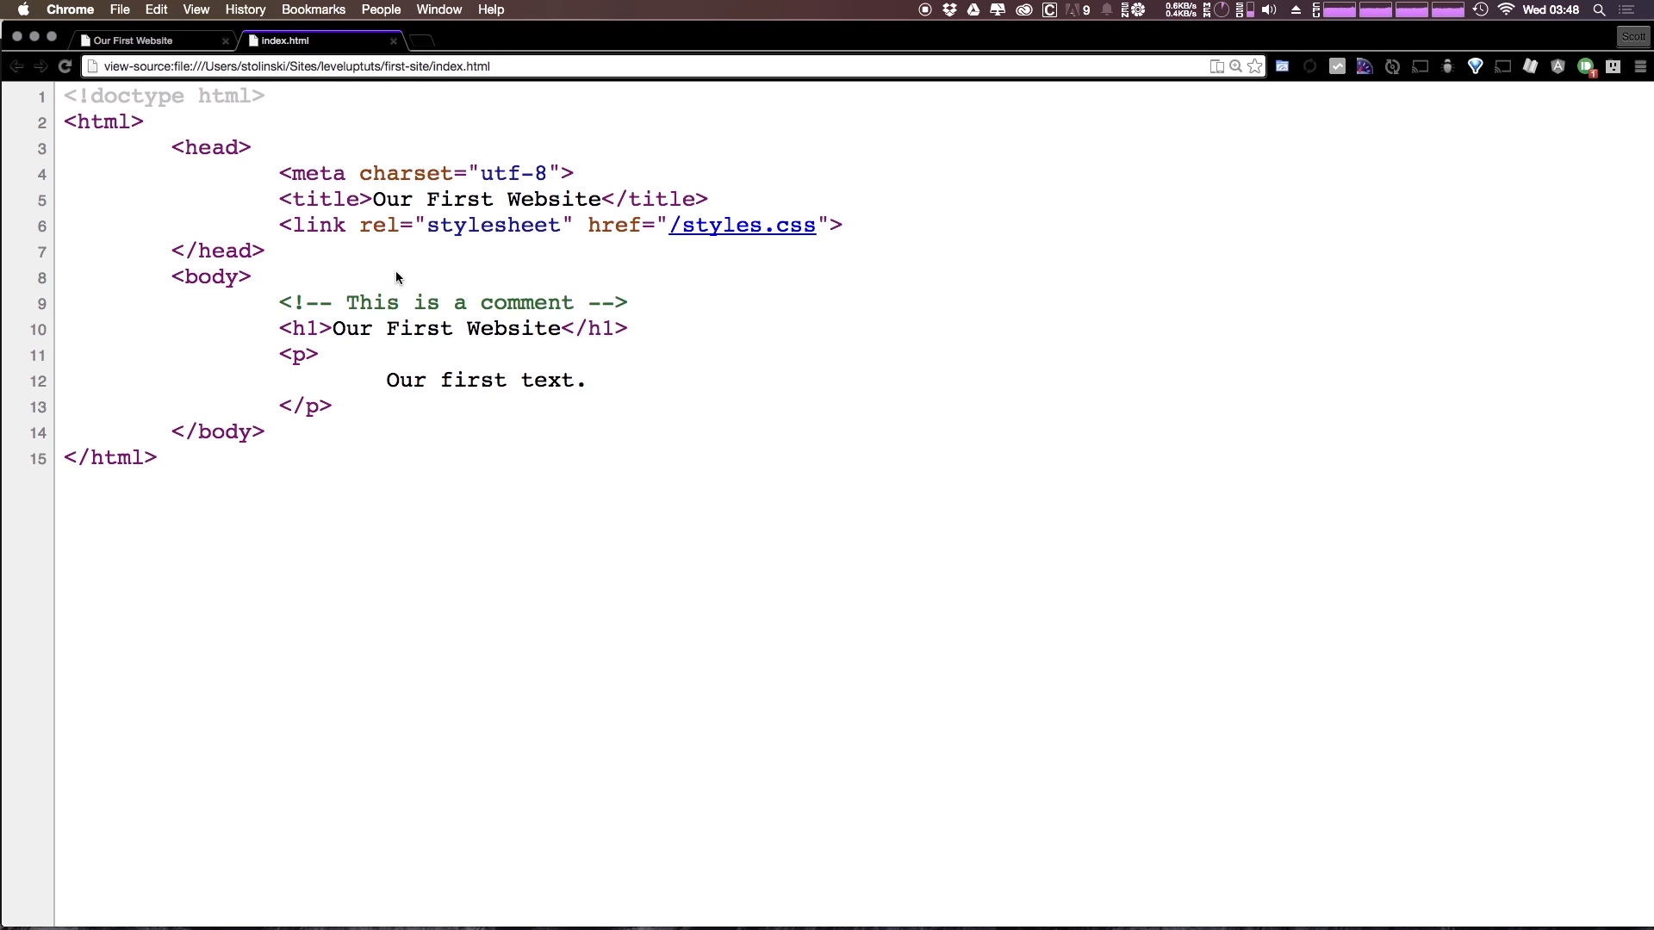
click(147, 41)
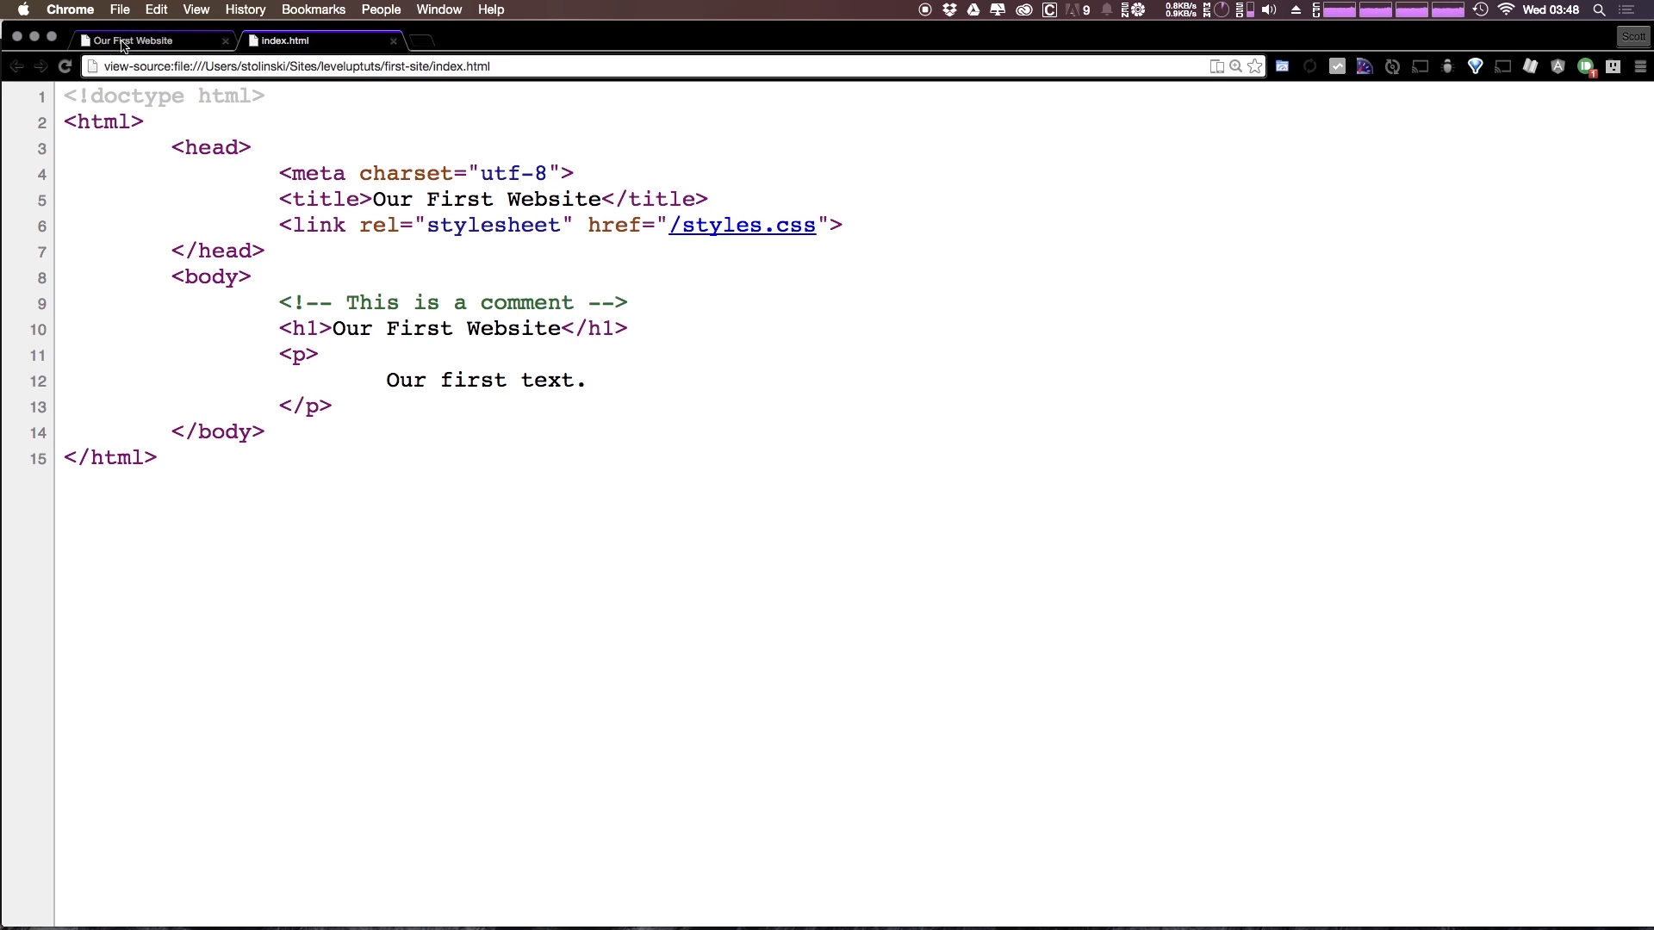
click(153, 41)
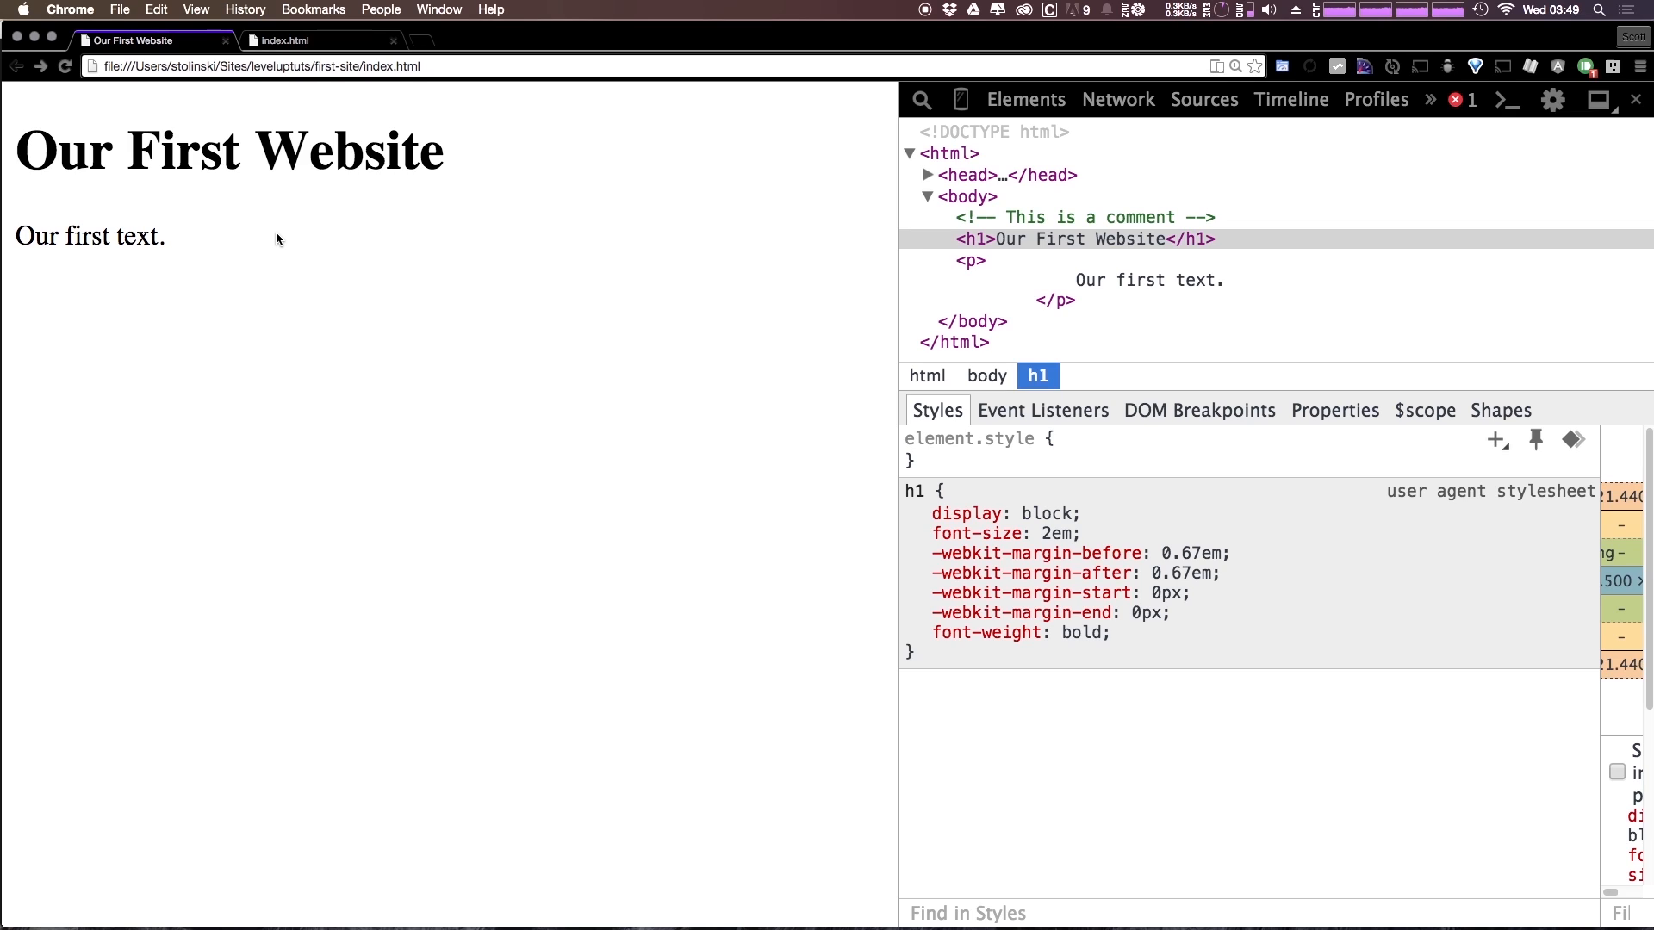
mouse_move(365, 202)
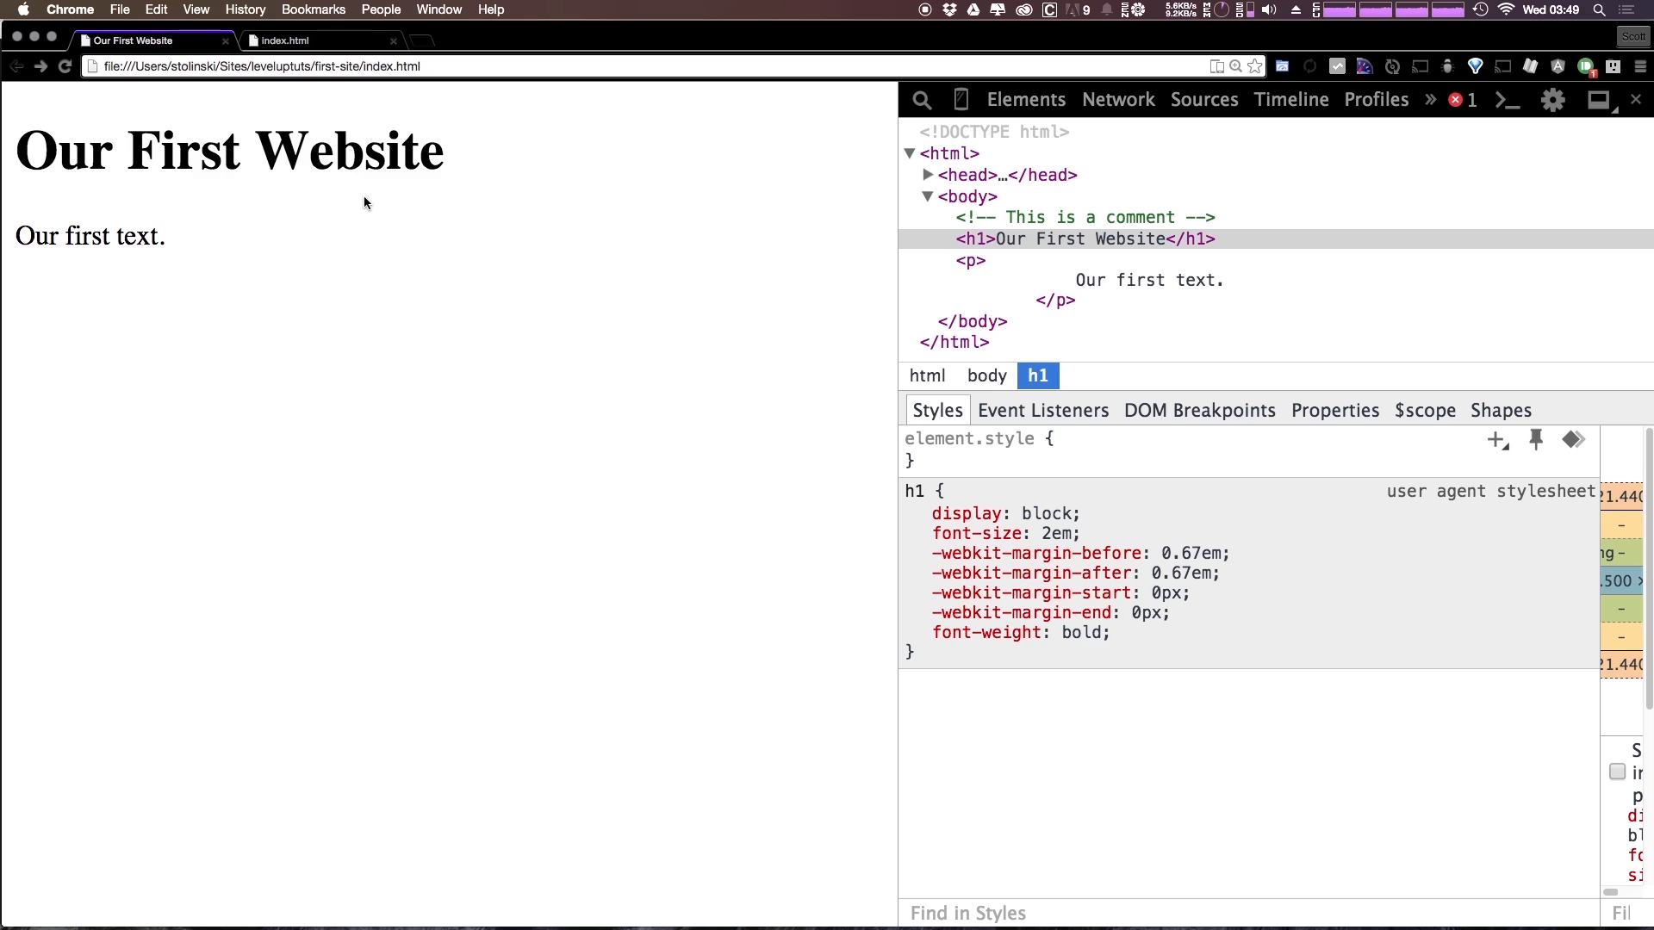
mouse_move(481, 206)
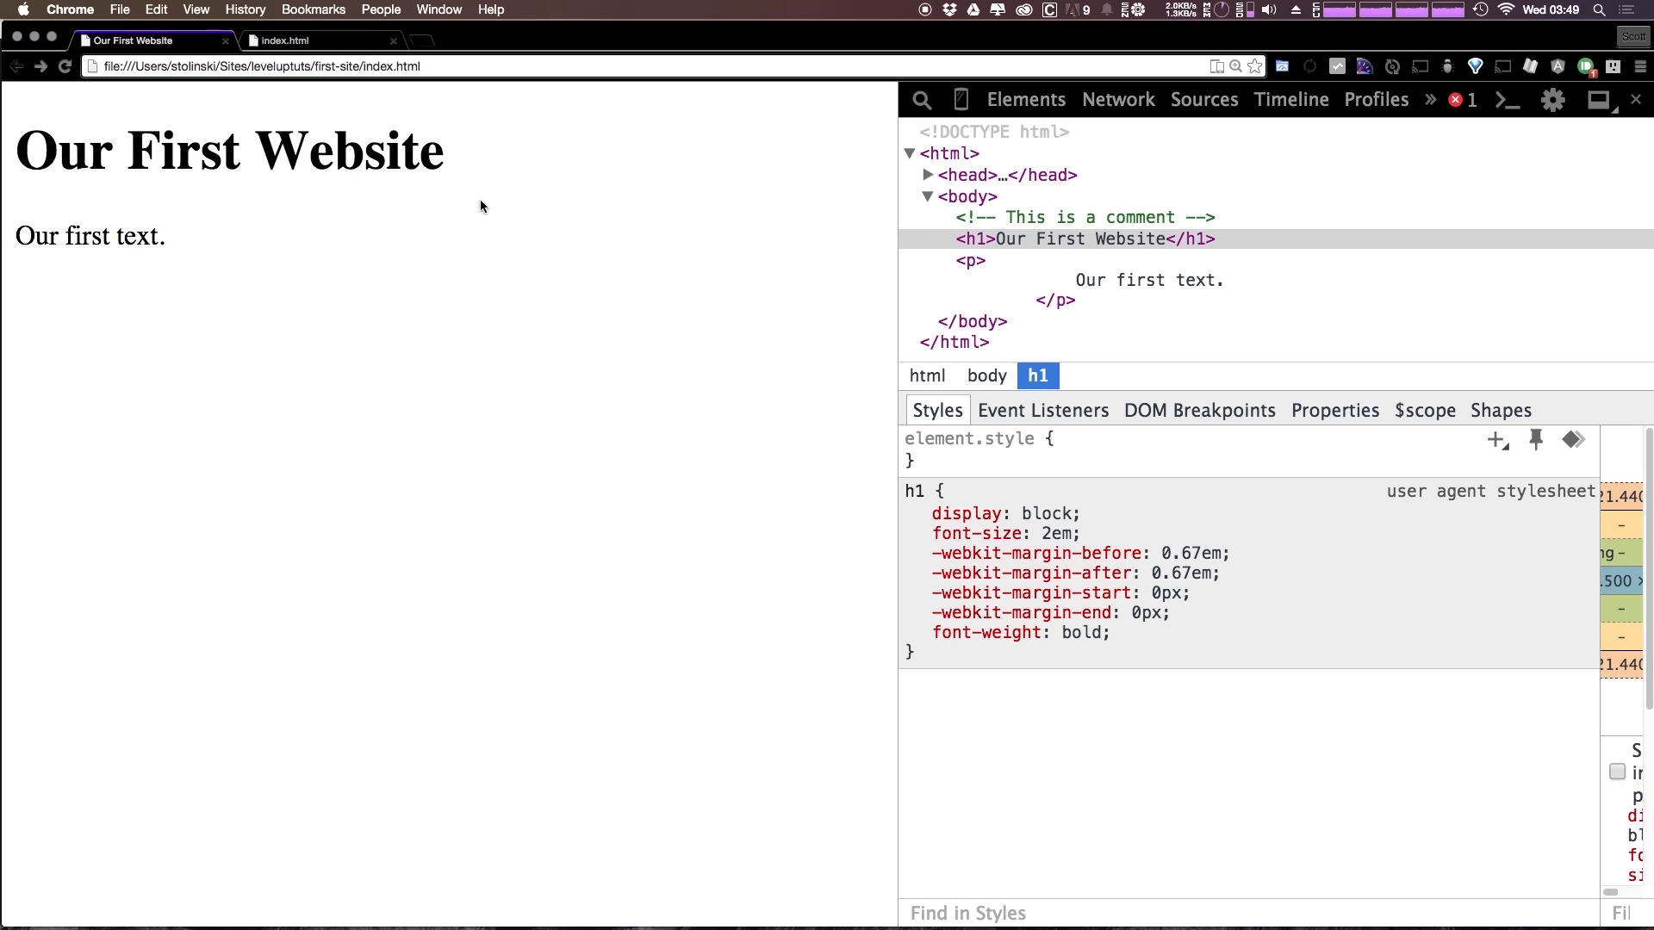
mouse_move(447, 147)
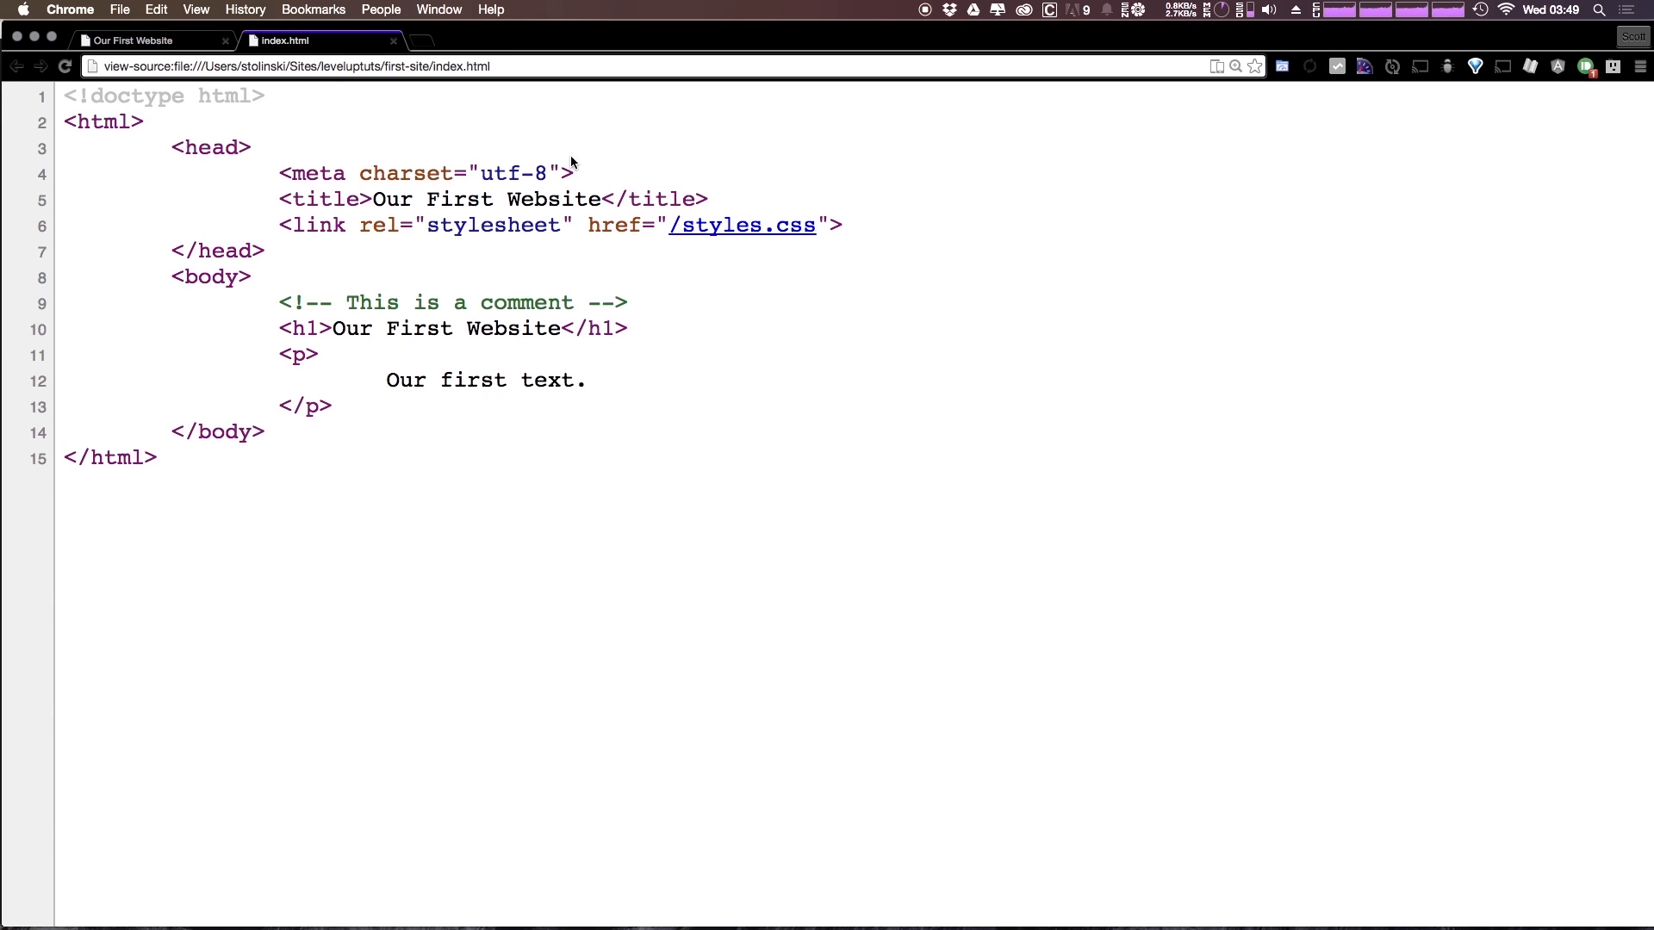
mouse_move(689, 231)
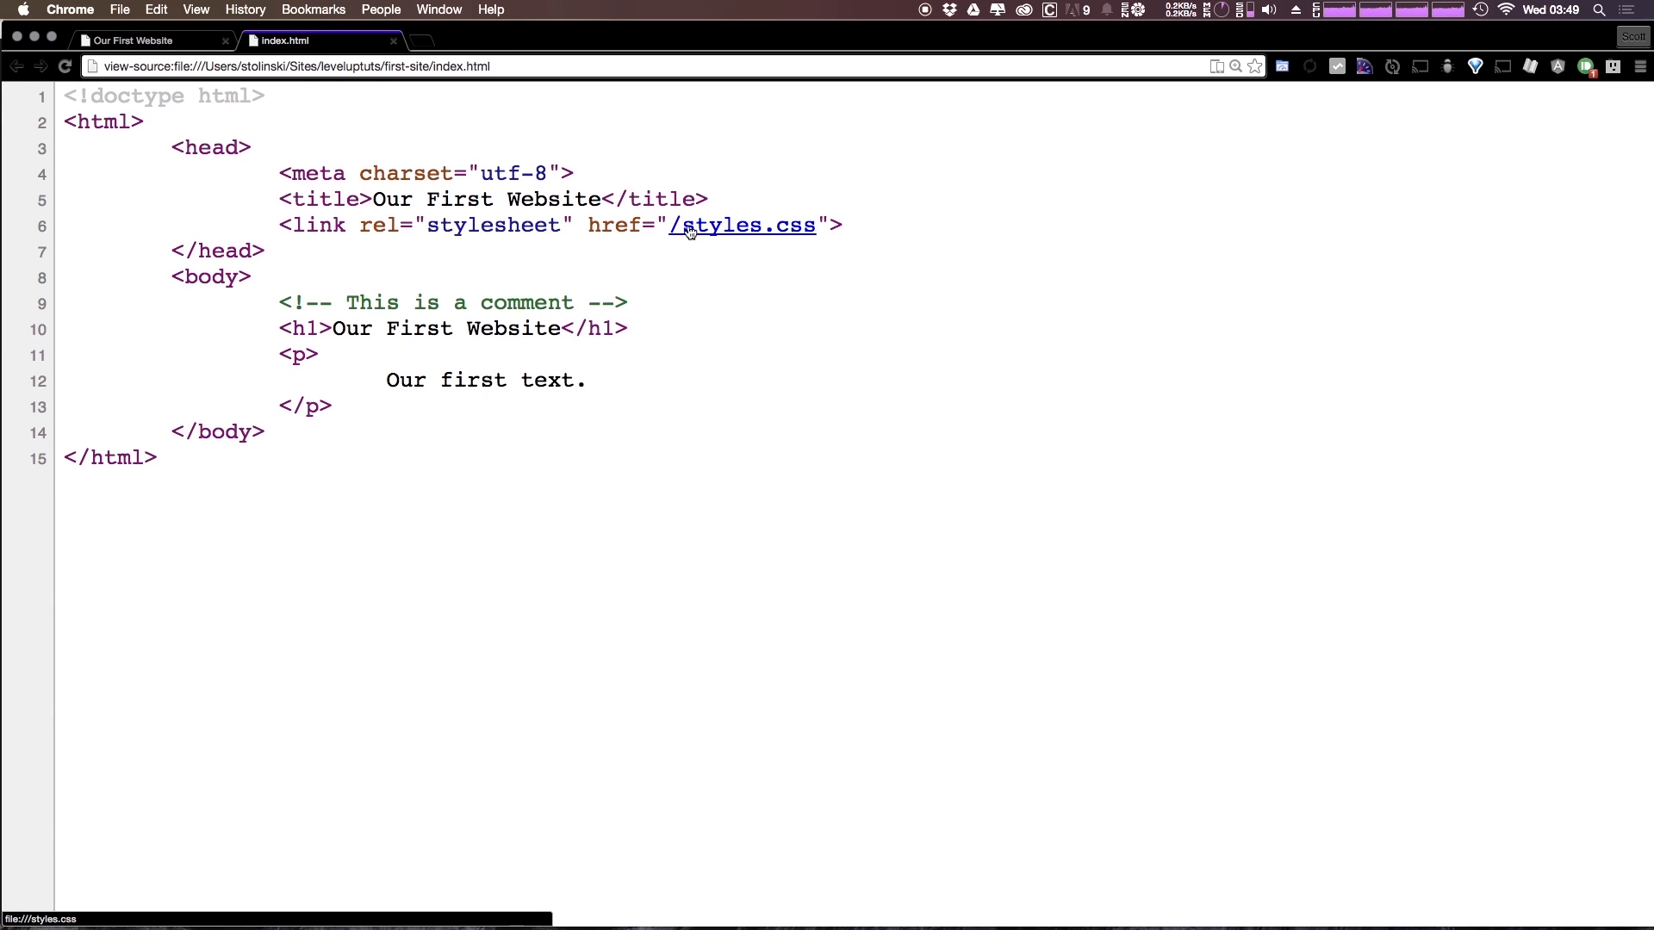
mouse_move(701, 226)
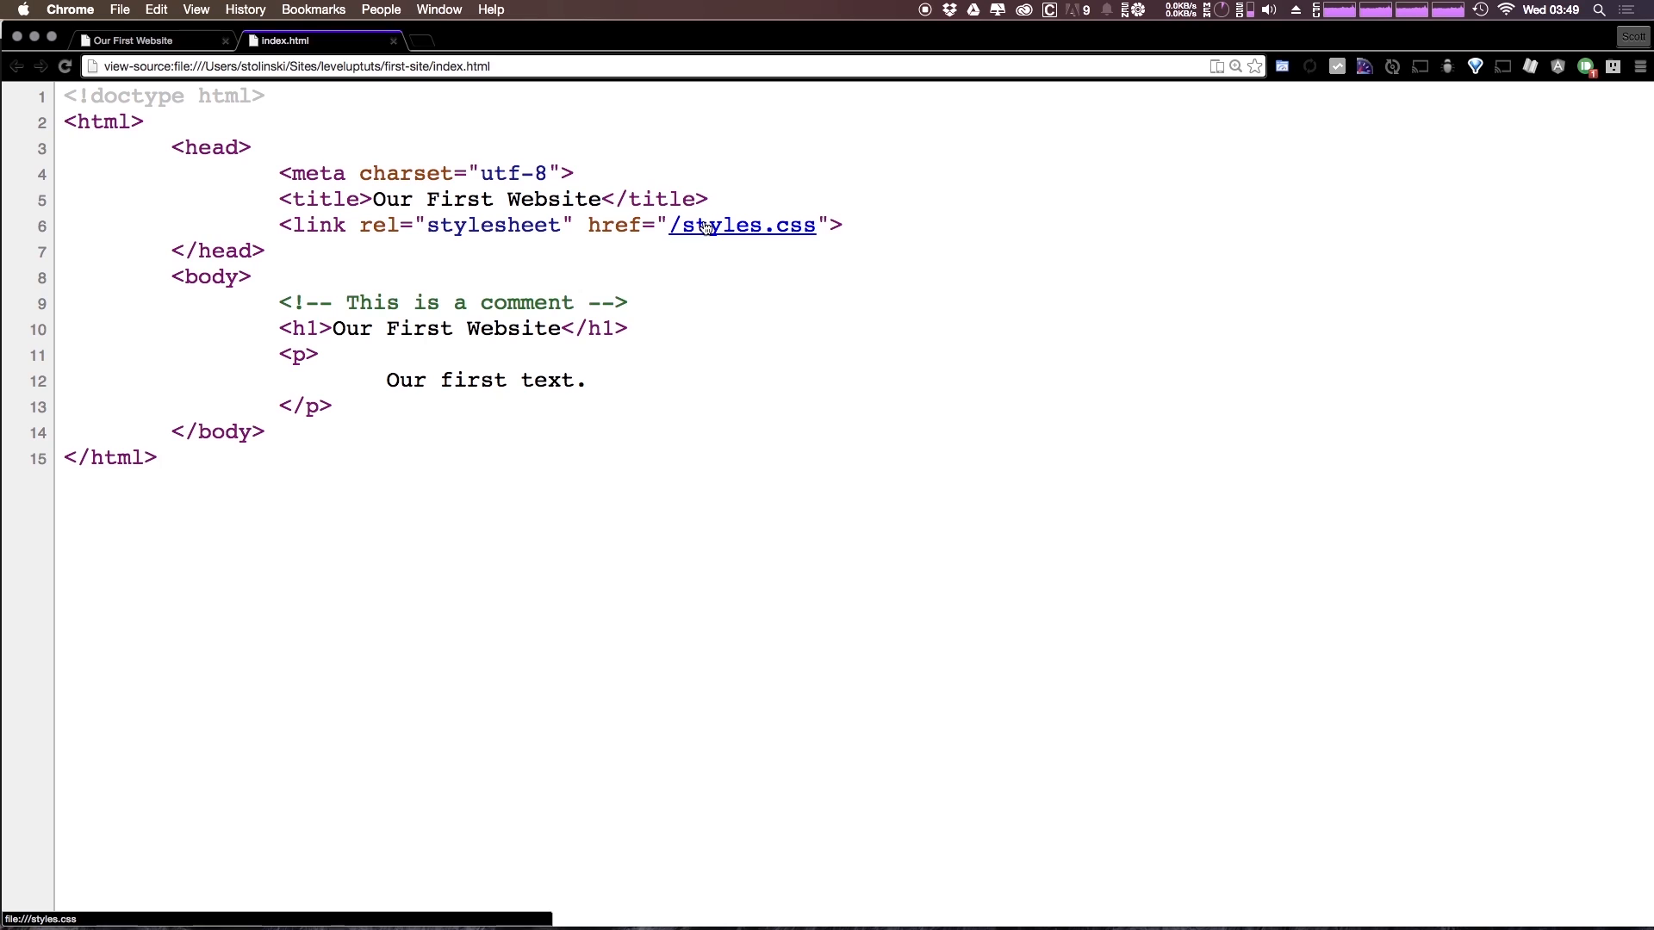
Step: Follow the /styles.css link in the source and find file:///styles.css not found
click(705, 225)
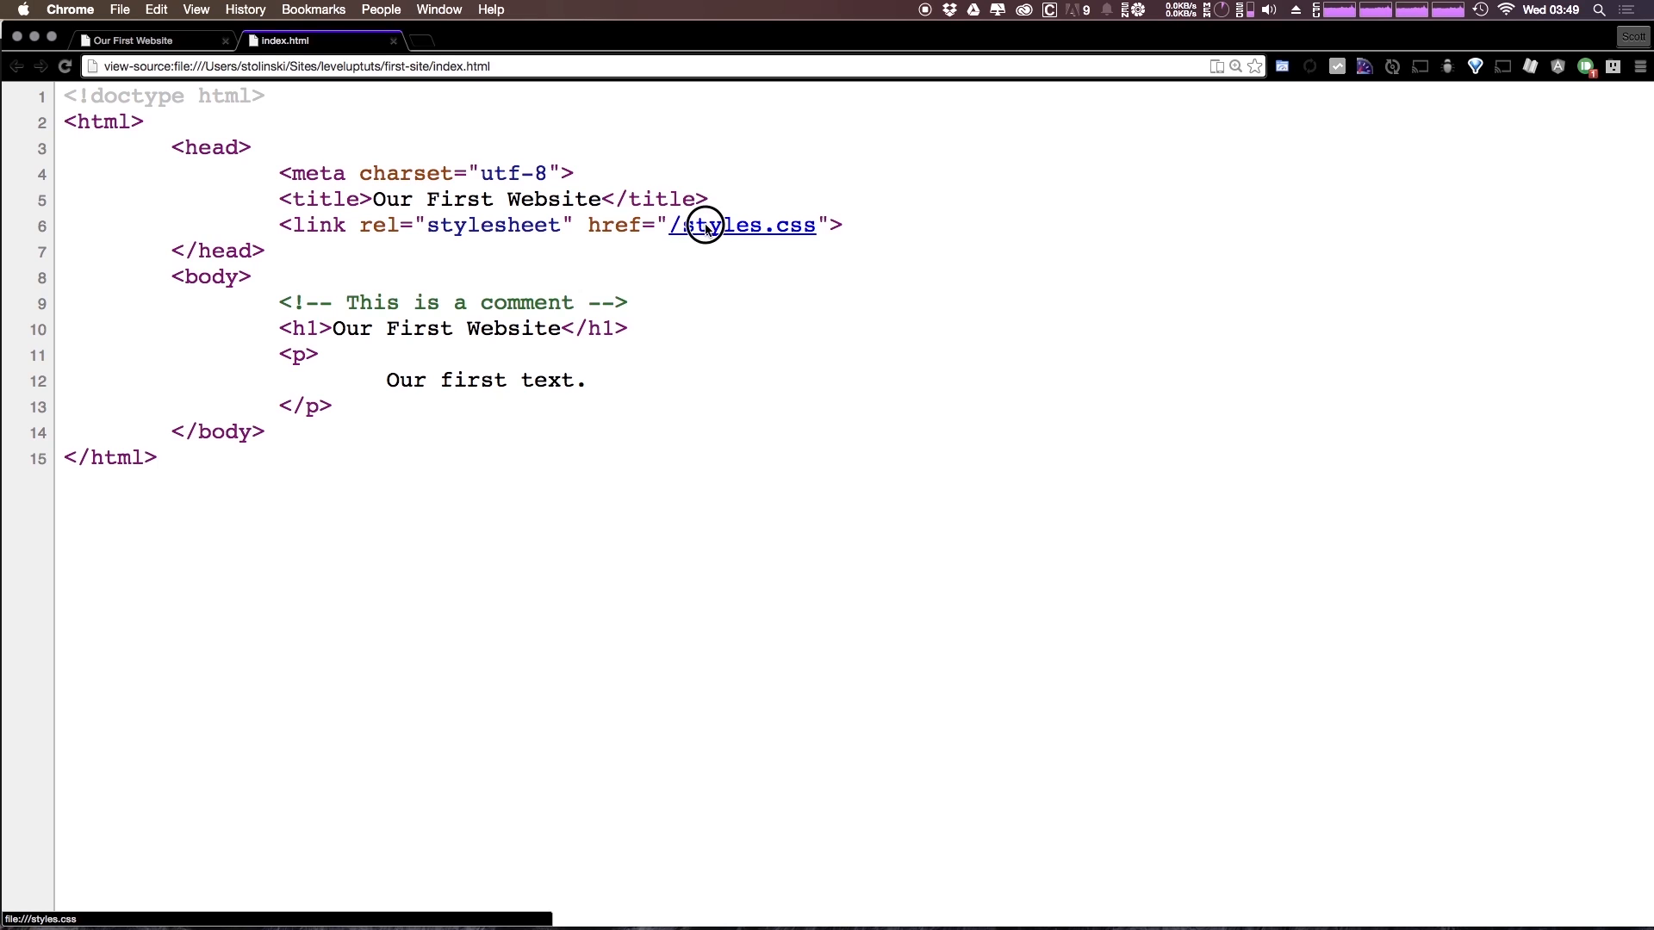
click(742, 225)
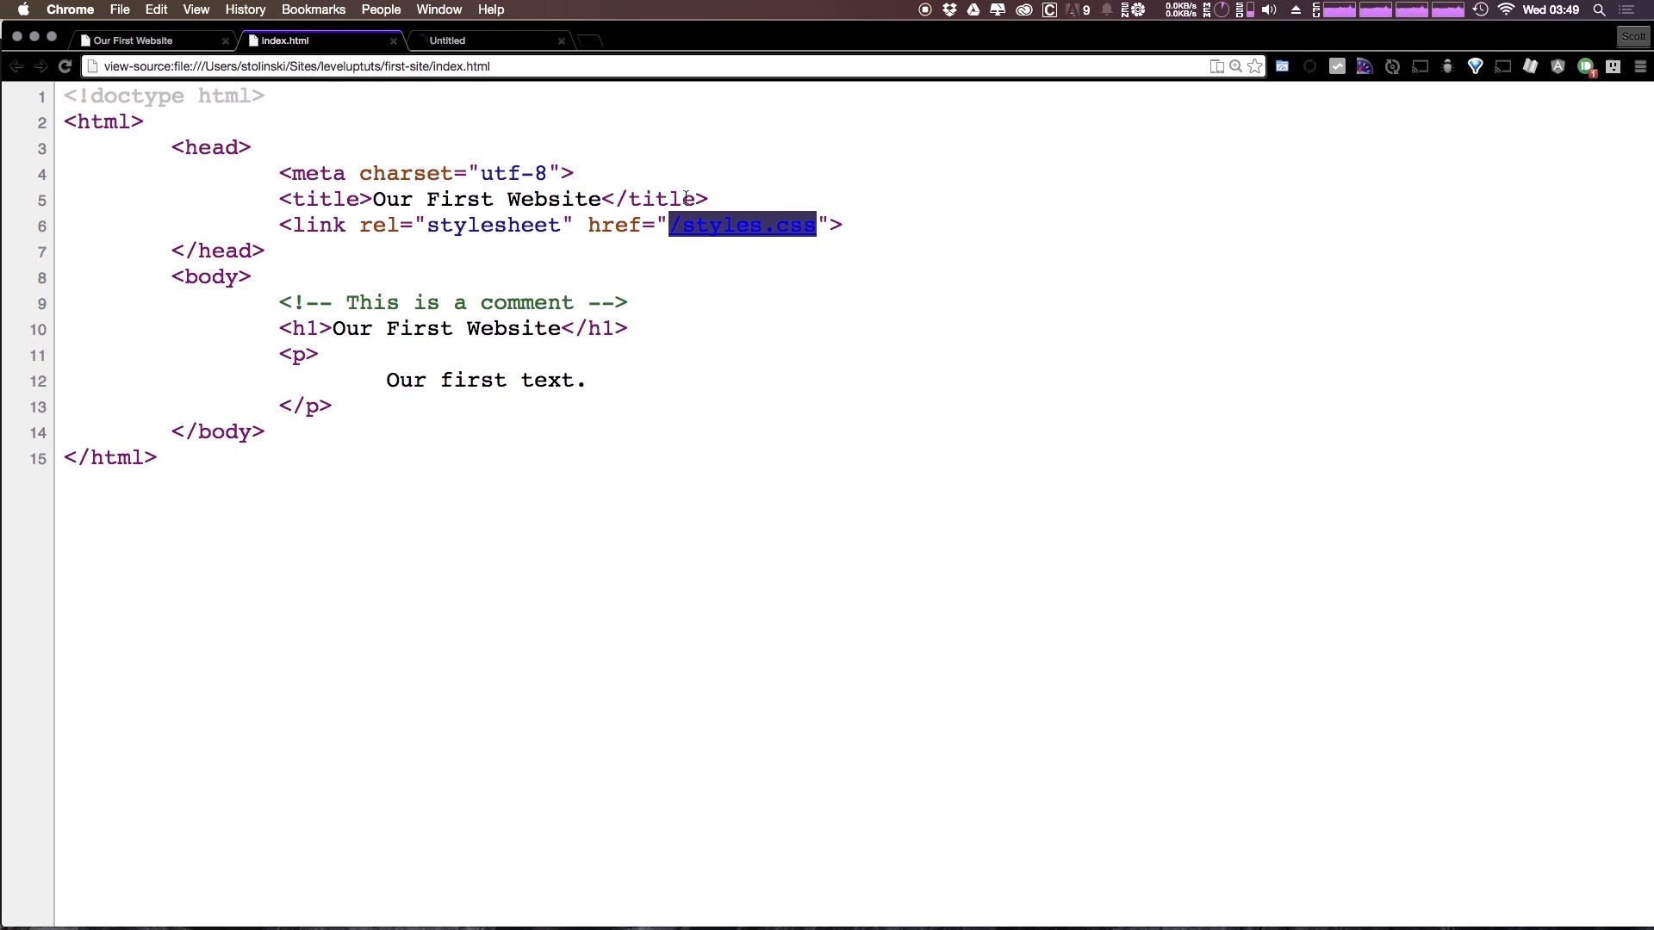
click(742, 224)
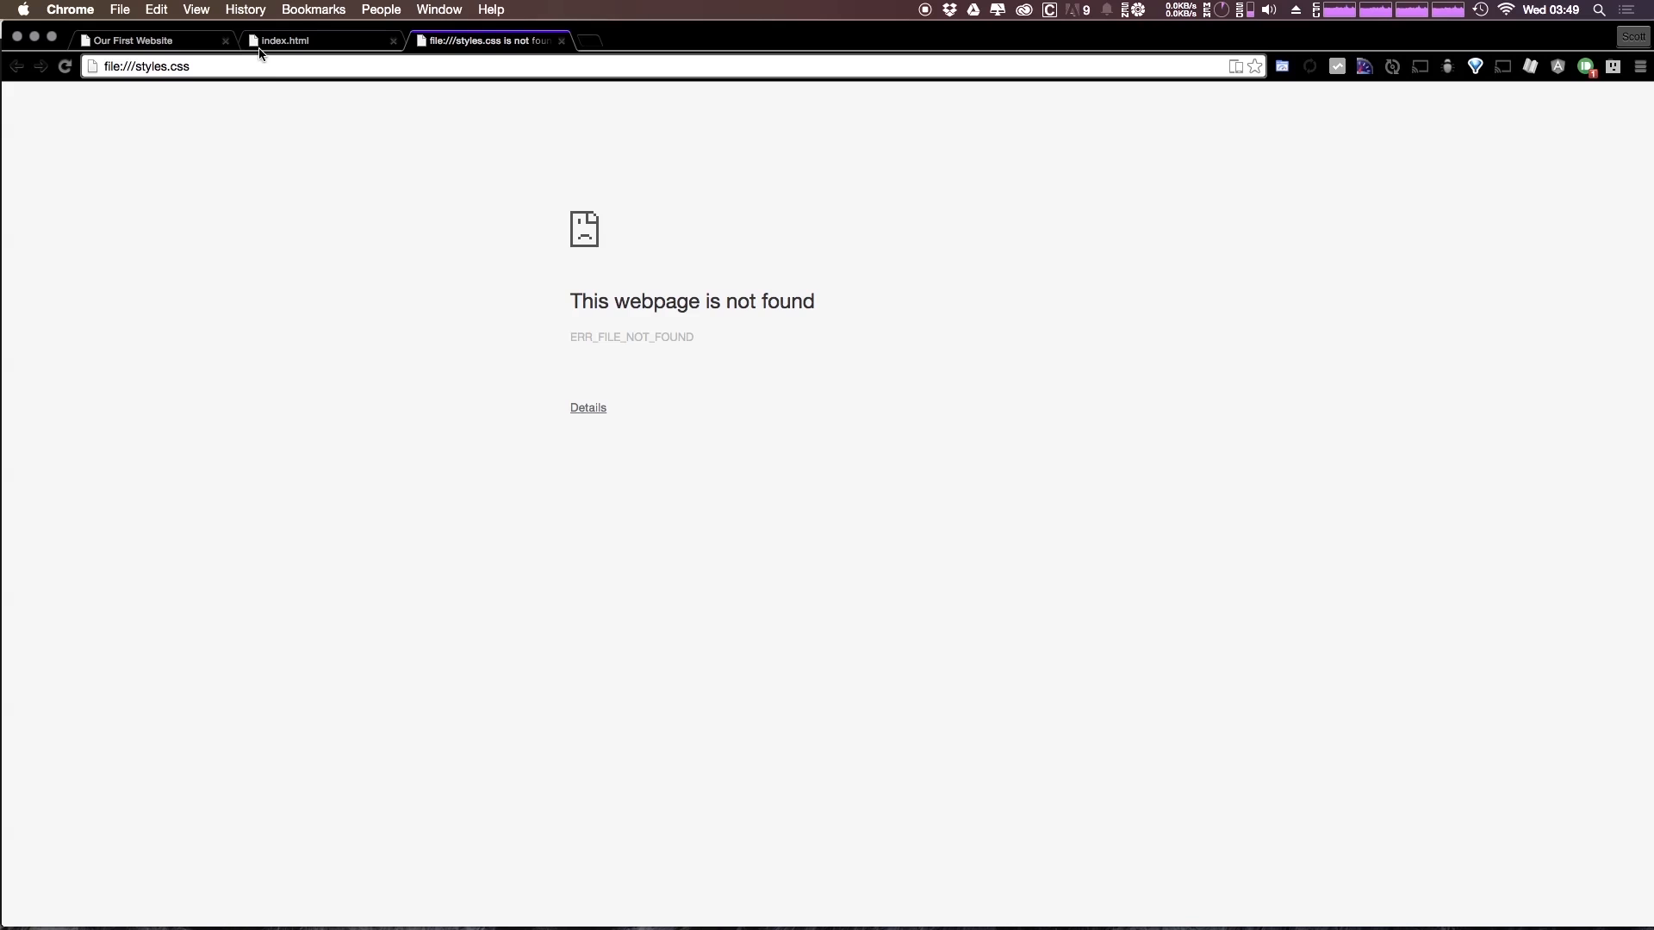
Step: Close the not-found tab and reopen the /styles.css source link in a new tab
click(316, 40)
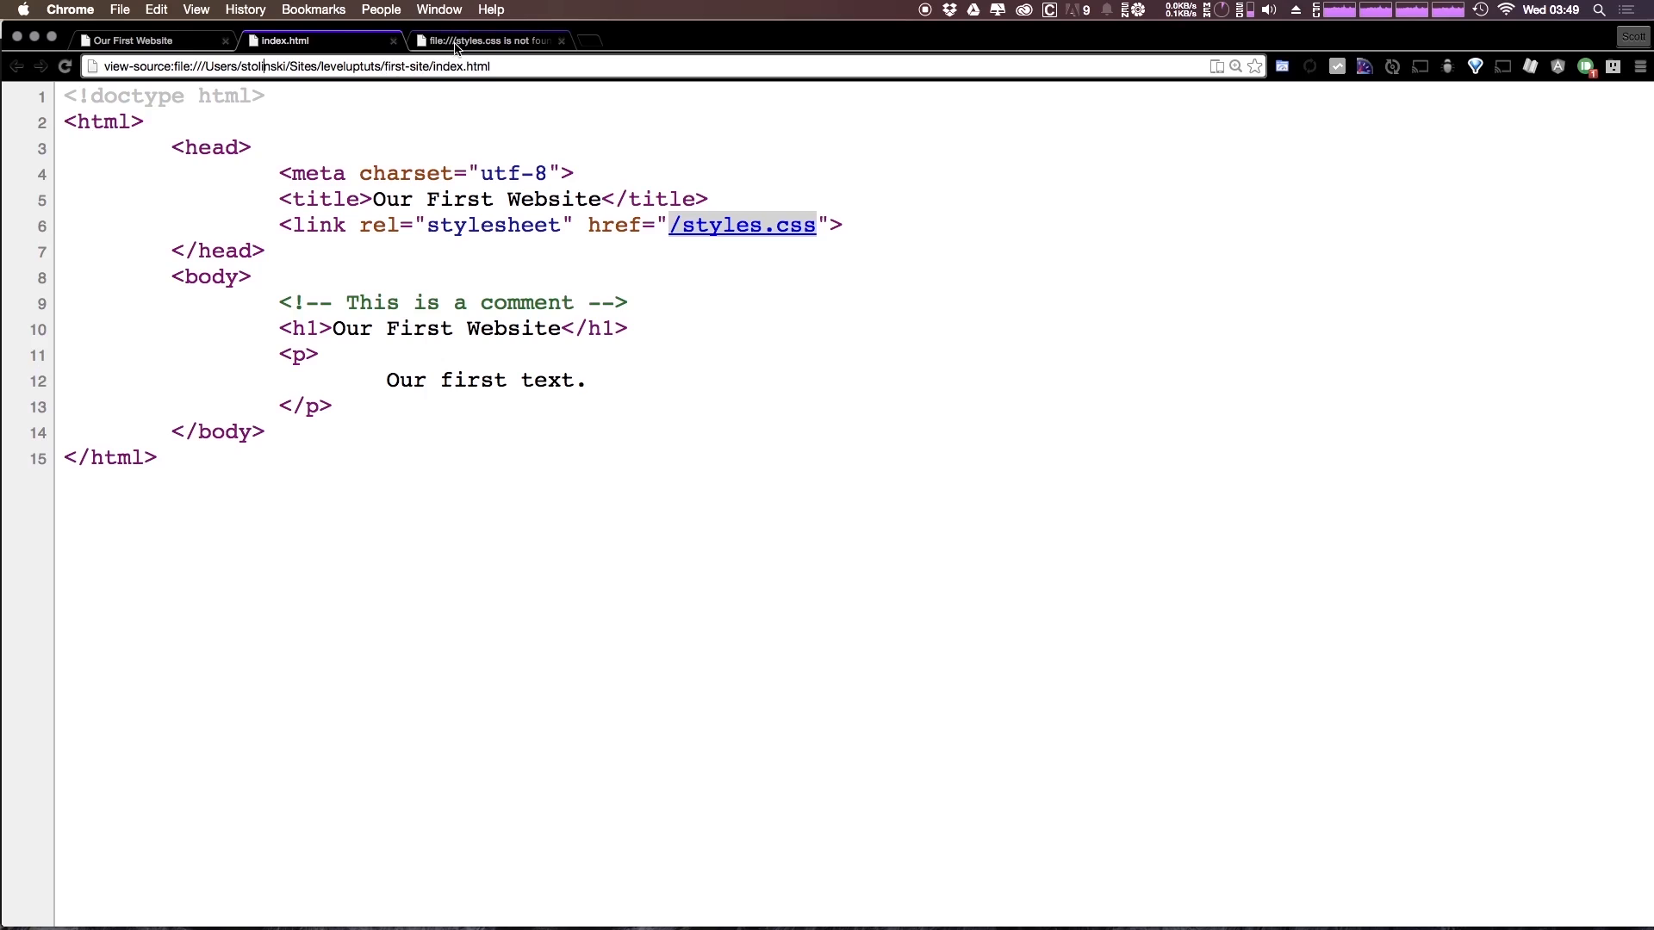
click(485, 40)
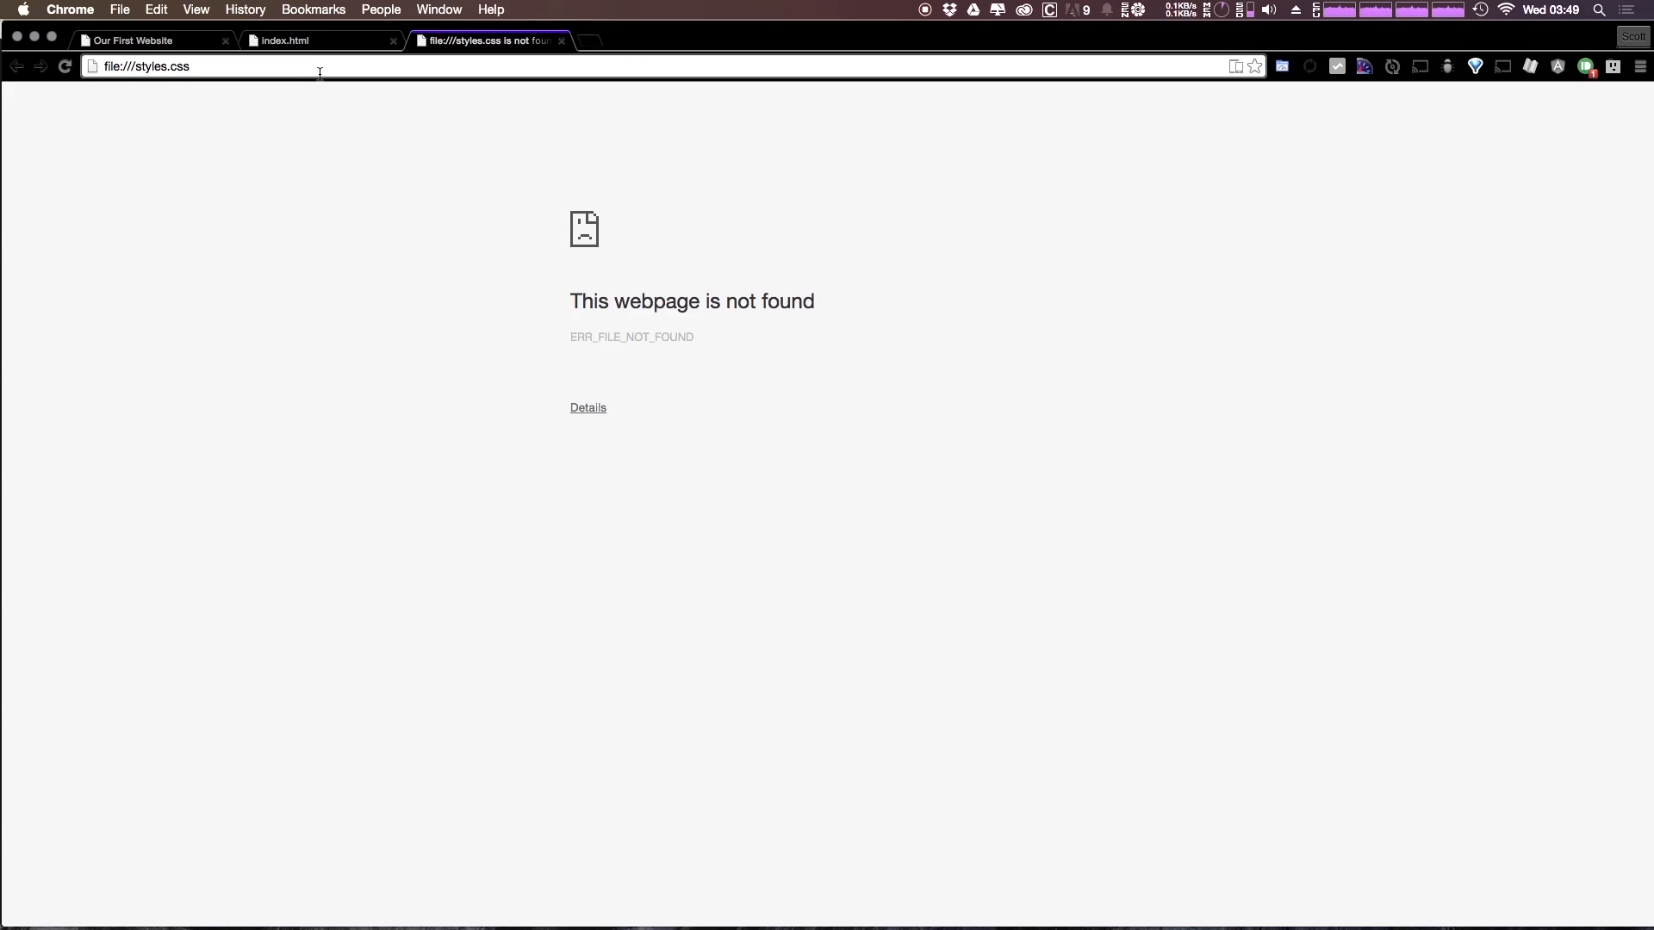
click(562, 40)
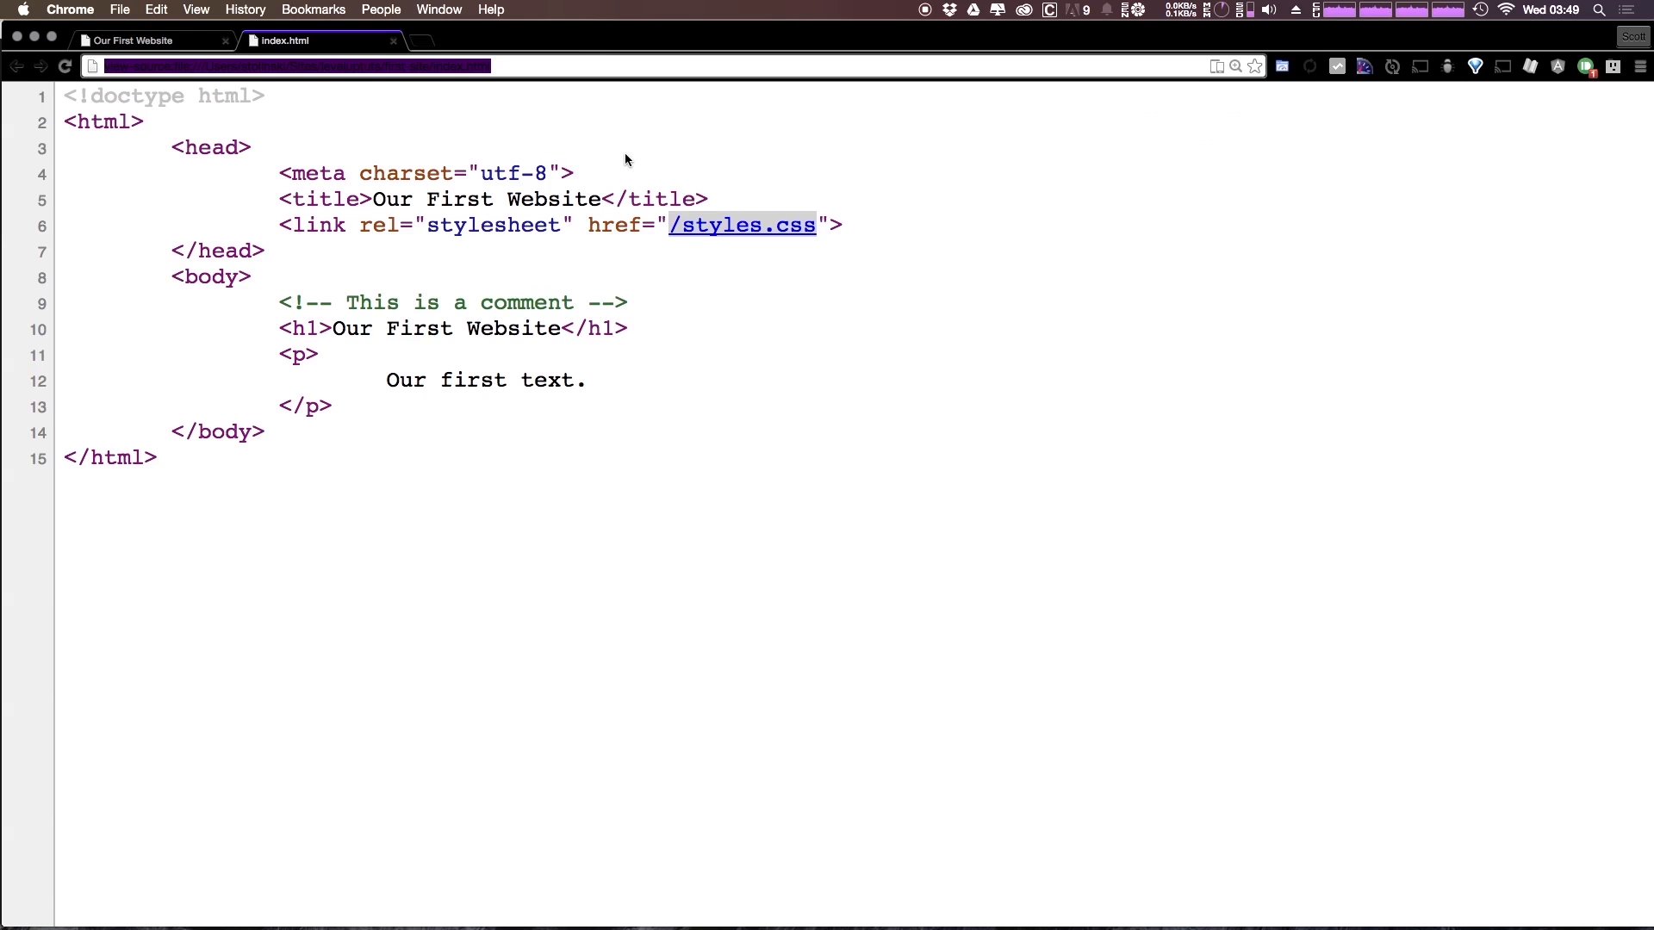
right_click(740, 224)
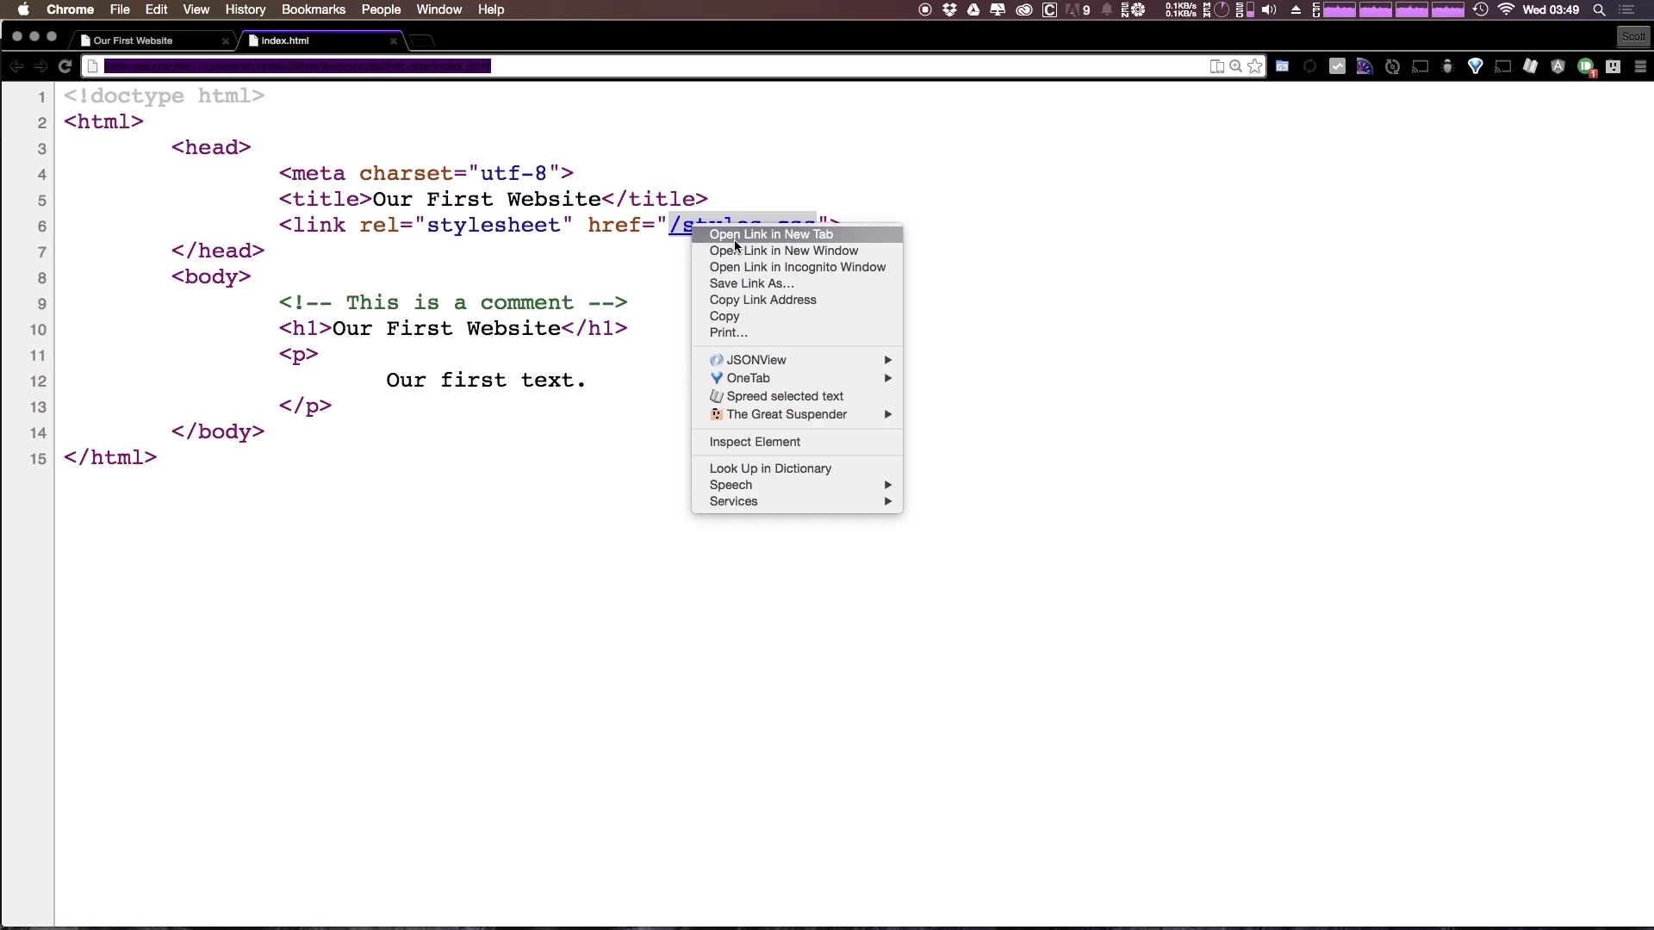
click(772, 235)
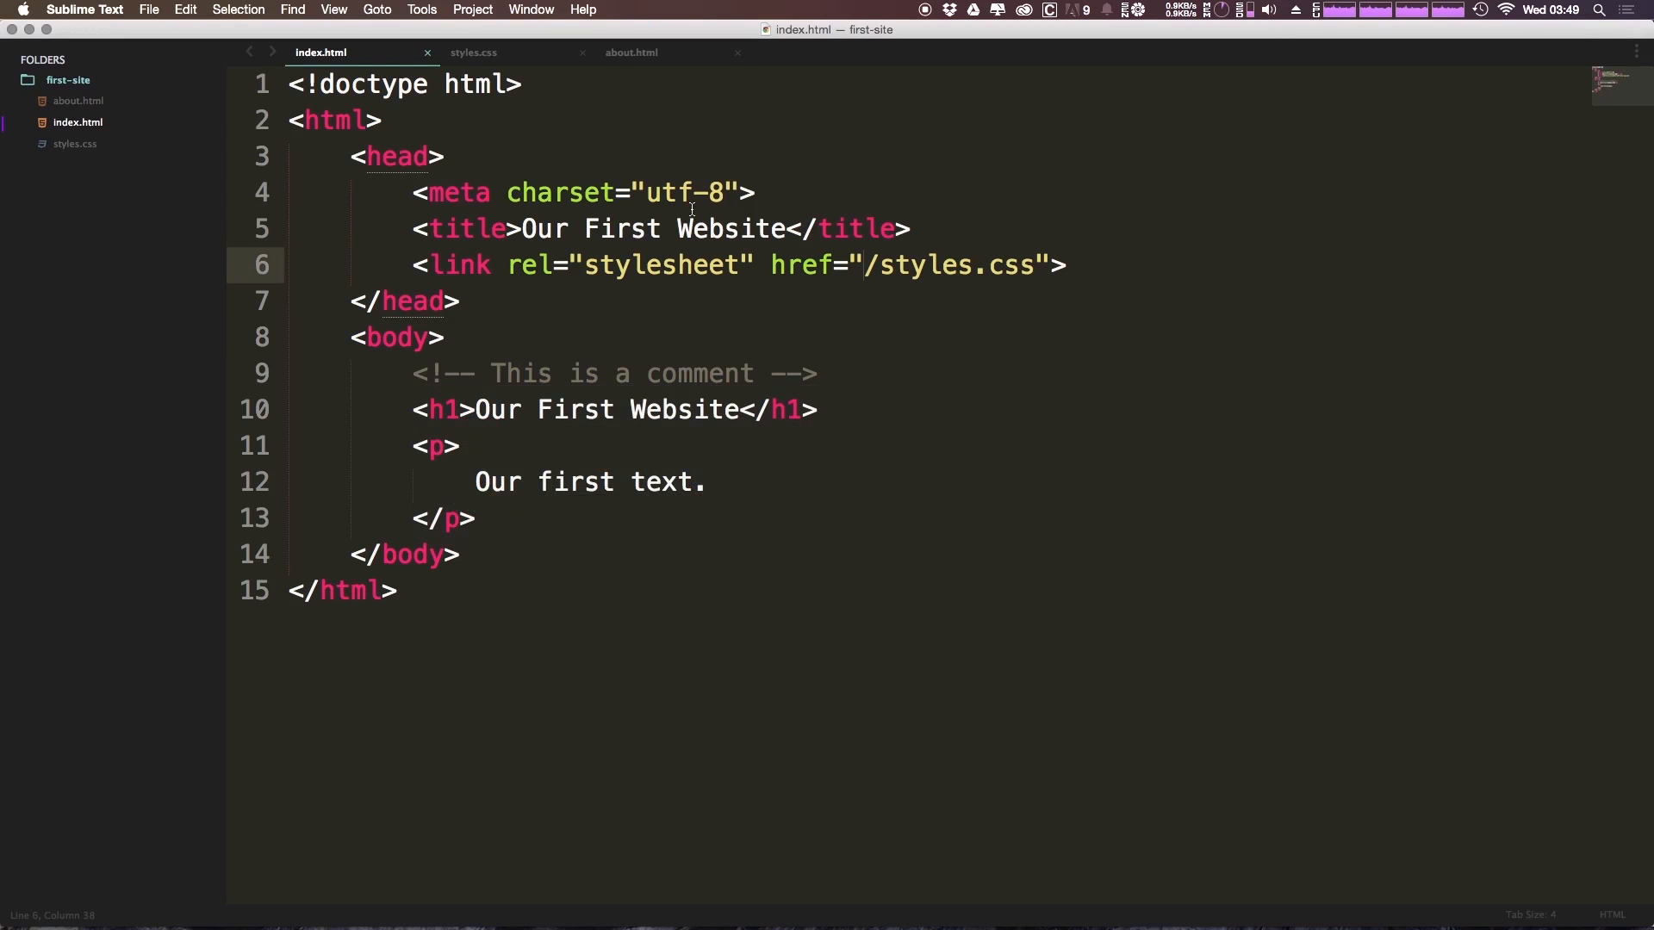
Step: Drop the leading slash from the href, then open the relative styles.css link from view-source in a new tab
key(backspace)
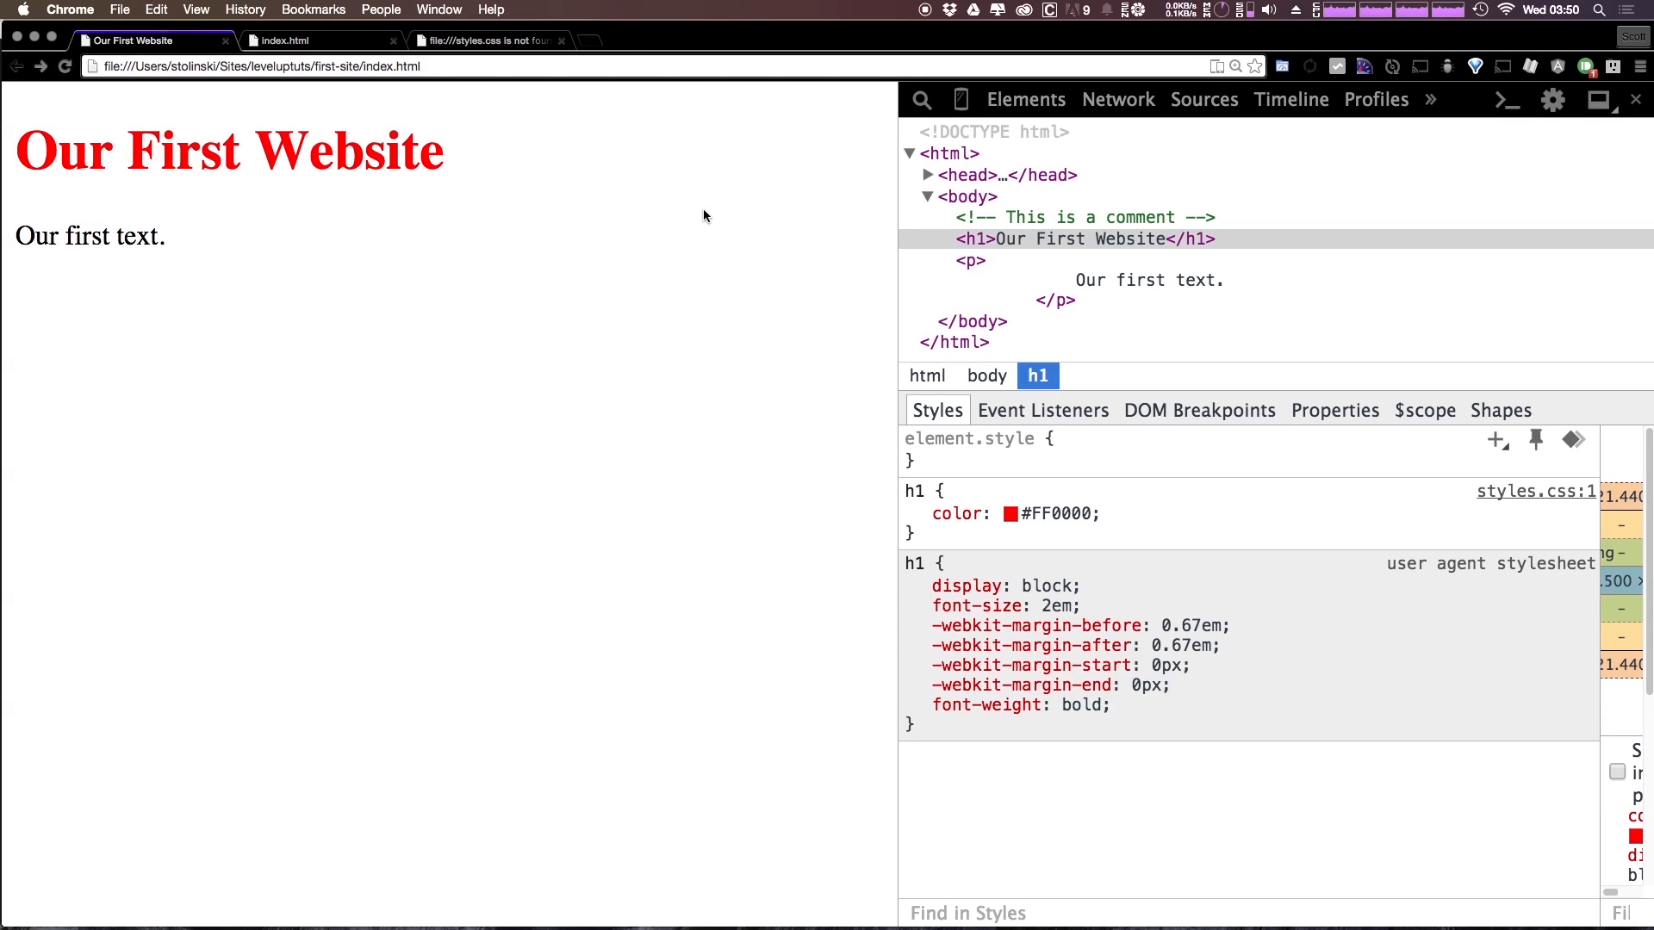
click(282, 40)
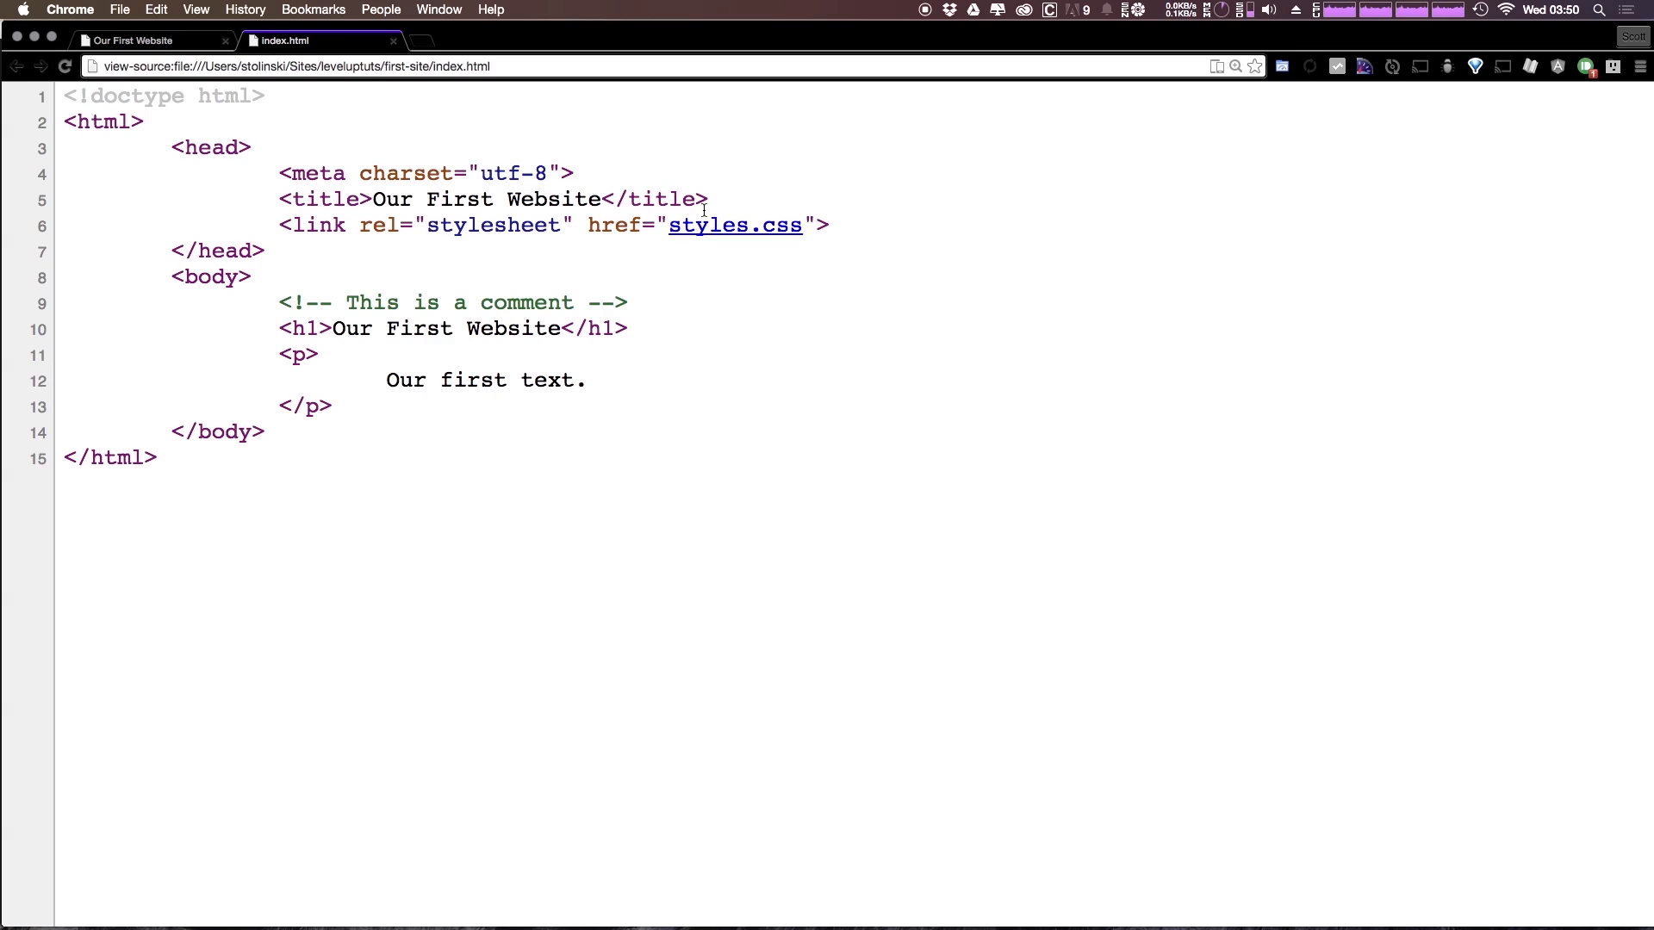
right_click(733, 225)
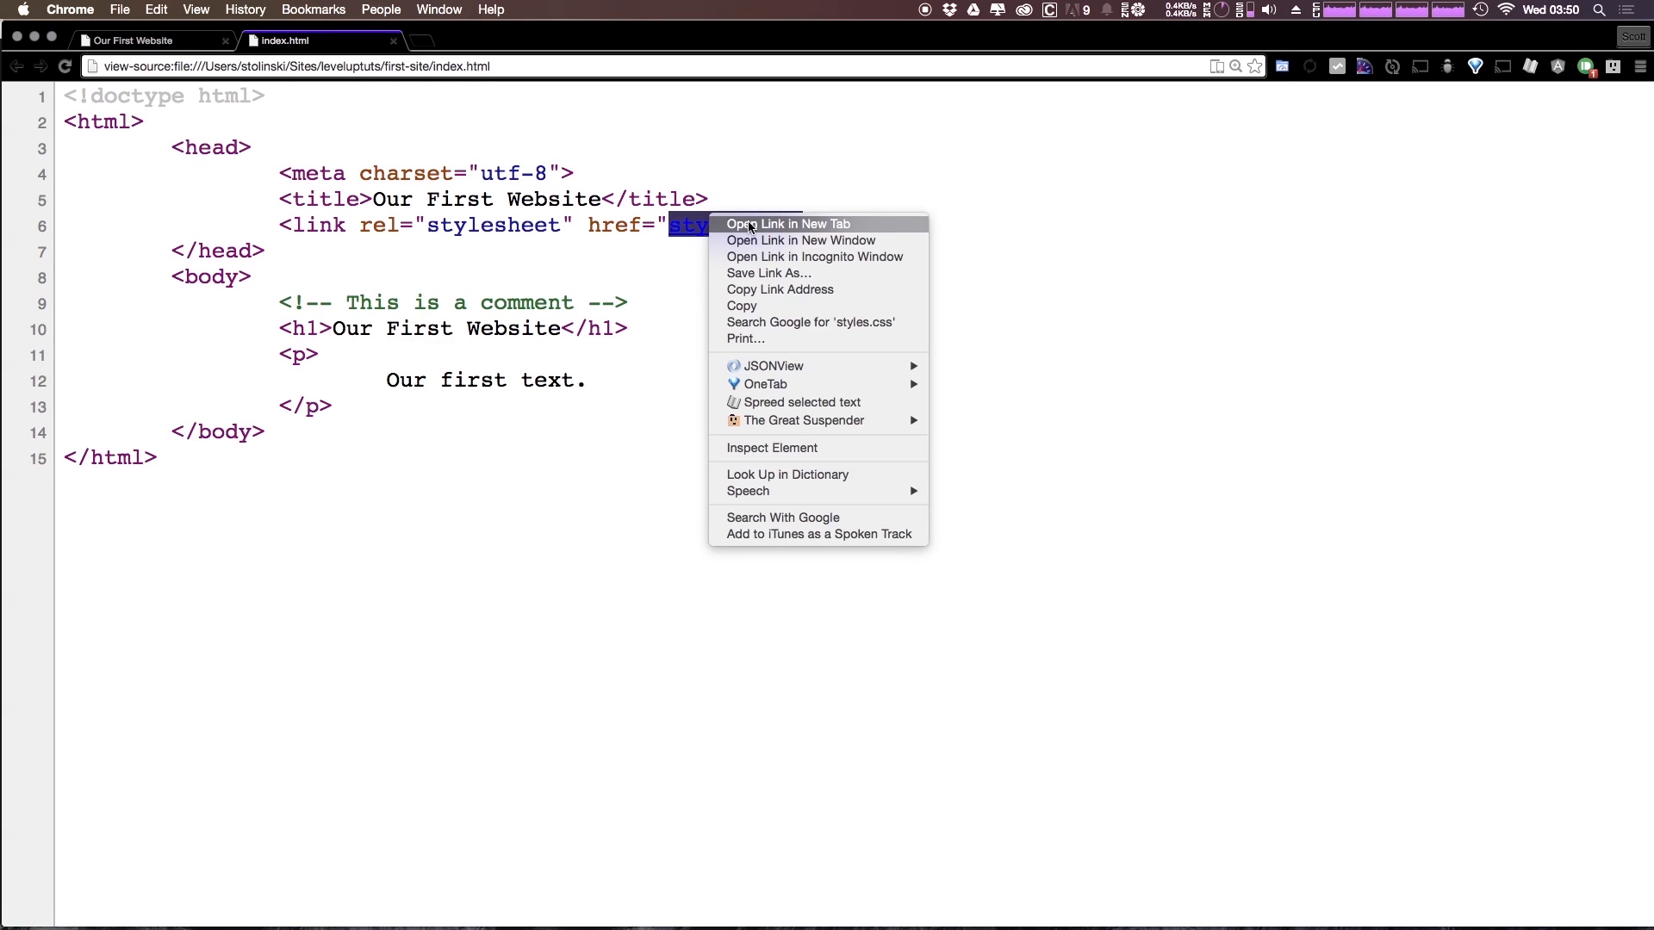
click(749, 224)
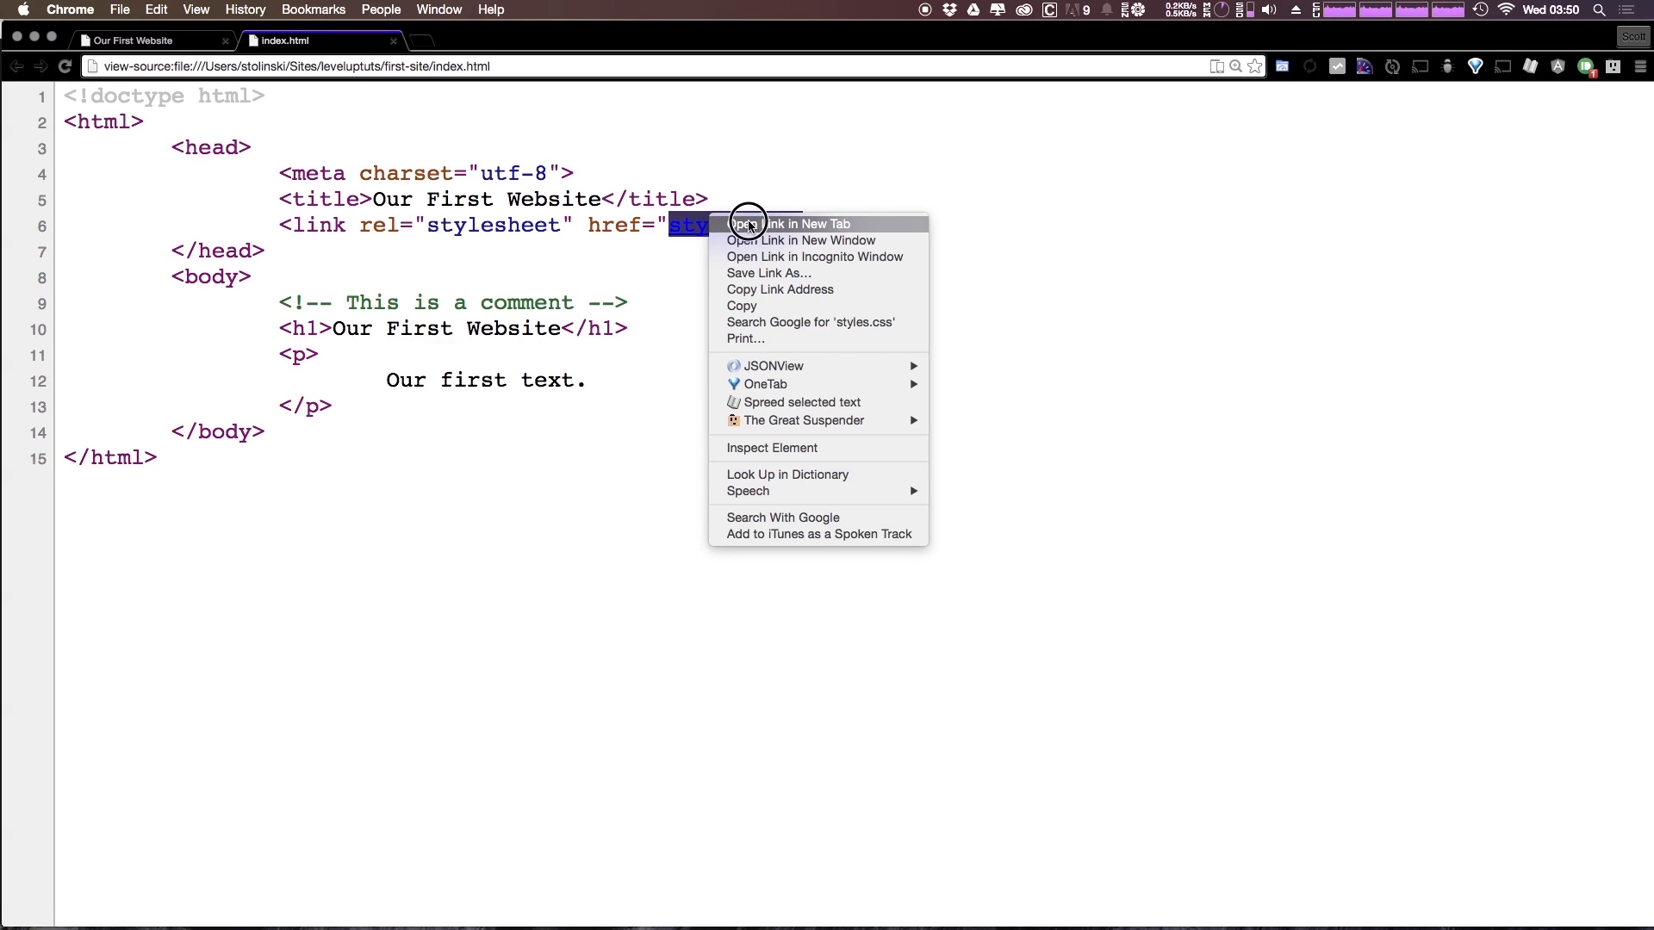